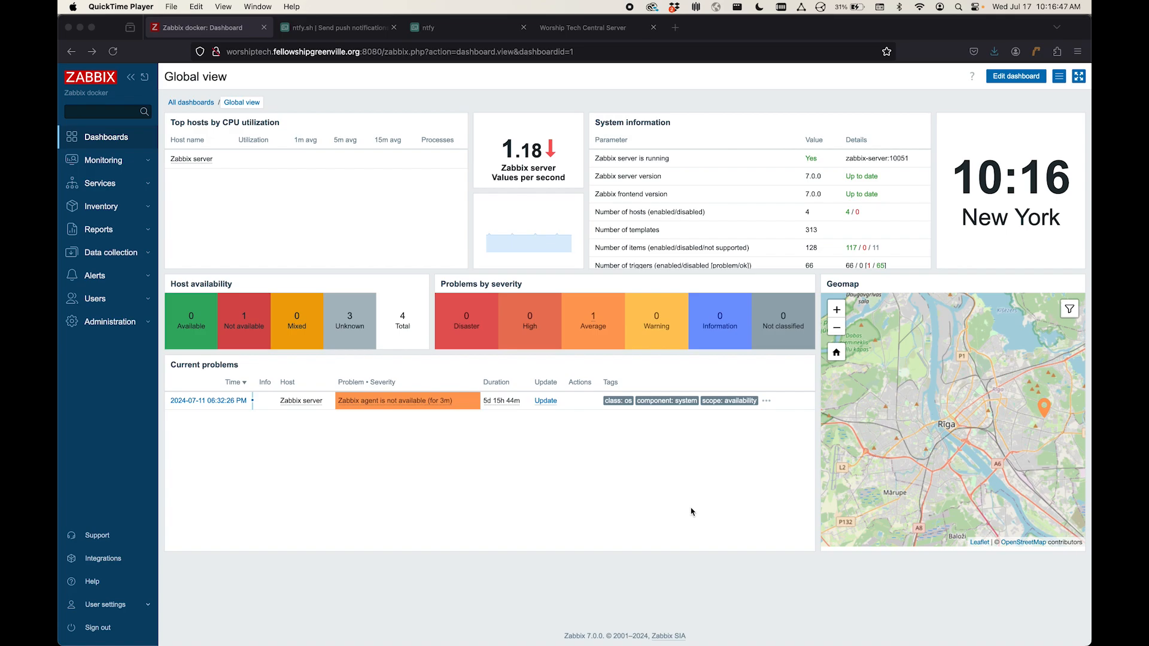
mouse_move(400, 291)
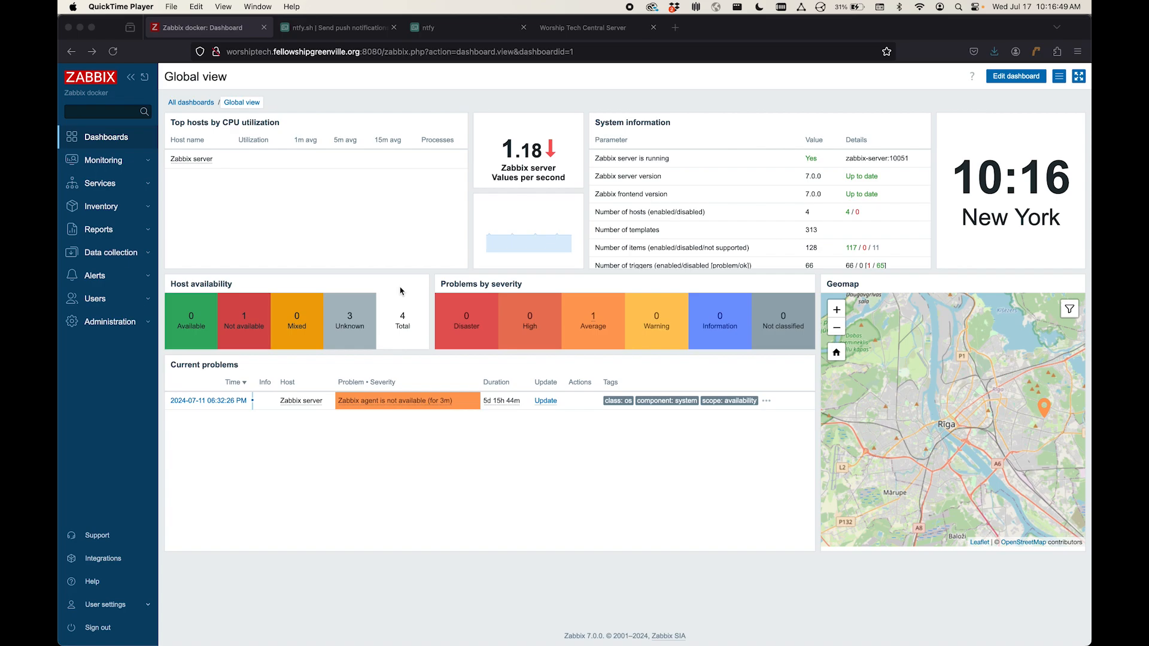
Step: Switch to the ntfy.sh homepage describing its HTTP push notification service
left_click(337, 28)
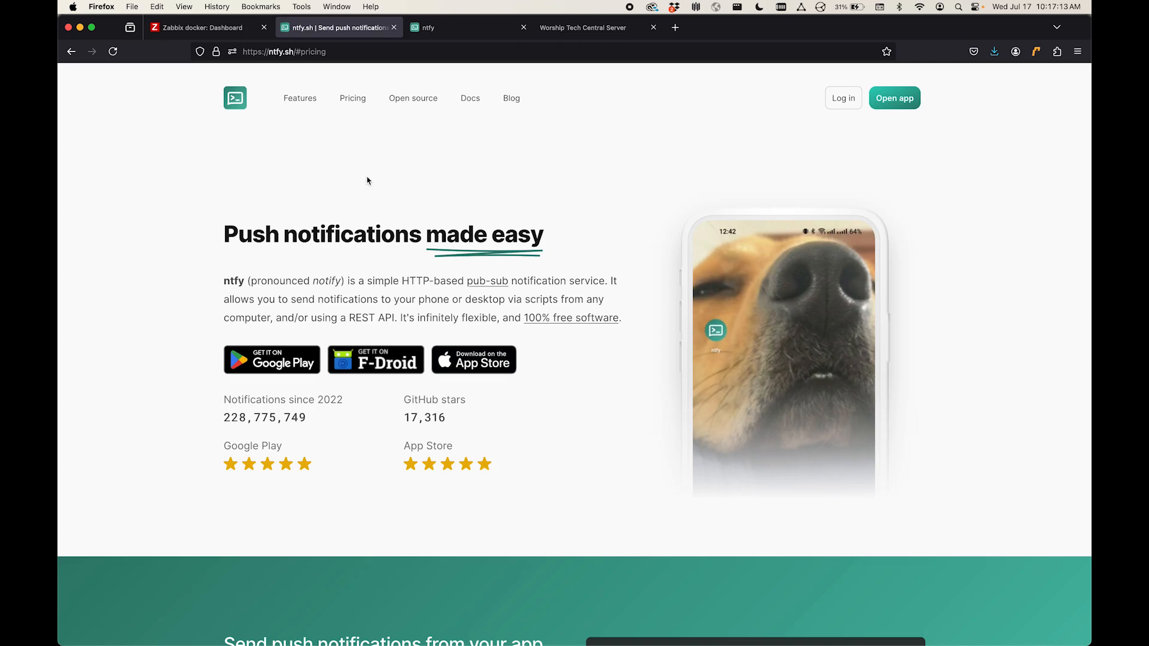
Step: Show the ntfy web app feed with subscribed topics and Companion offline/online alerts
left_click(427, 27)
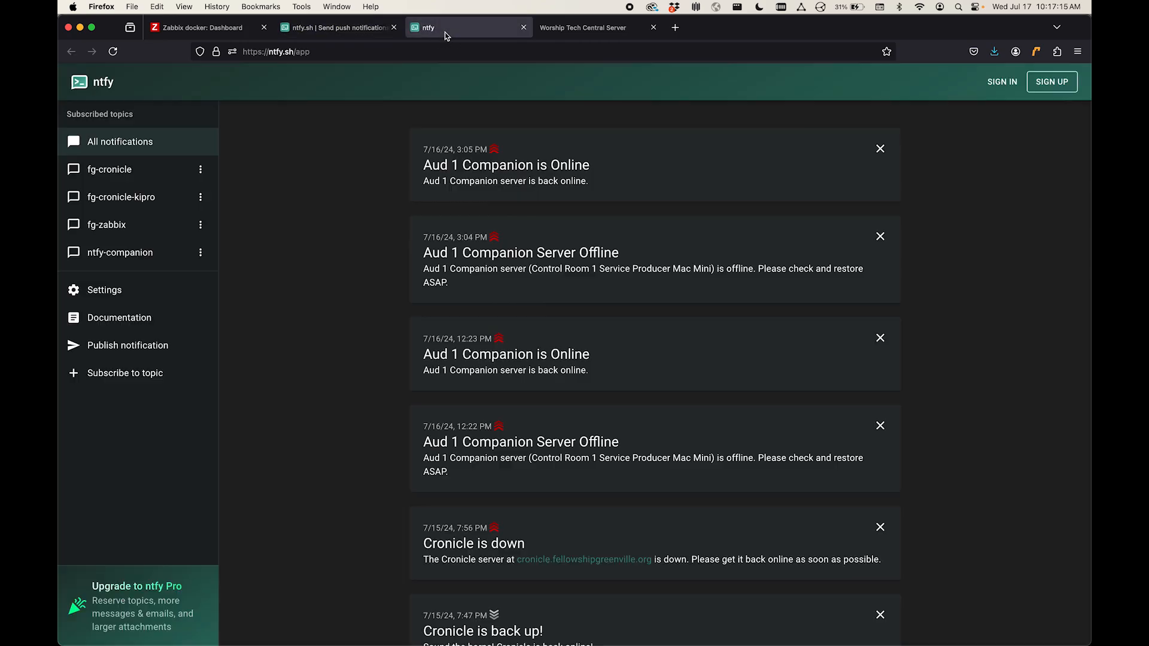
mouse_move(329, 253)
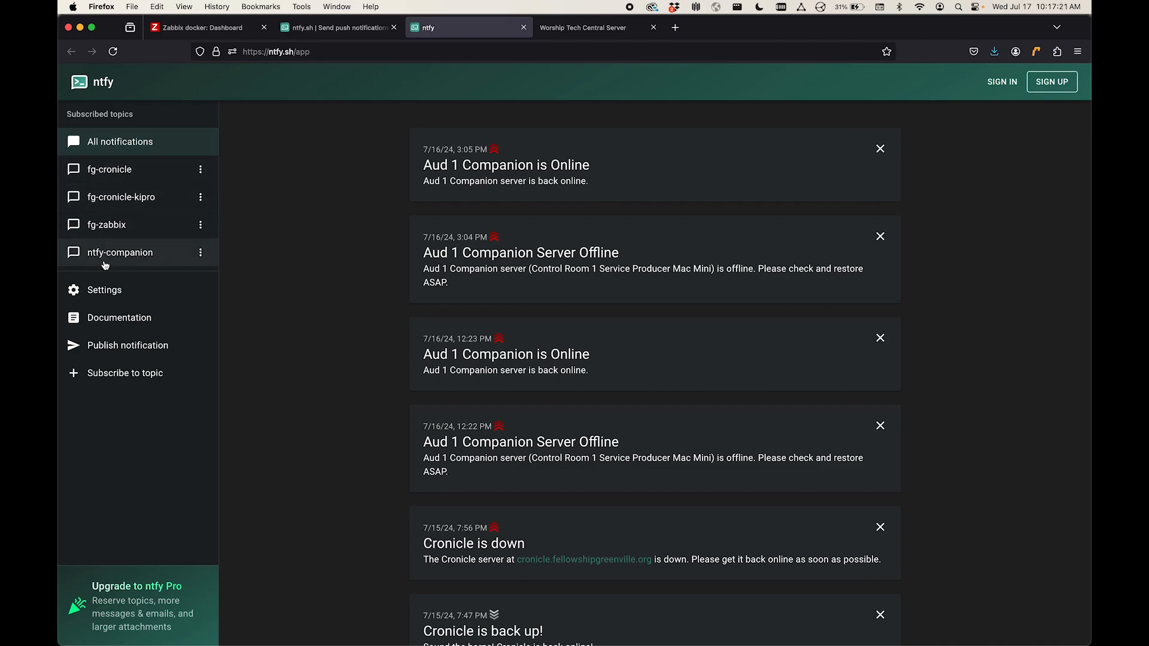
mouse_move(123, 192)
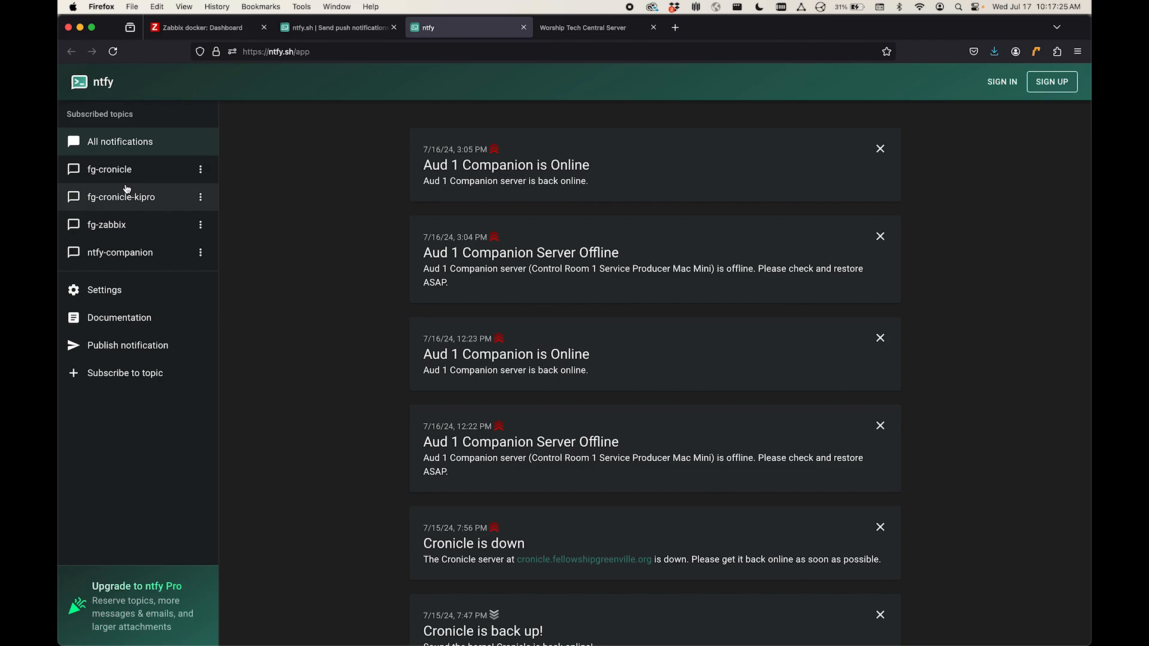
mouse_move(146, 176)
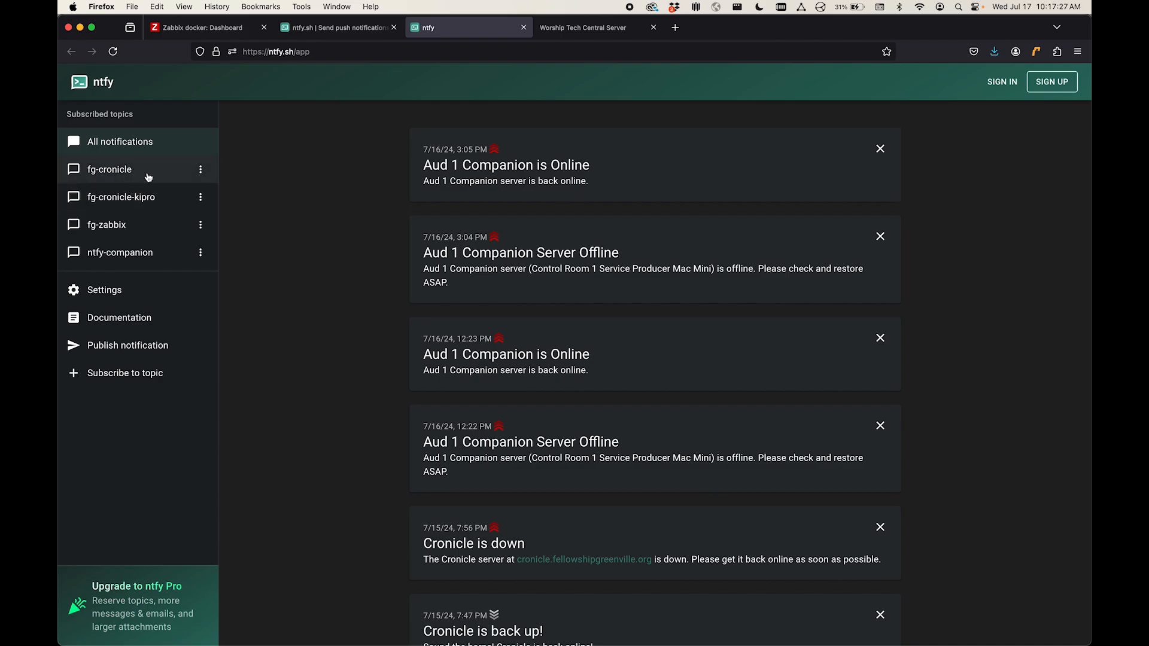
mouse_move(164, 181)
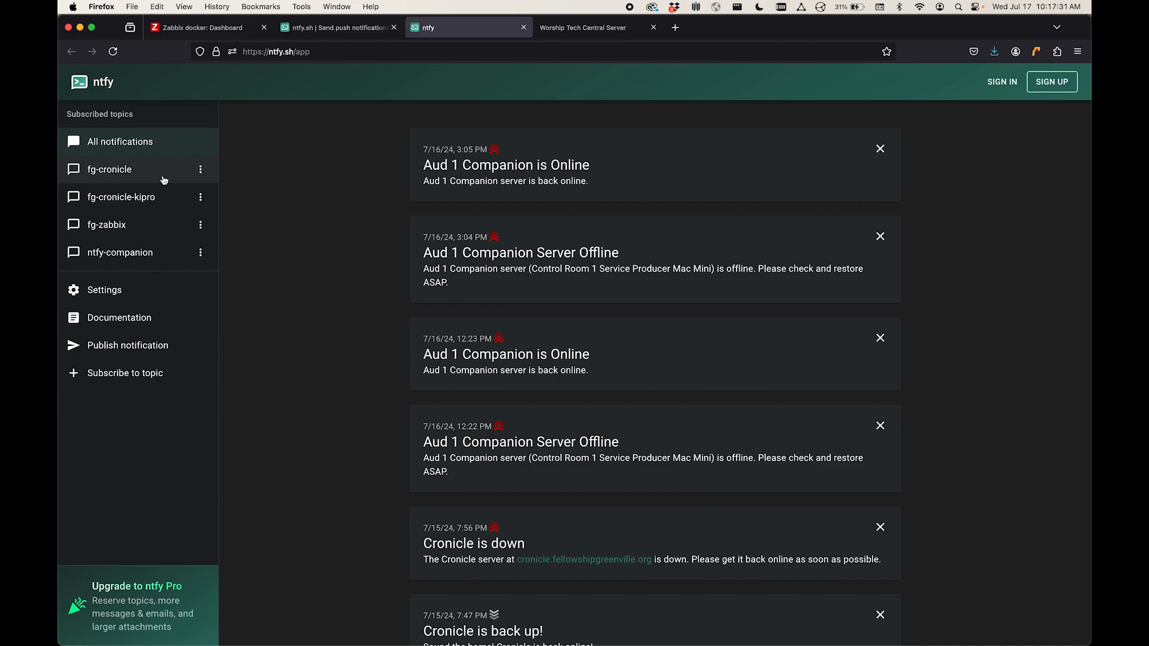
mouse_move(271, 213)
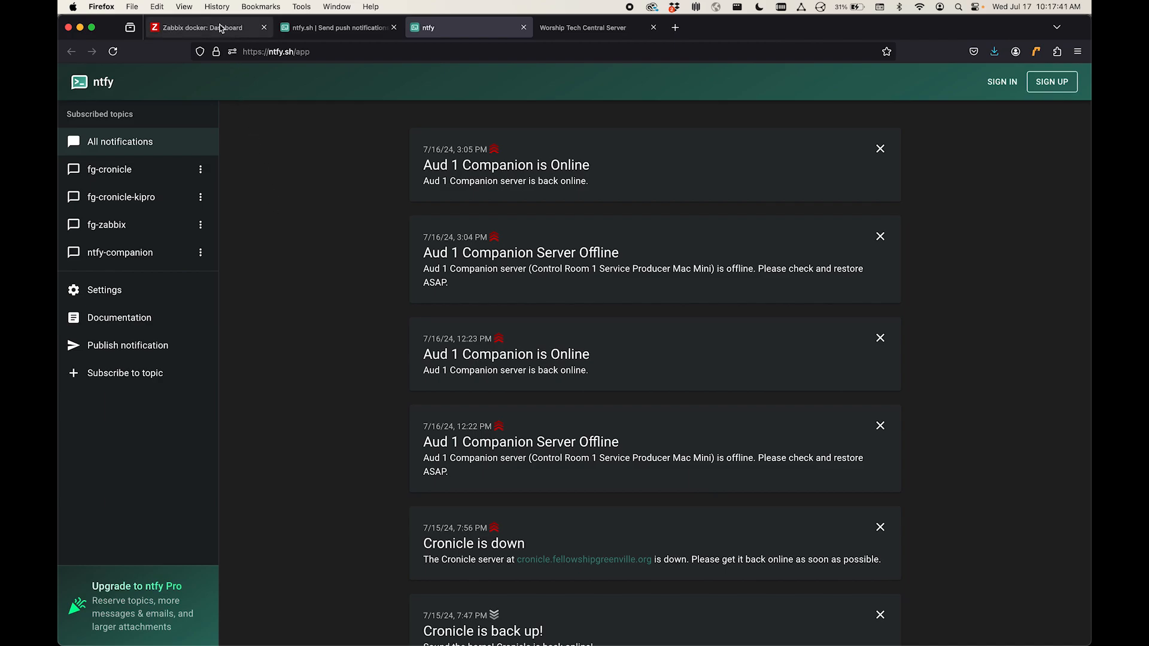
Step: Switch back to the Zabbix Global view dashboard
left_click(207, 28)
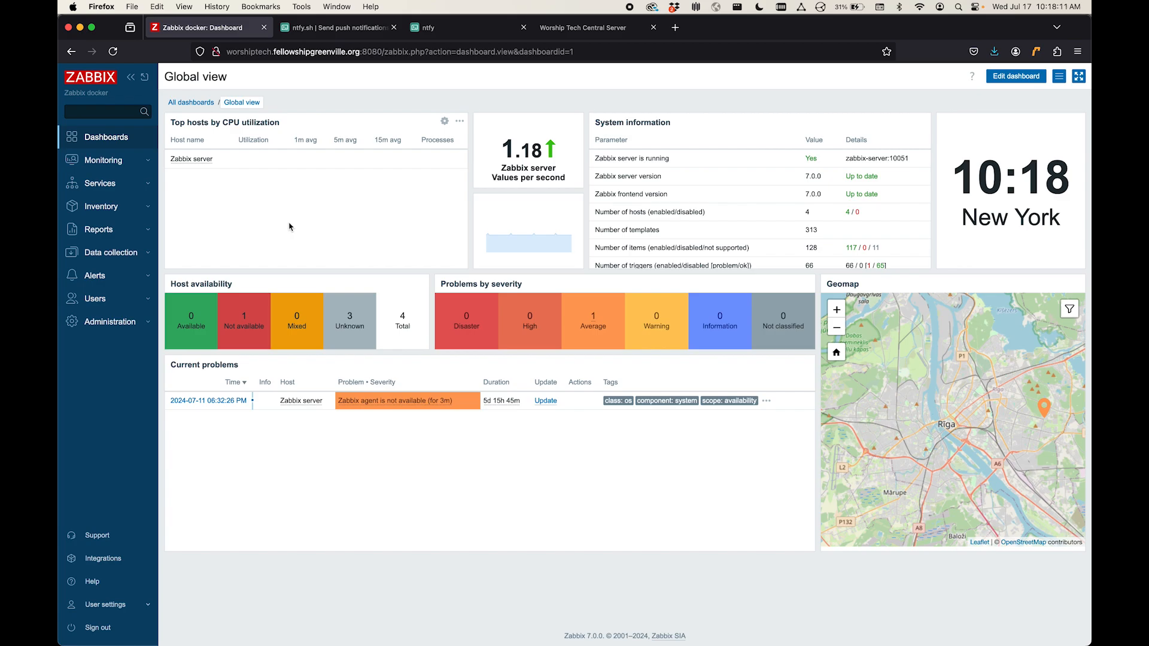
mouse_move(218, 226)
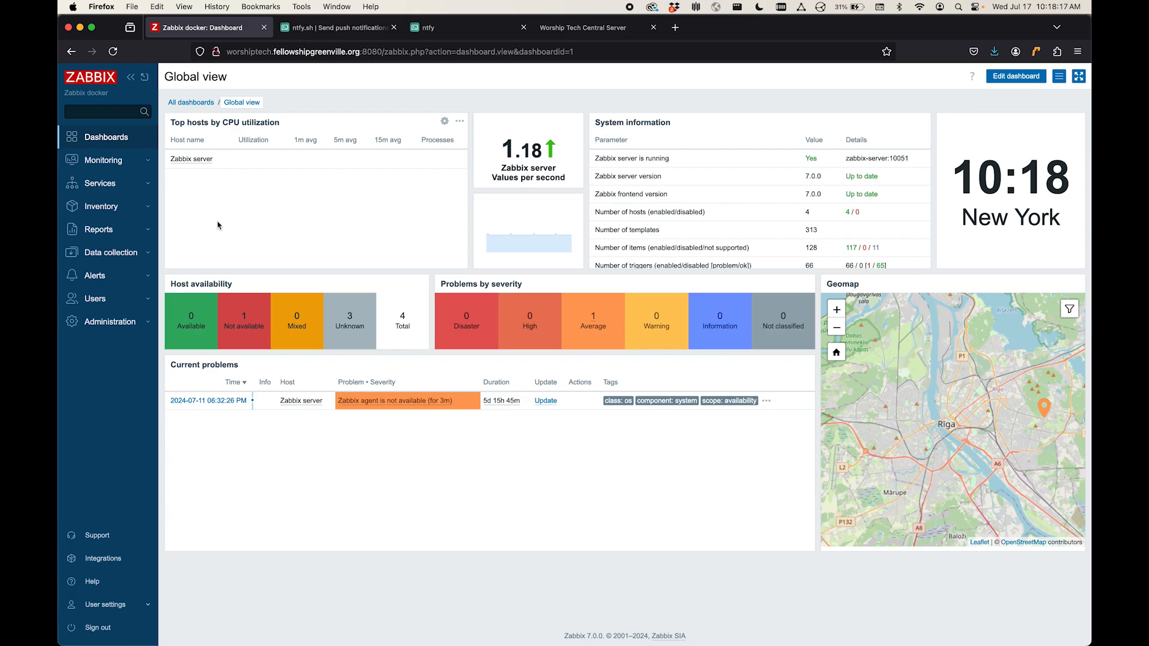
mouse_move(103, 181)
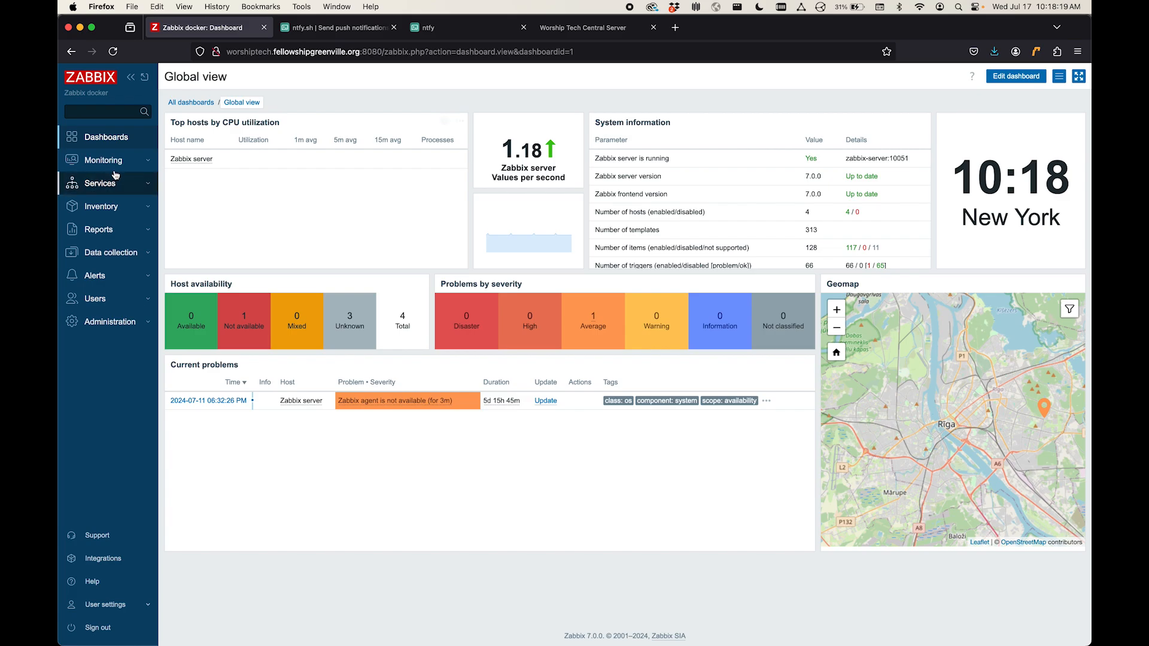
Step: View Aud 1 Companion Server's web check (OK) from Monitoring > Hosts and return to the hosts list
left_click(103, 159)
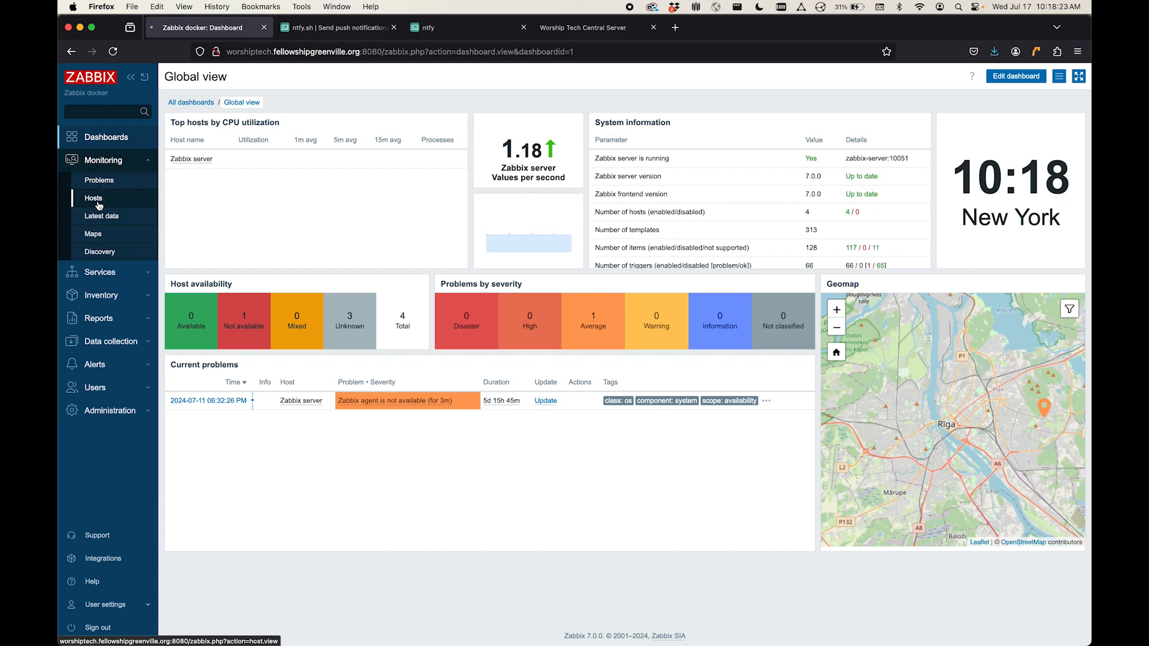
left_click(94, 197)
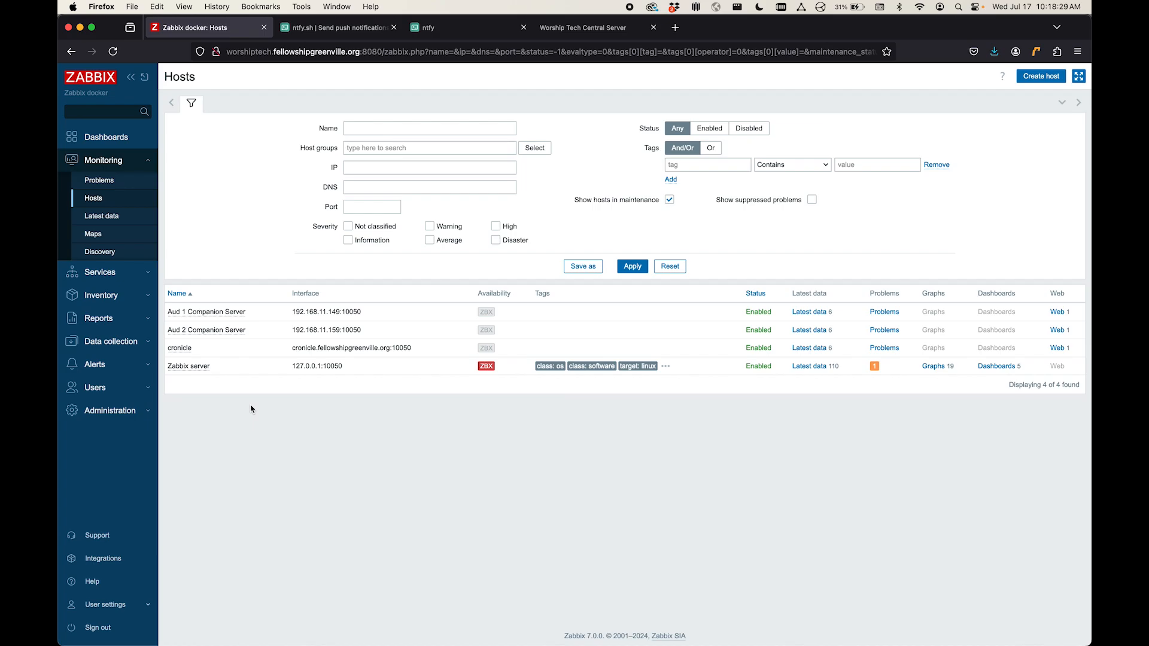
mouse_move(235, 383)
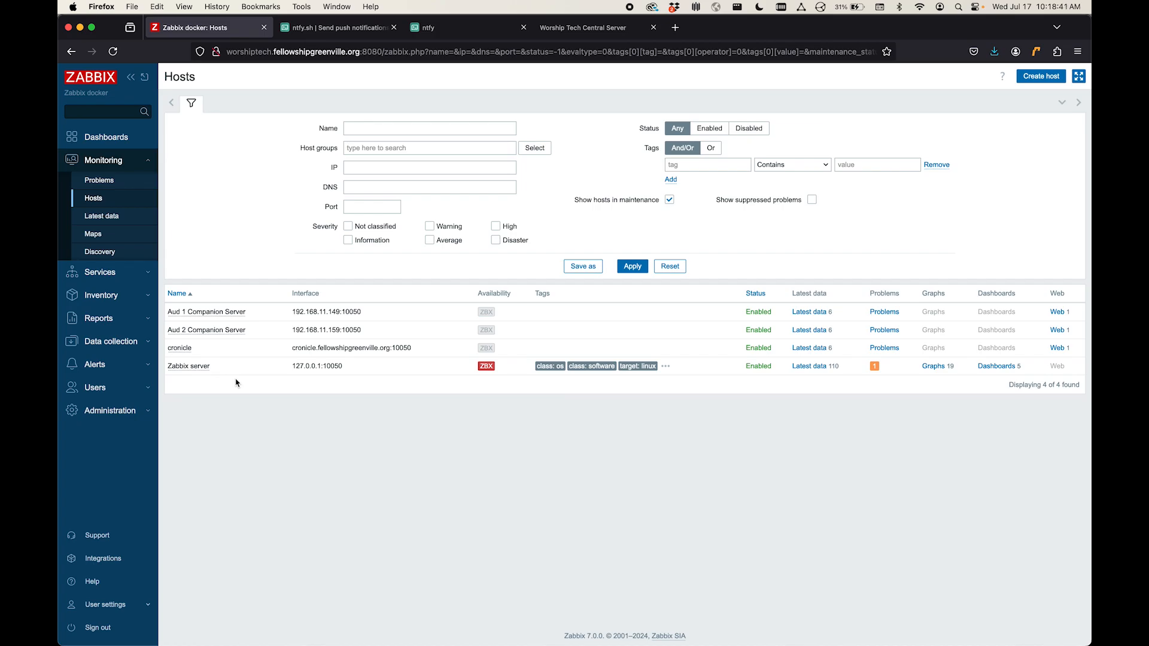
mouse_move(237, 377)
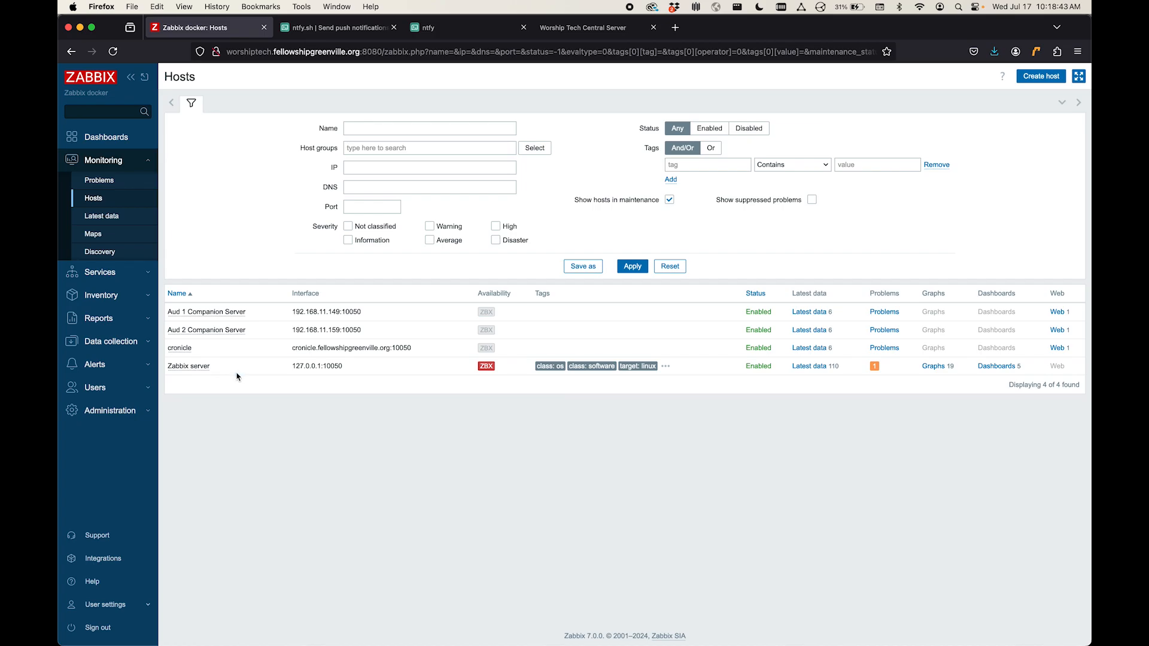
mouse_move(196, 348)
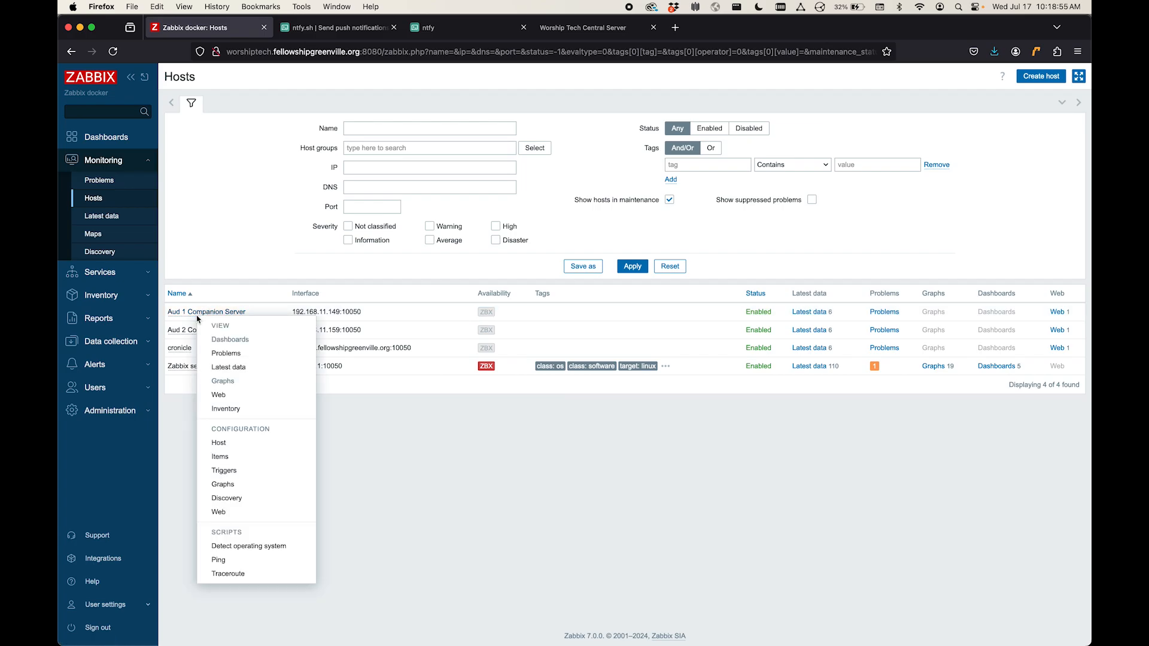
mouse_move(218, 303)
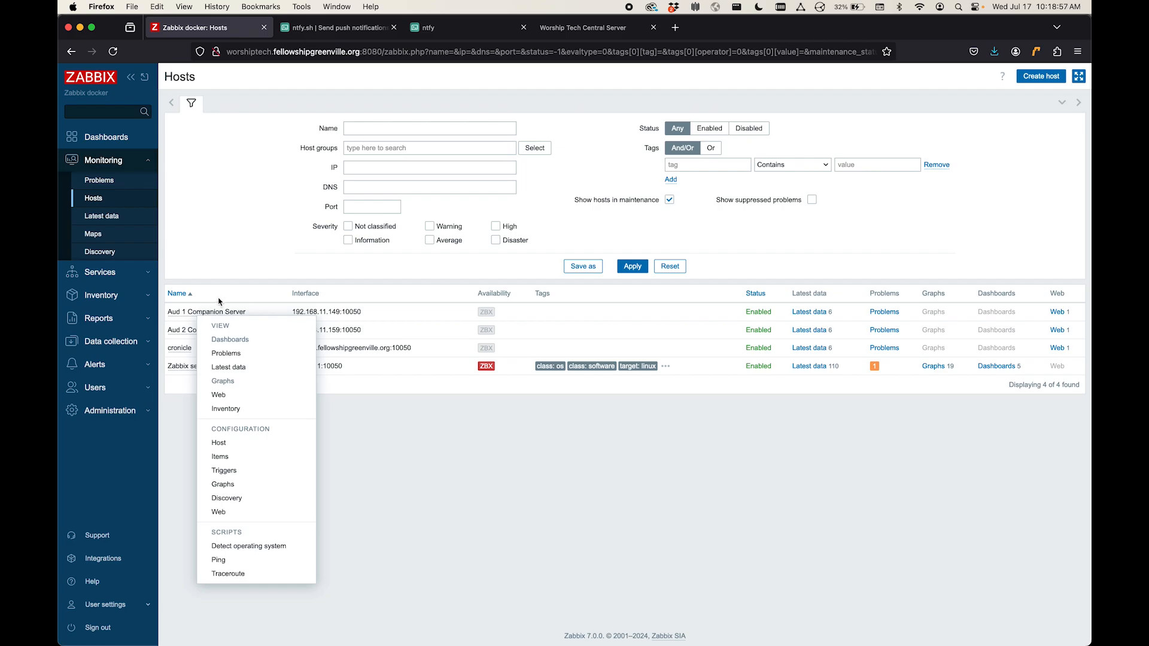
mouse_move(226, 353)
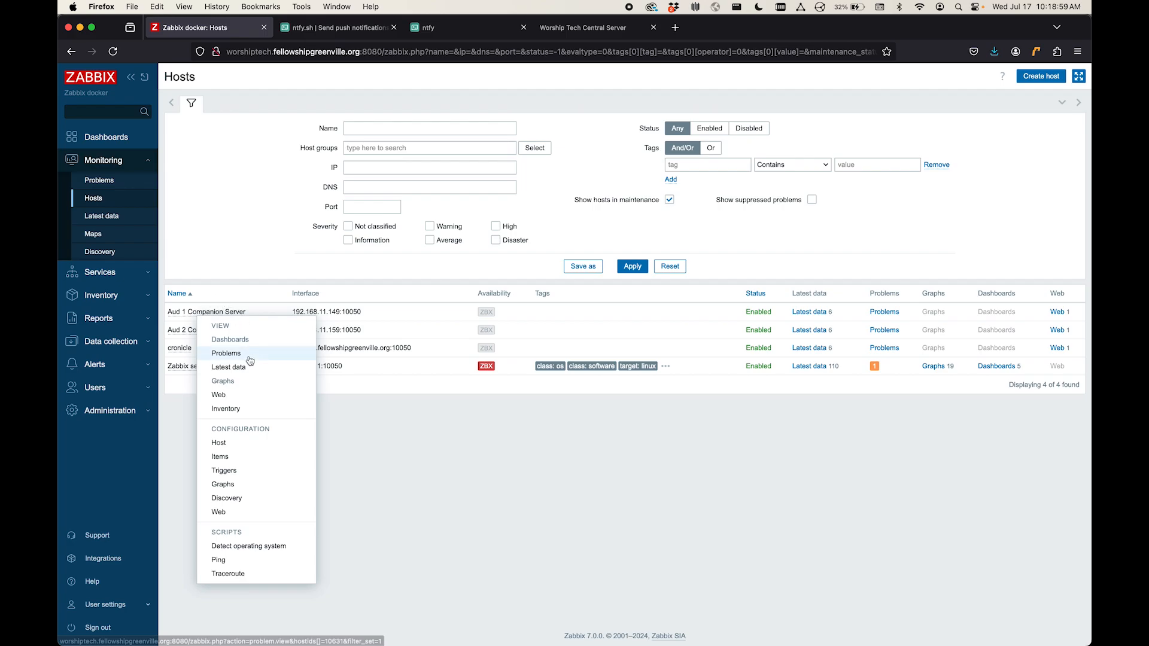
mouse_move(217, 395)
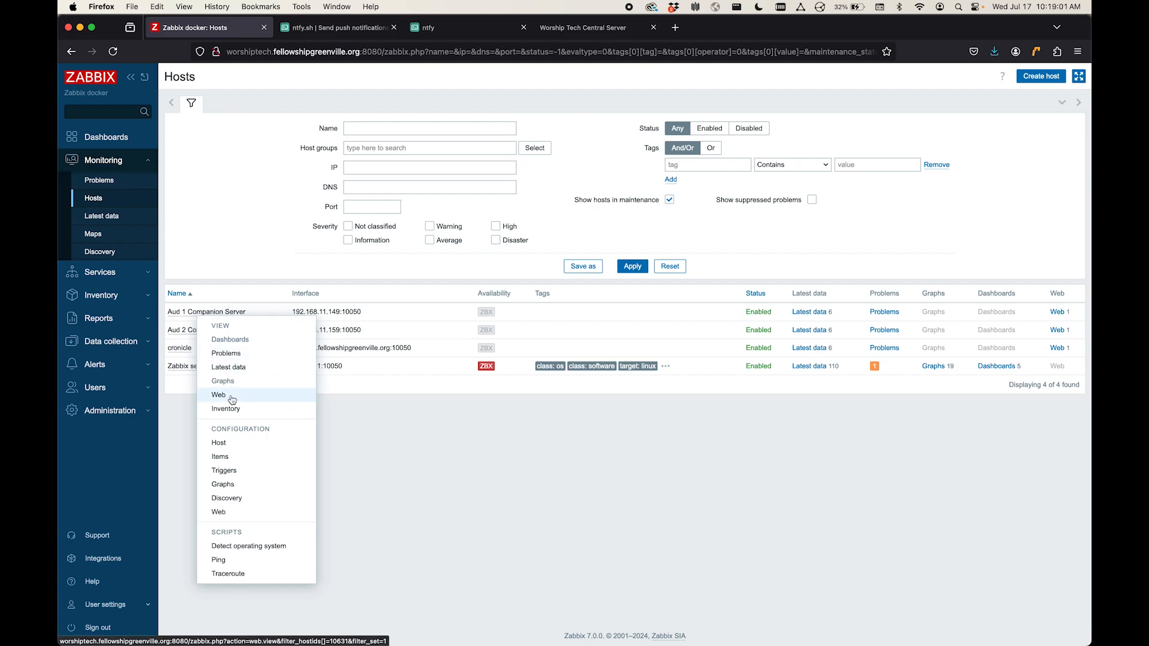
left_click(218, 395)
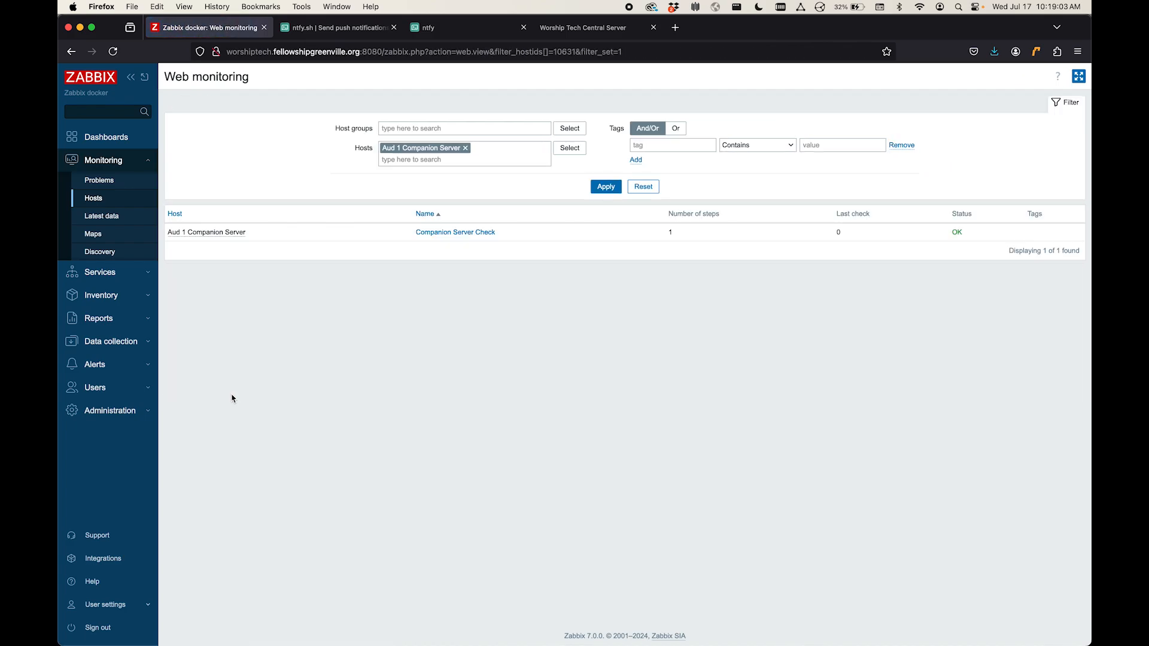
mouse_move(464, 280)
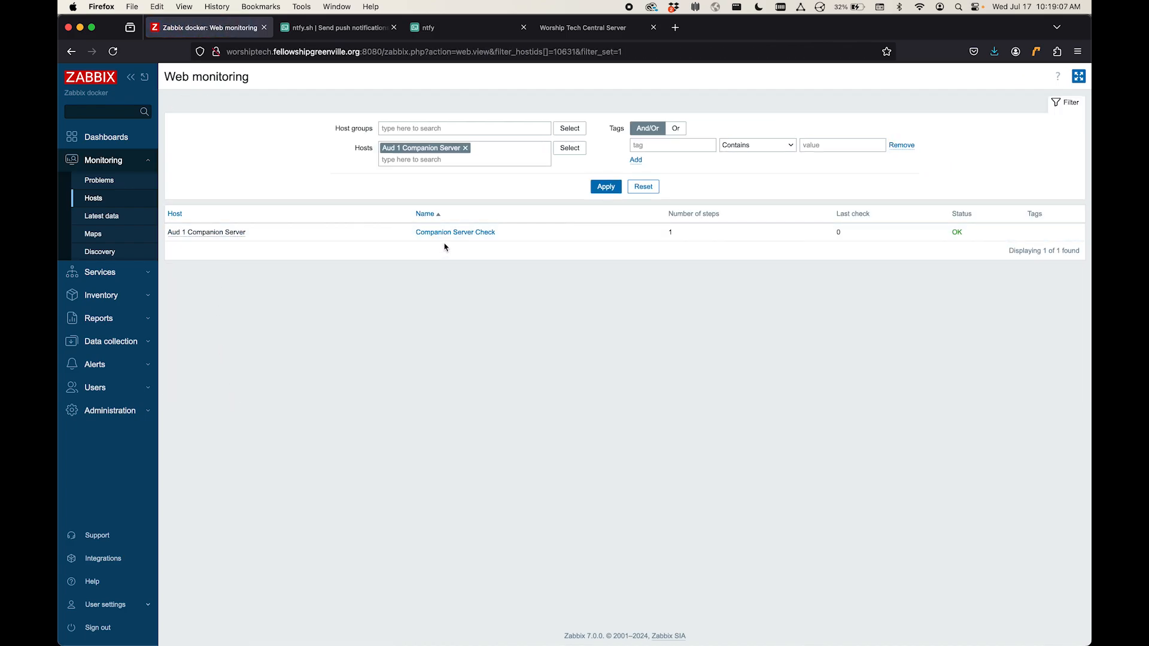
mouse_move(423, 259)
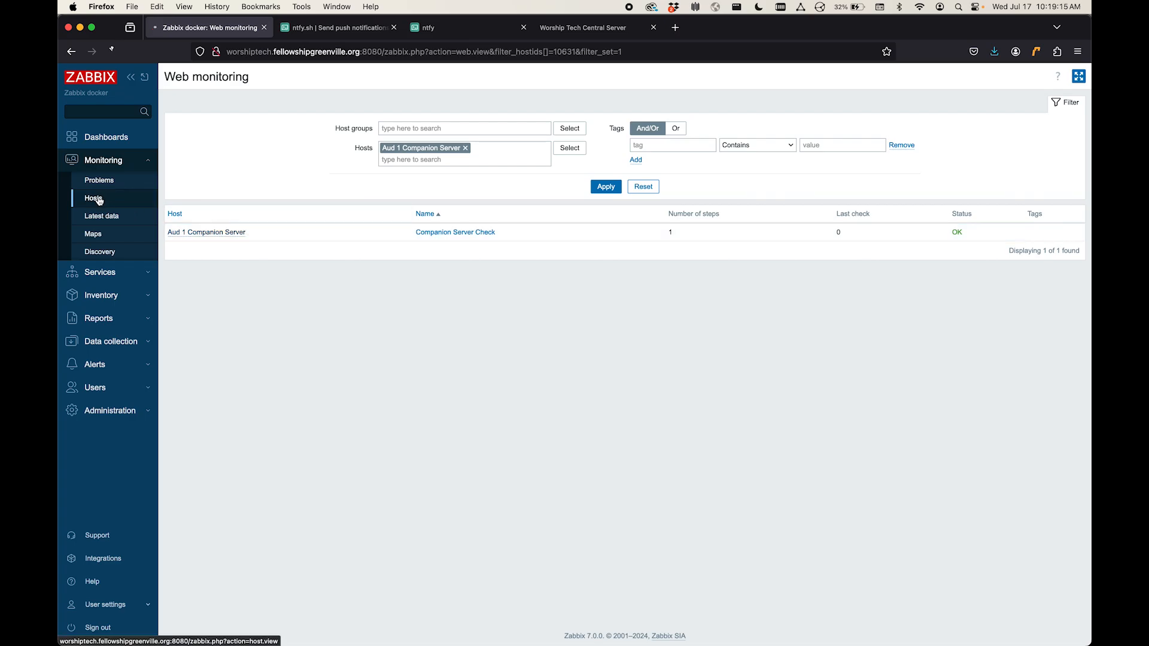
left_click(93, 197)
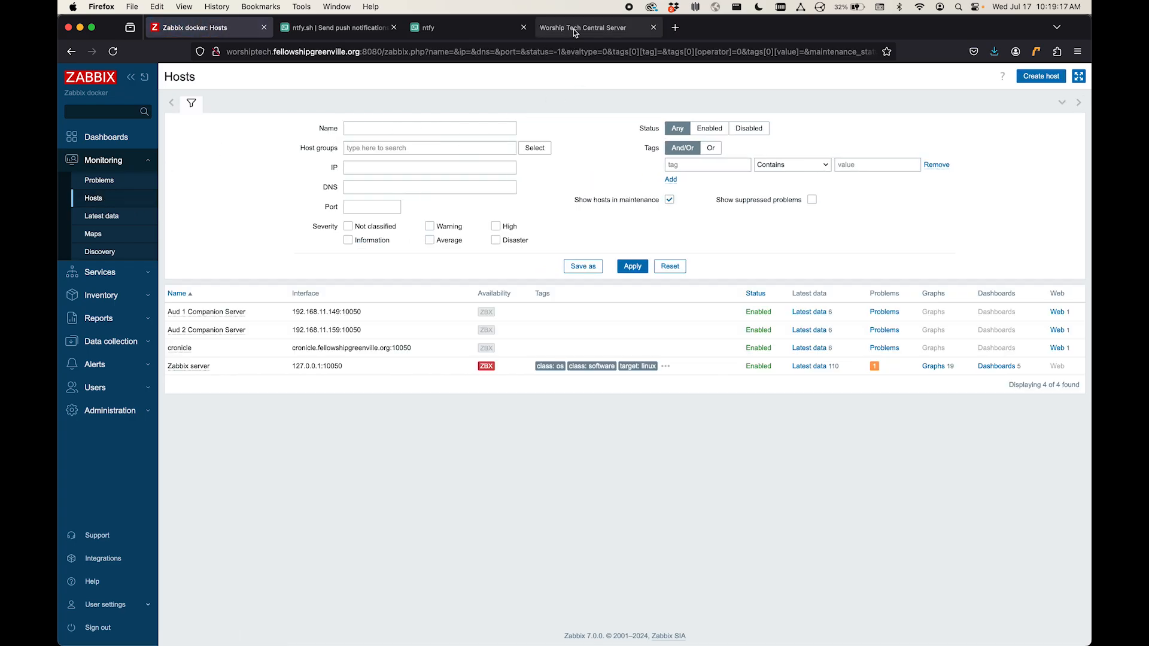
Step: Show the Worship Tech Central Server service list, glance at Companion admin, and return to it
left_click(583, 28)
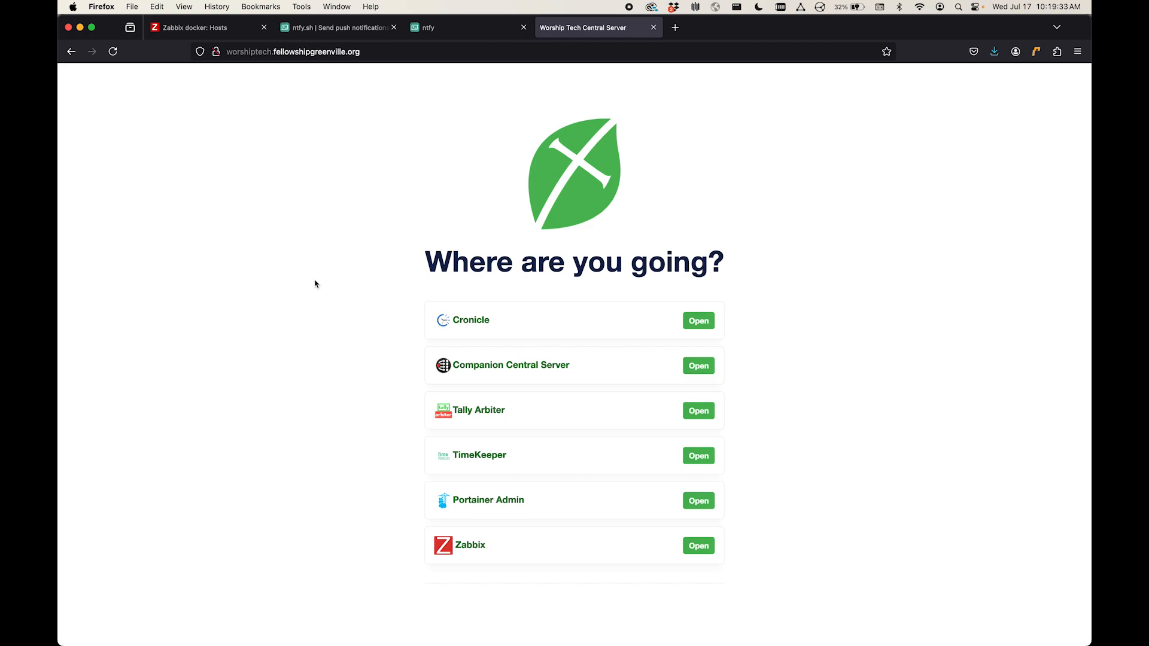
mouse_move(326, 296)
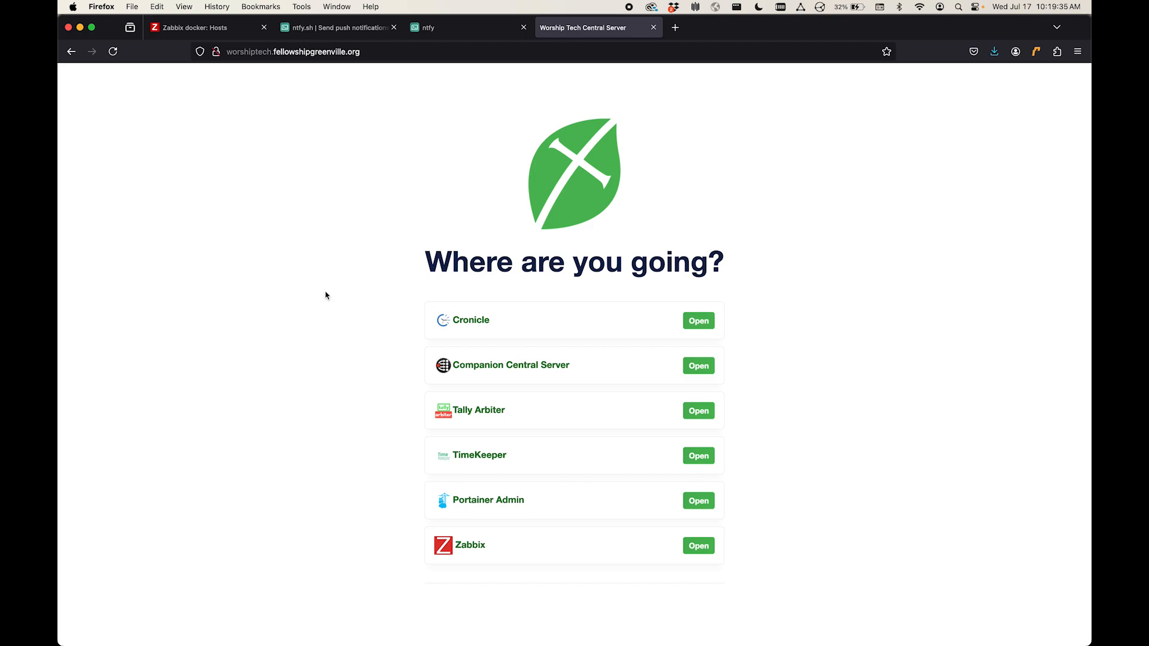
mouse_move(471, 510)
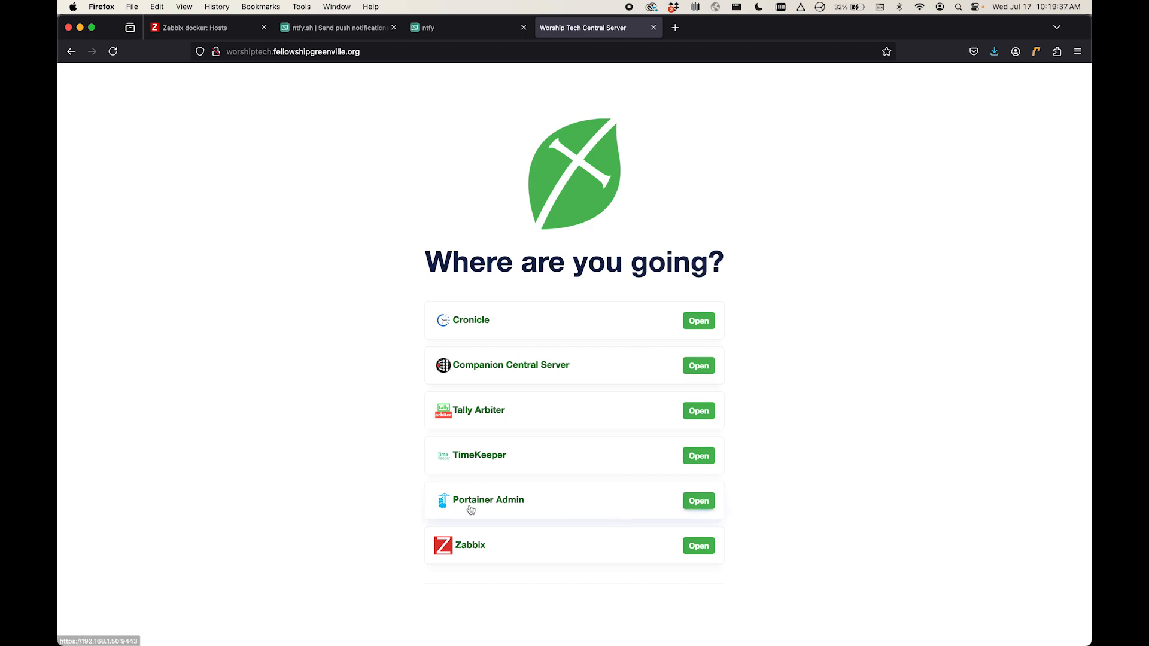
mouse_move(564, 506)
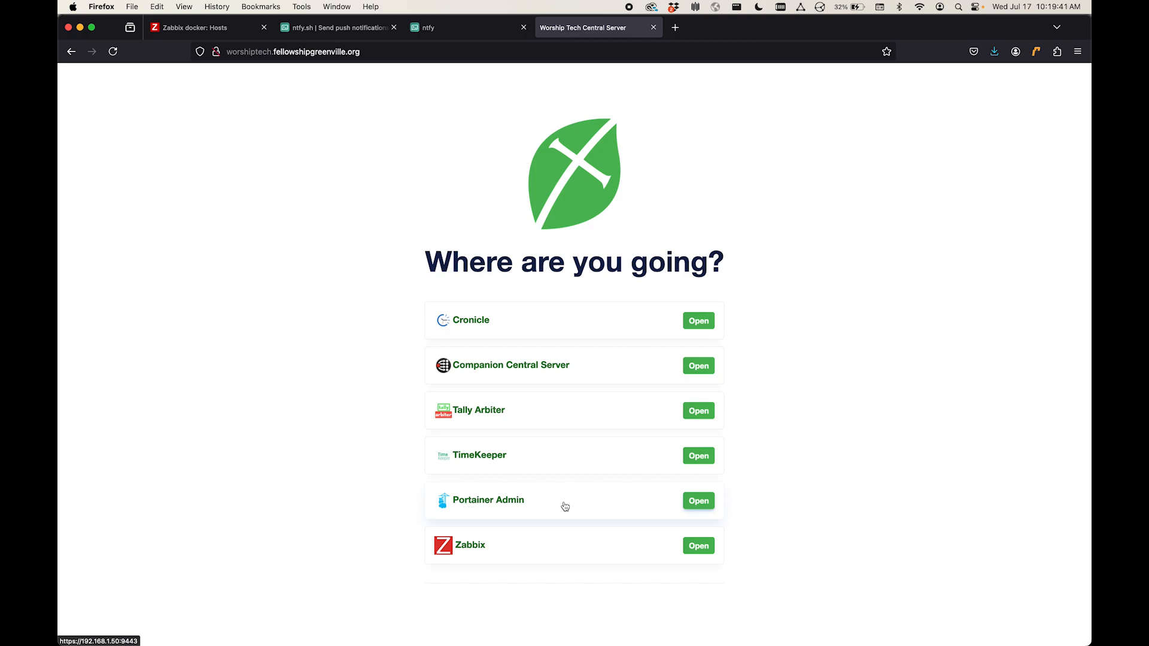
mouse_move(500, 371)
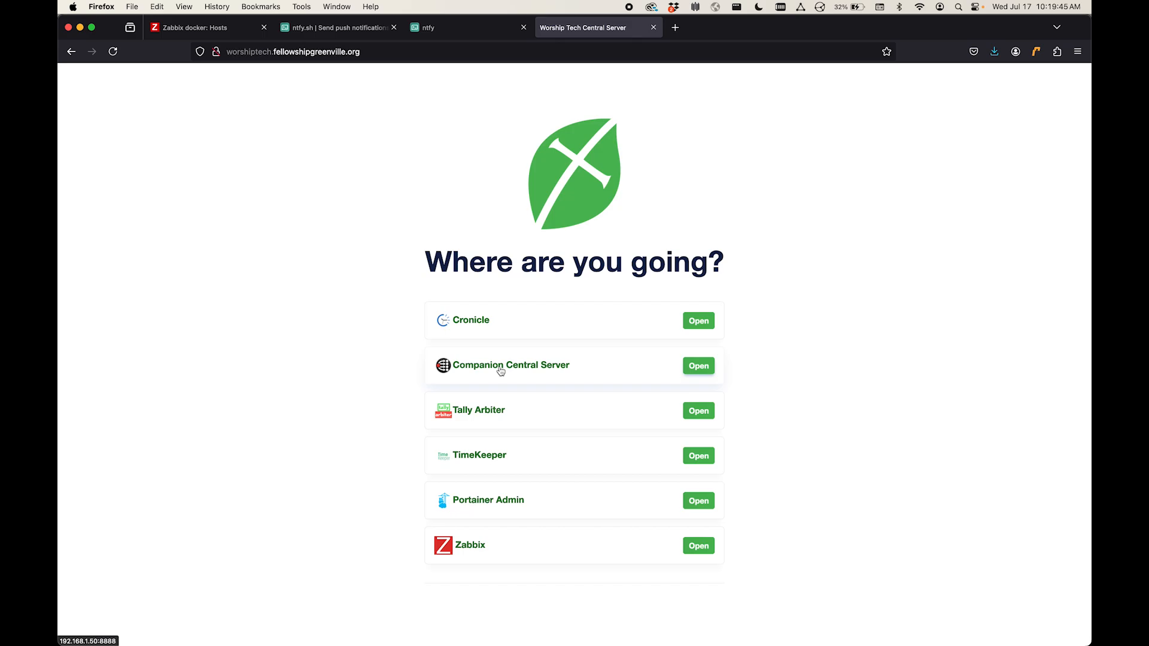
mouse_move(695, 381)
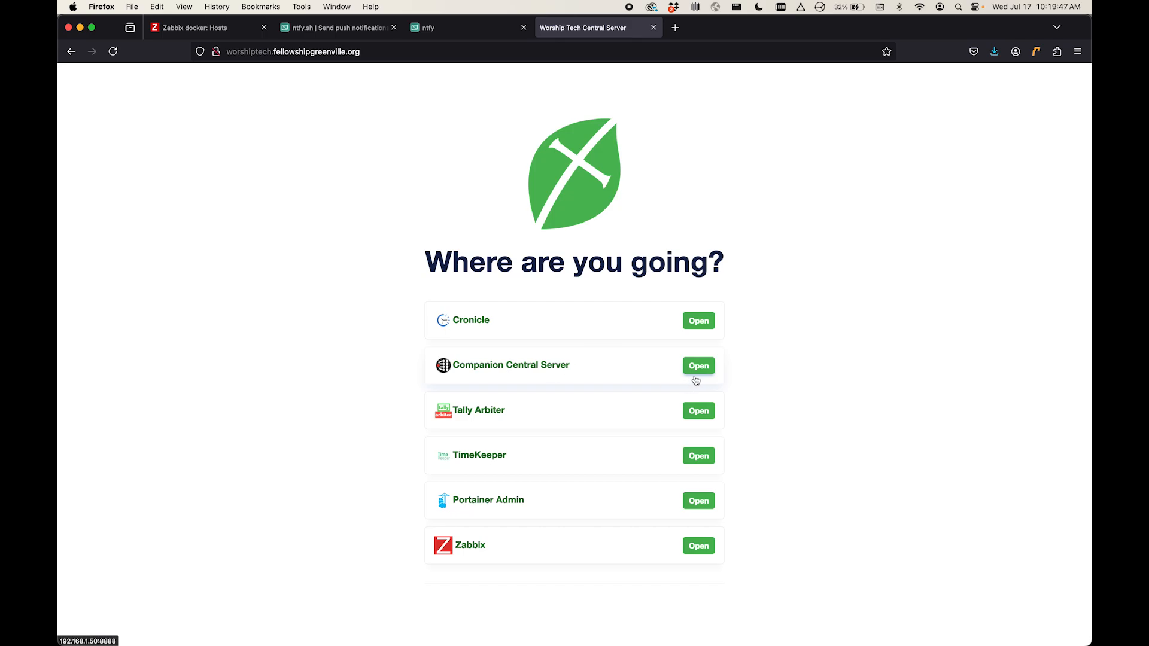
left_click(696, 366)
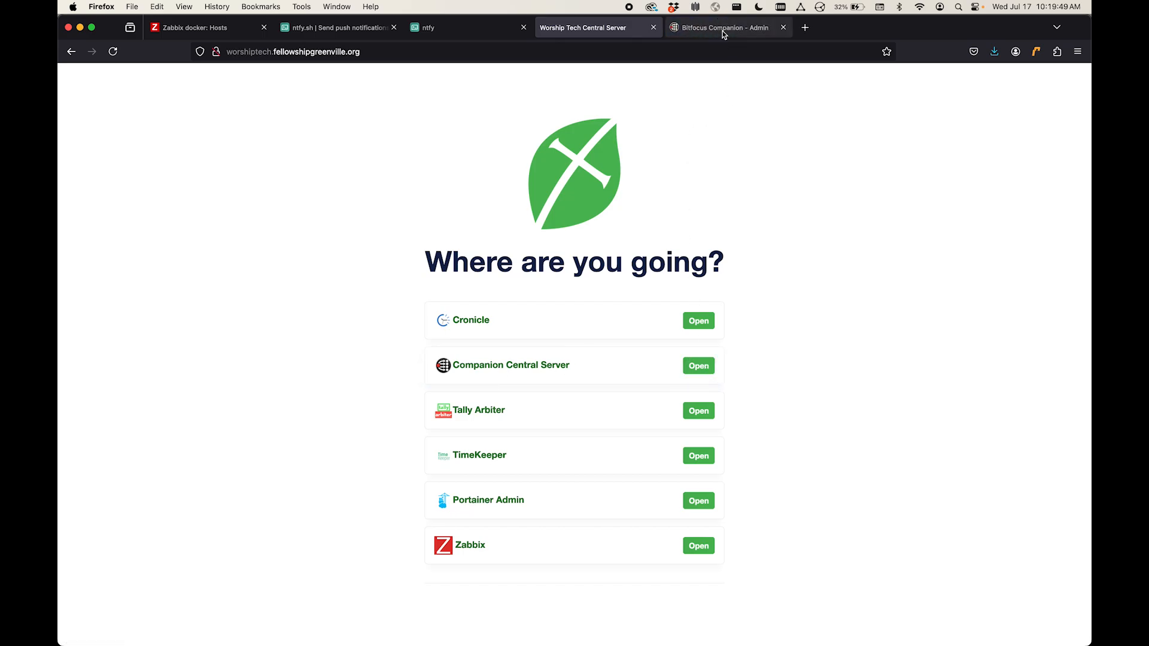
left_click(723, 27)
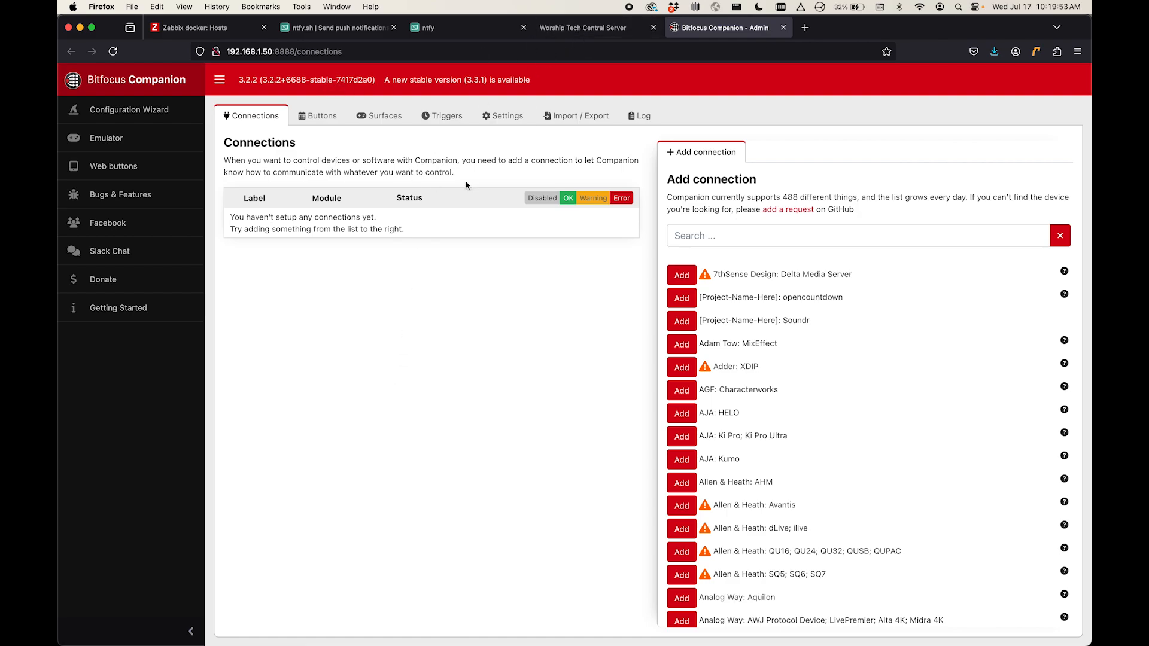
mouse_move(538, 191)
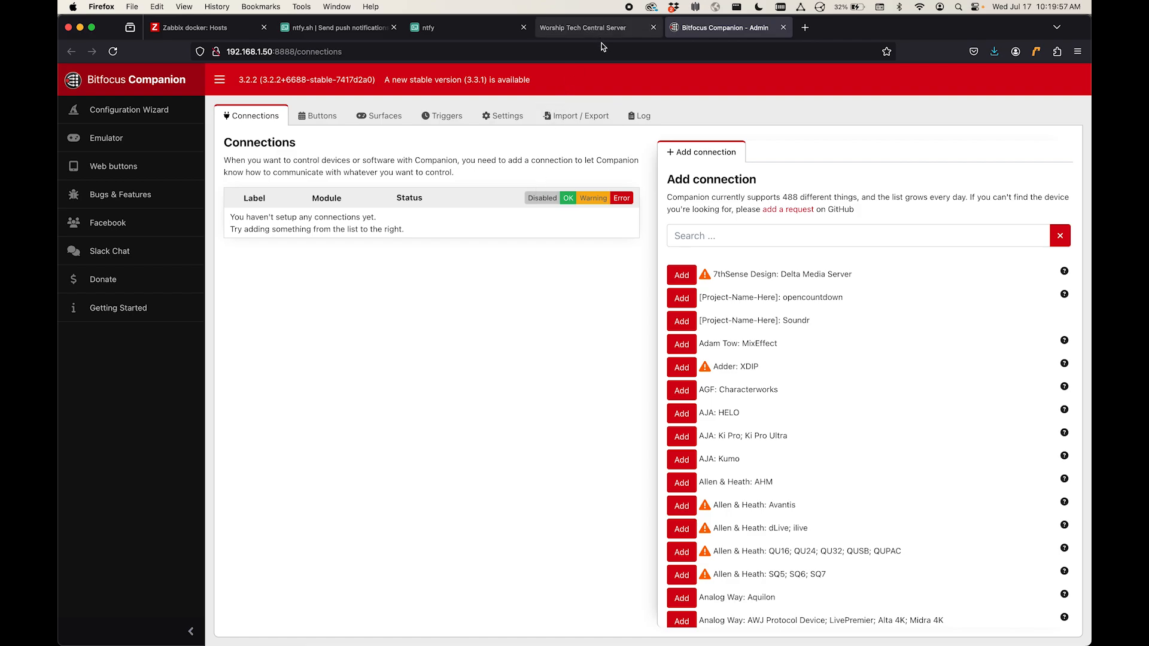
left_click(582, 28)
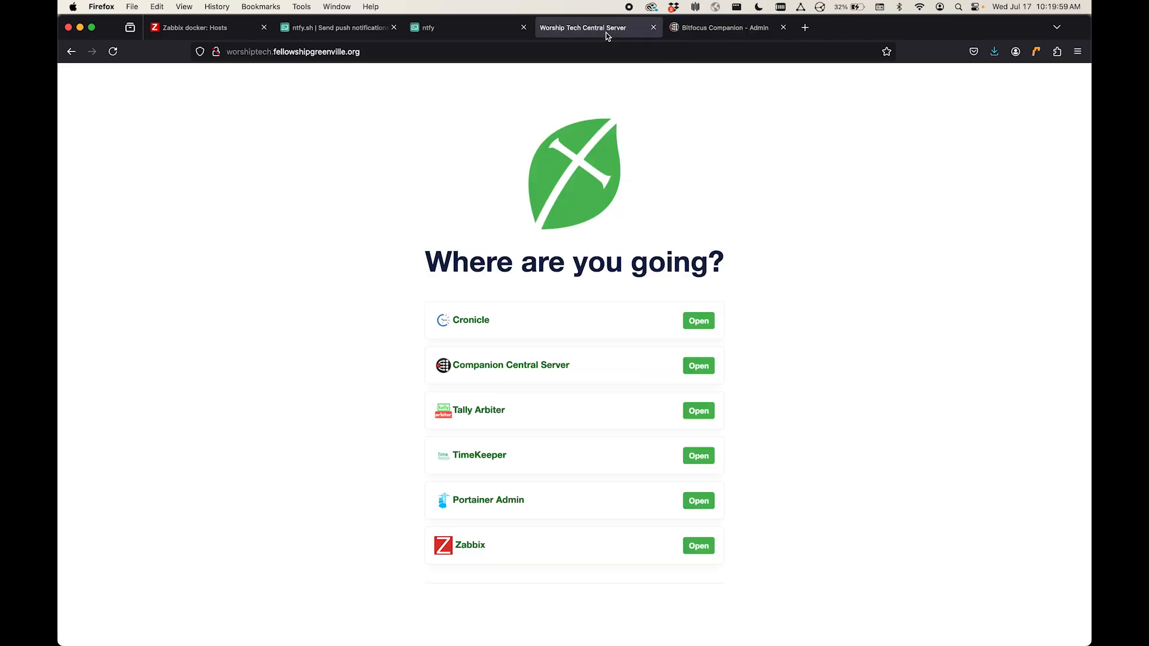
mouse_move(696, 500)
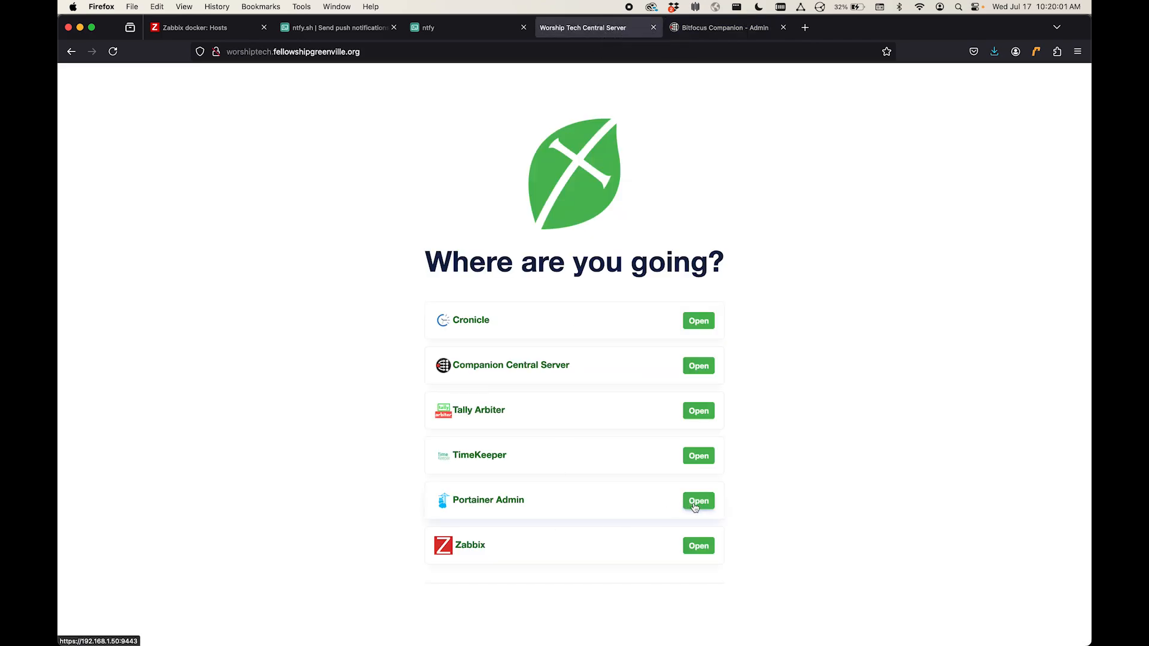
Step: Open Portainer Admin and list the prod environment's containers, Companion showing healthy
left_click(697, 500)
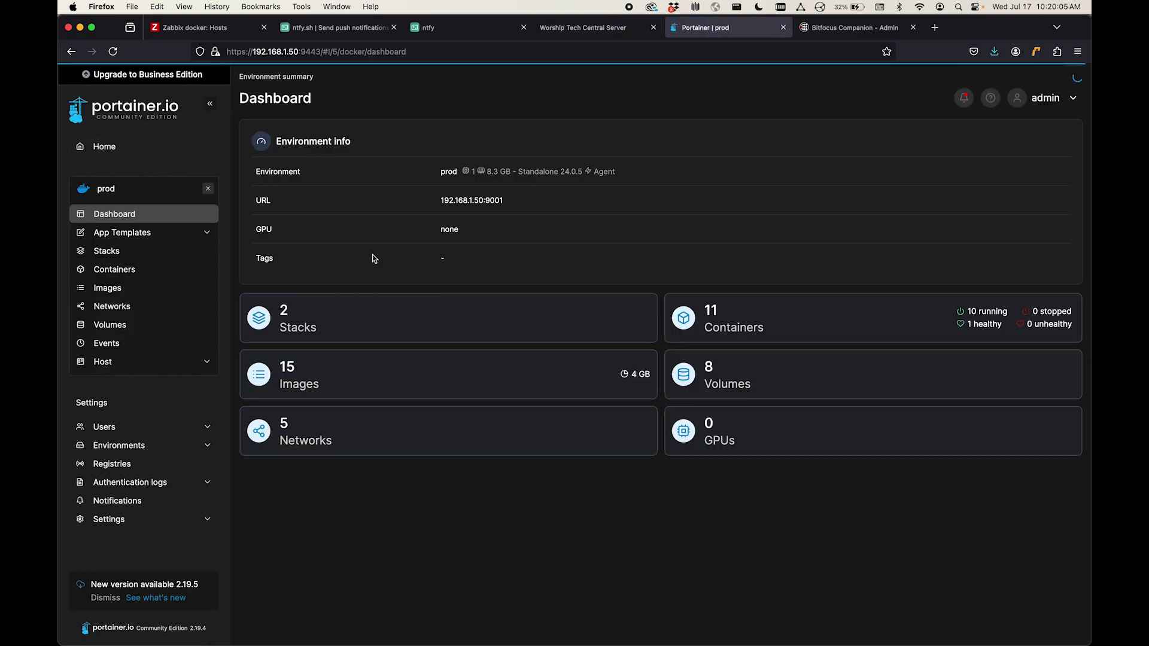
mouse_move(114, 269)
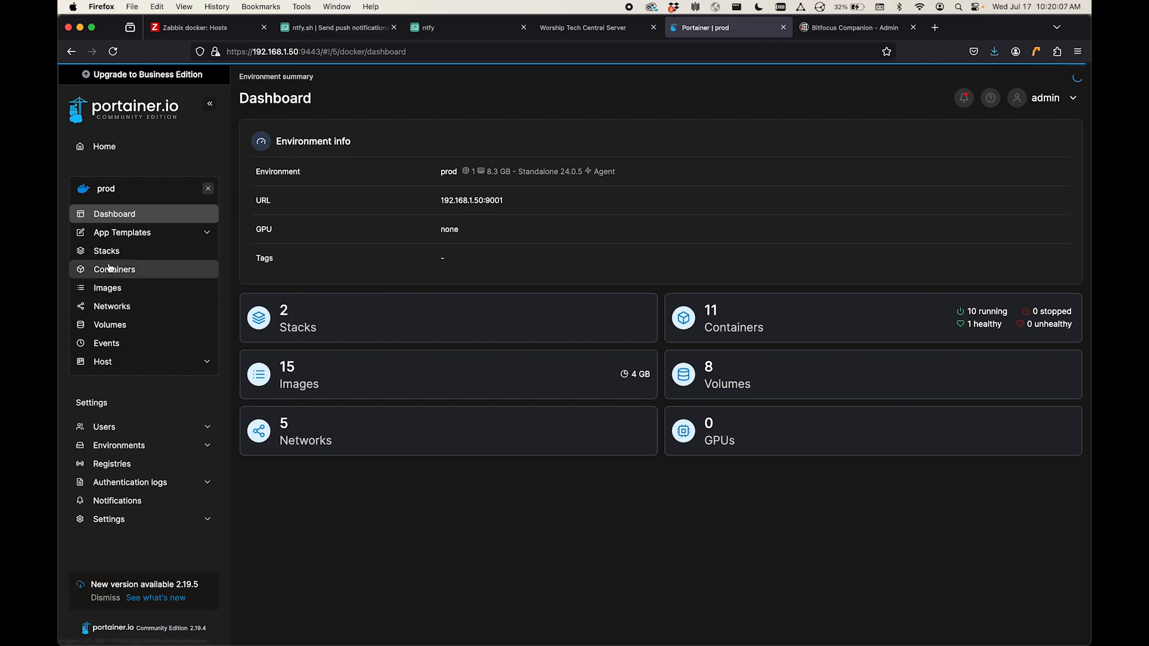
left_click(115, 269)
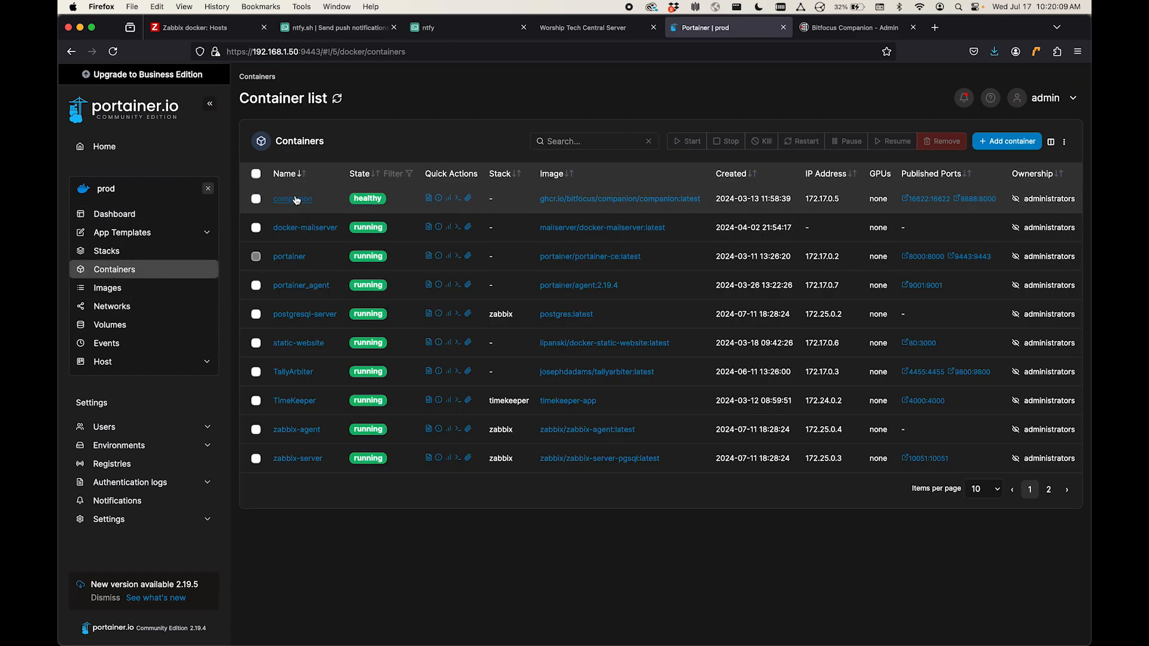
mouse_move(292, 200)
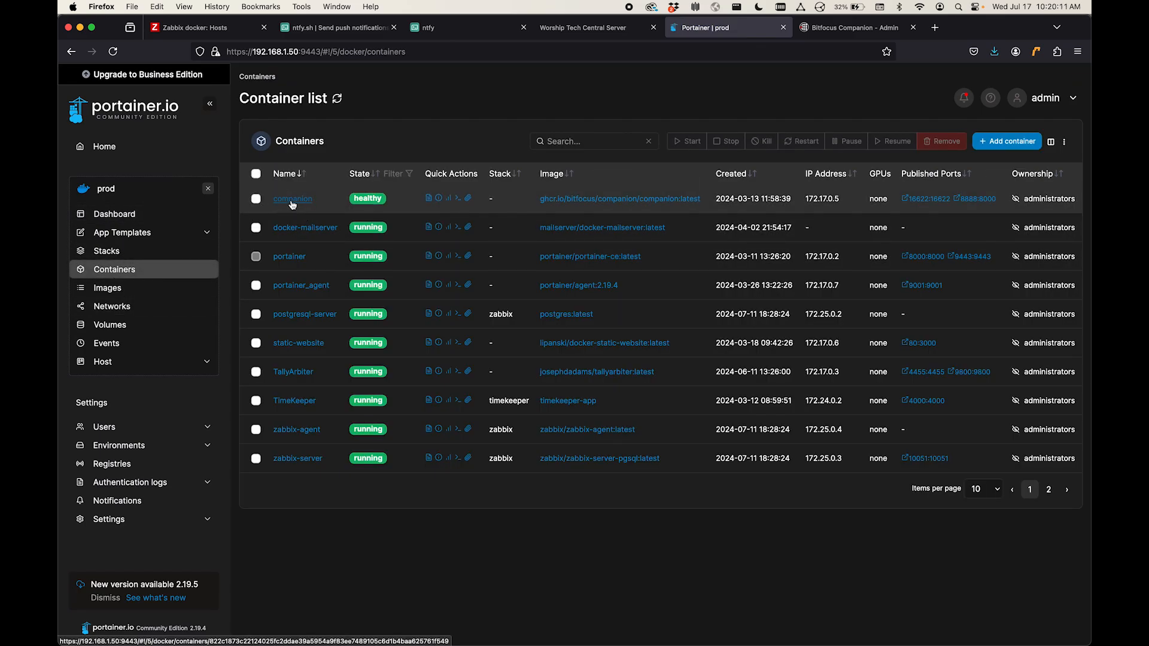
mouse_move(578, 69)
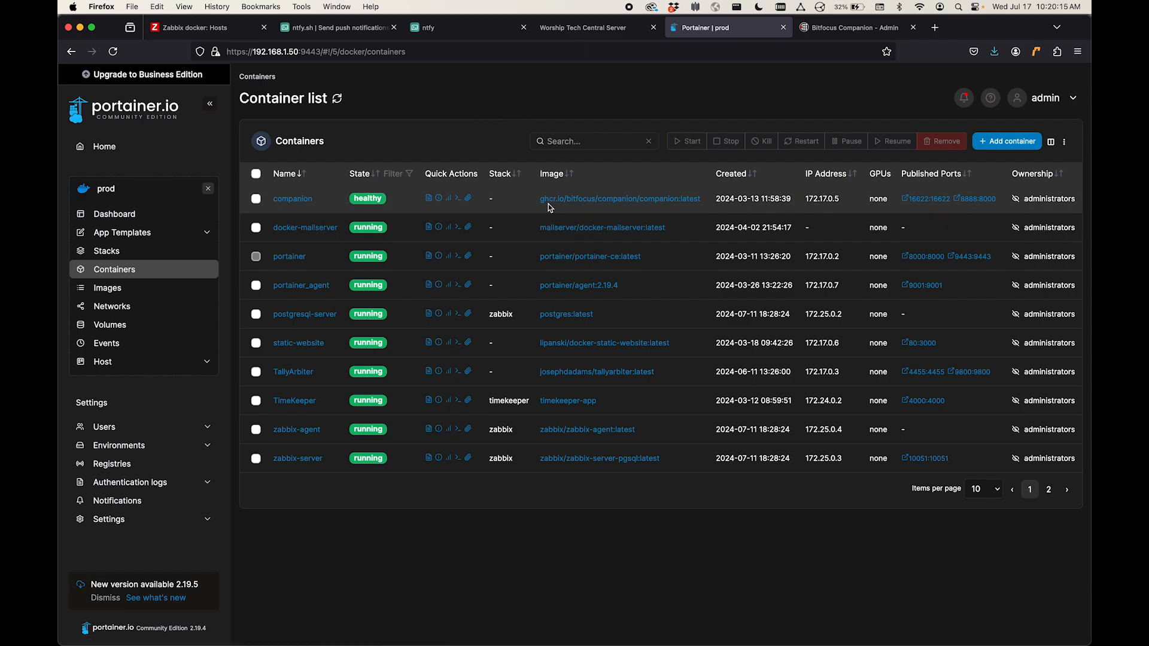
mouse_move(679, 207)
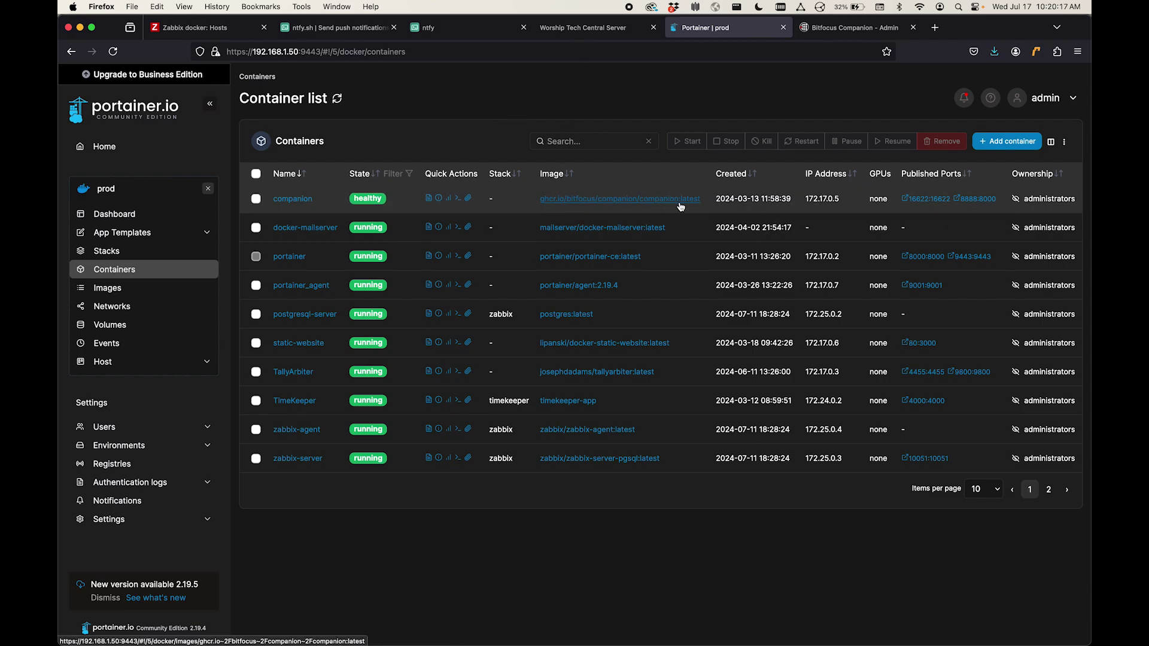
mouse_move(694, 231)
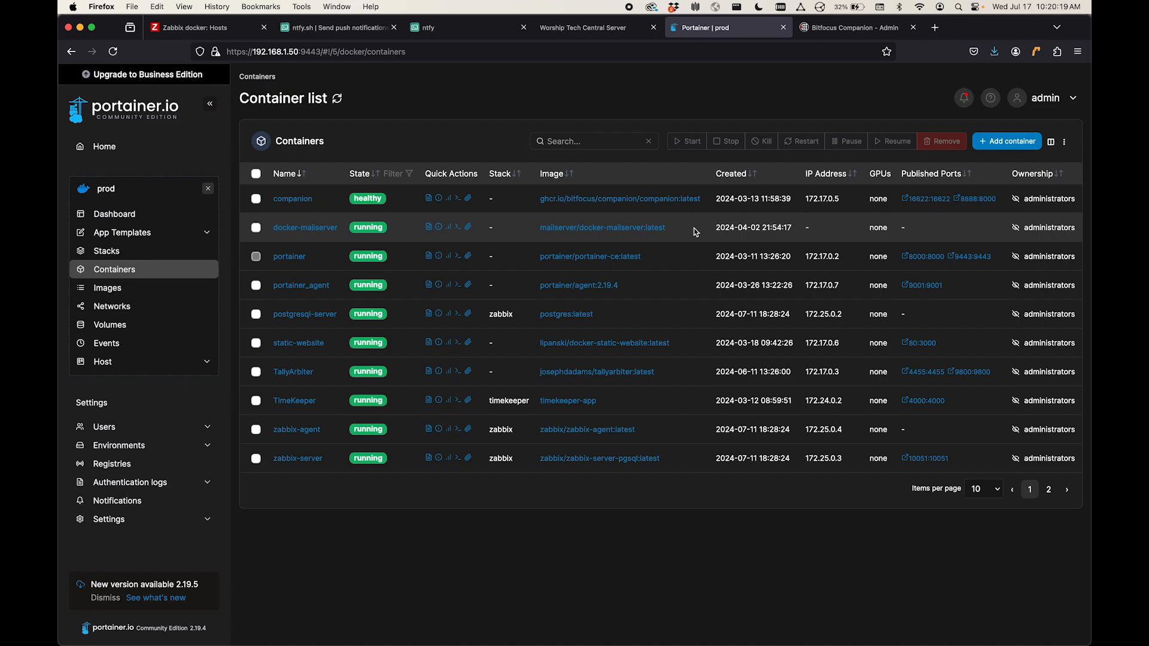
mouse_move(671, 143)
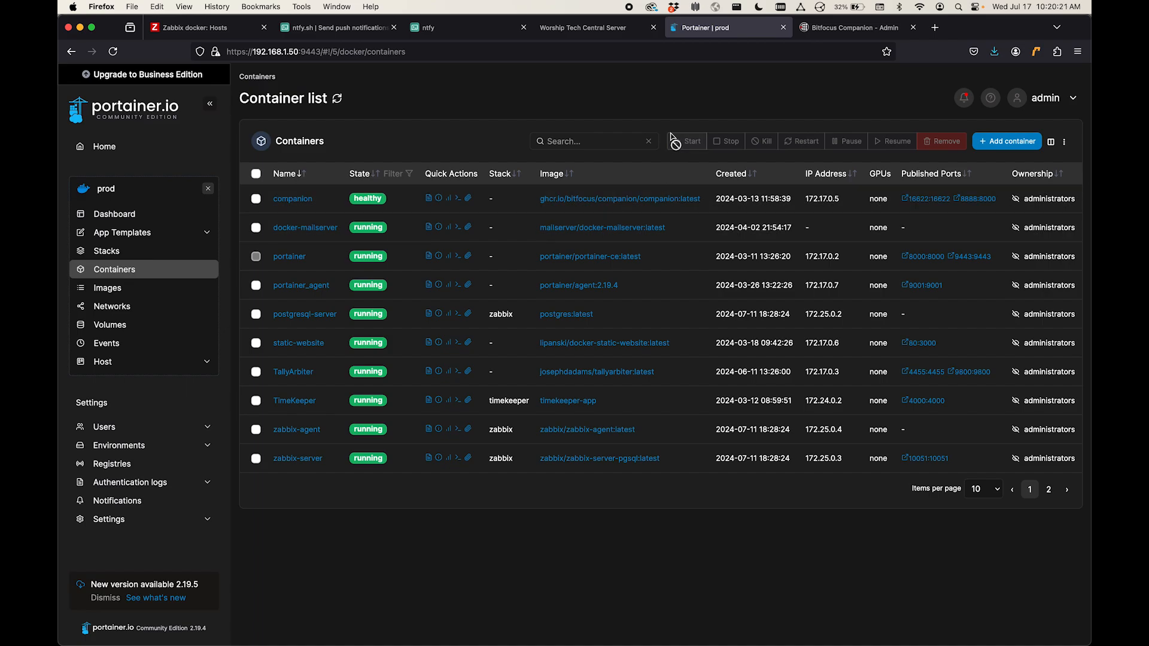
mouse_move(913, 205)
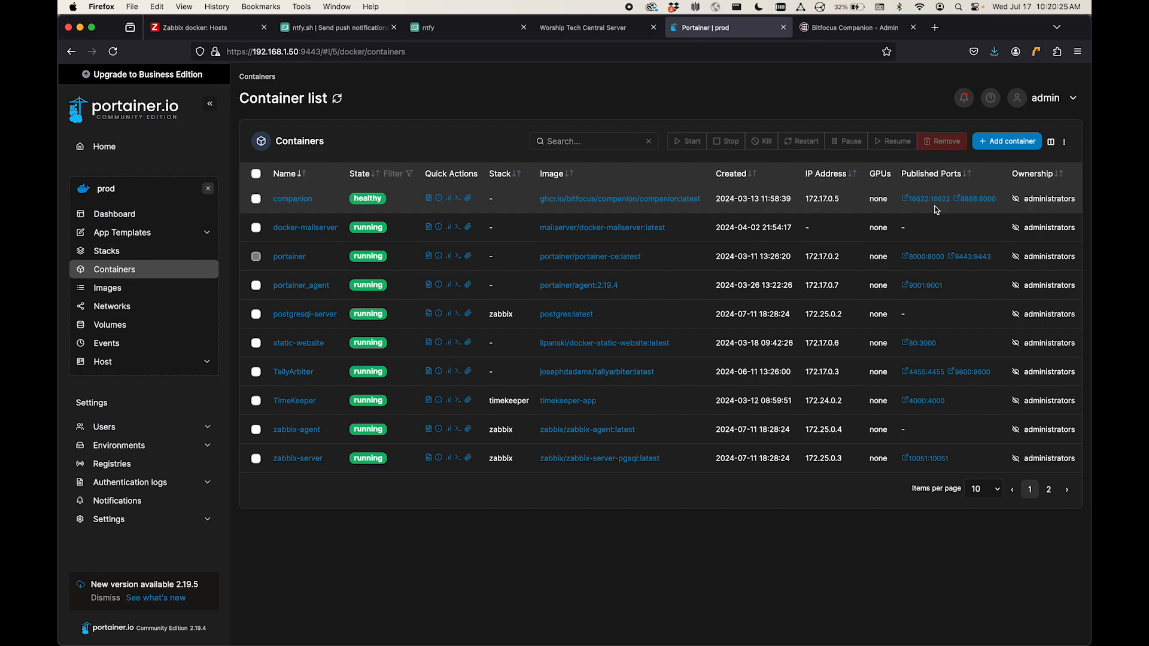
mouse_move(573, 83)
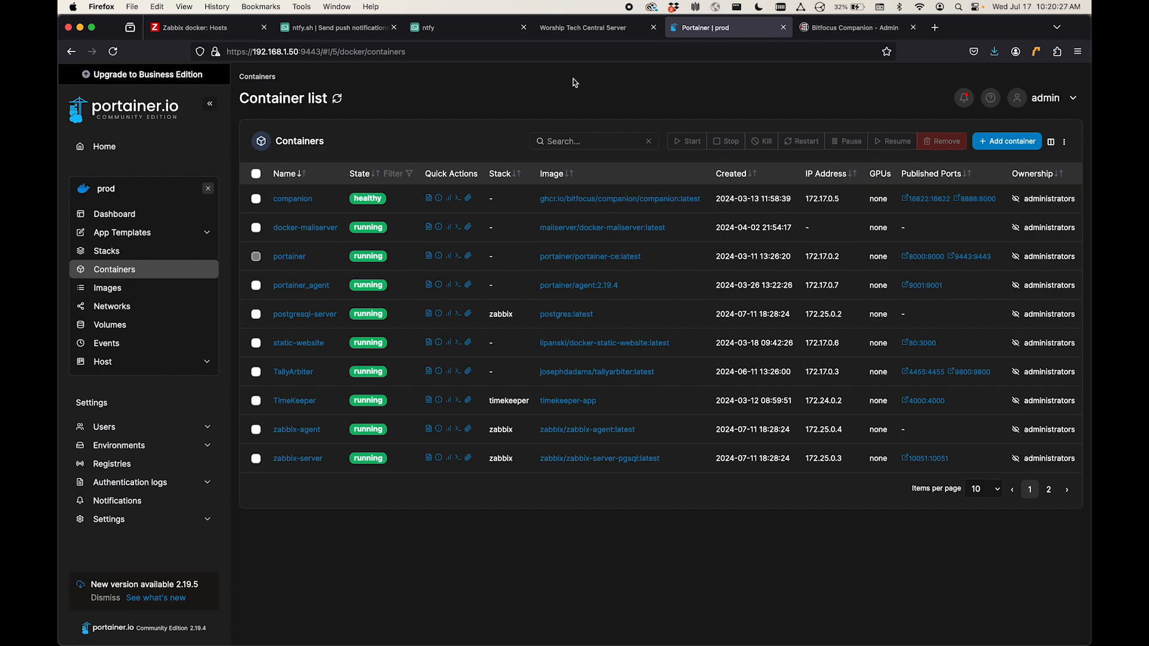
mouse_move(587, 28)
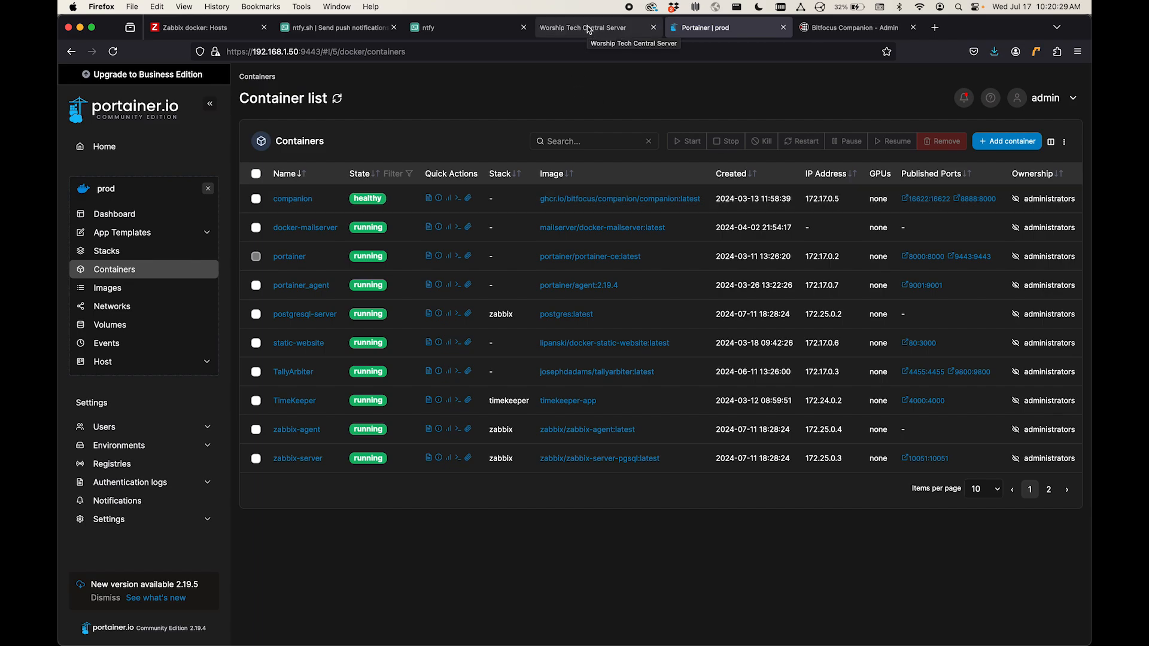
Step: Create host Central Companion Server with an agent interface at 192.168.1.50 and submit it
left_click(582, 27)
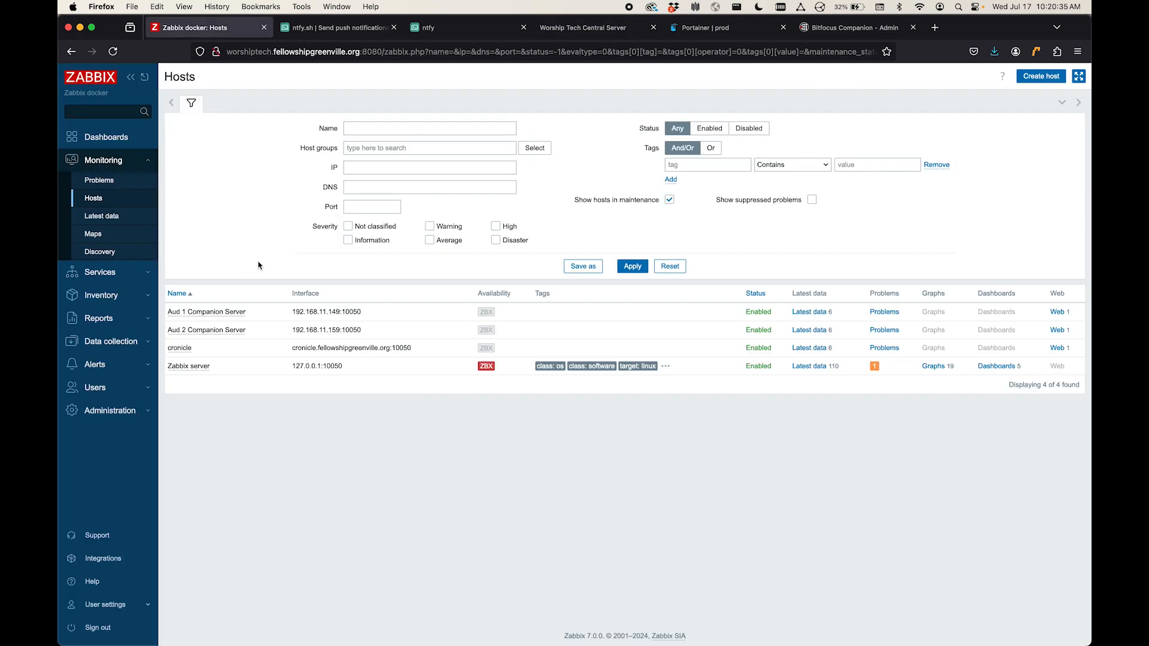
mouse_move(977, 111)
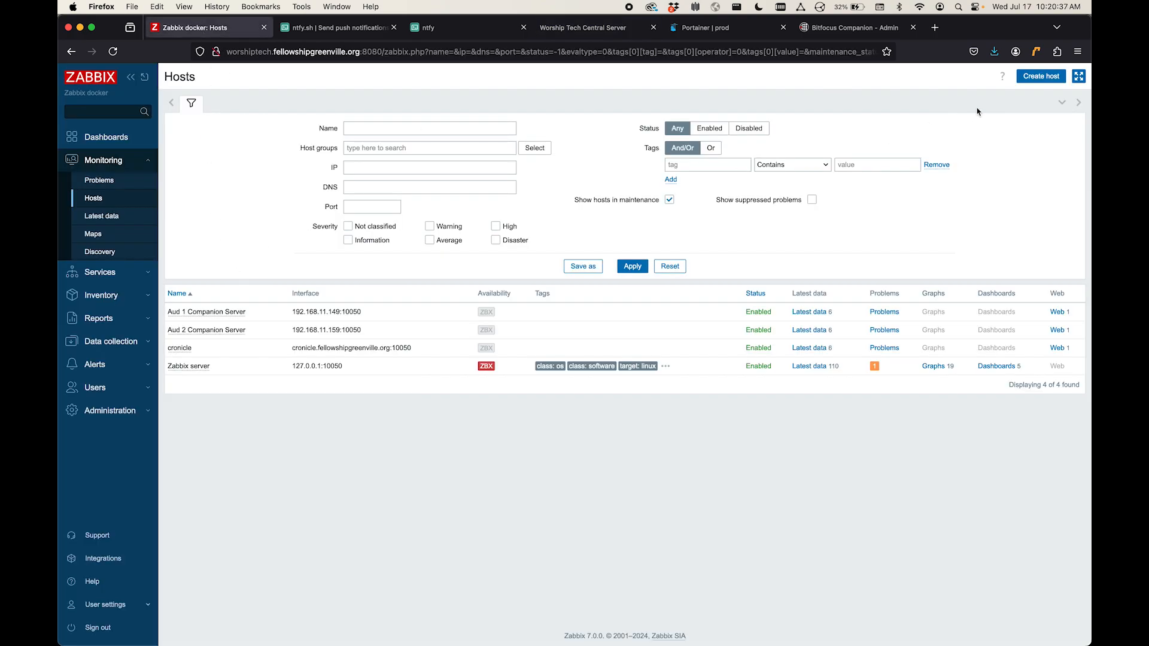
left_click(1040, 76)
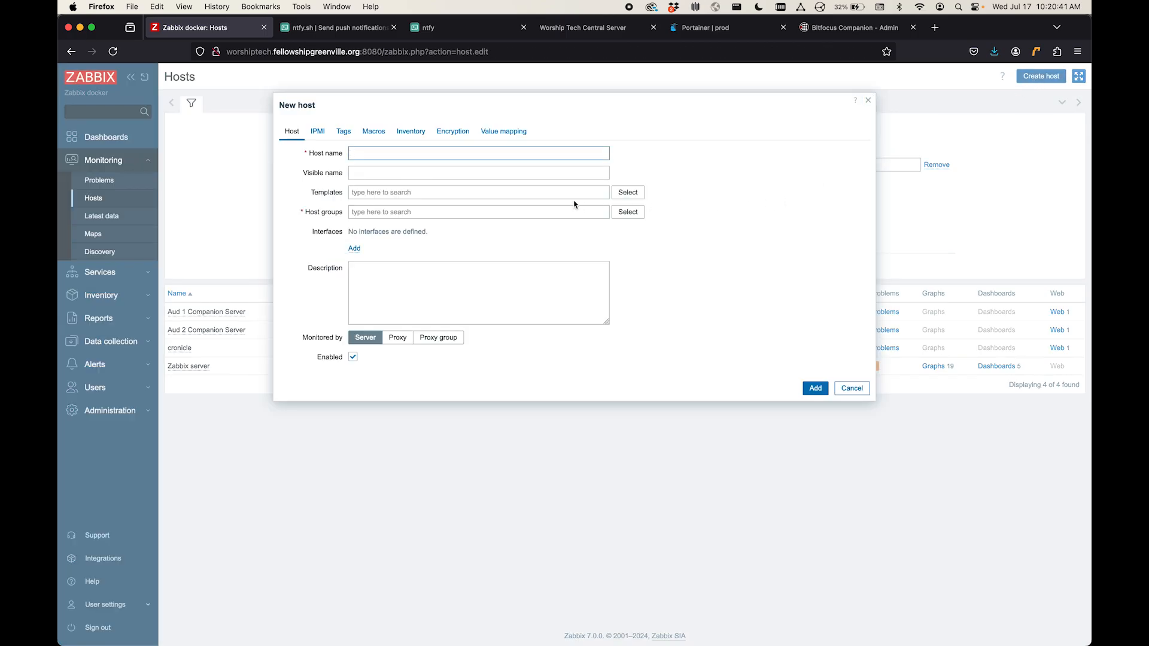
type("Central Companion")
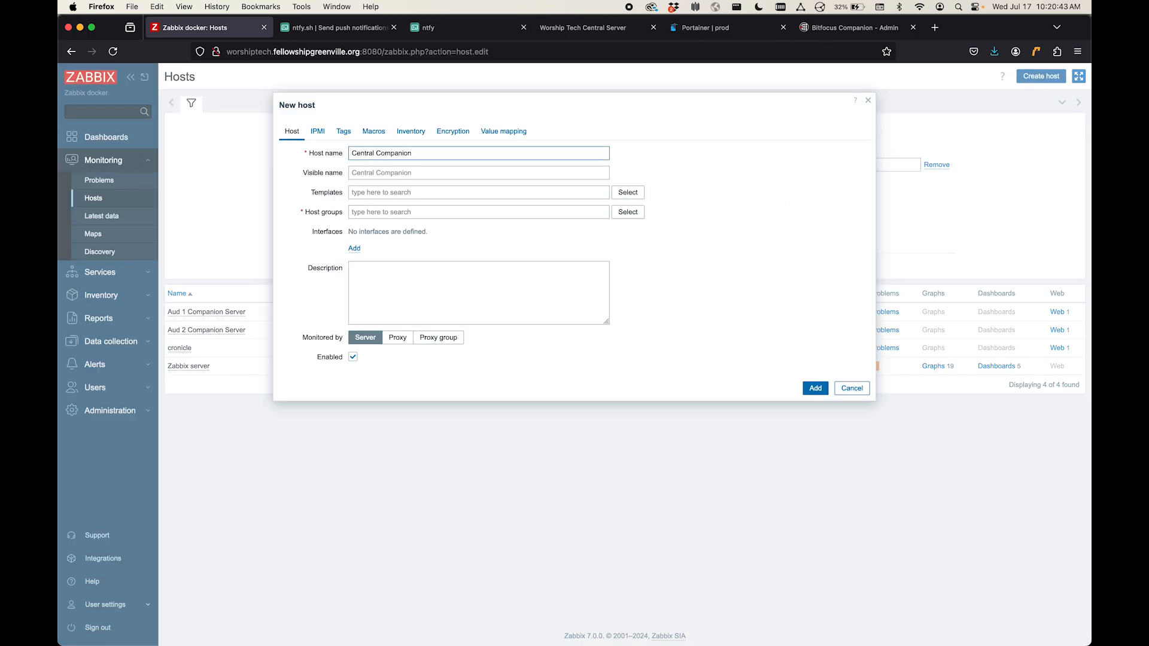
type("Ser")
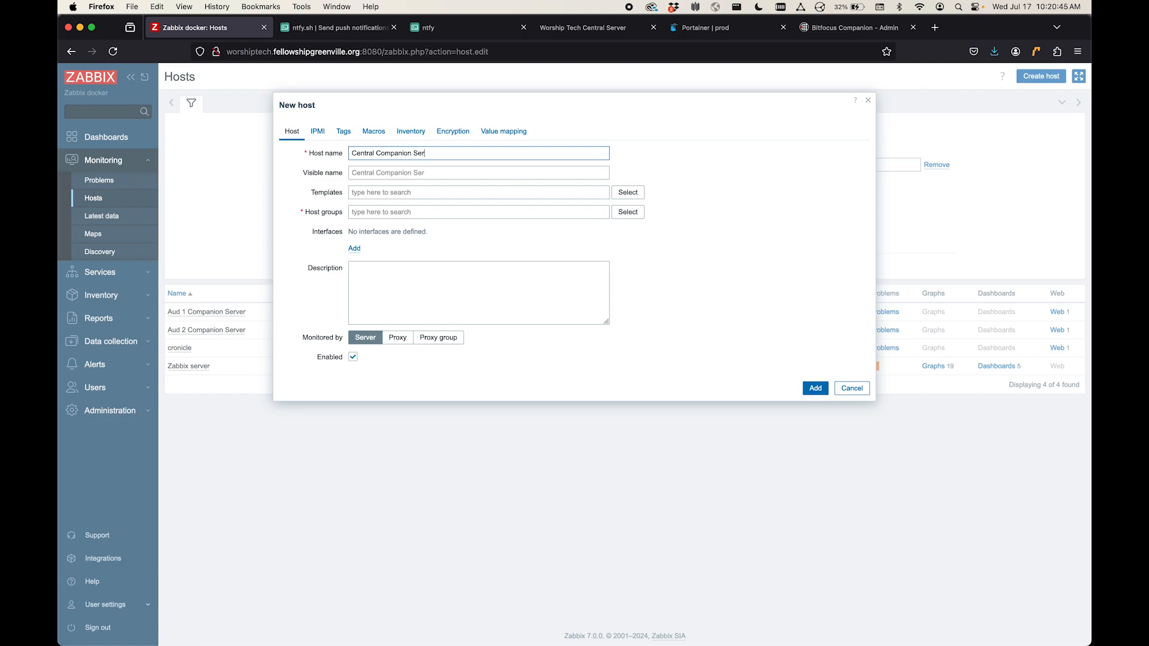
left_click(355, 248)
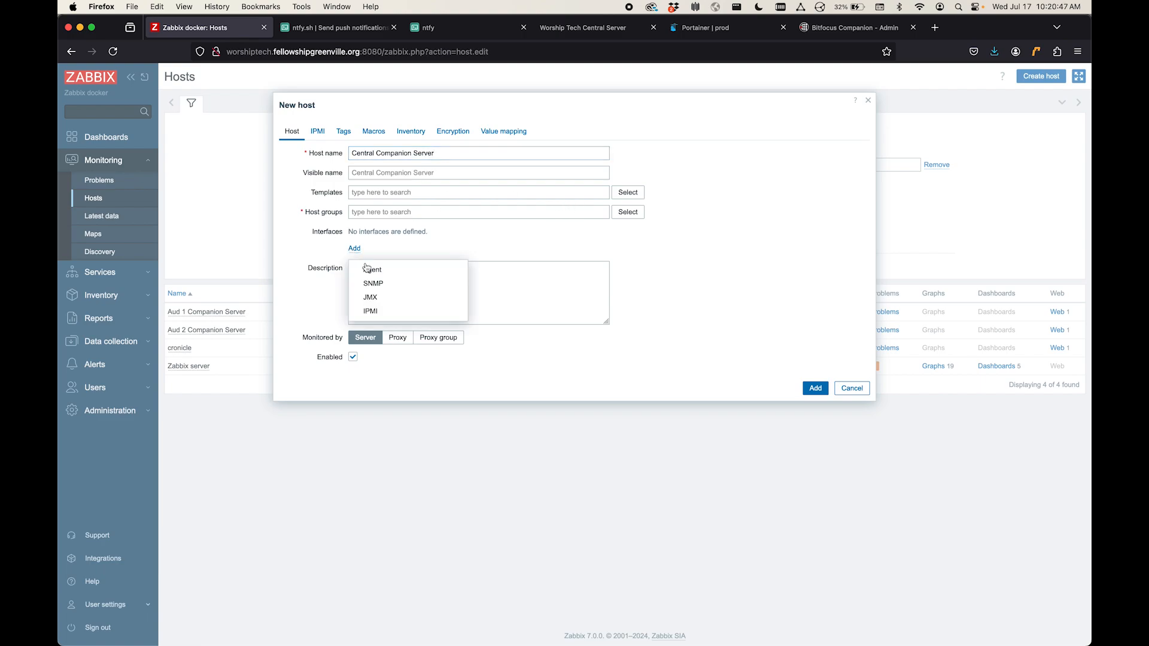
left_click(372, 269)
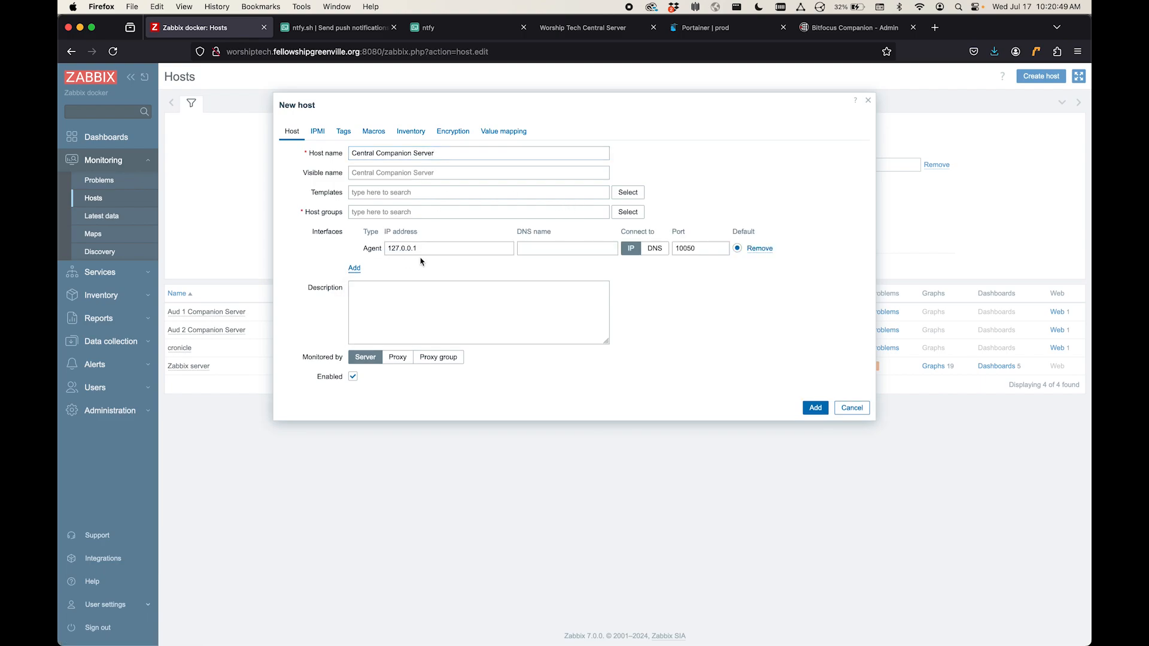
left_click(448, 247)
type("192.168")
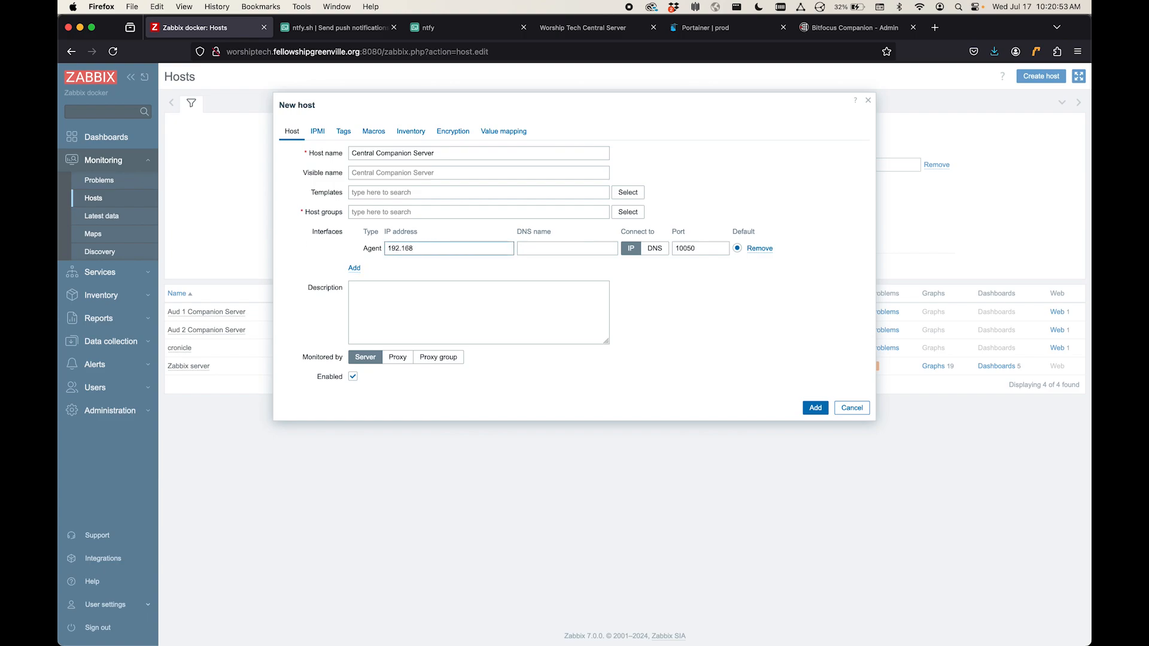
type(".1.5")
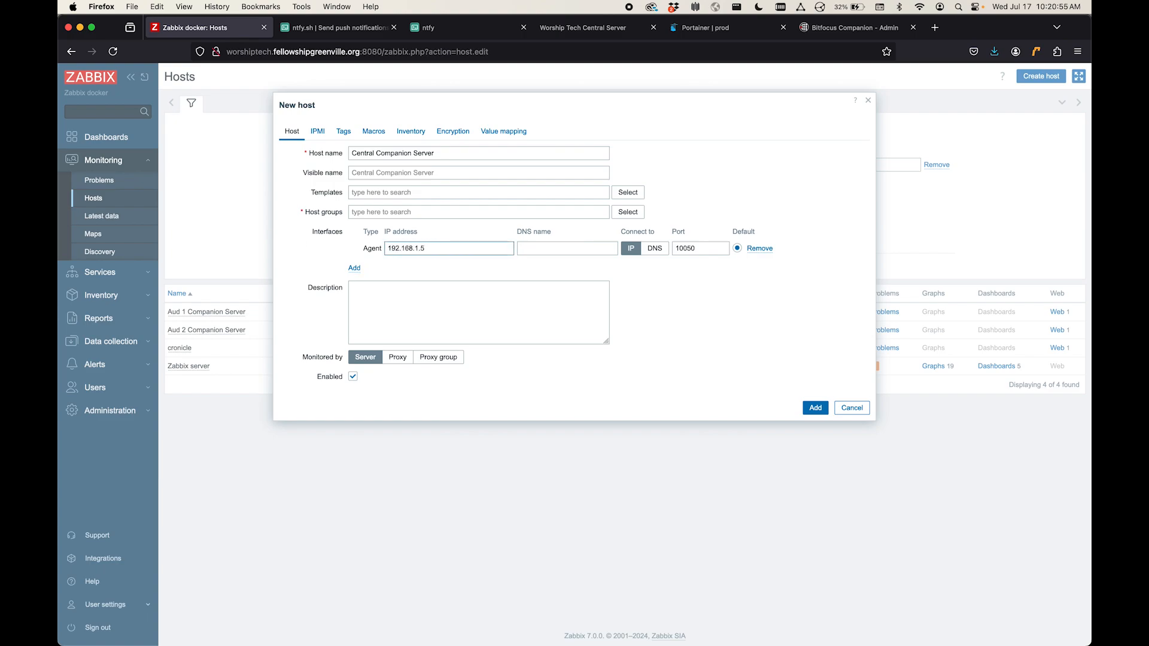
type("0")
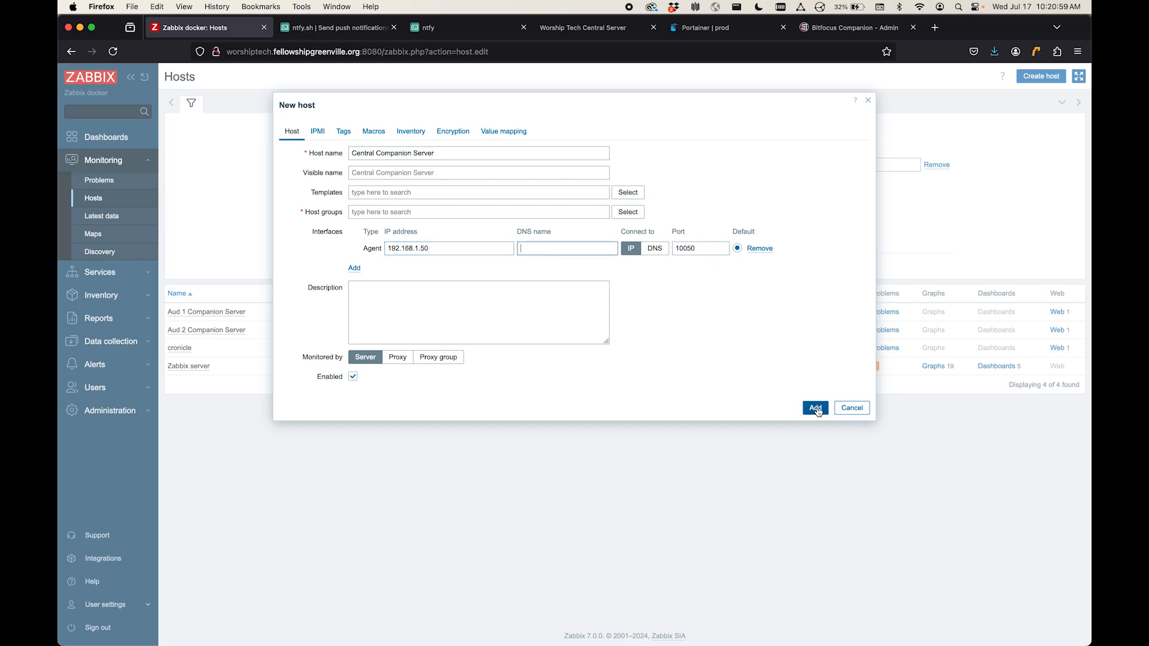
left_click(814, 407)
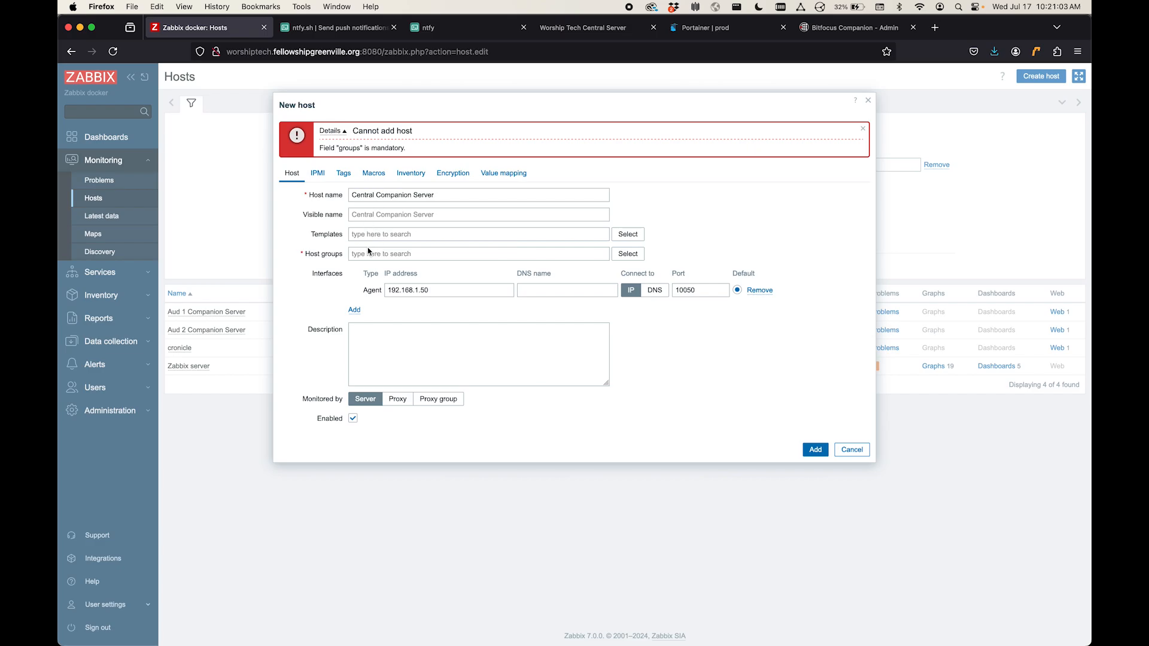
Step: Assign the Applications host group after the missing-group error and save the host
left_click(627, 253)
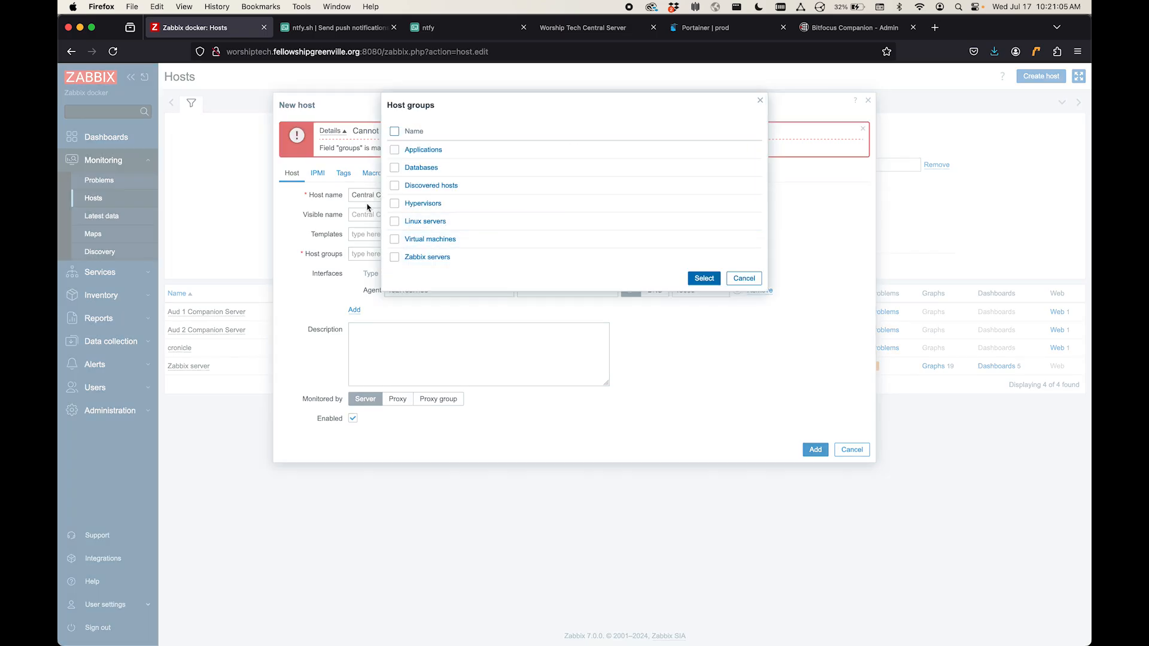
mouse_move(423, 203)
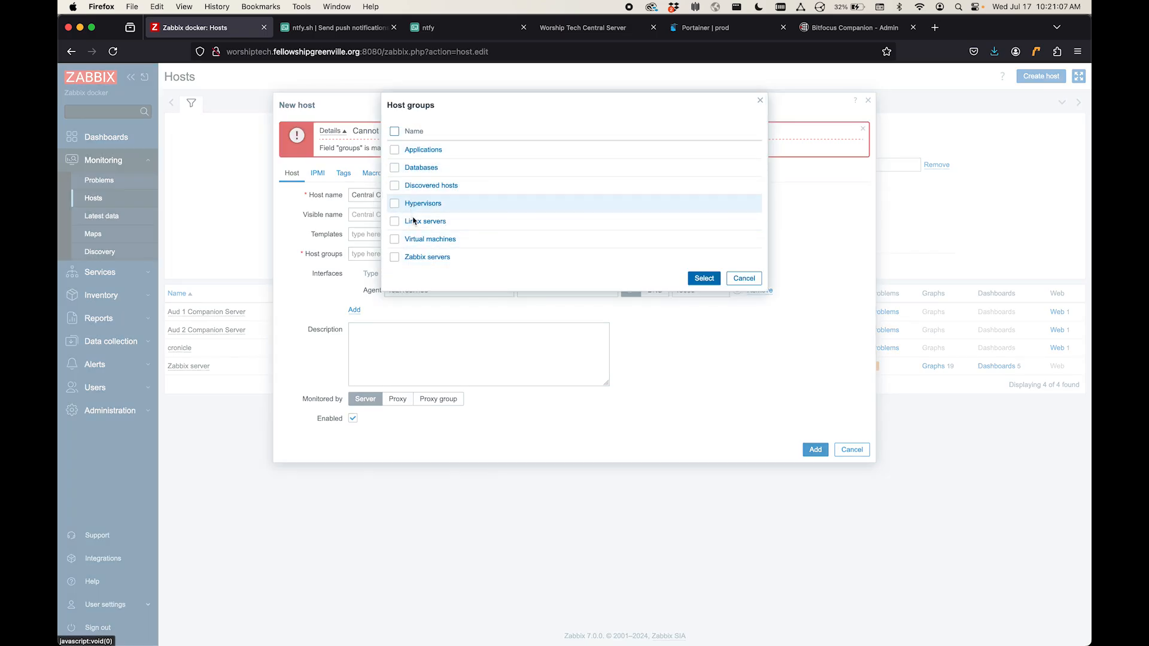
mouse_move(402, 263)
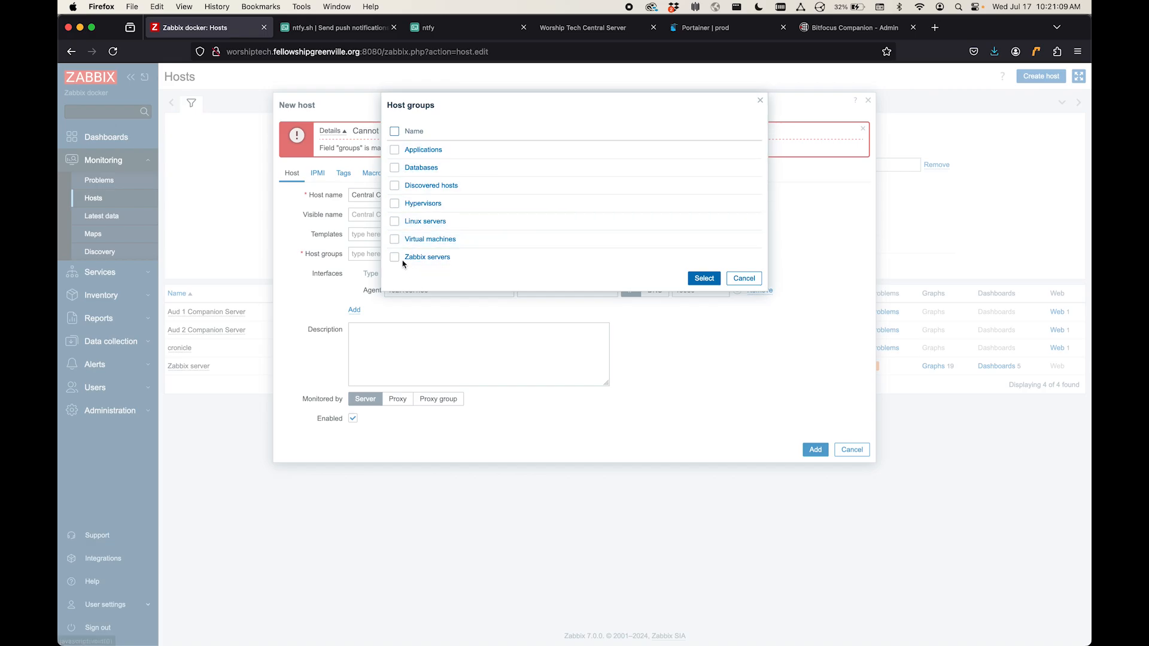
left_click(394, 150)
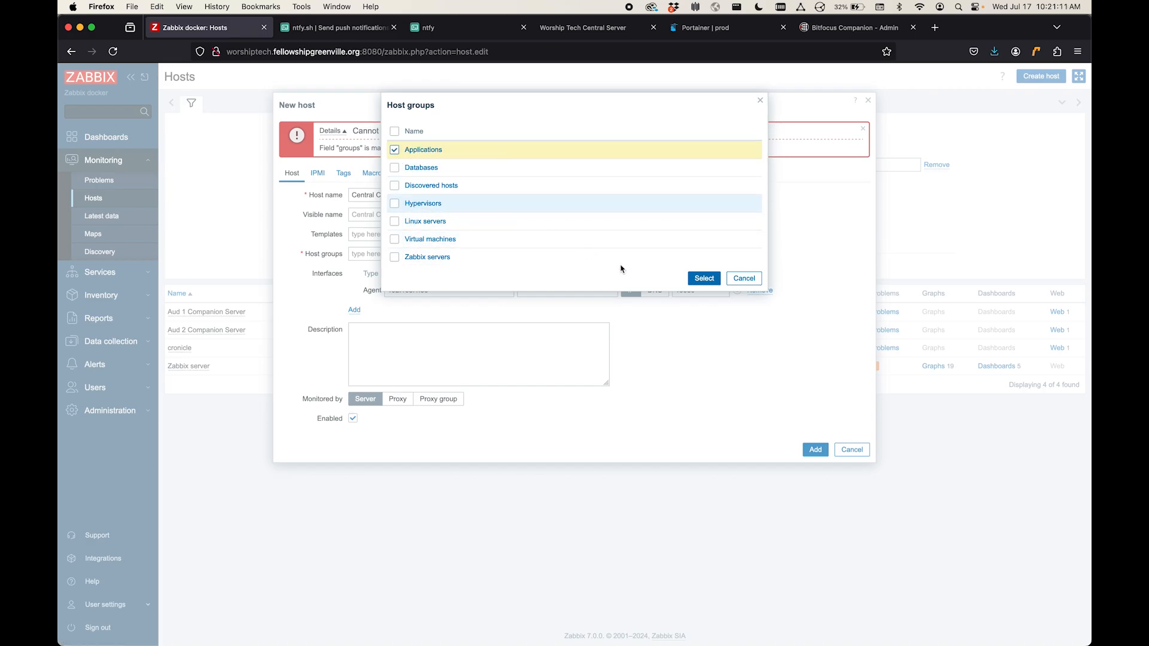
left_click(702, 279)
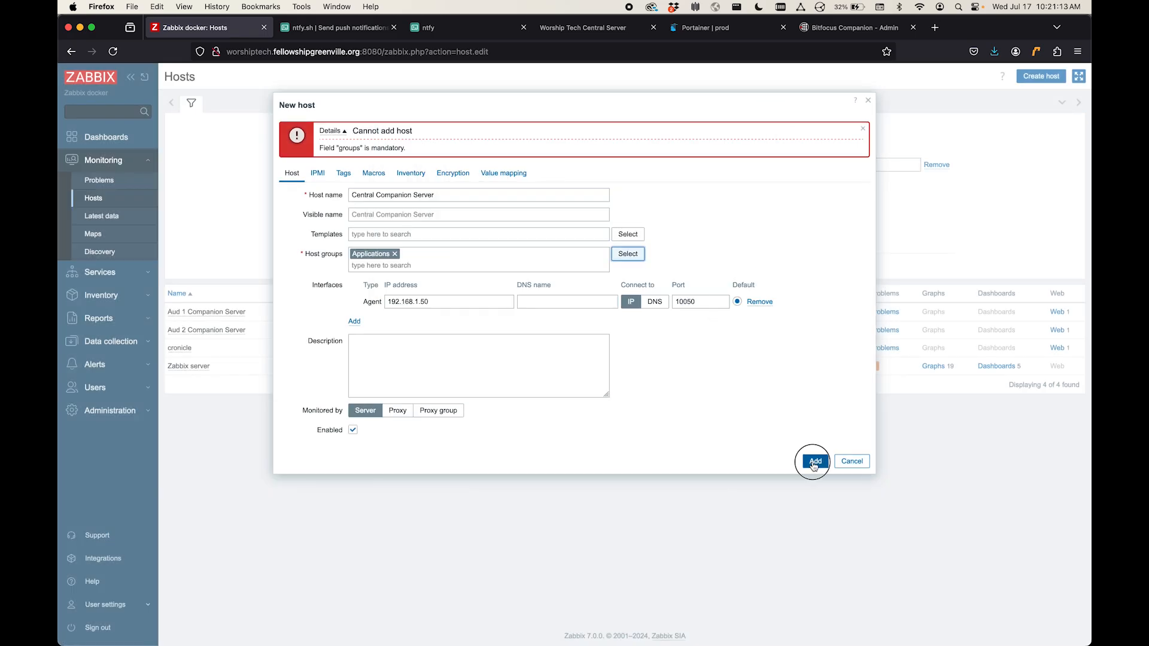
left_click(813, 461)
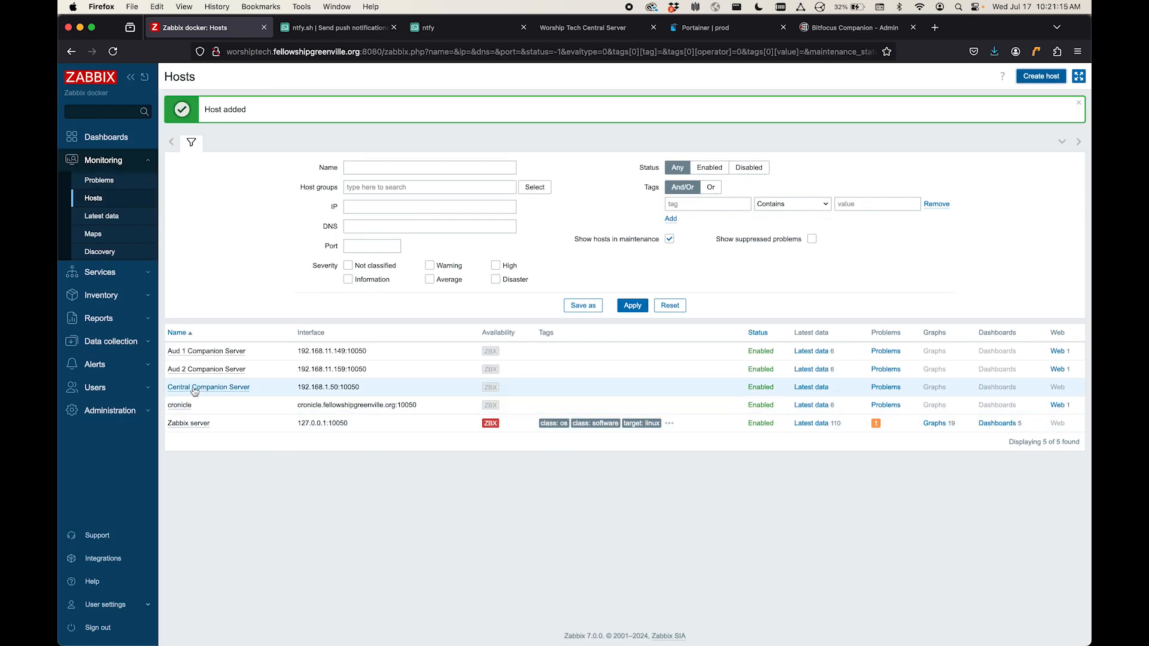
mouse_move(210, 393)
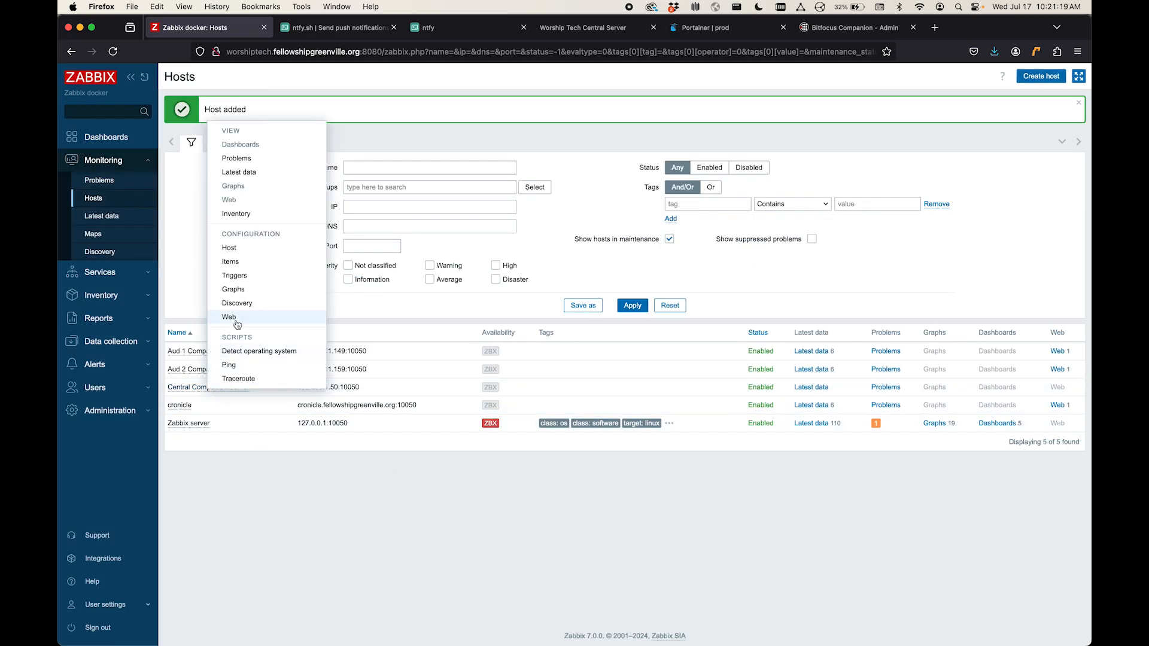
mouse_move(230, 247)
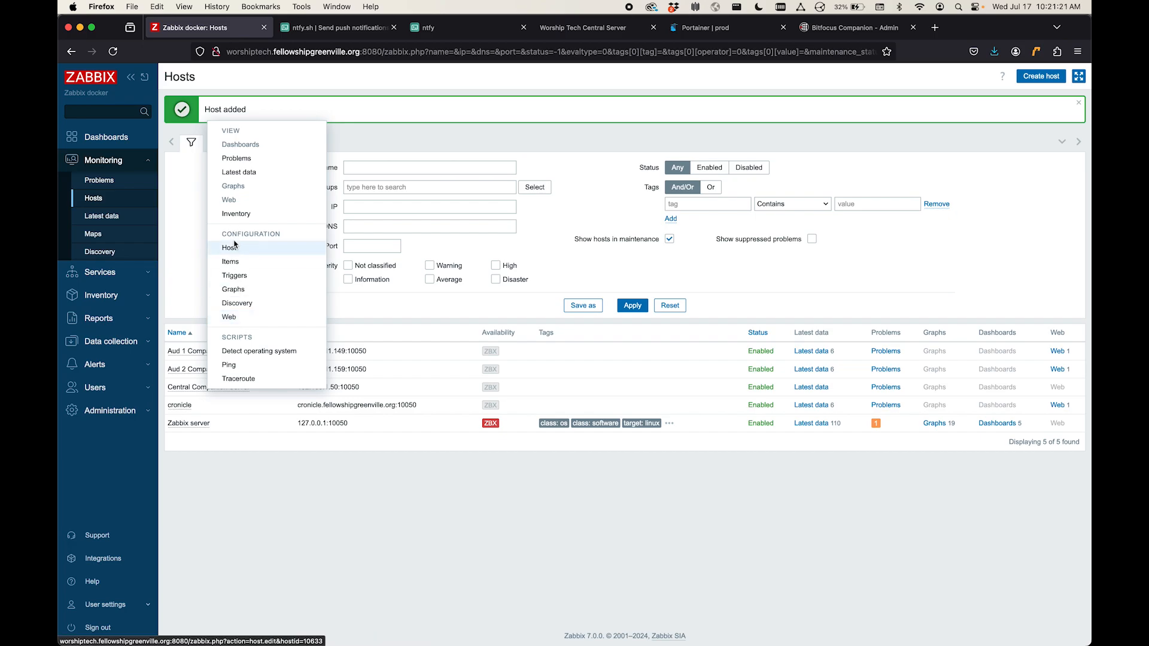
Step: Open the empty web scenarios page for Central Companion Server
left_click(228, 316)
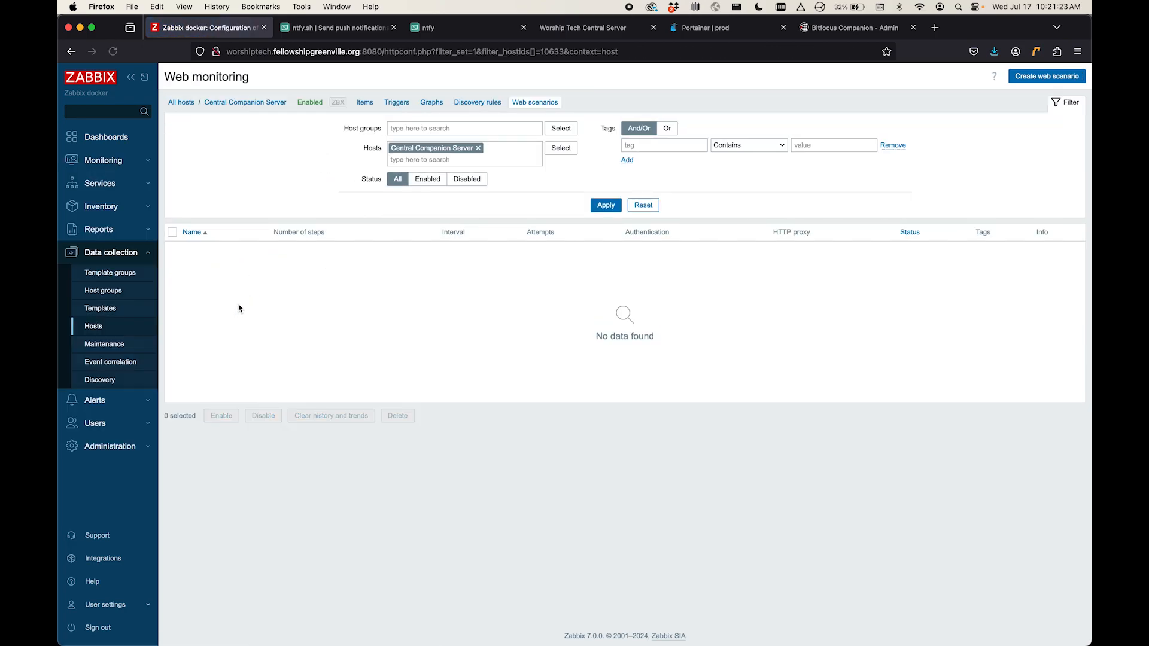
mouse_move(534, 103)
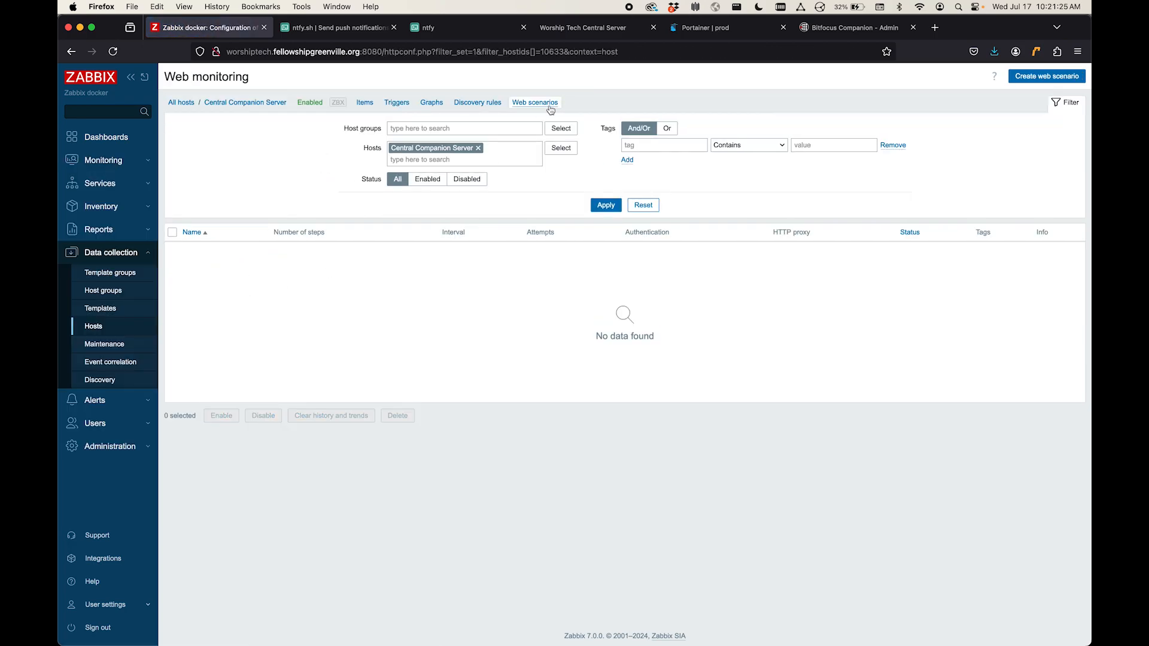
mouse_move(537, 205)
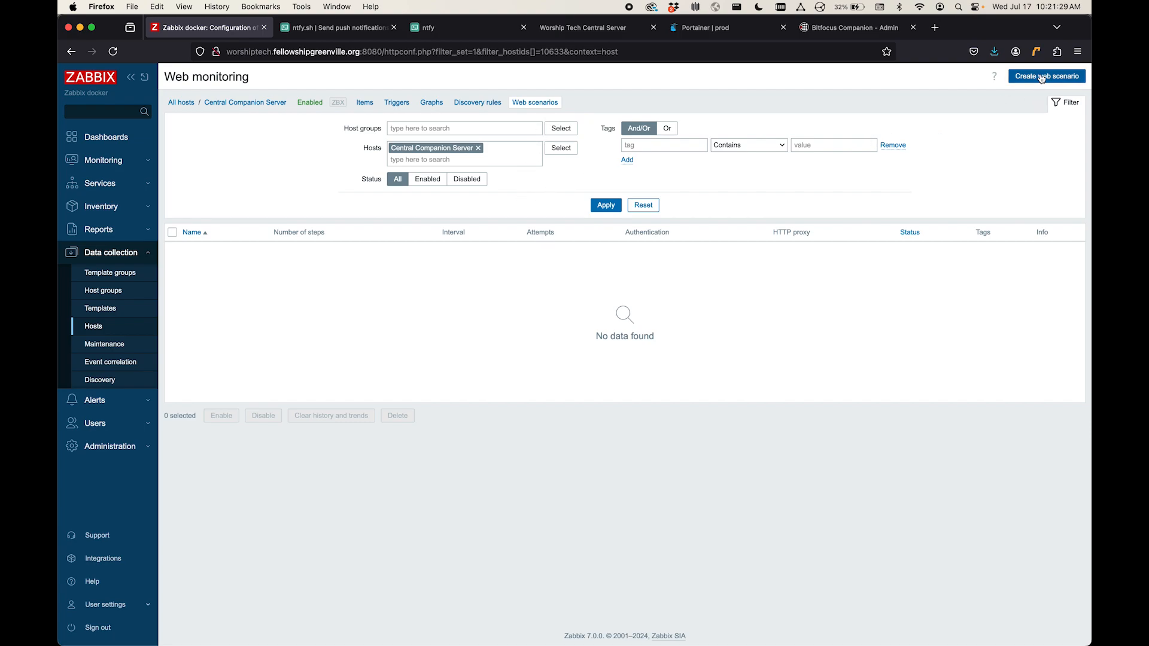
Step: Draft a web scenario named Companion Server Check, keeping Zabbix as the user agent
left_click(1045, 77)
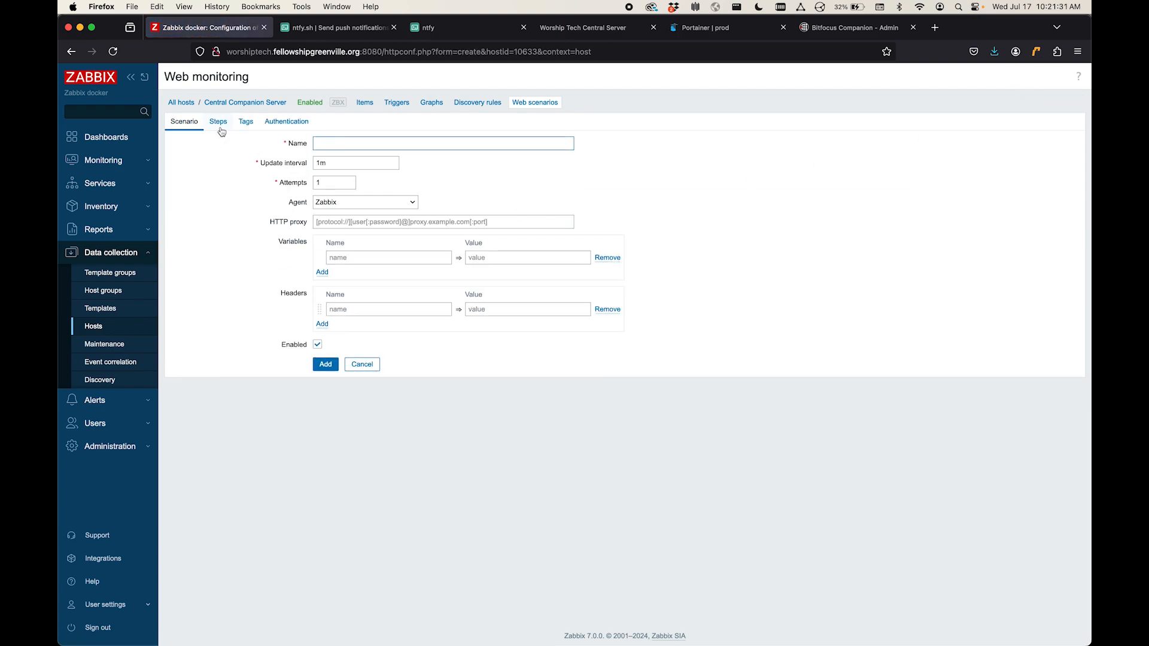
left_click(443, 142)
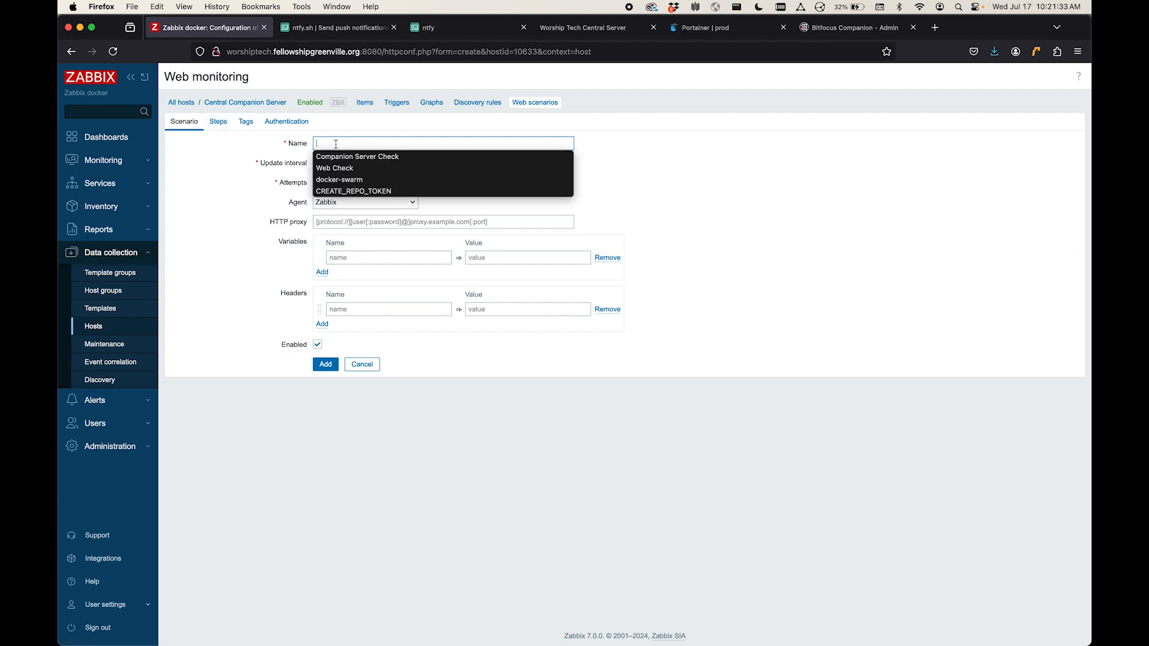
type("Companion Server Check")
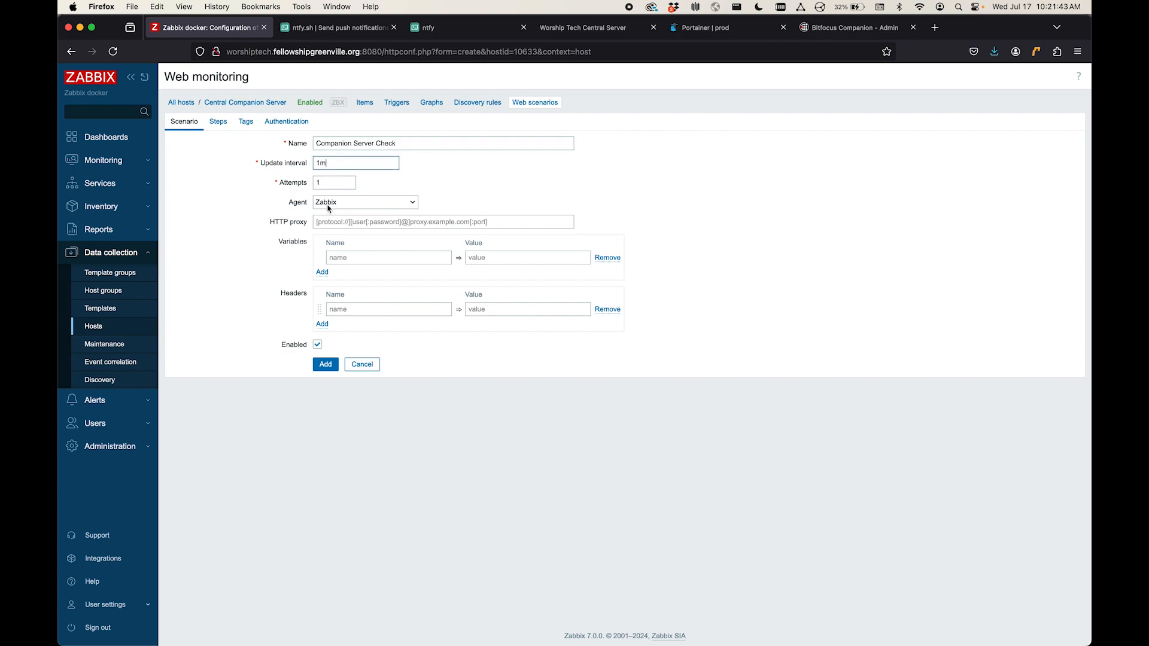
left_click(364, 201)
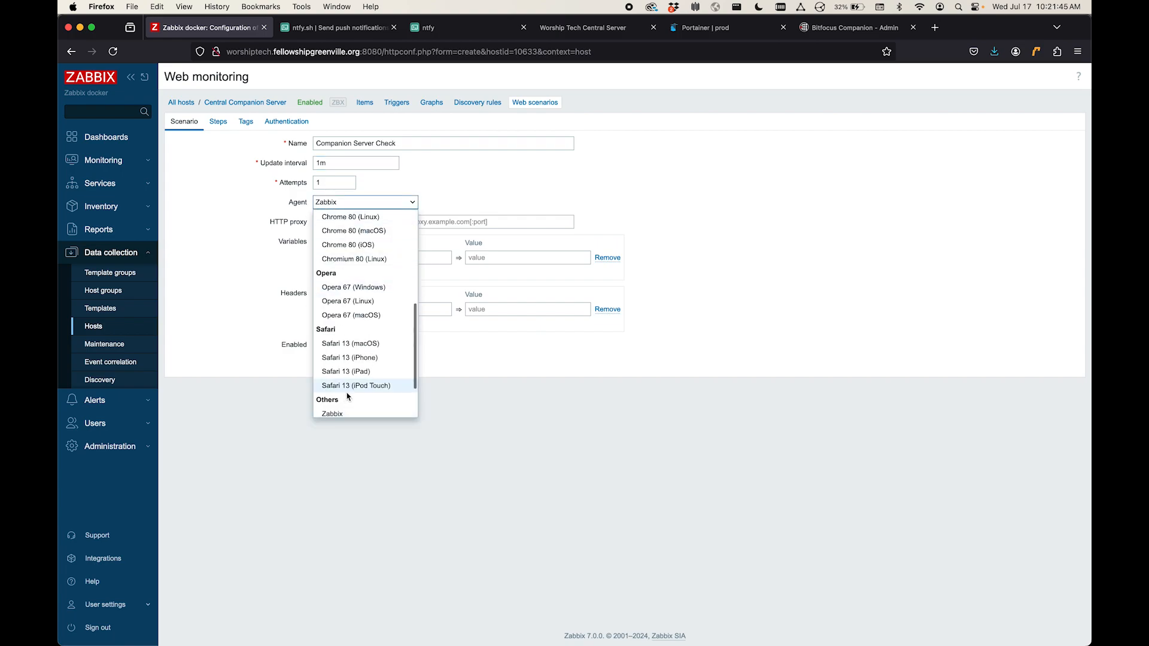
scroll("down", 3)
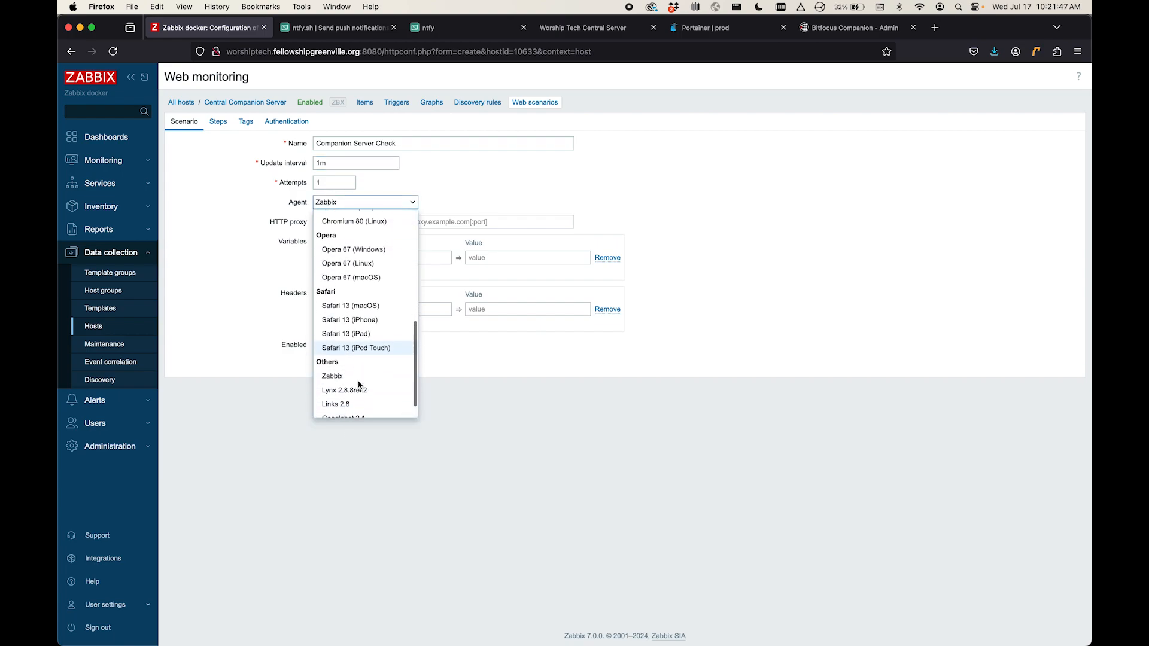
scroll("up", 3)
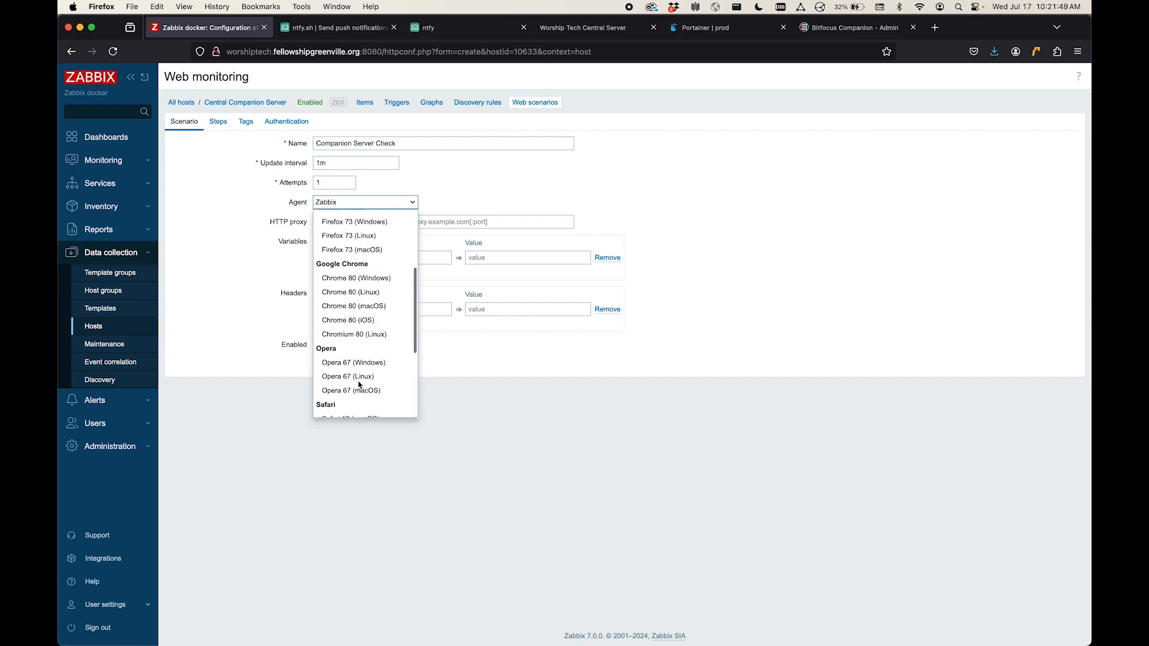
scroll("down", 3)
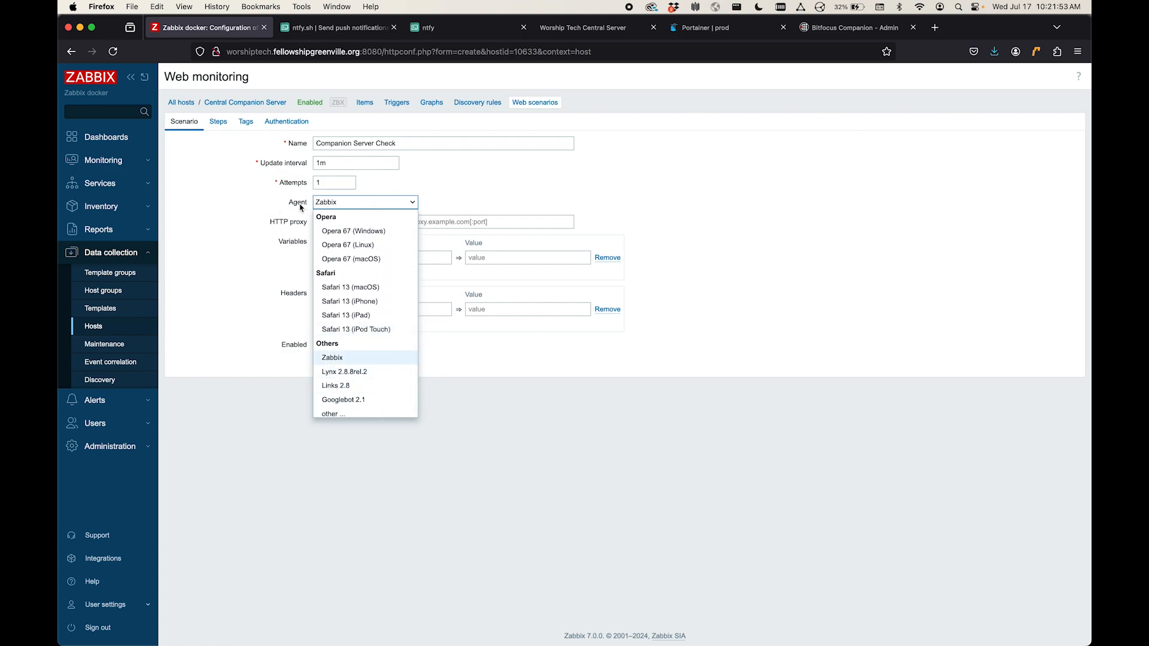
left_click(332, 357)
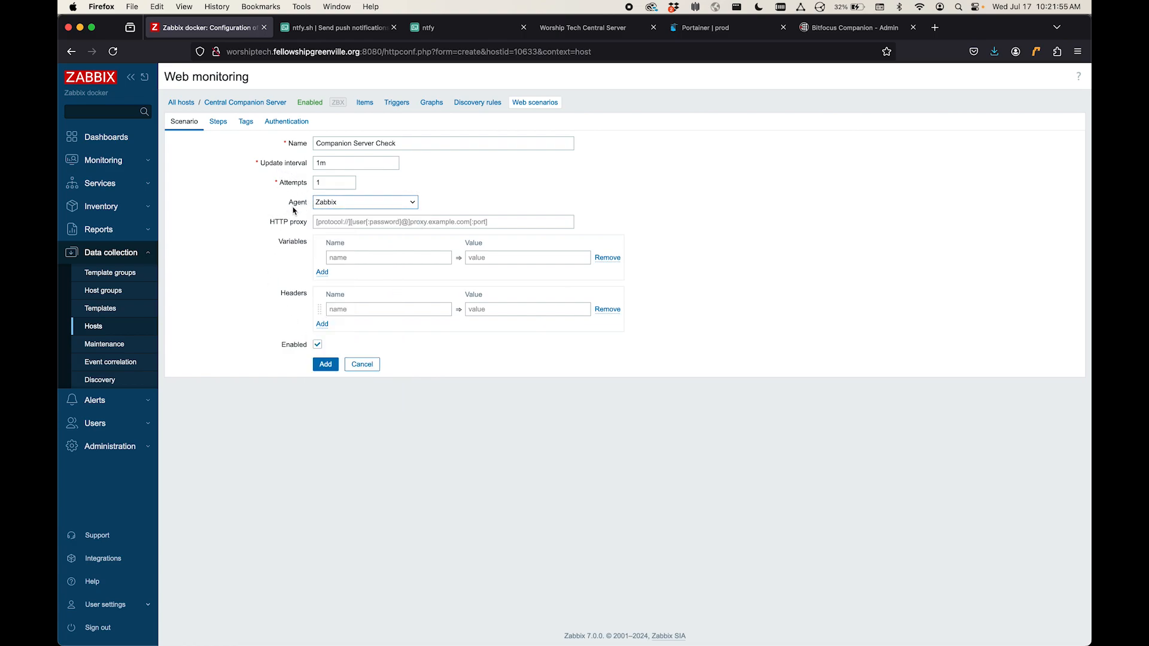
mouse_move(307, 380)
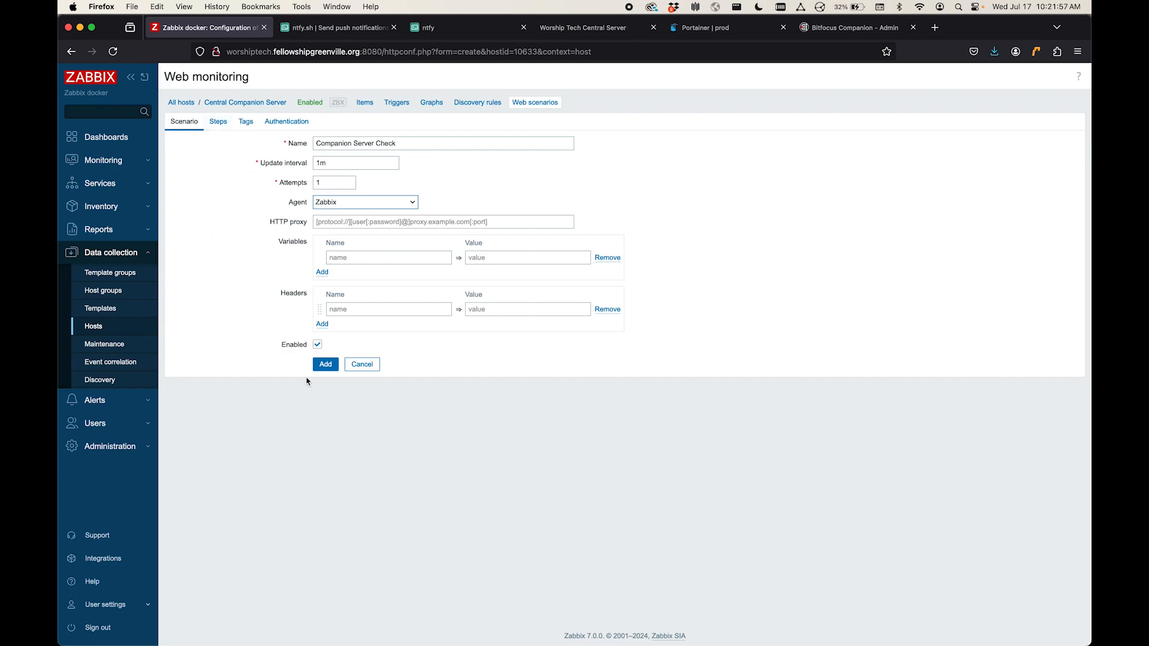
left_click(218, 122)
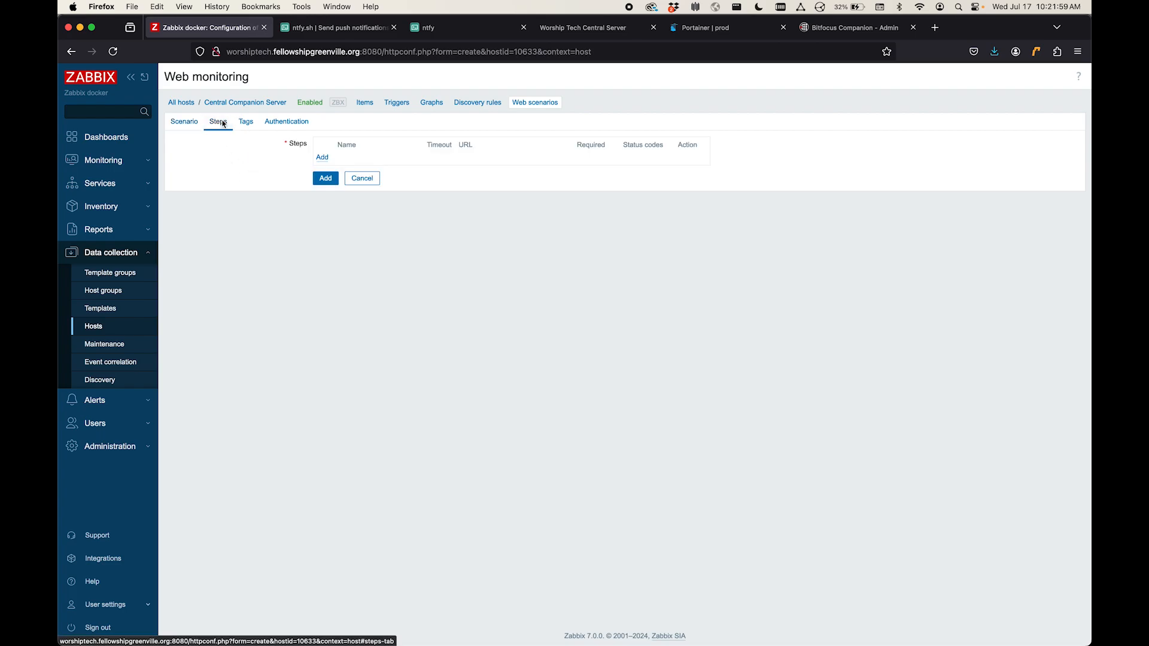
left_click(322, 157)
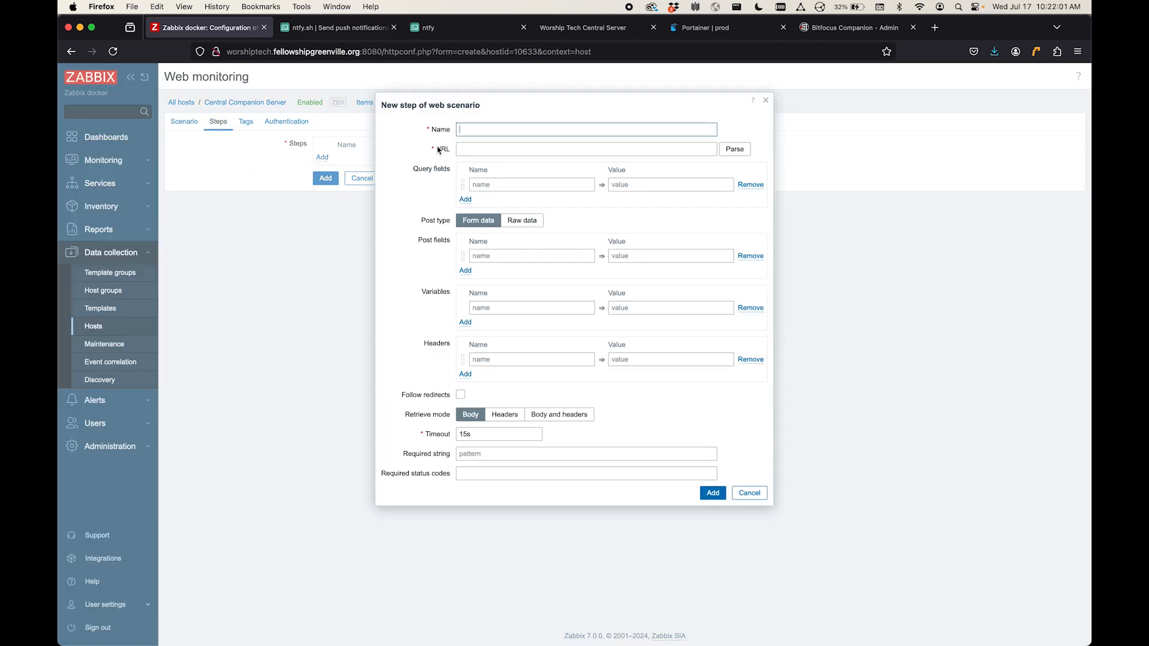
mouse_move(488, 145)
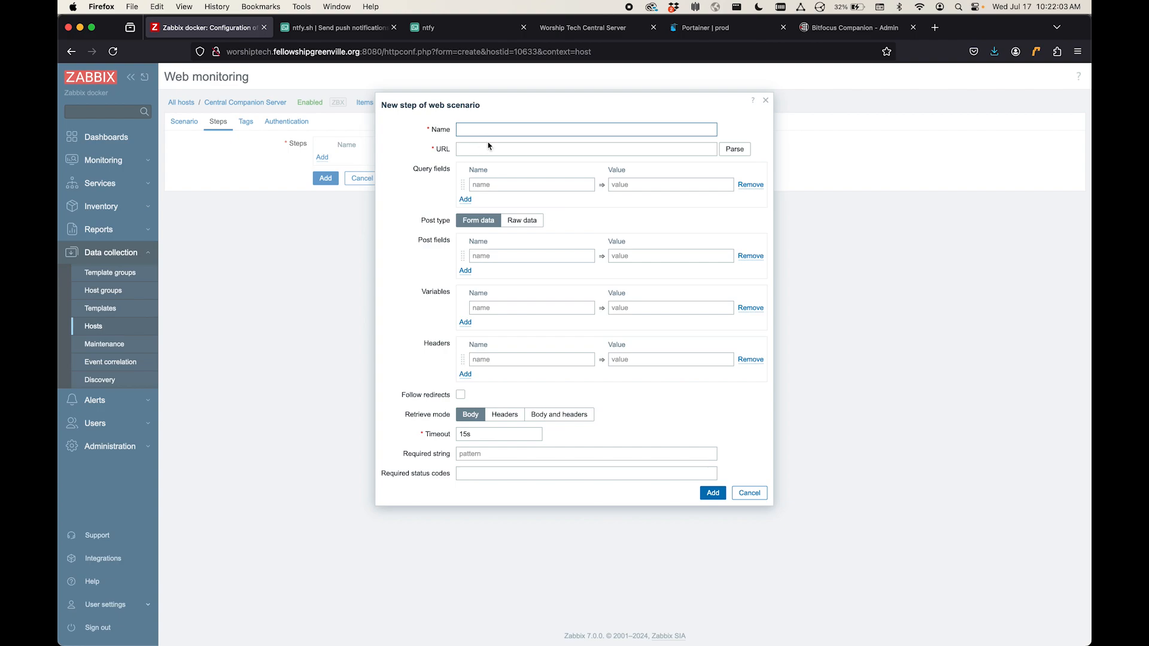
type("Companion Server Check")
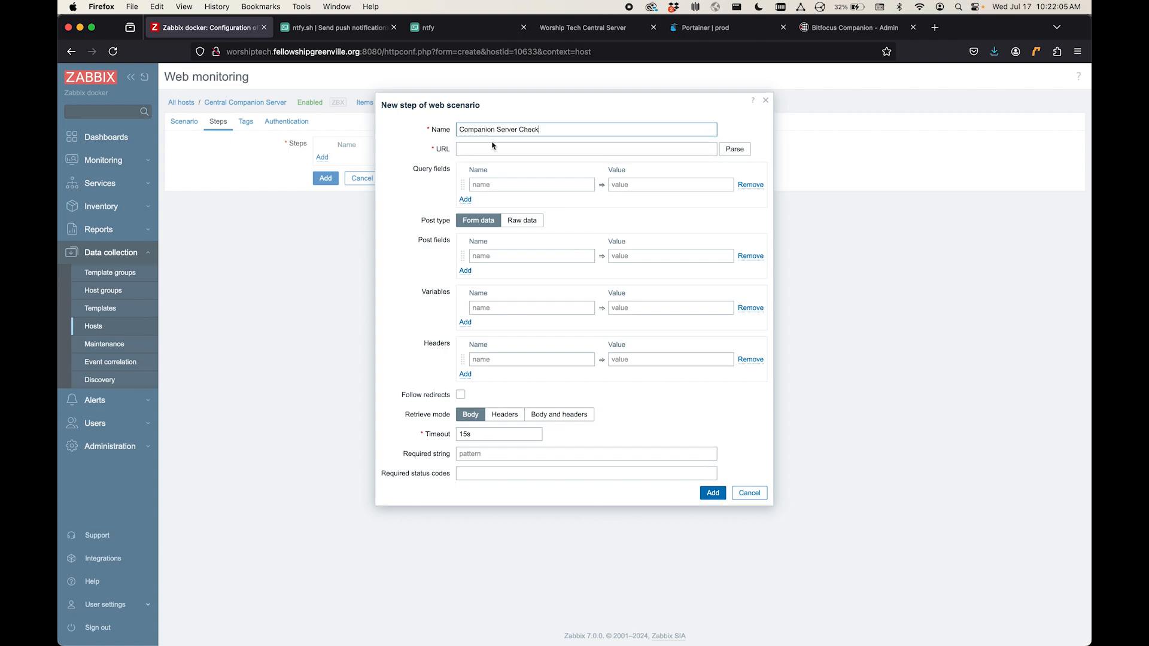
left_click(585, 148)
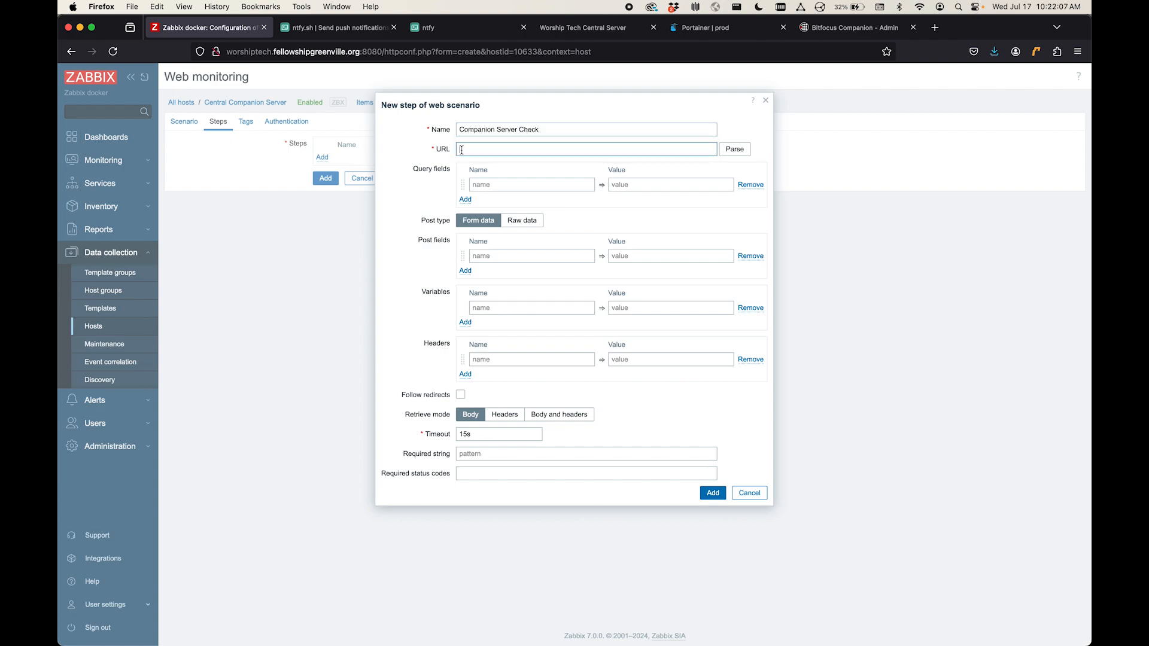
left_click(852, 27)
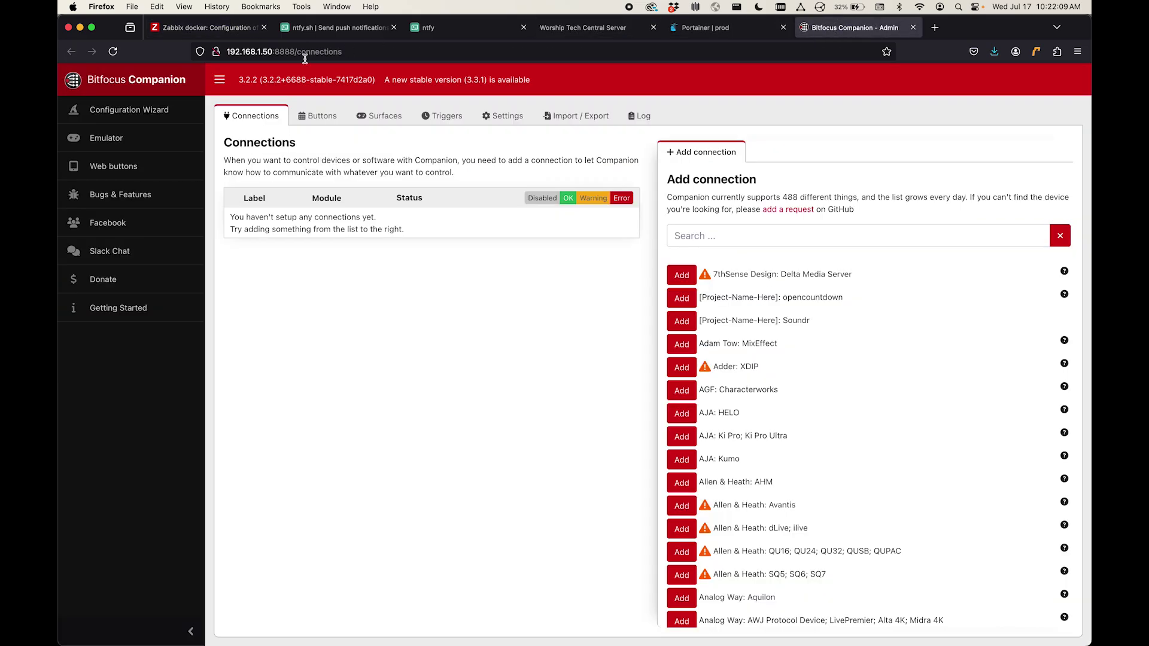
left_click(283, 52)
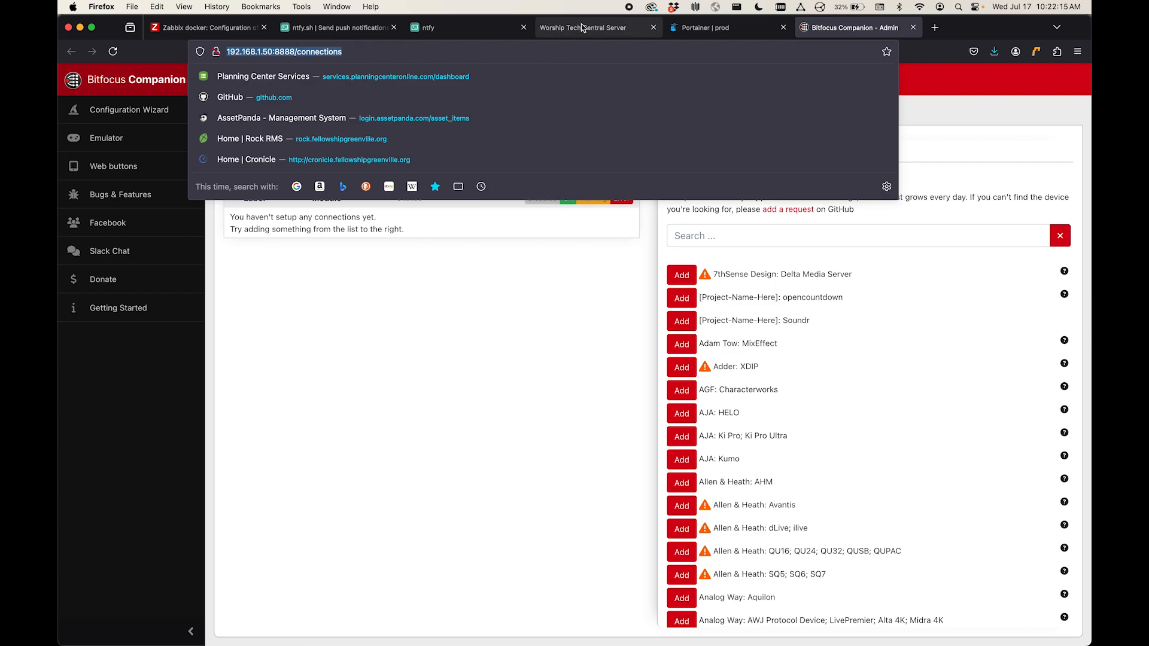
left_click(207, 27)
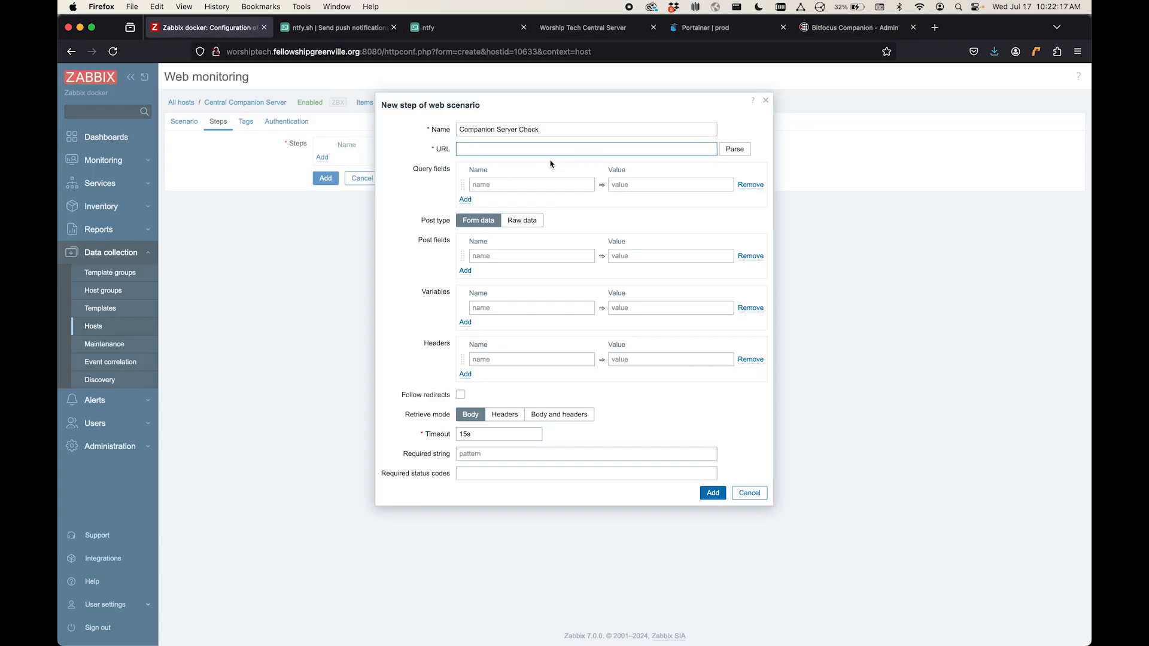
type("http://192.168.1.50:8888/connections")
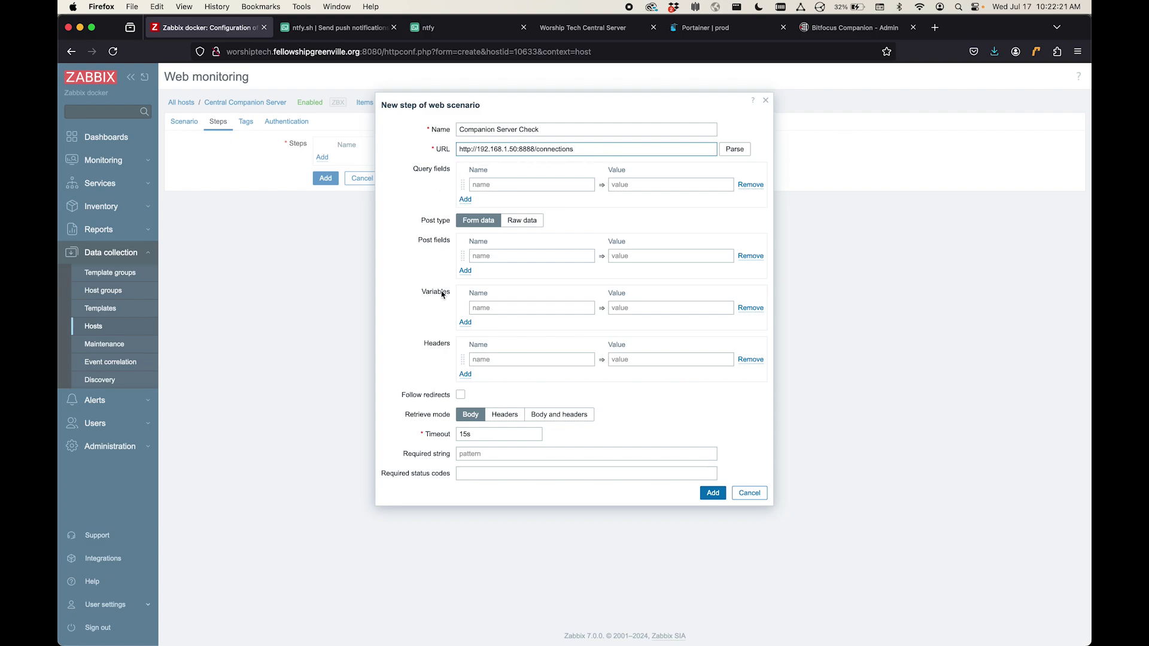
mouse_move(463, 401)
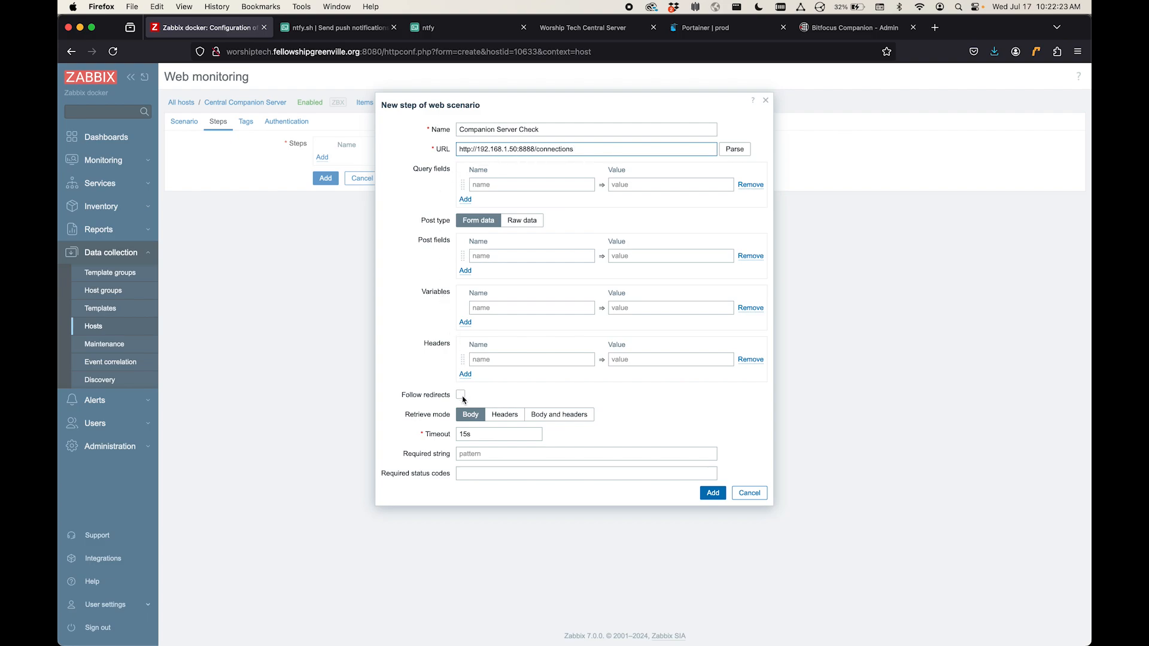
Step: Enable Follow redirects, require status code 200, and finish adding the step
left_click(460, 394)
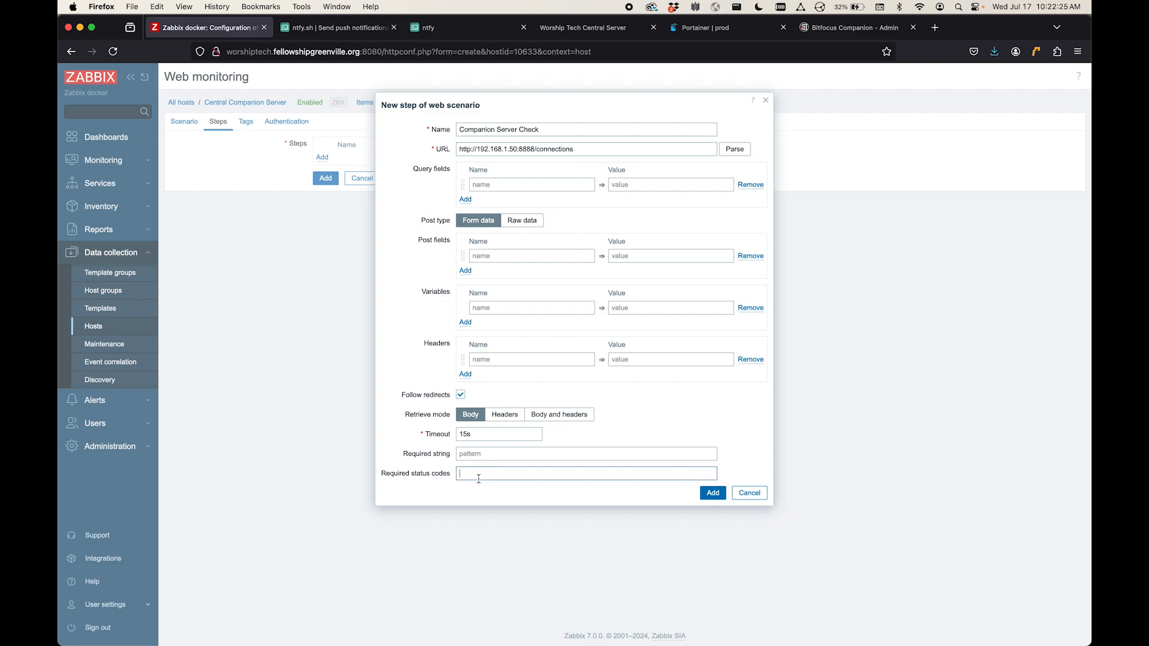
type("200")
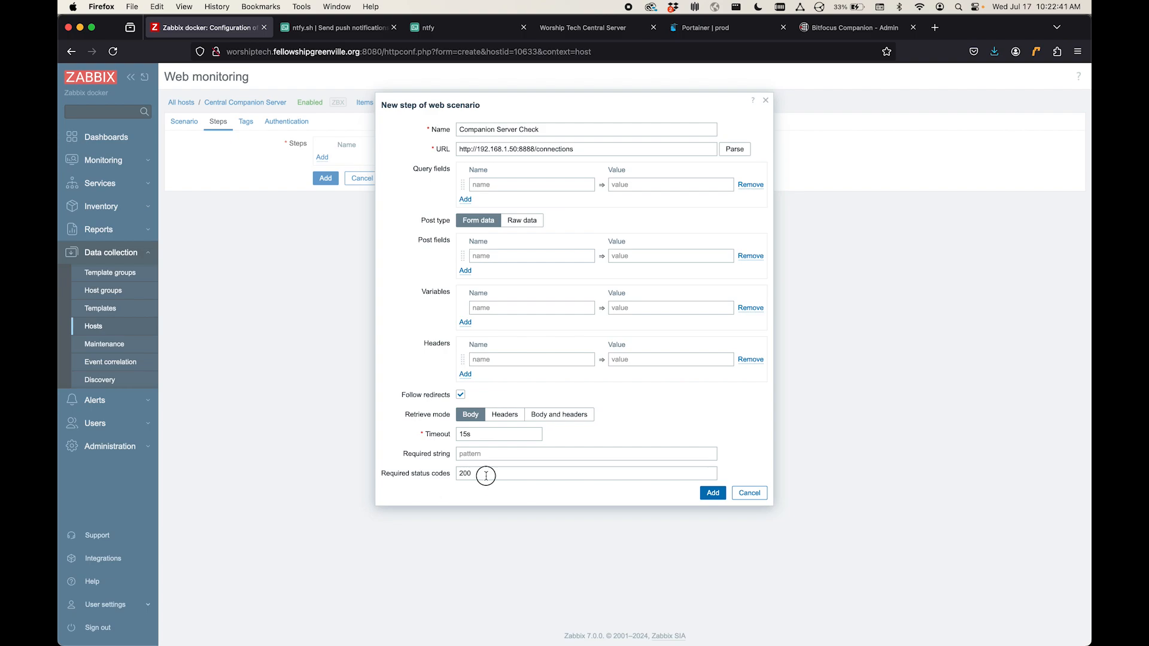
left_click(486, 474)
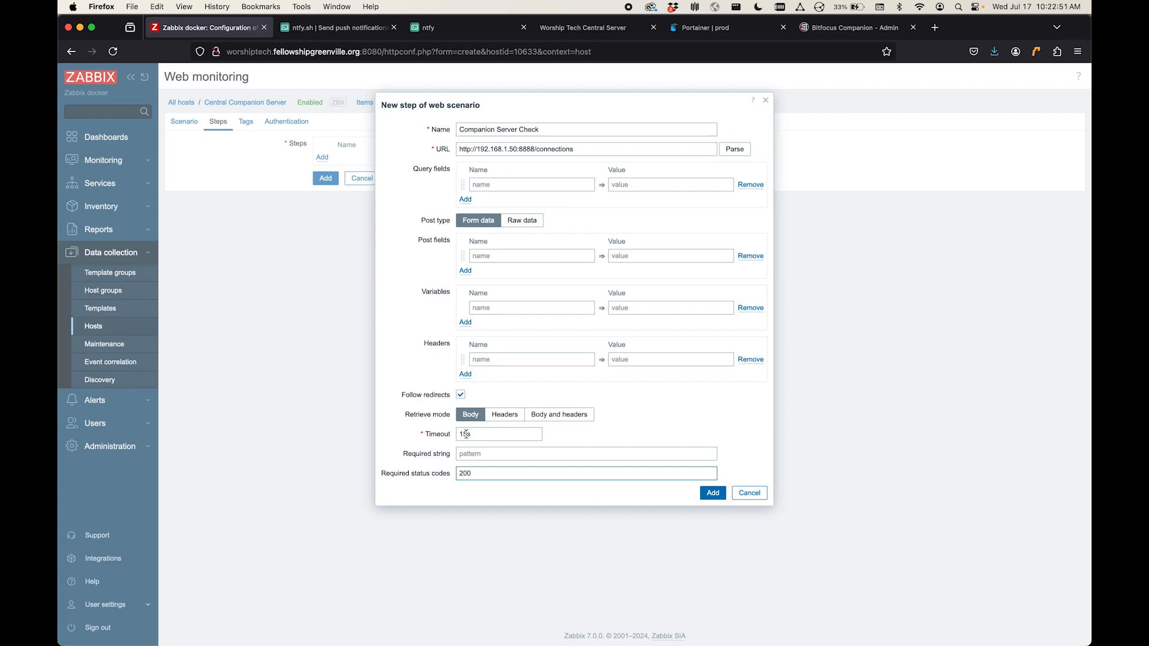
left_click(711, 492)
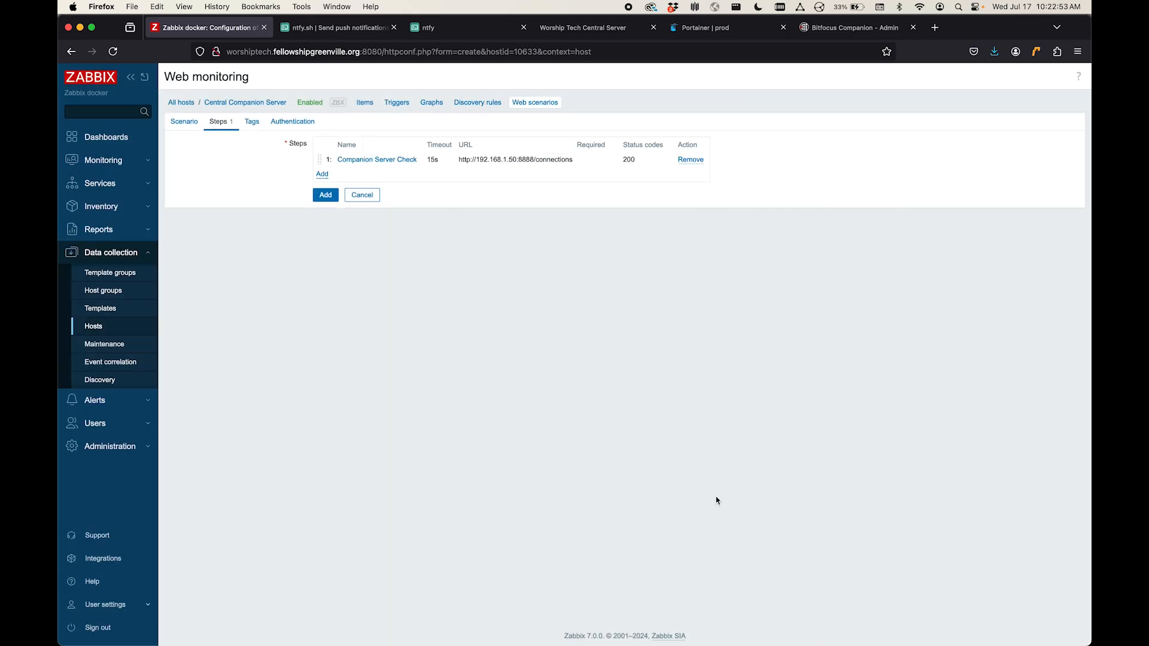
mouse_move(377, 159)
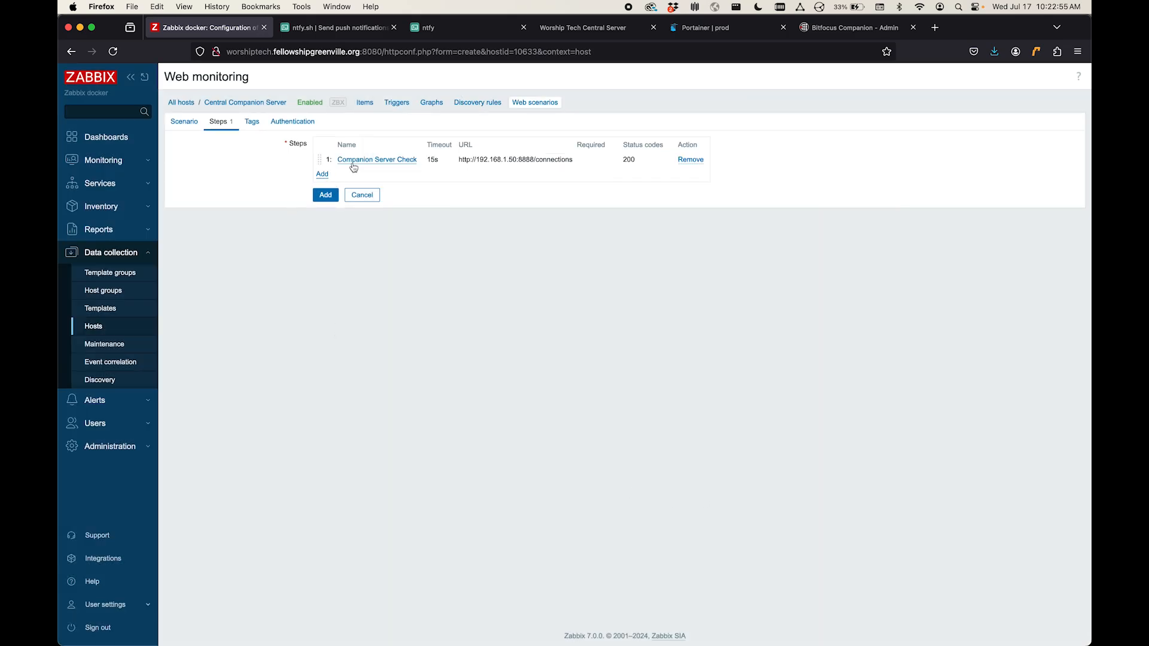
mouse_move(225, 151)
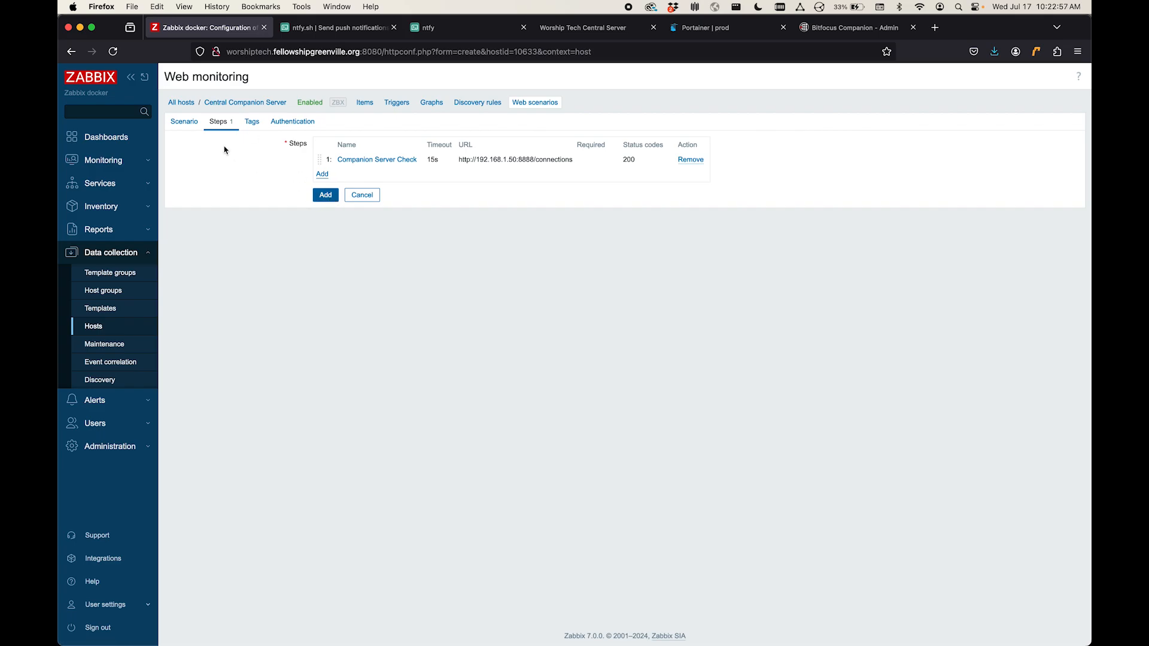
Step: Review the Scenario settings and add the Companion Server Check web scenario
left_click(184, 122)
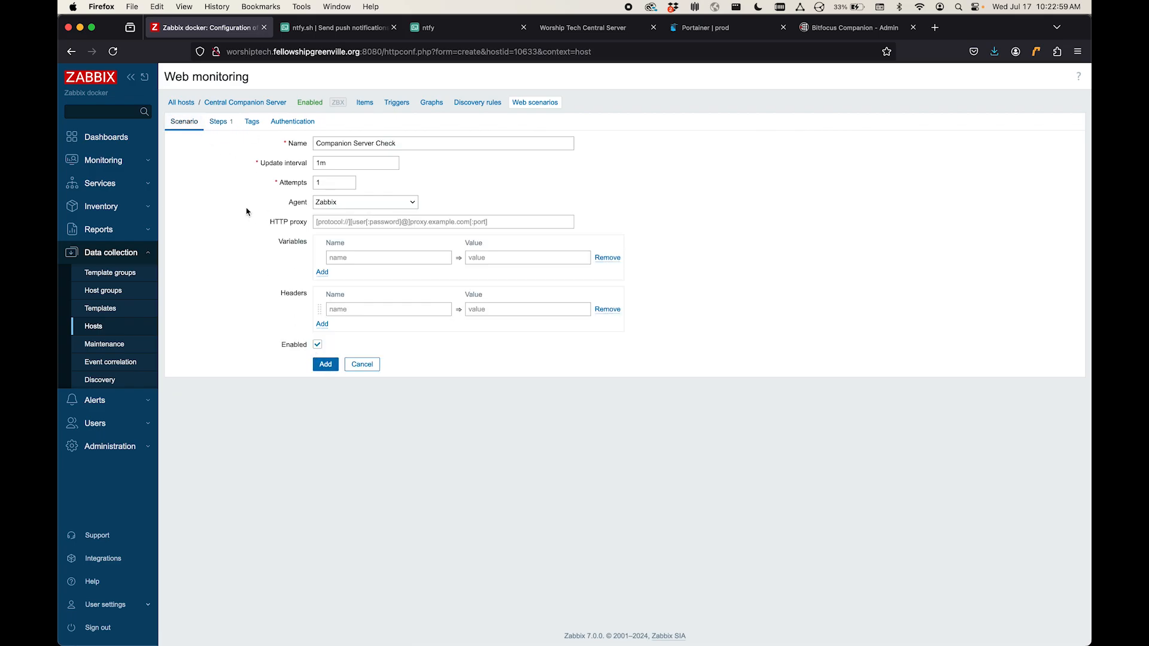
left_click(325, 364)
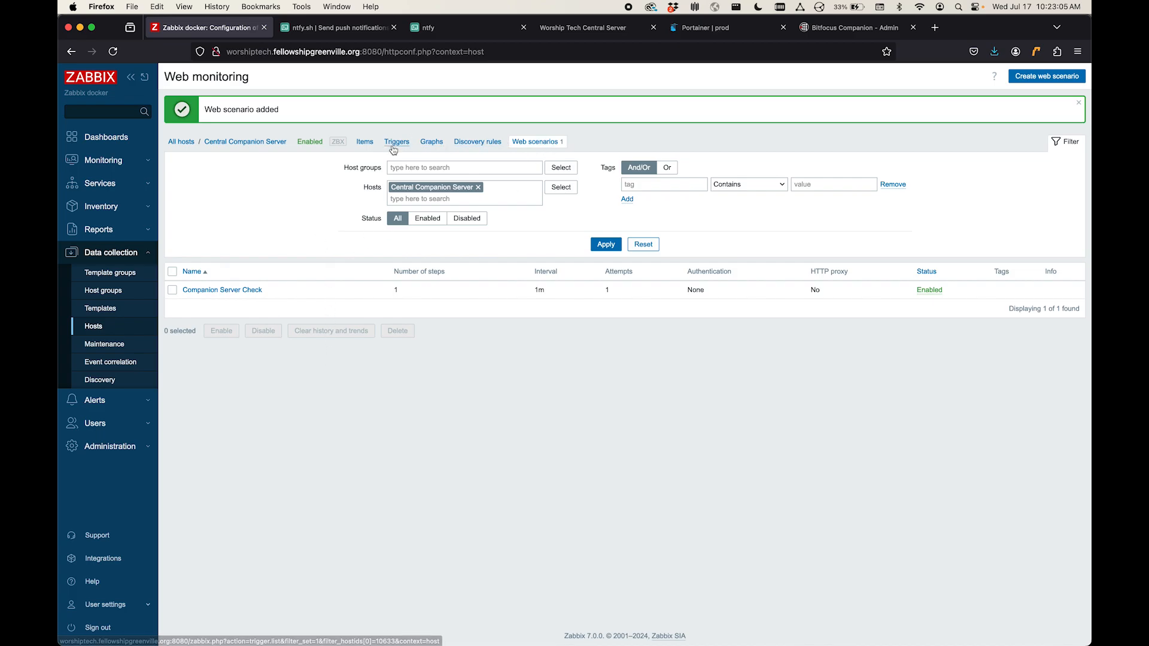
Step: Show the empty trigger list of Central Companion Server
left_click(396, 141)
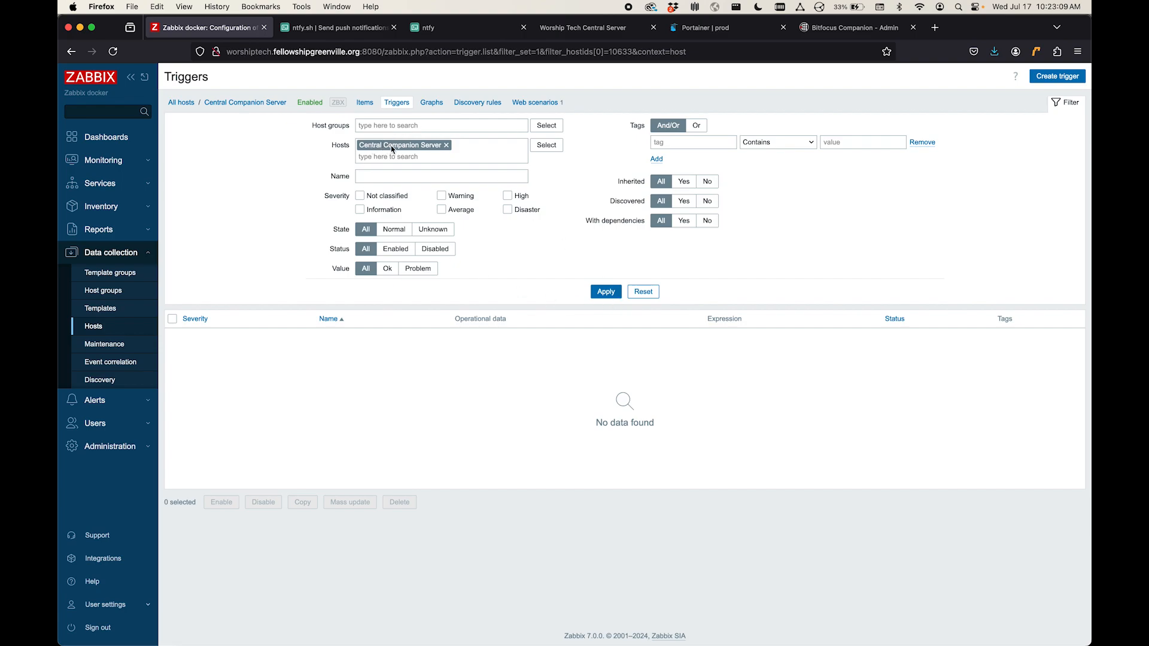
mouse_move(357, 155)
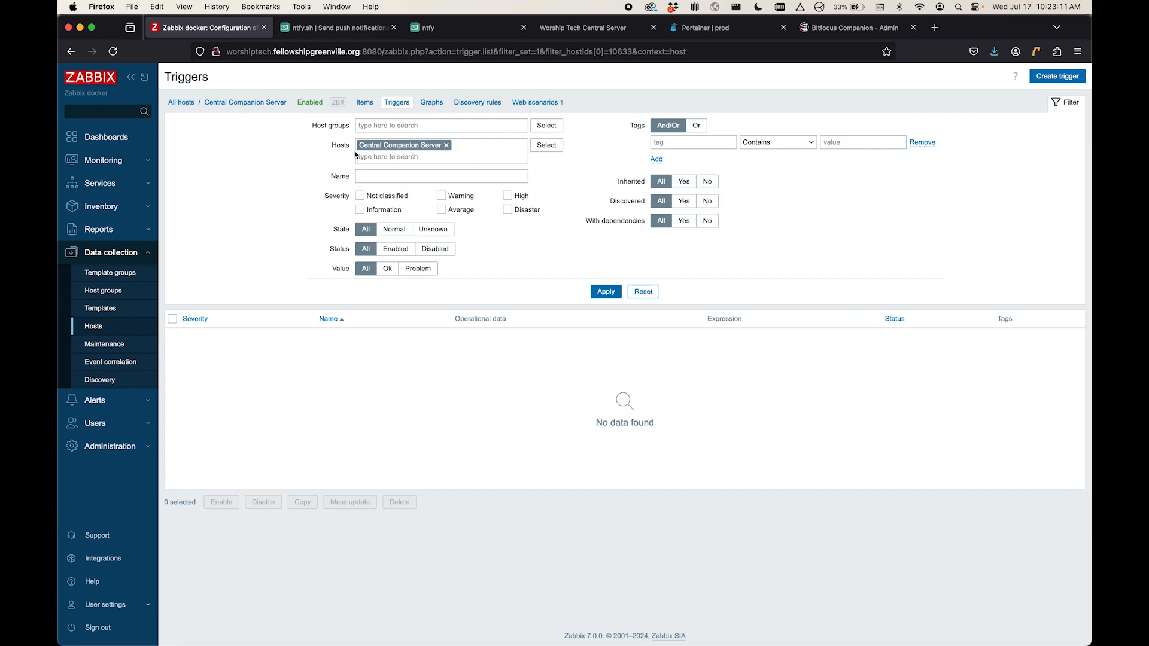
mouse_move(695, 155)
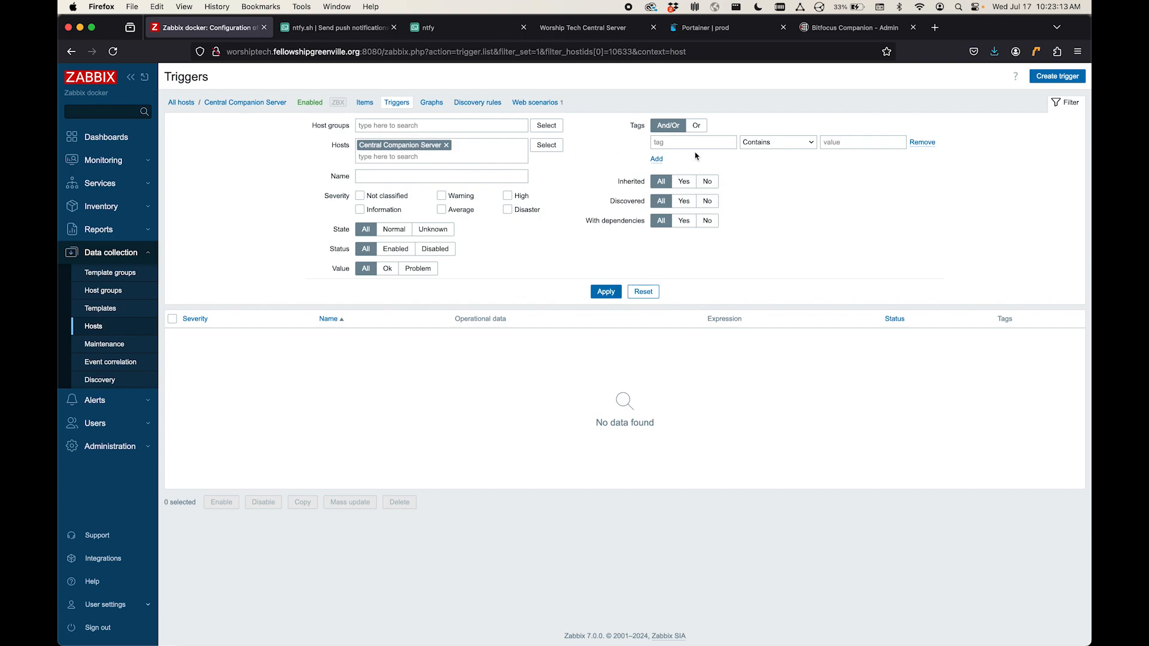
Step: Begin a new trigger named 'Central Companion is DOWN'
left_click(1055, 77)
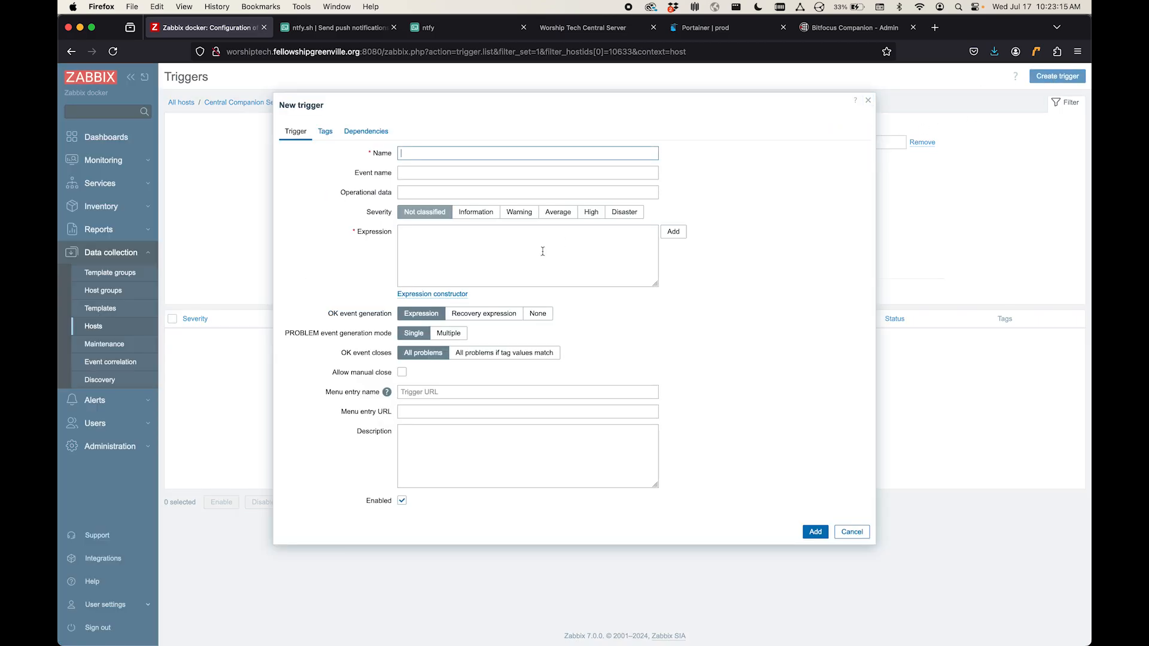
mouse_move(518, 212)
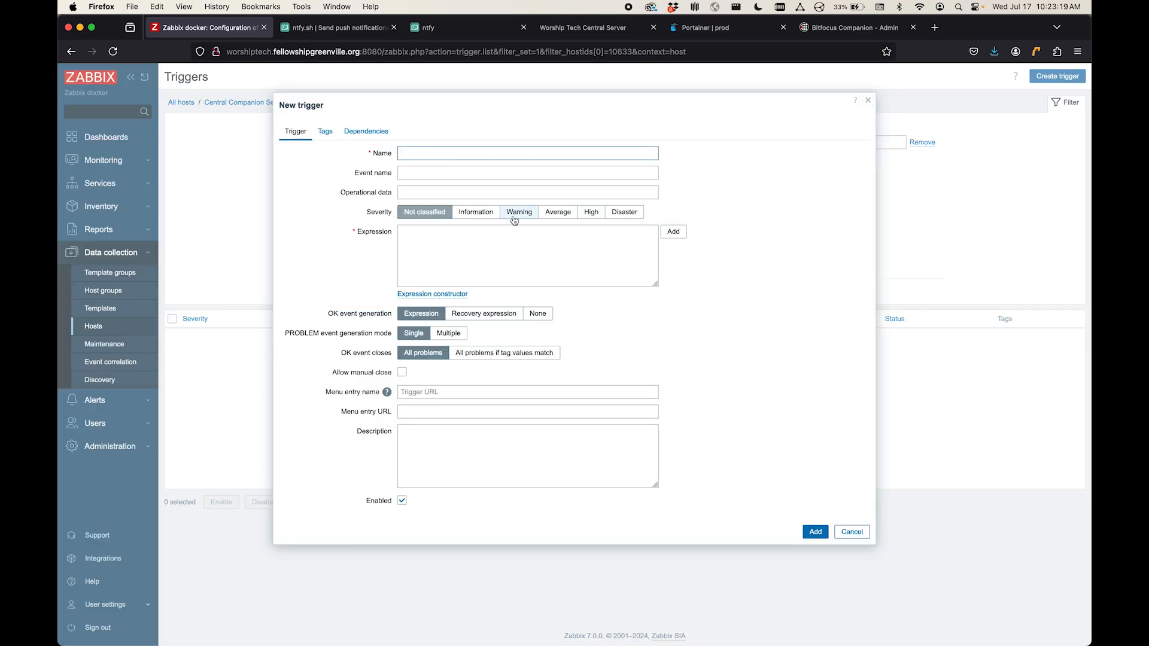
type("Central Companion")
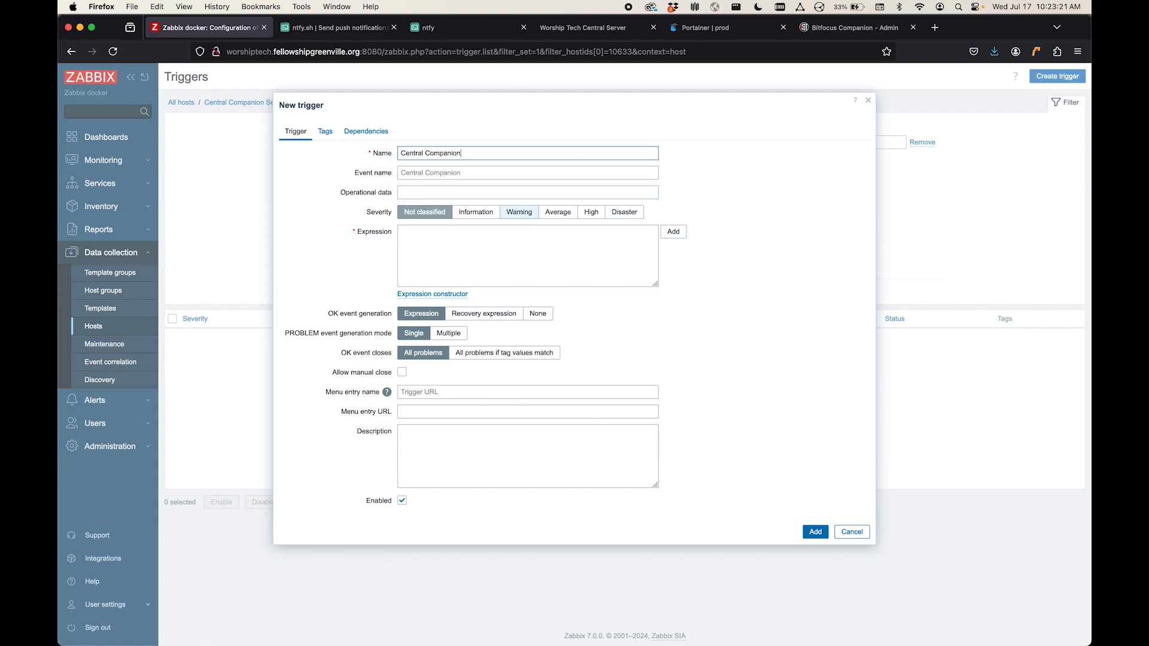
type("is DOWN")
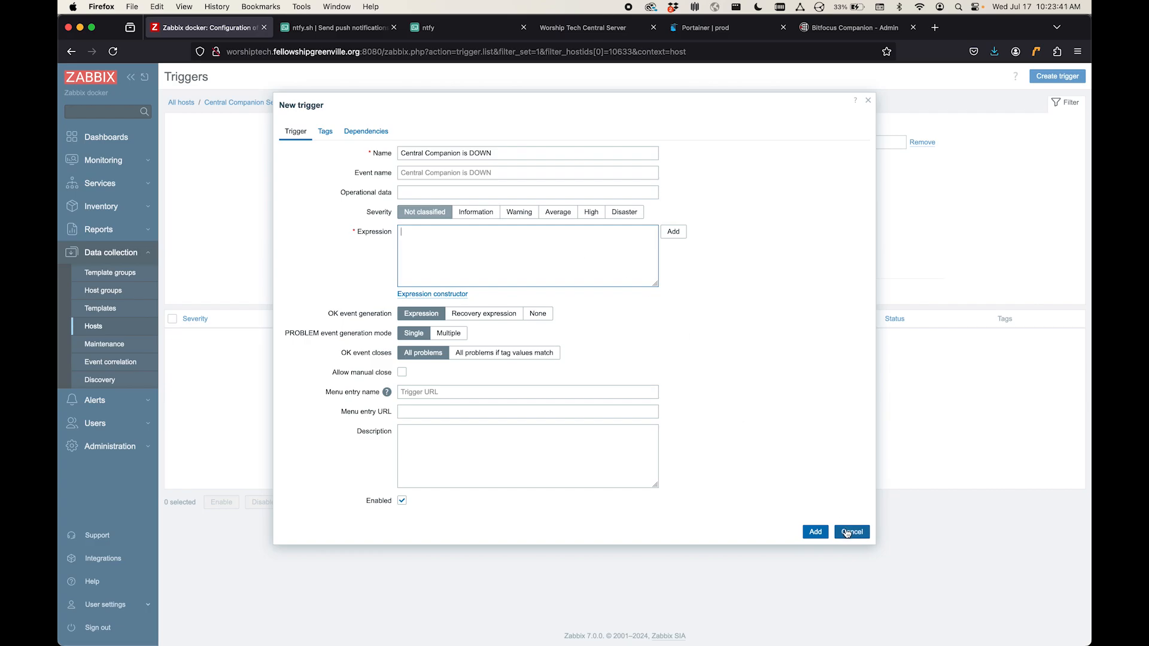
Step: Discard the unfinished trigger and view Aud 1 Companion Server's 'Aud 1 Companion is DOWN' trigger for reference
left_click(851, 531)
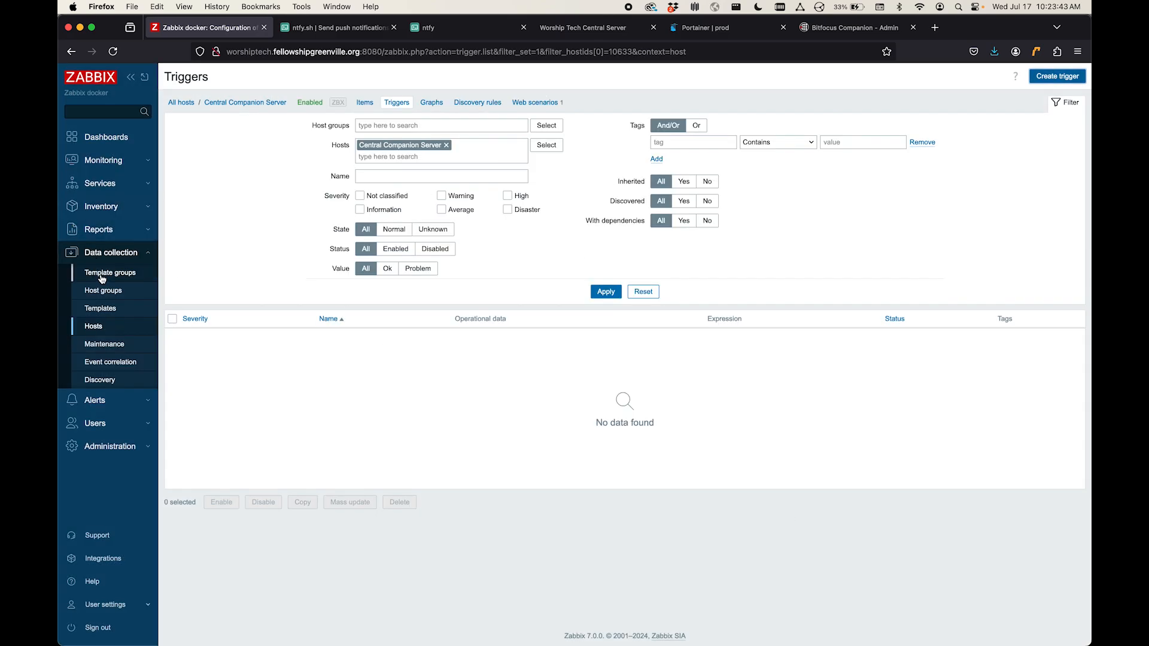
mouse_move(103, 159)
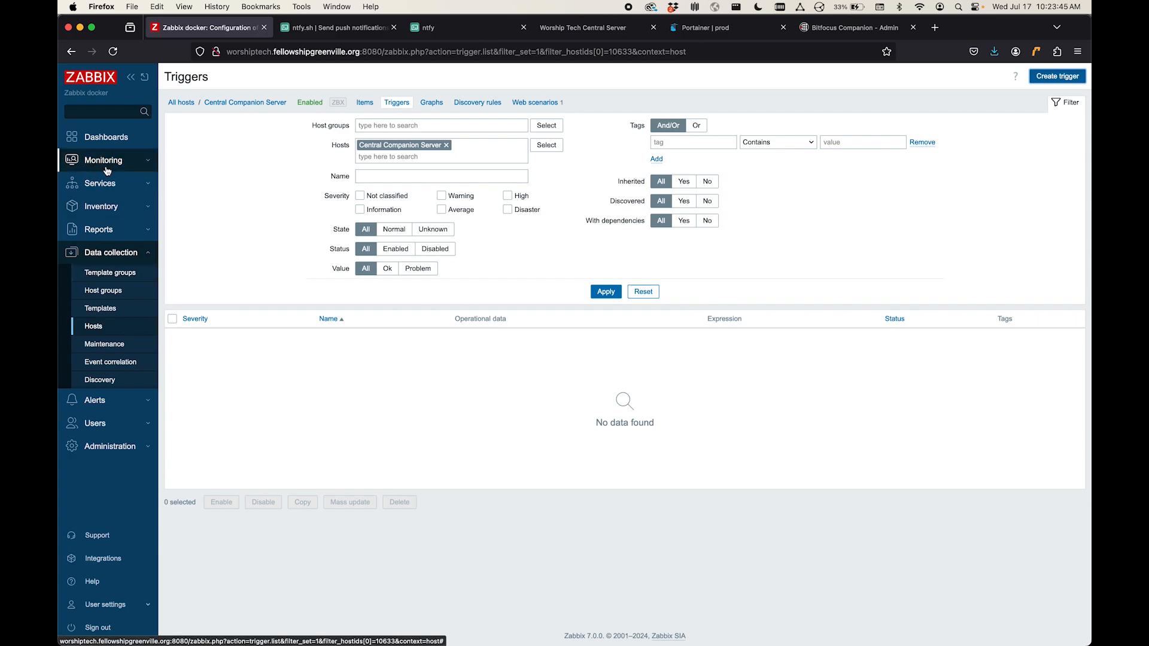
left_click(105, 159)
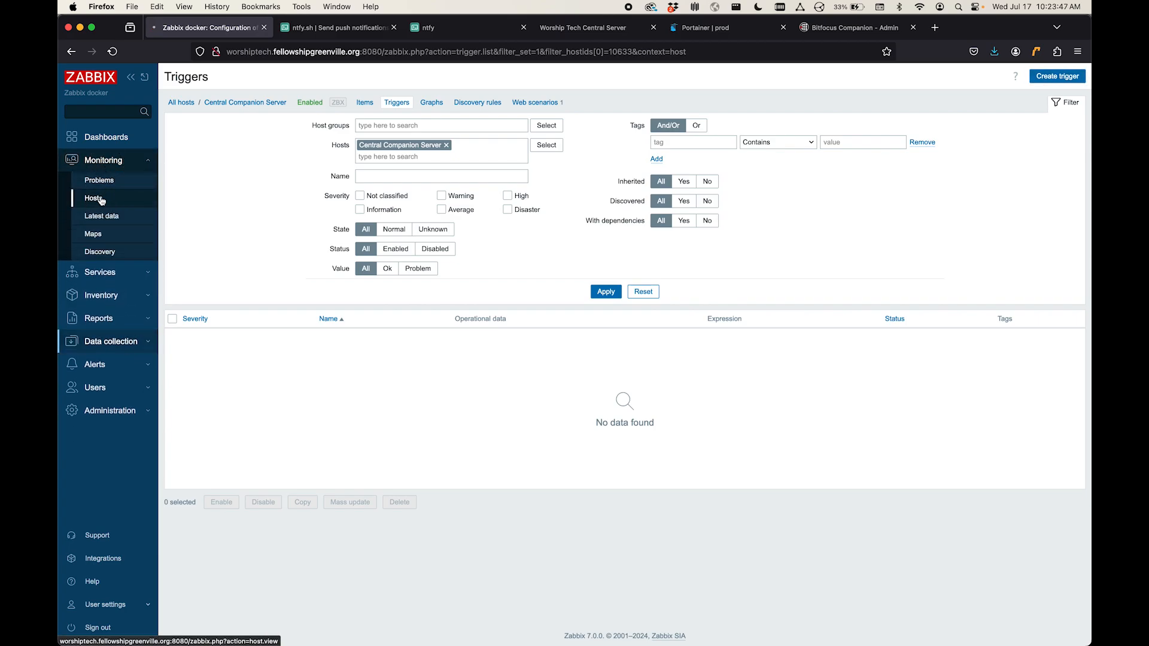
left_click(93, 197)
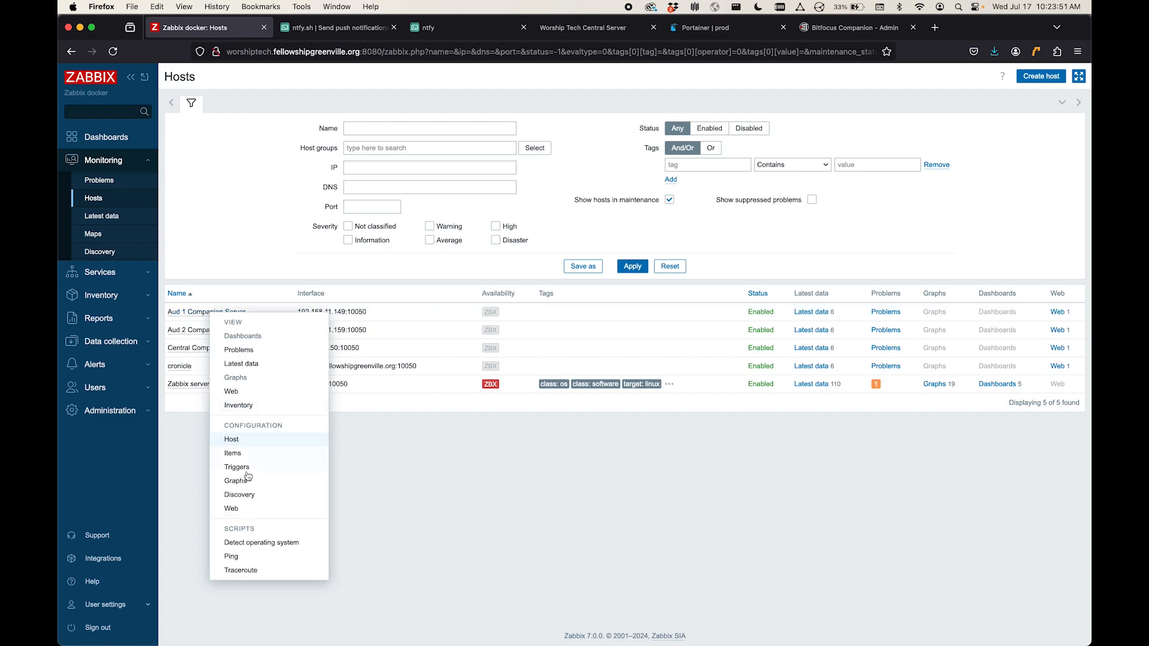
left_click(237, 467)
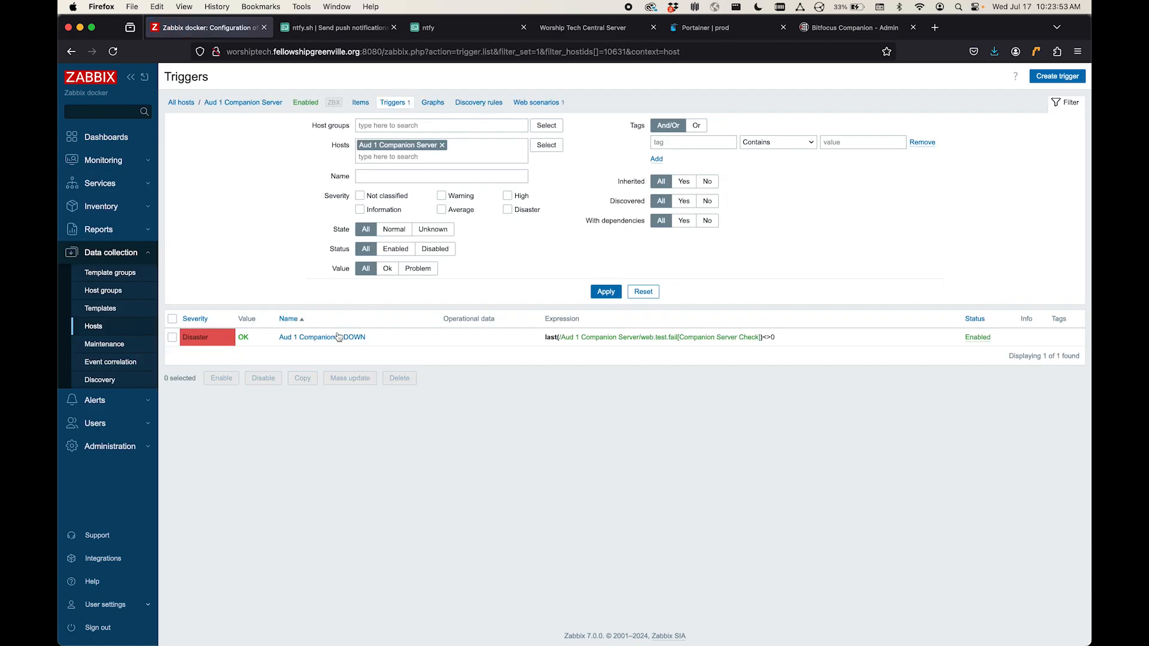
left_click(320, 337)
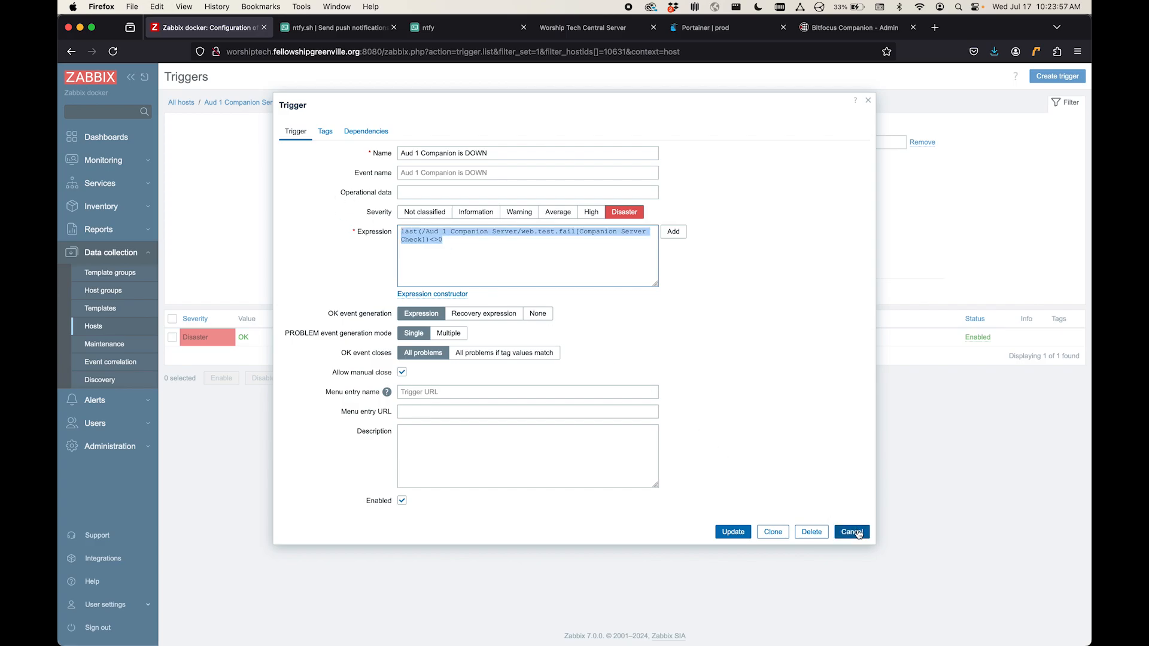
Step: Close the Aud 1 trigger unchanged and return to Central Companion Server's trigger list
left_click(851, 531)
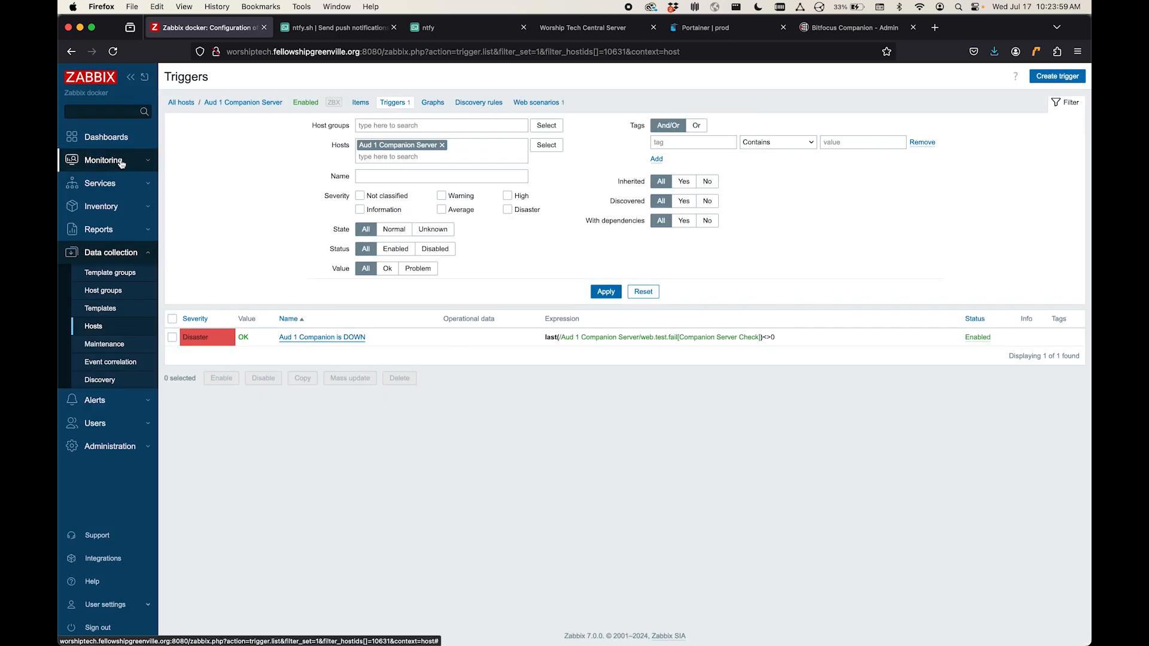
mouse_move(106, 267)
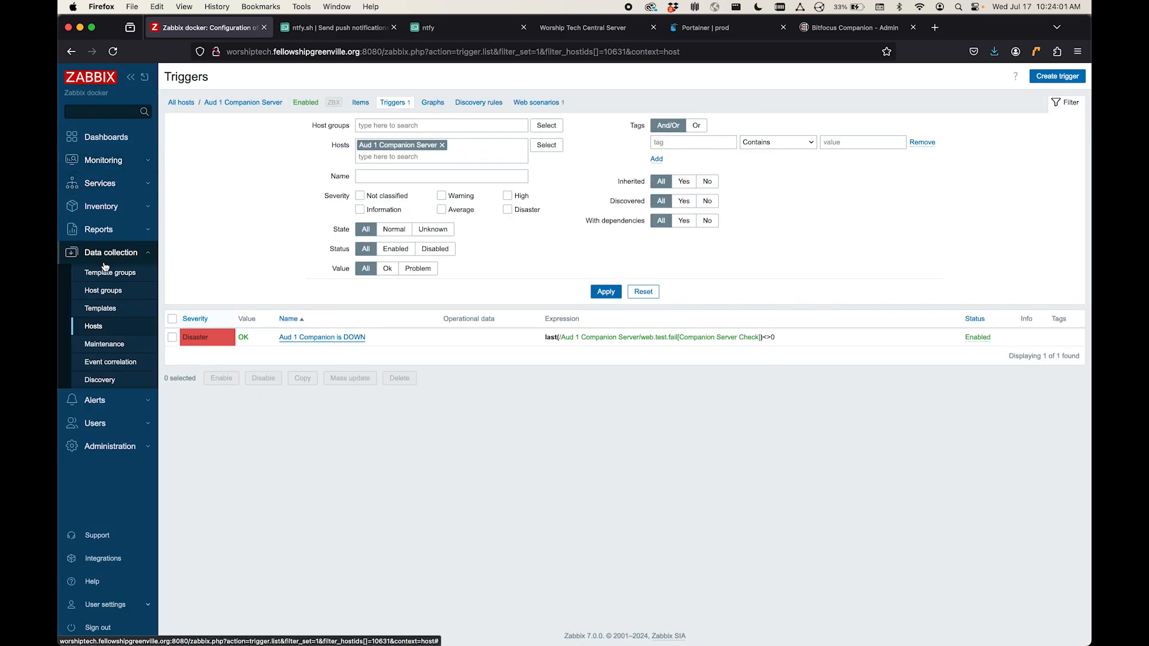
left_click(106, 159)
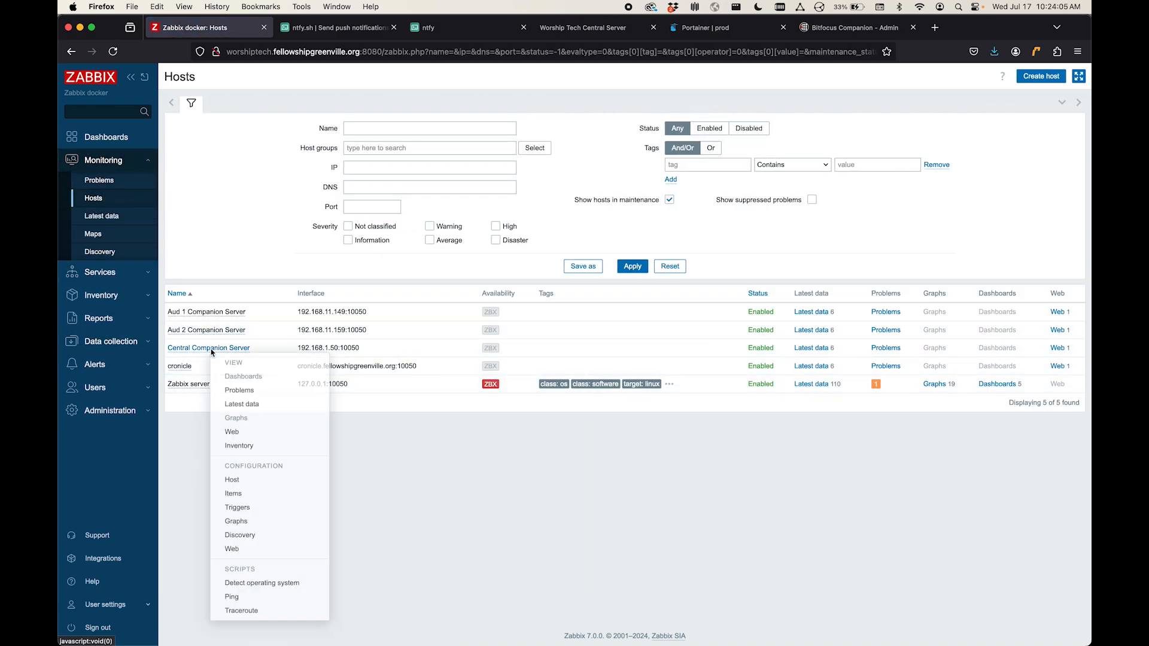
left_click(256, 506)
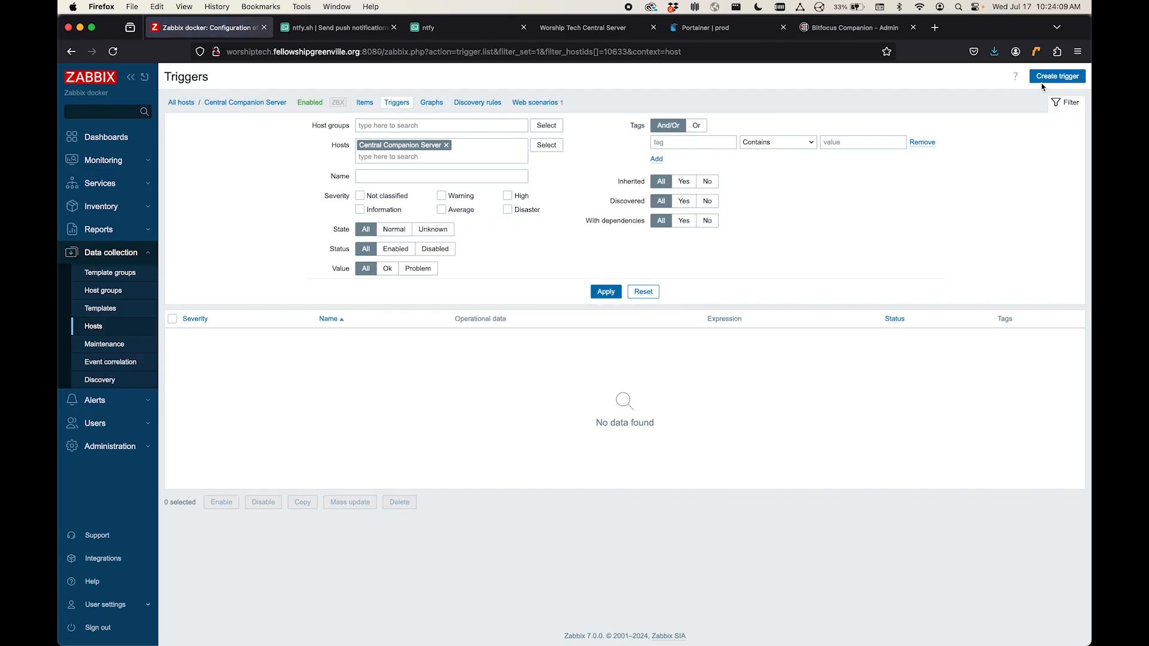
Step: Begin a trigger named 'Central Companion is DOWN' with Disaster severity
left_click(1056, 75)
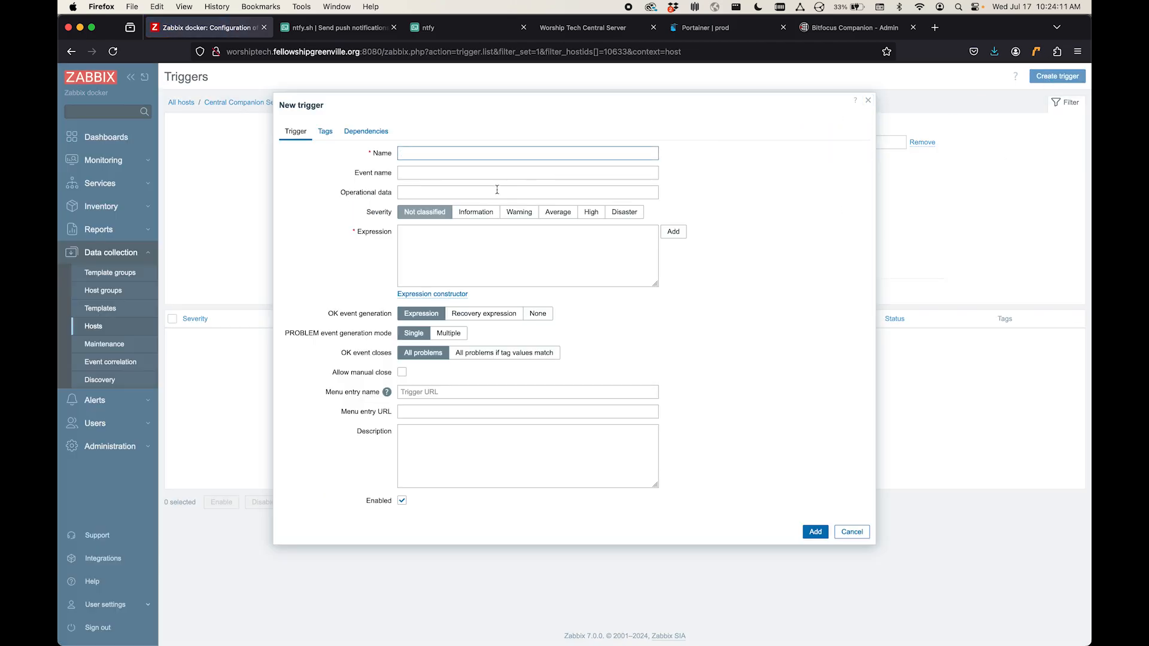
type("Central Companio")
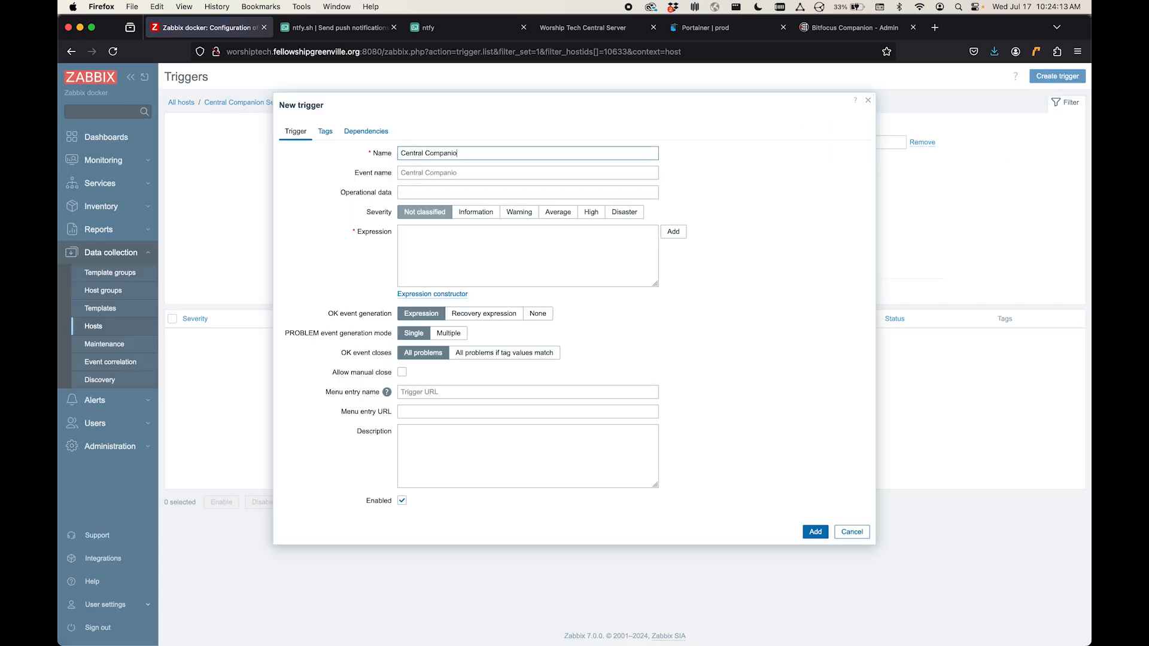
type("is DOWN")
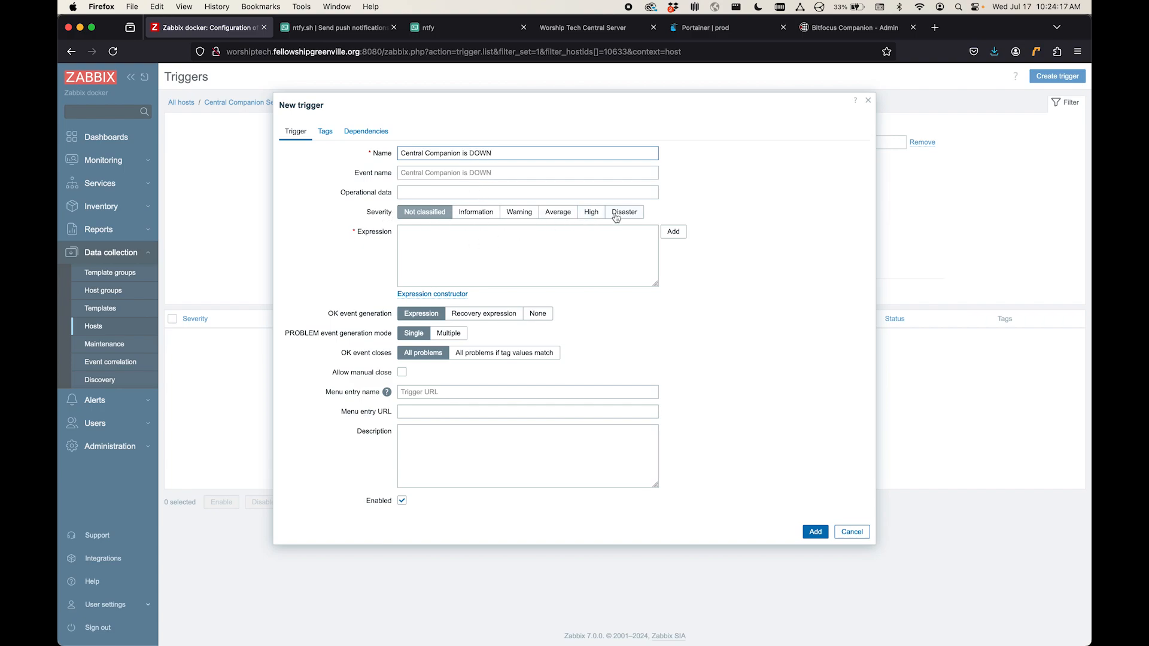
left_click(623, 212)
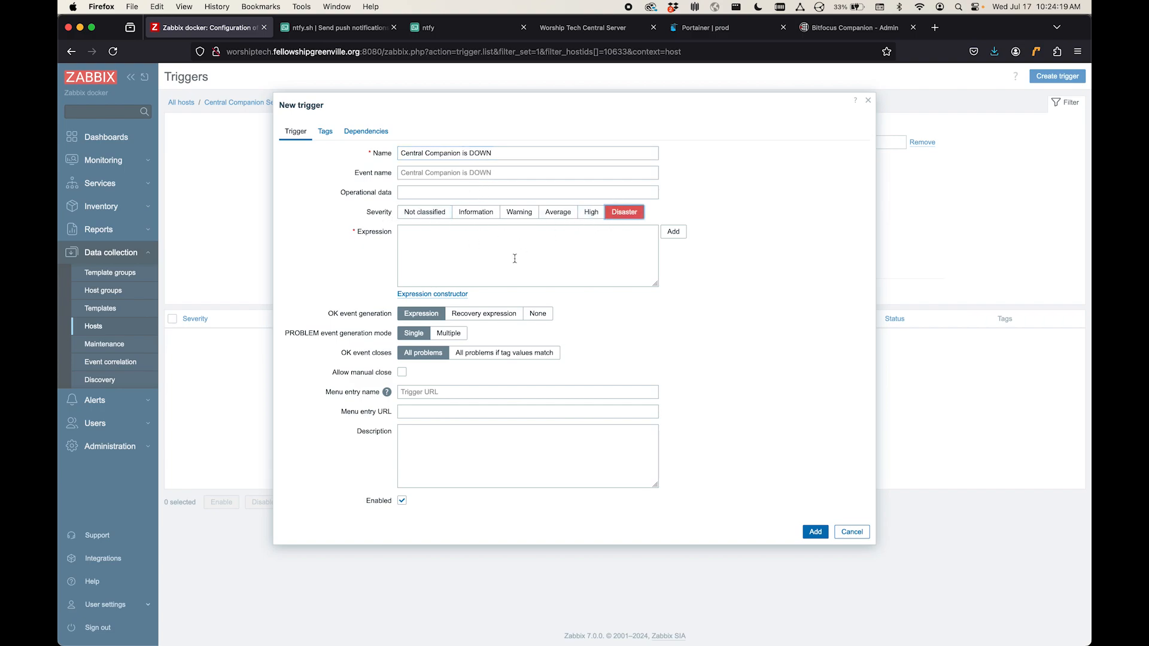
Step: Enter the expression last(/Central Companion Server/web.test.fail[Companion Server Check])<>0 and add the trigger
type("last(/Aud 1 Companion Server/web.test.fail[Companion Server Check])<>0")
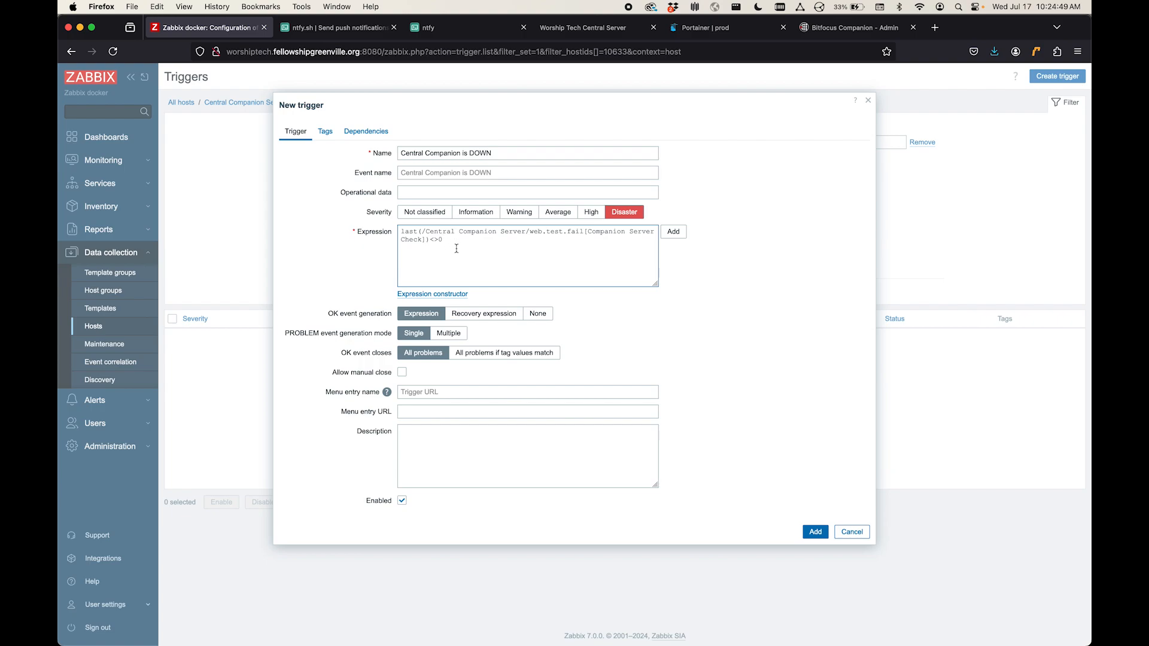
left_click(402, 372)
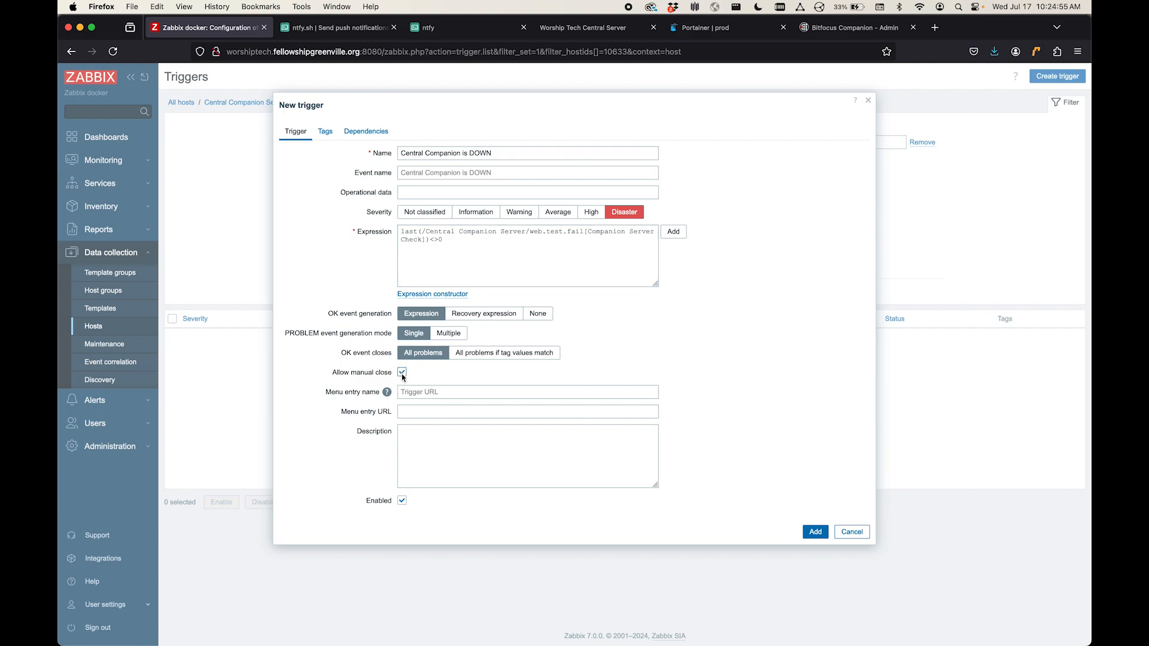
mouse_move(443, 494)
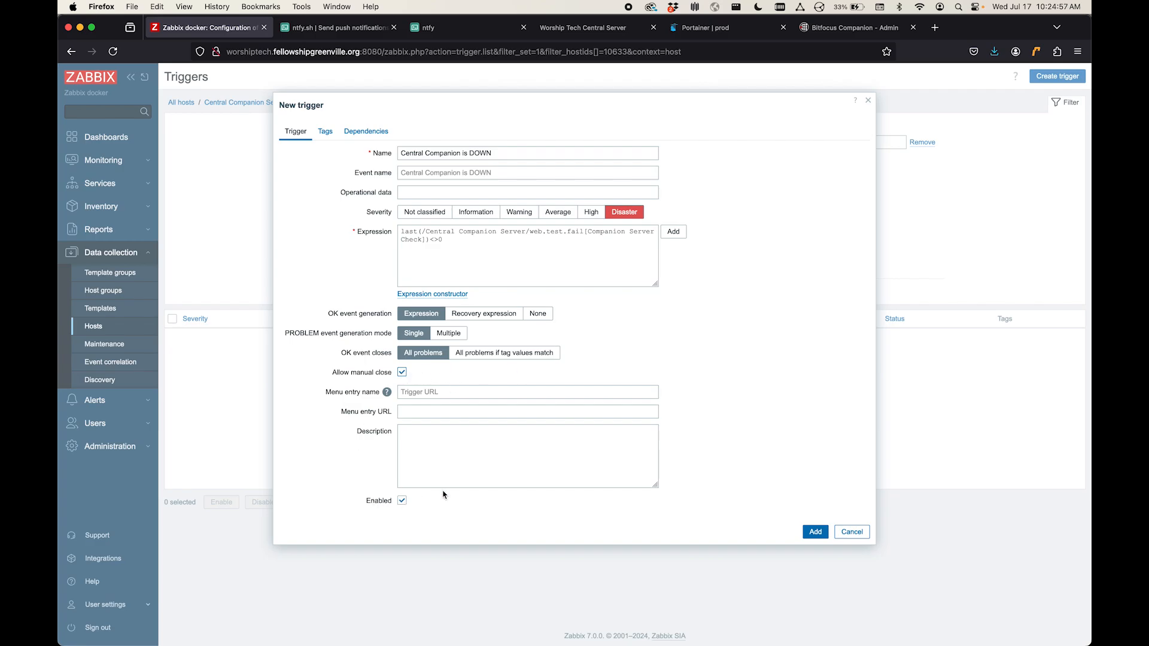
left_click(813, 531)
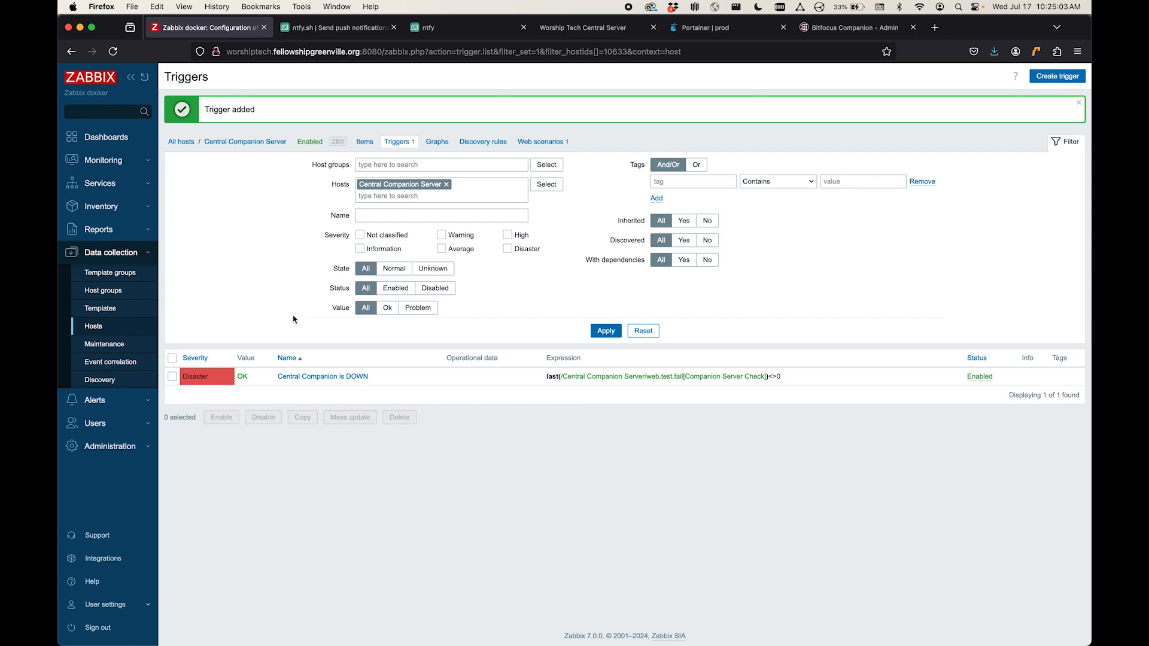
mouse_move(541, 376)
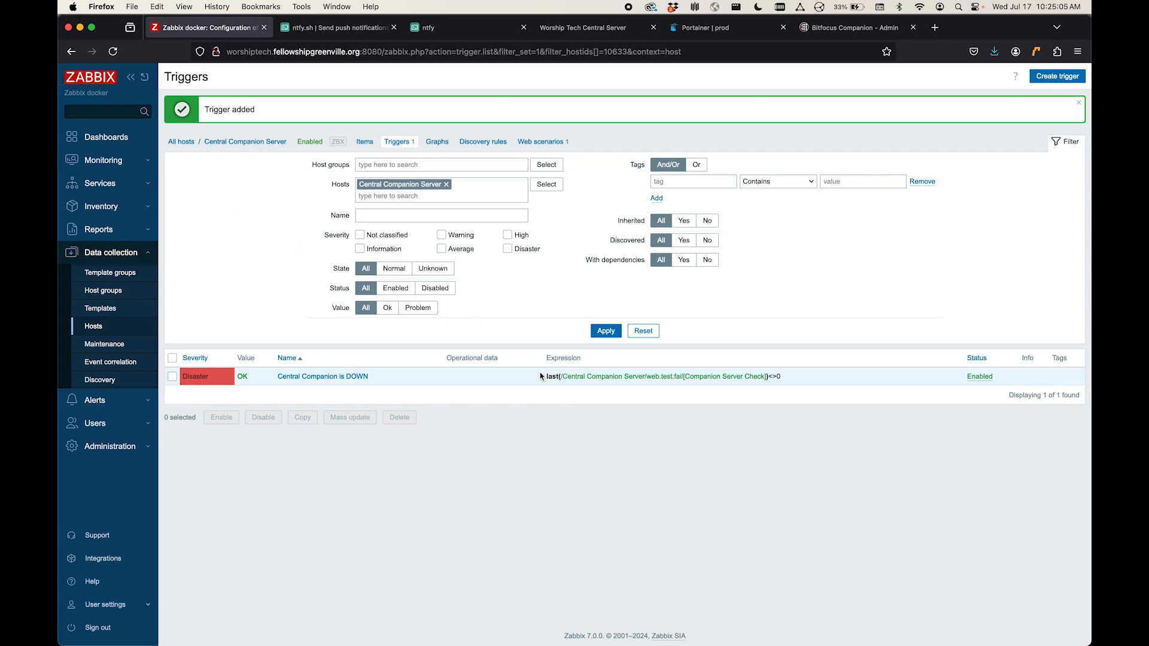
mouse_move(589, 397)
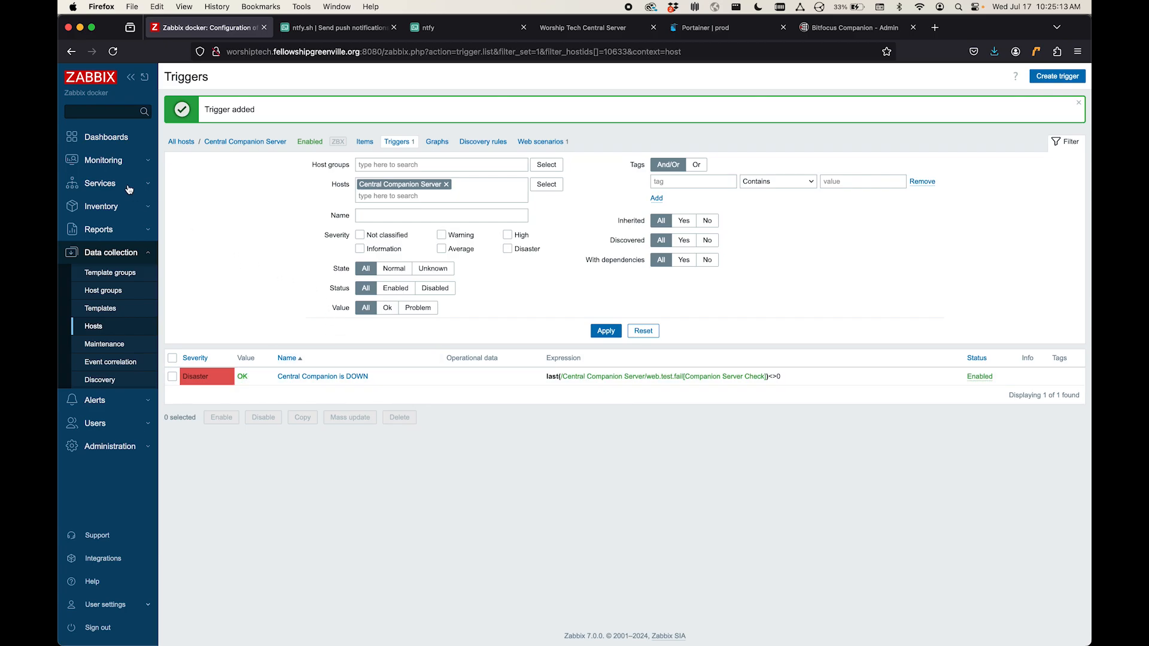
Step: Show the current Problems list under Monitoring
left_click(103, 159)
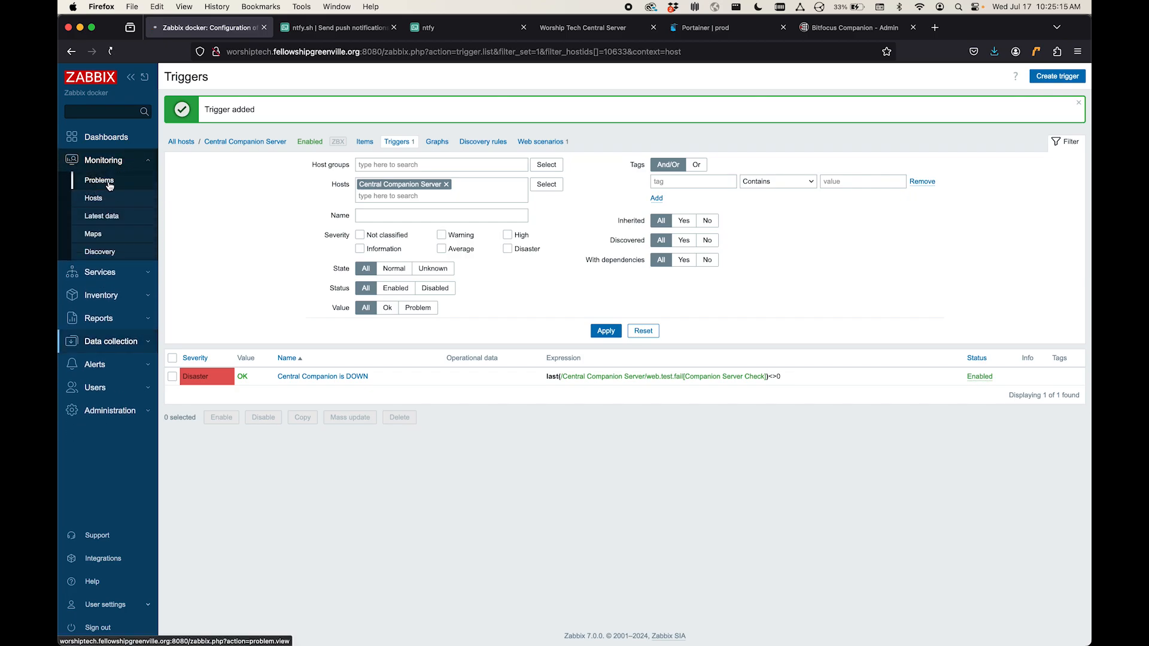
left_click(99, 180)
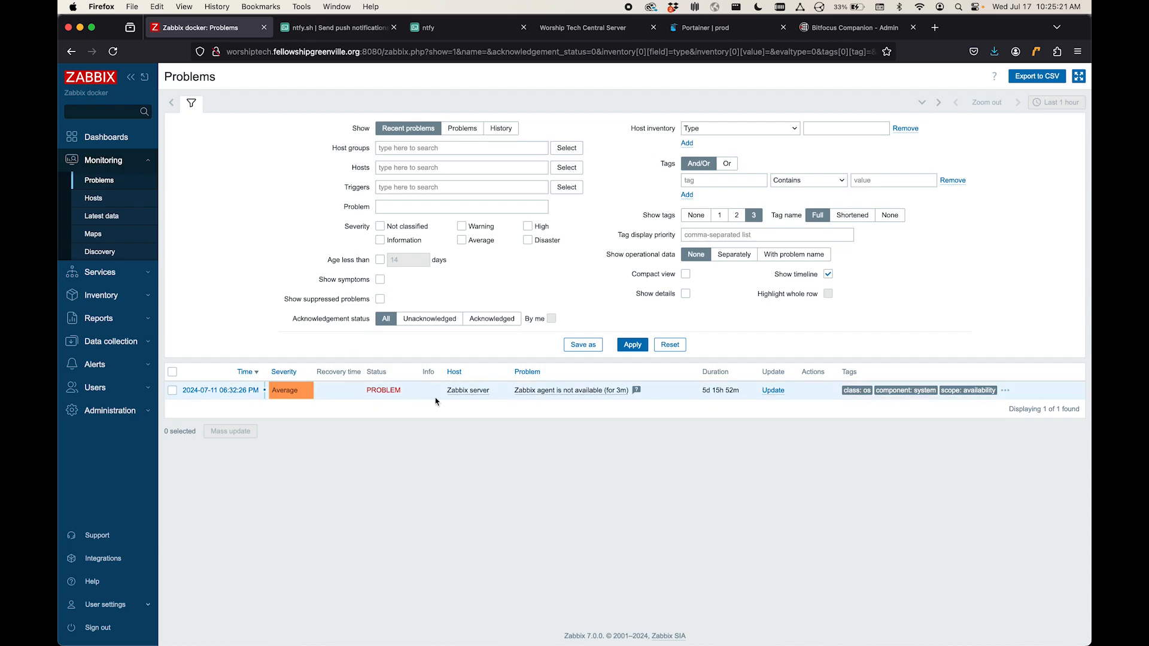
mouse_move(351, 399)
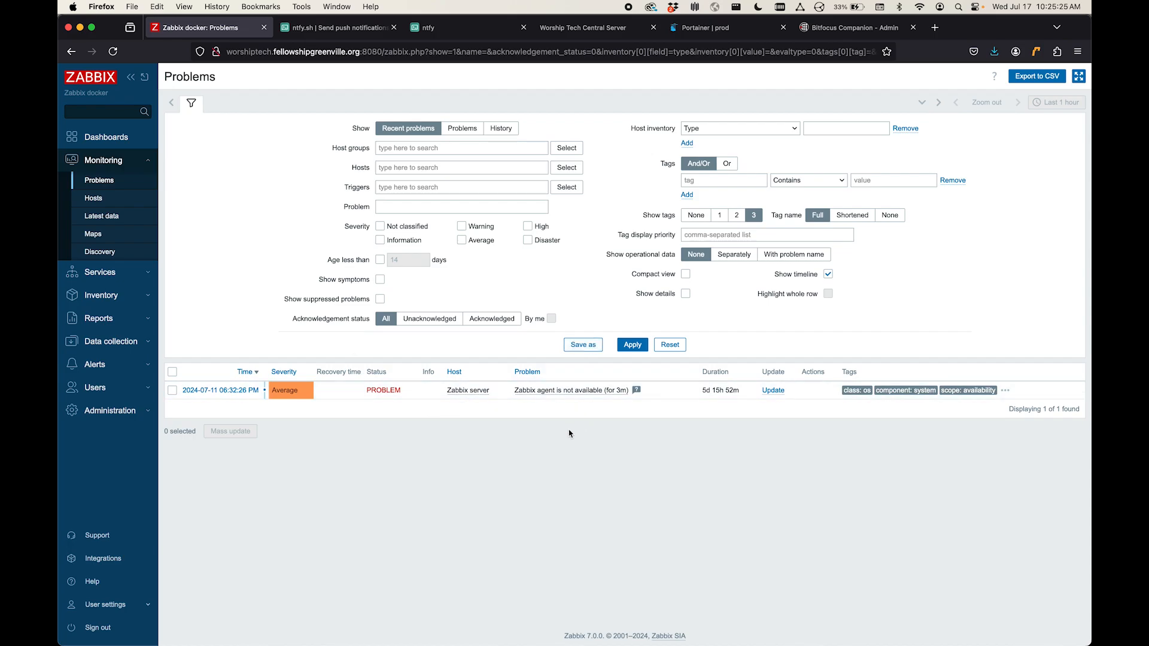
mouse_move(476, 404)
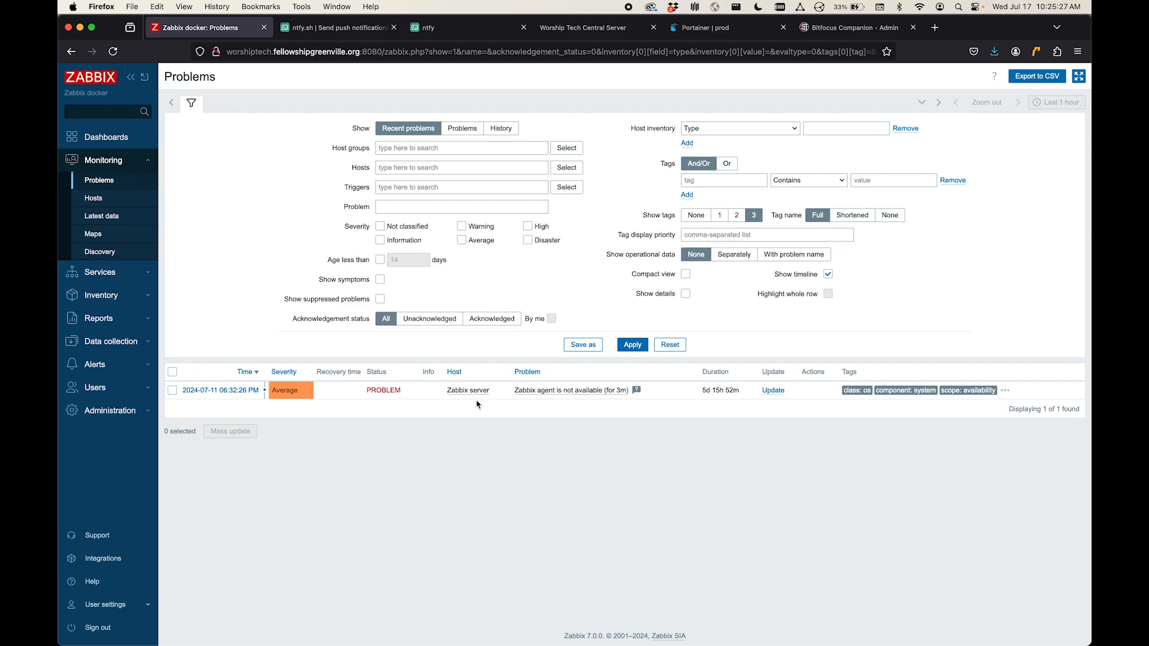
mouse_move(537, 435)
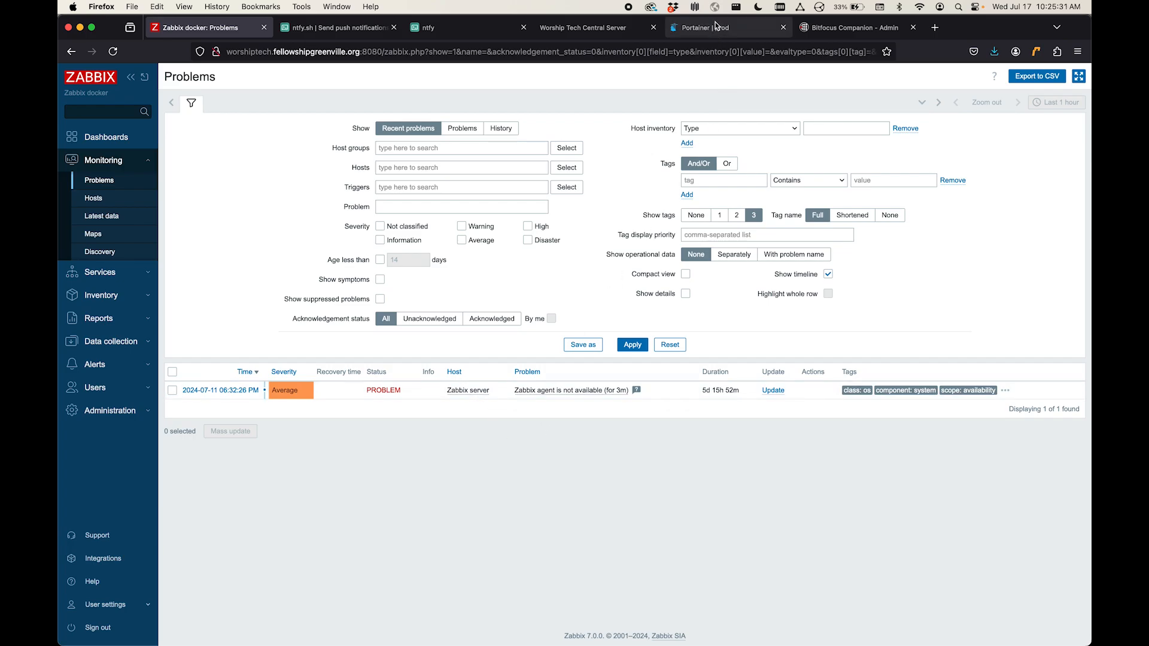
Step: Pause the companion container in Portainer
left_click(697, 27)
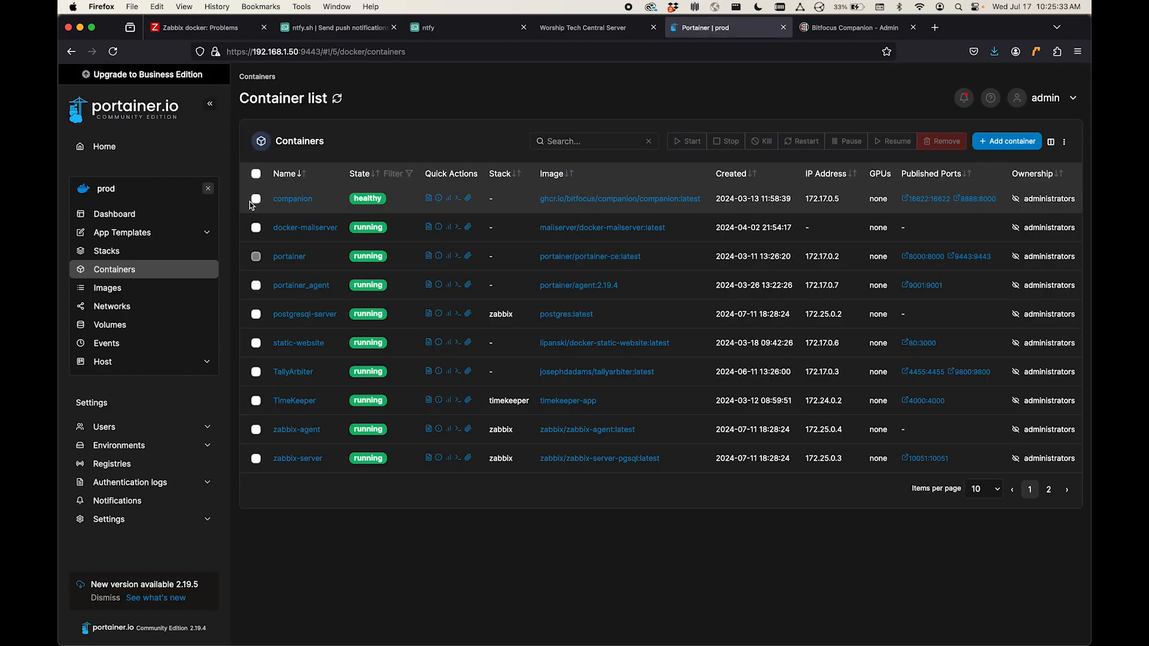
left_click(256, 199)
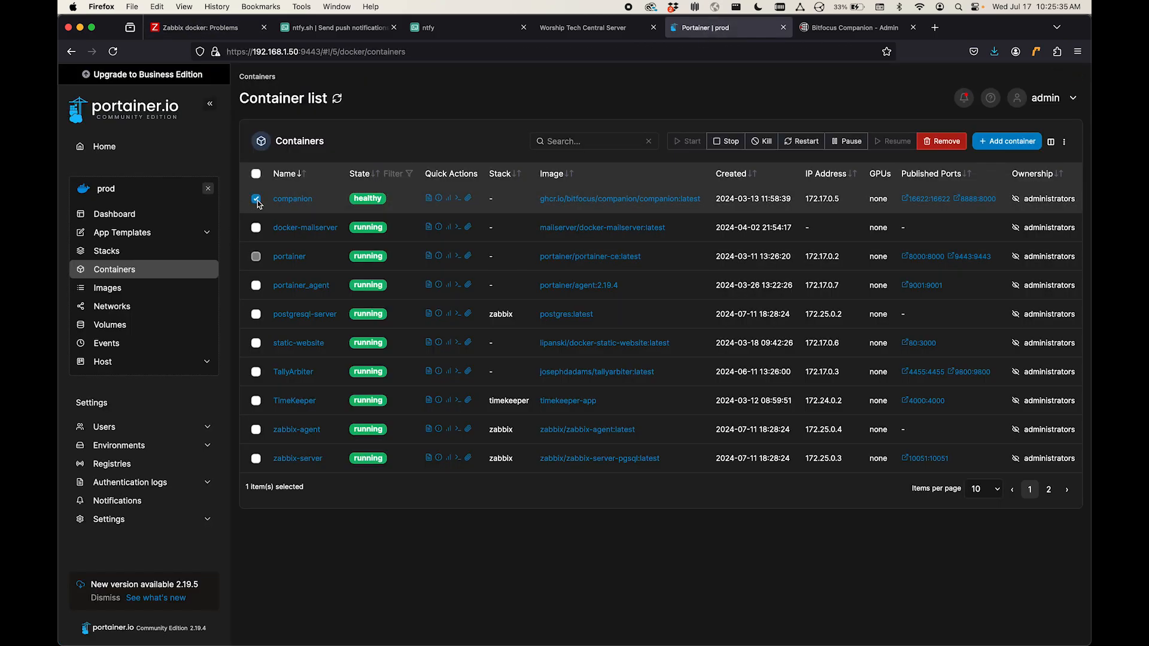
mouse_move(292, 198)
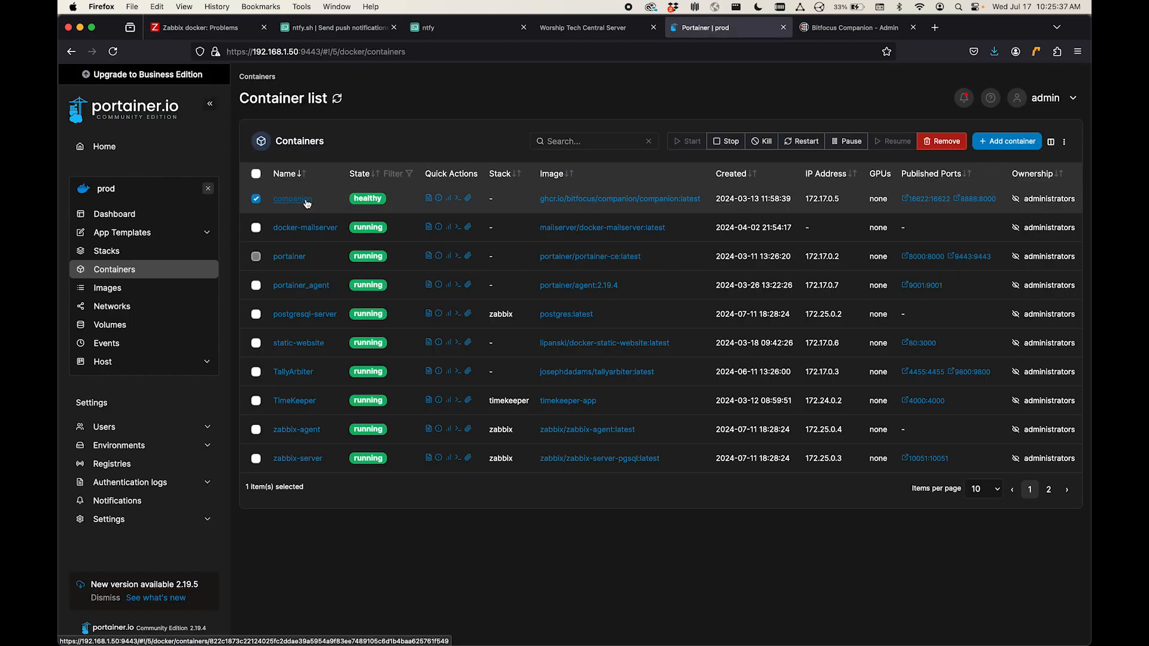
left_click(846, 141)
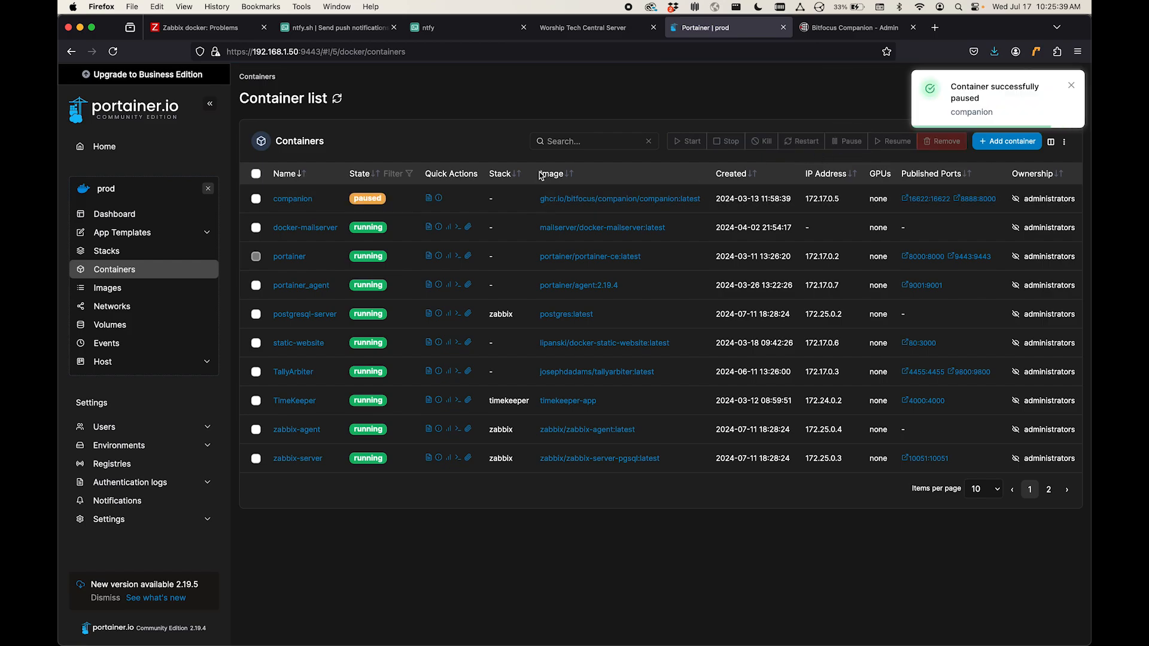
Step: Reload the Companion web interface to confirm it is down, then return to Zabbix Problems
left_click(850, 27)
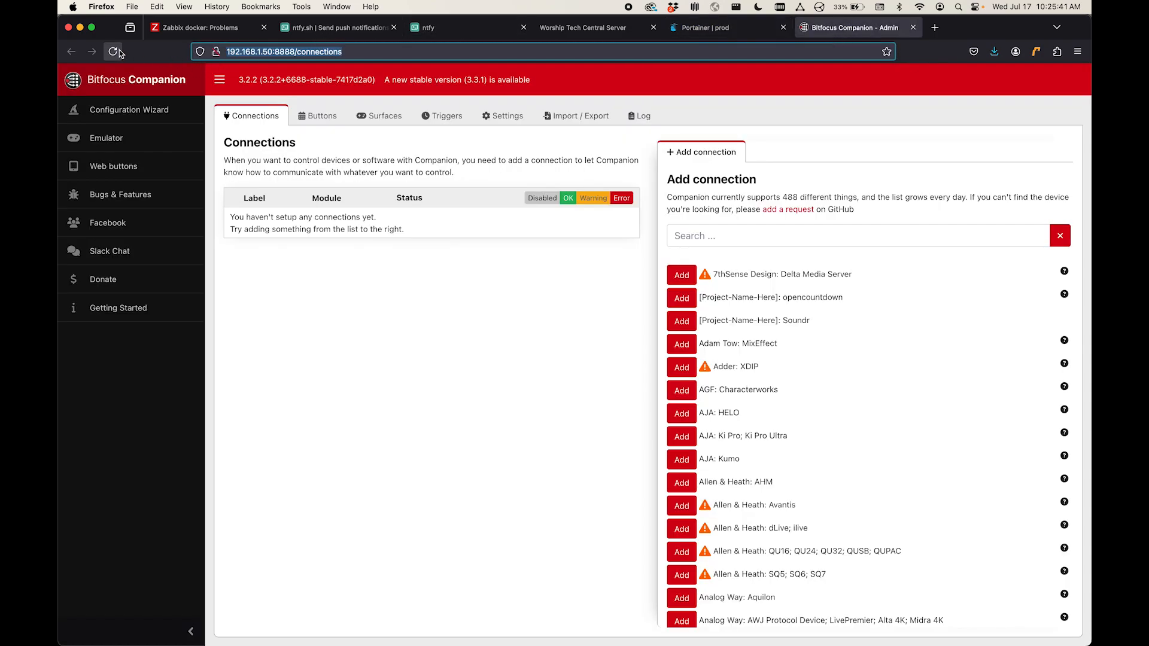
left_click(113, 52)
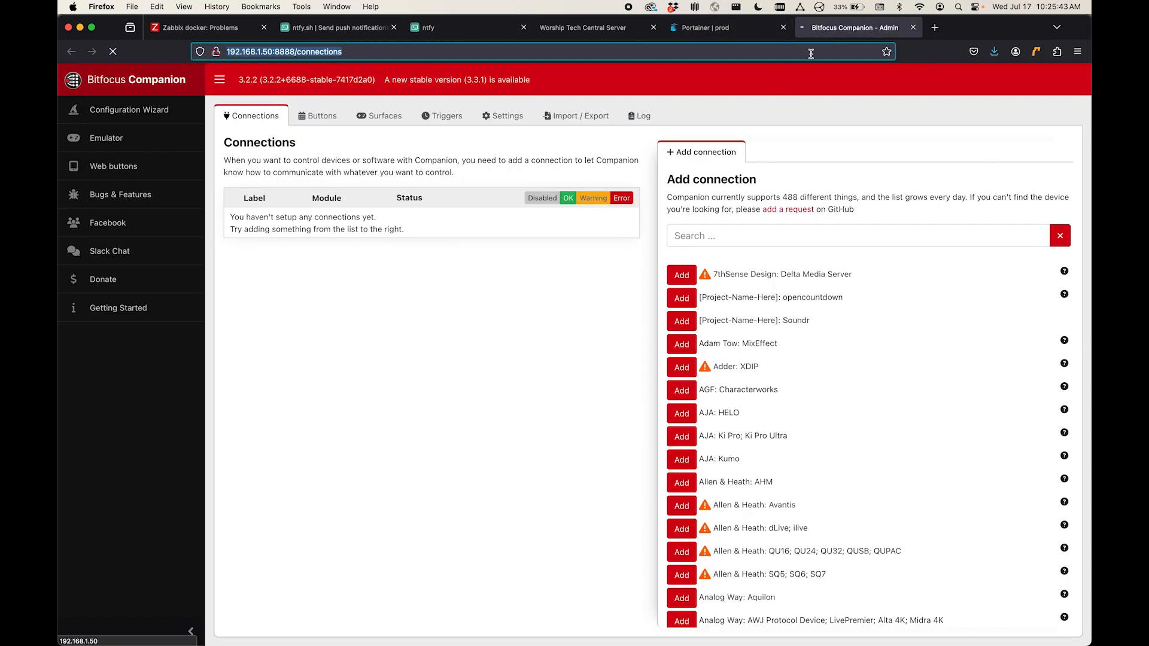
mouse_move(451, 79)
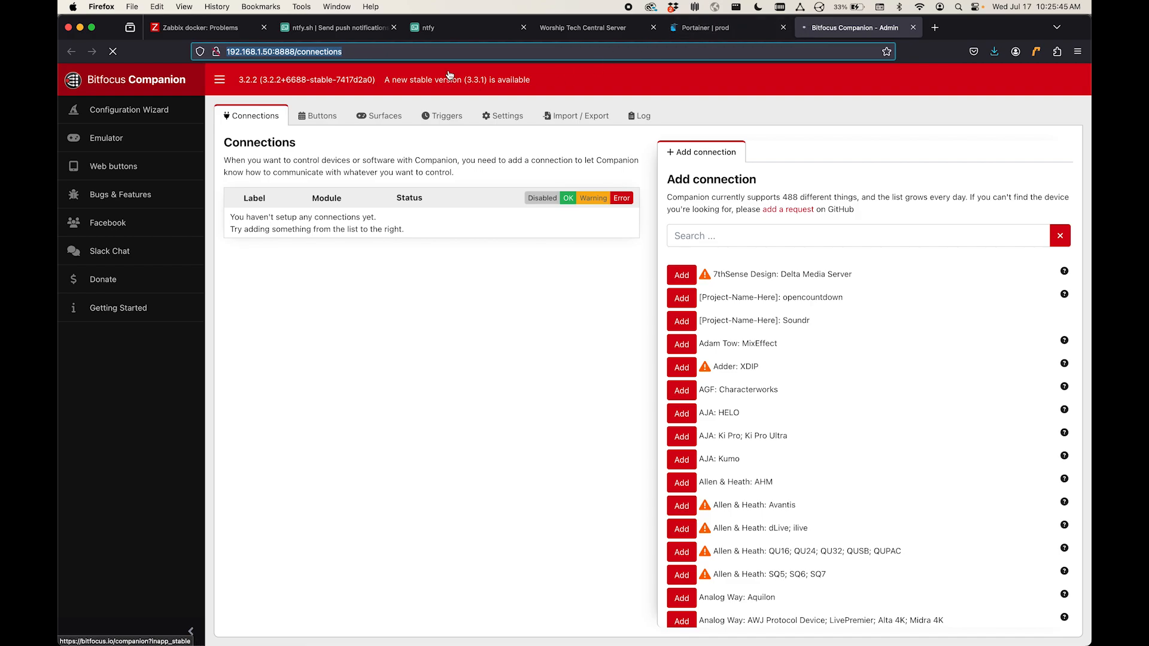
left_click(197, 27)
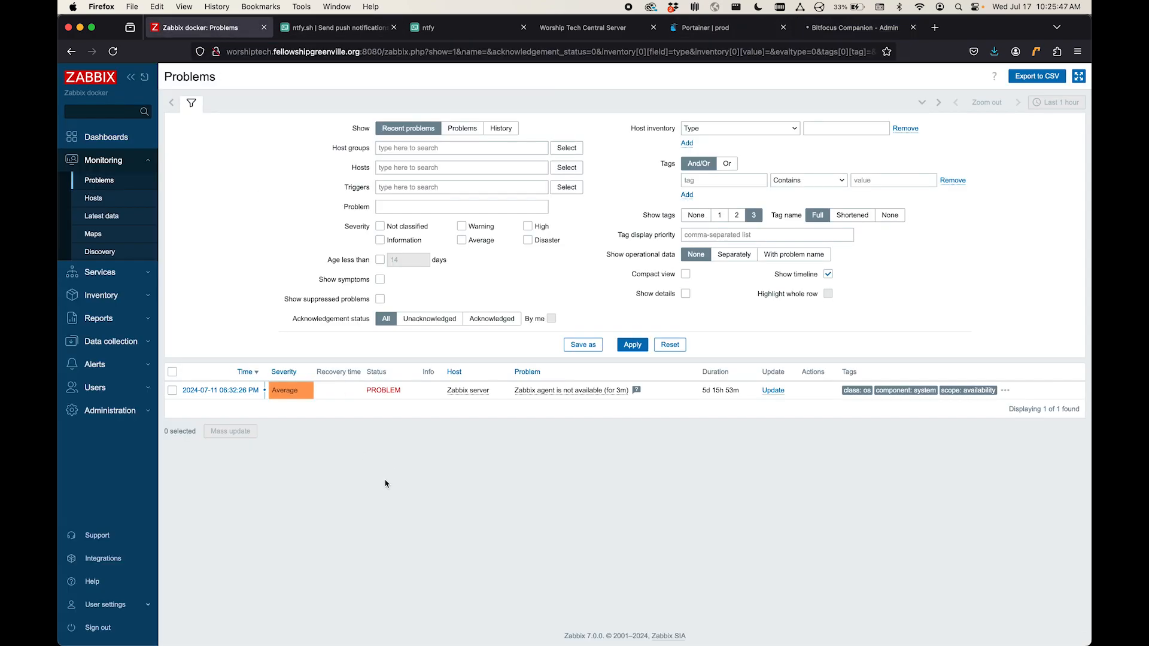
mouse_move(164, 59)
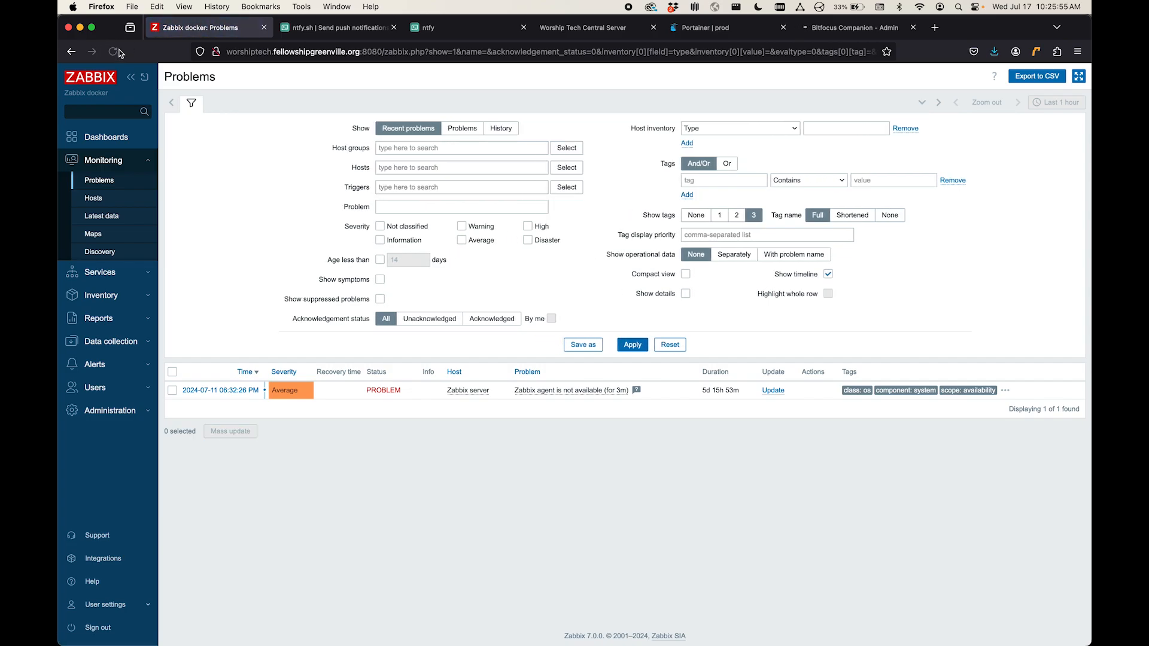
Step: Reload the Problems page until the Disaster problem 'Central Companion is DOWN' appears
left_click(113, 52)
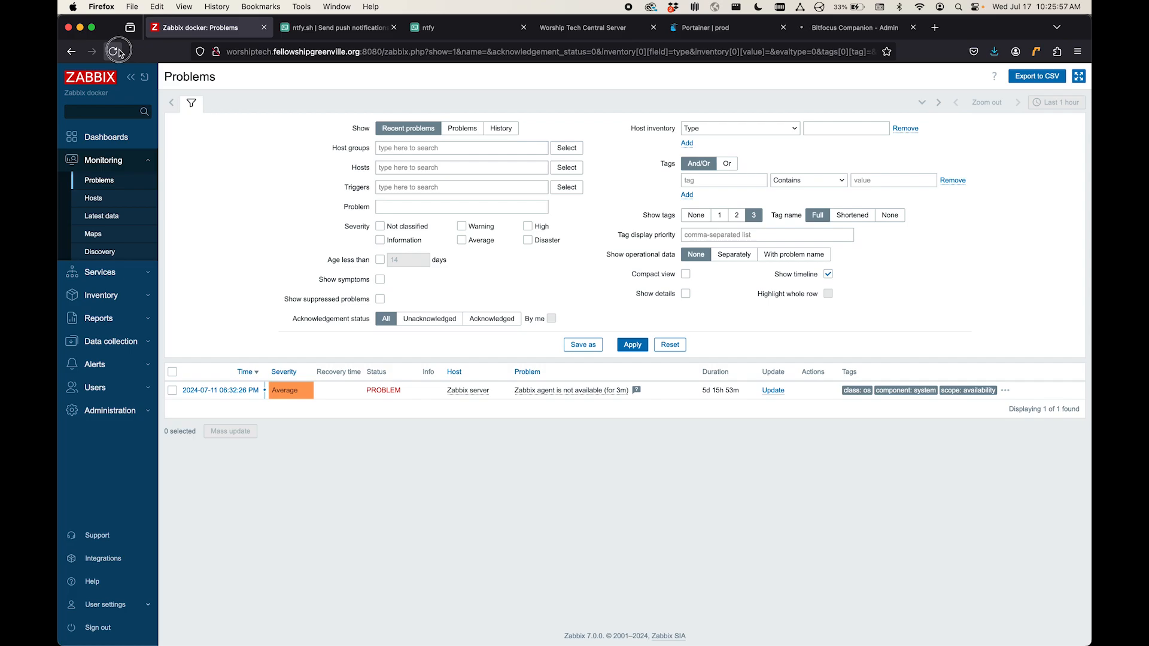
left_click(117, 51)
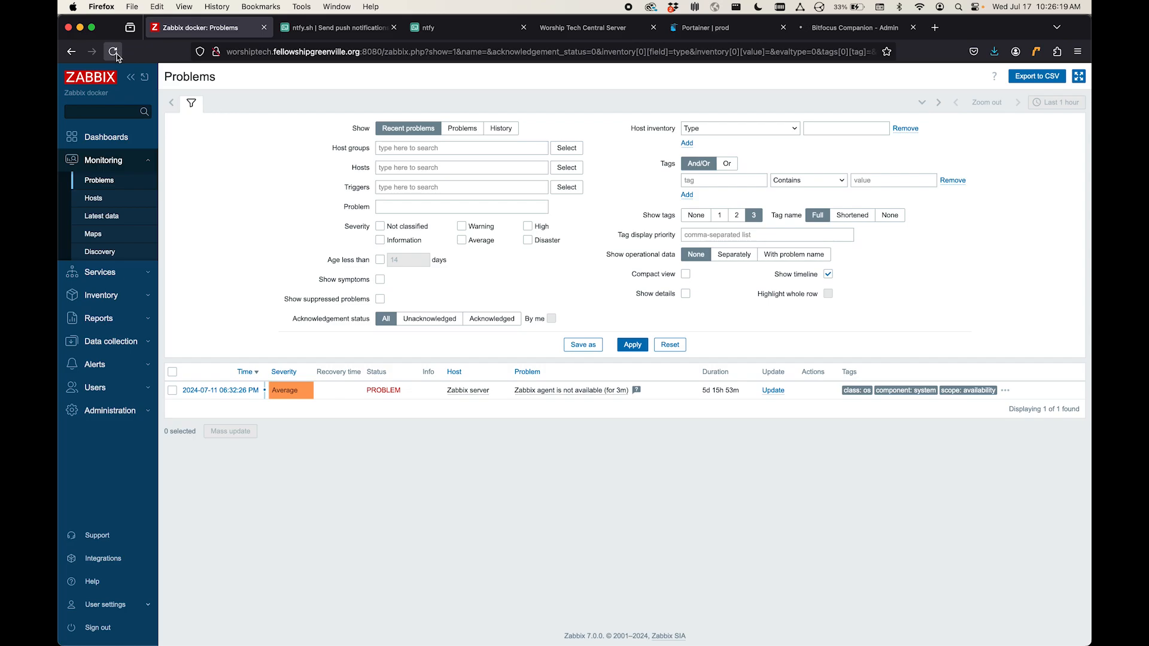
mouse_move(115, 51)
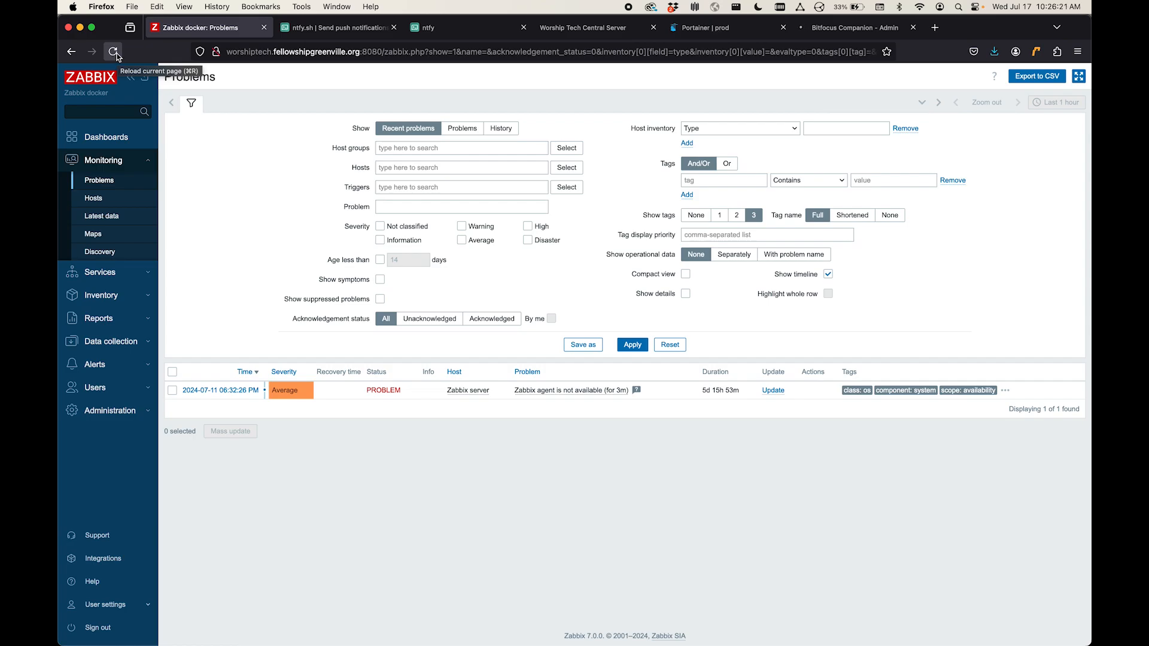
left_click(114, 51)
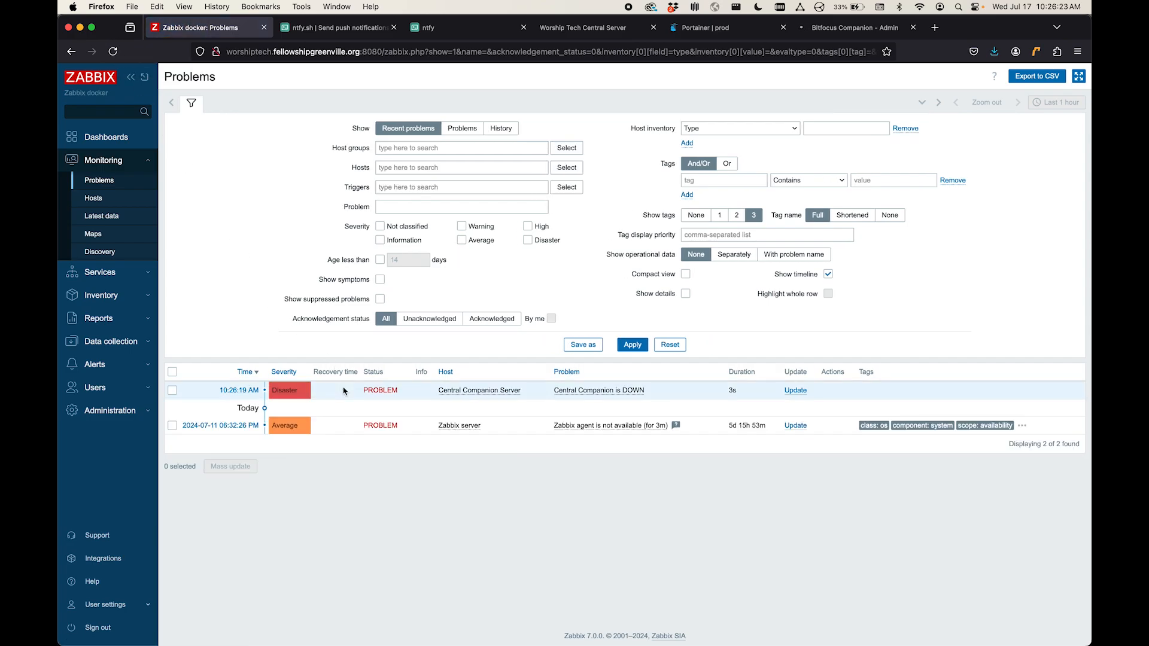
mouse_move(382, 400)
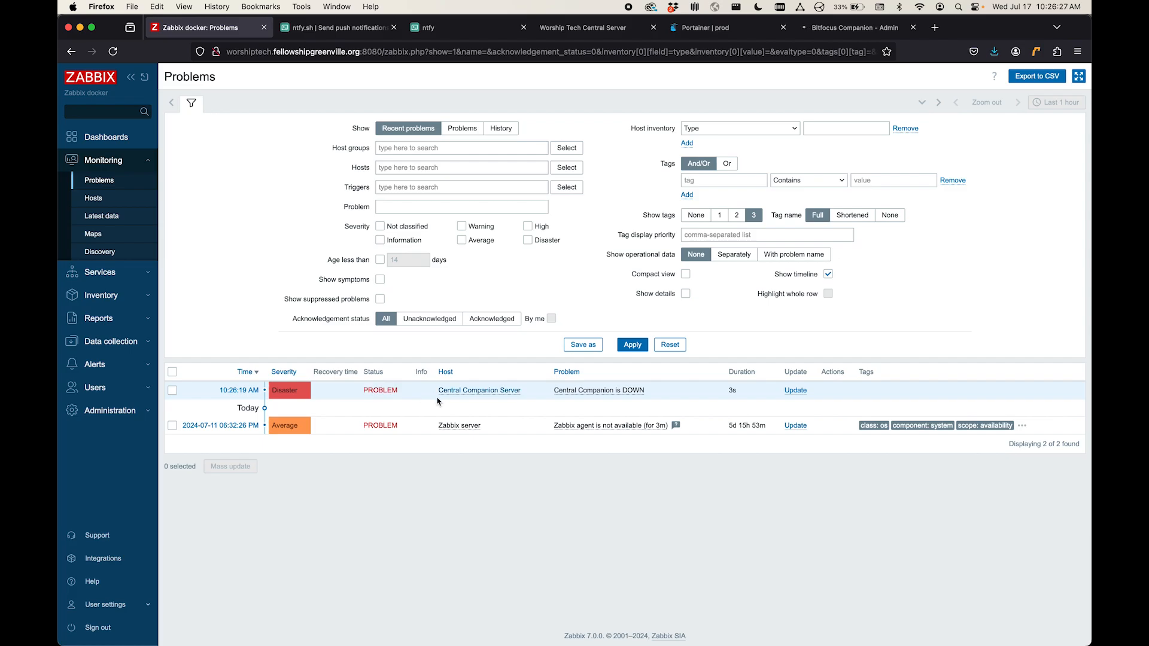
mouse_move(505, 360)
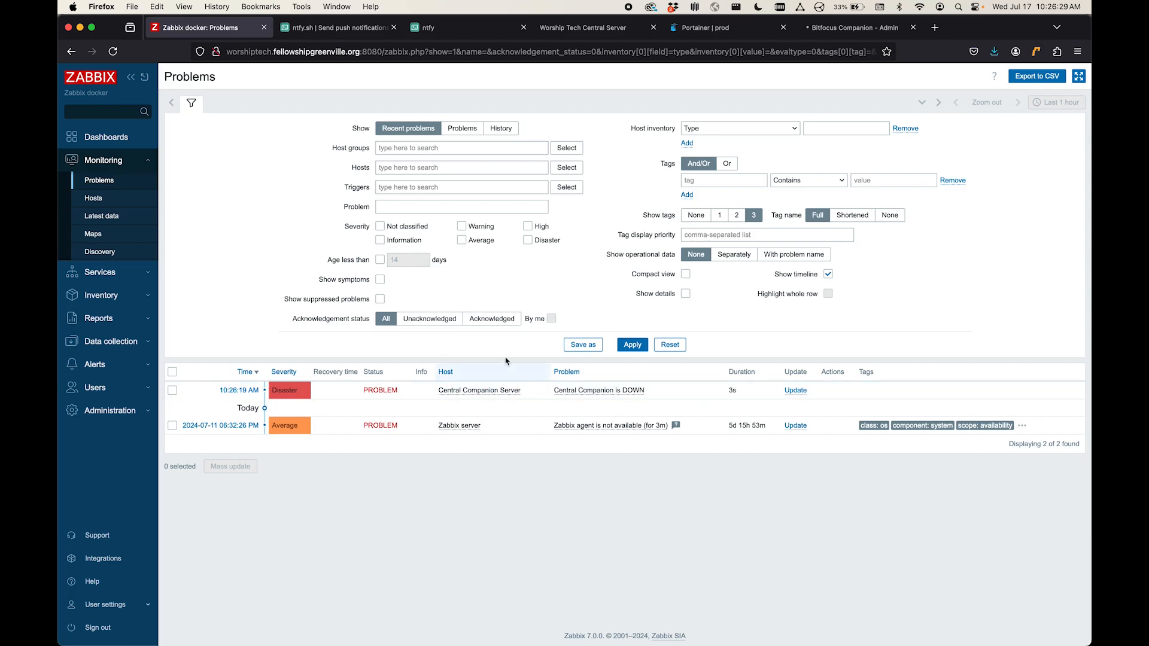
mouse_move(473, 436)
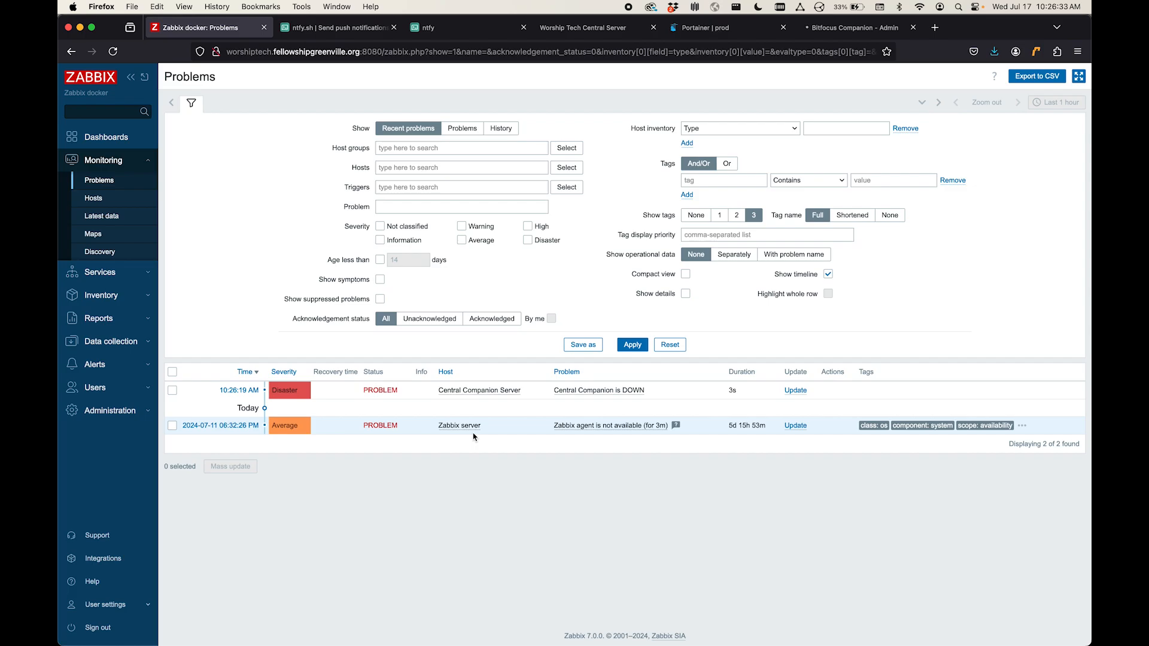
mouse_move(449, 471)
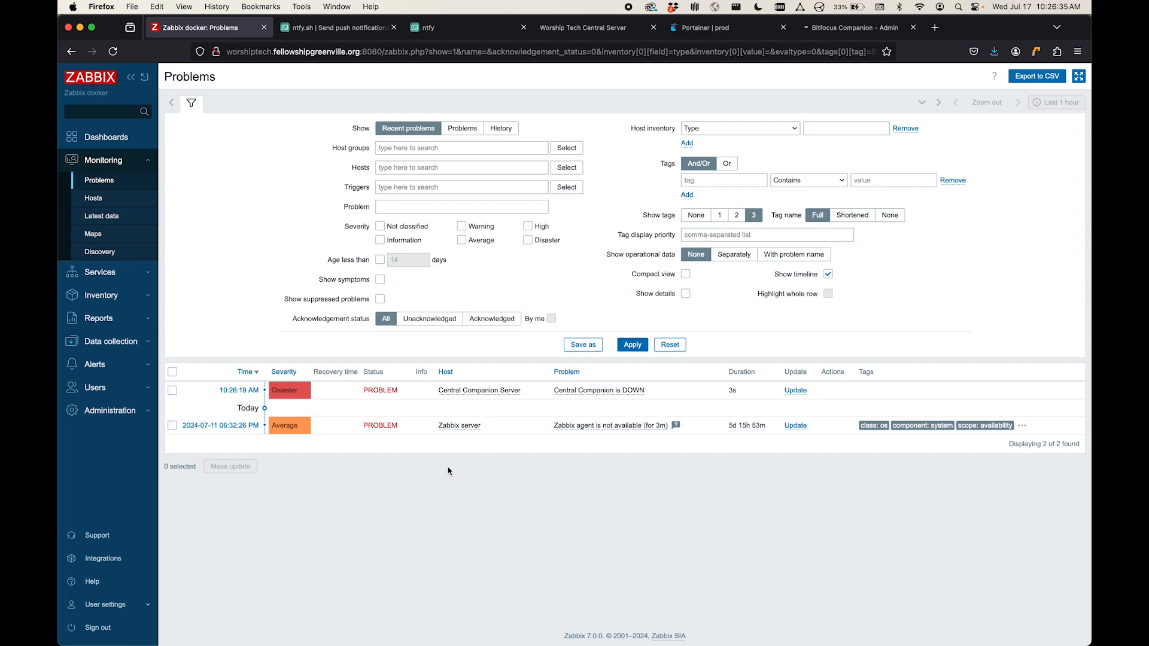
mouse_move(301, 522)
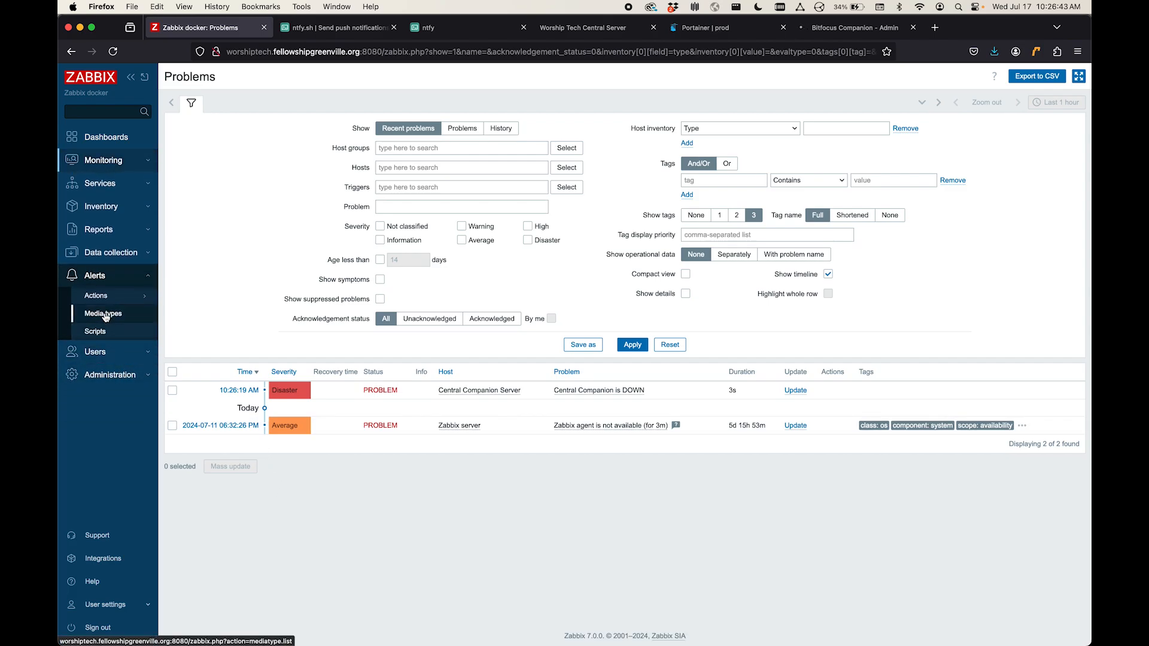
Step: Show the Media types list under Alerts
left_click(102, 313)
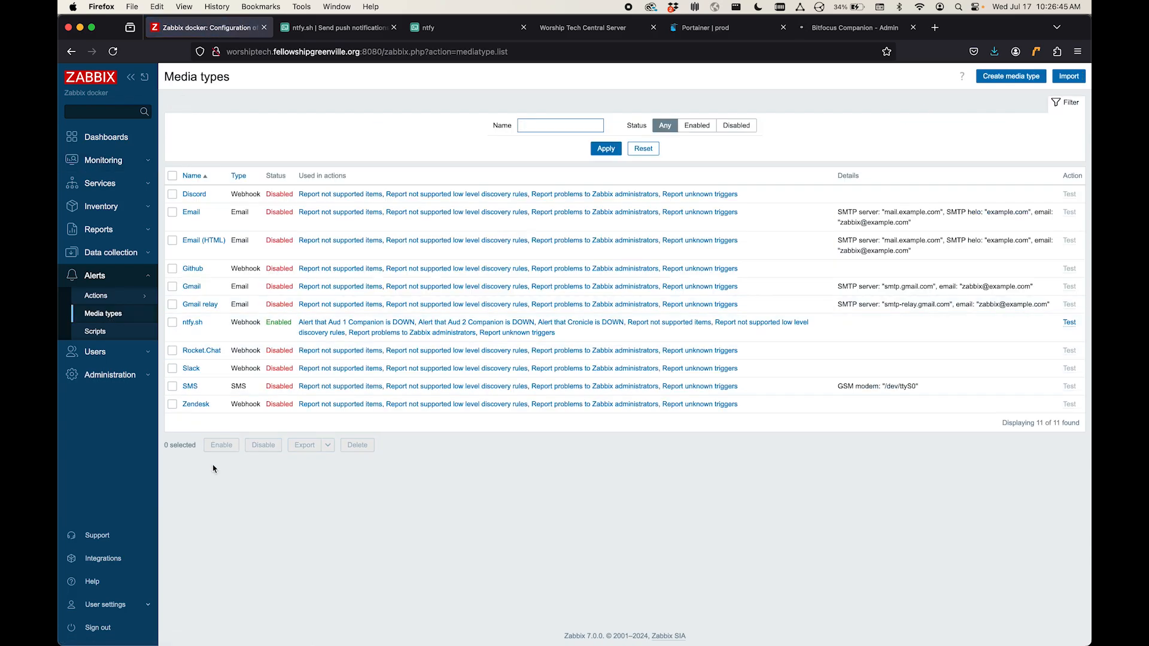
mouse_move(277, 240)
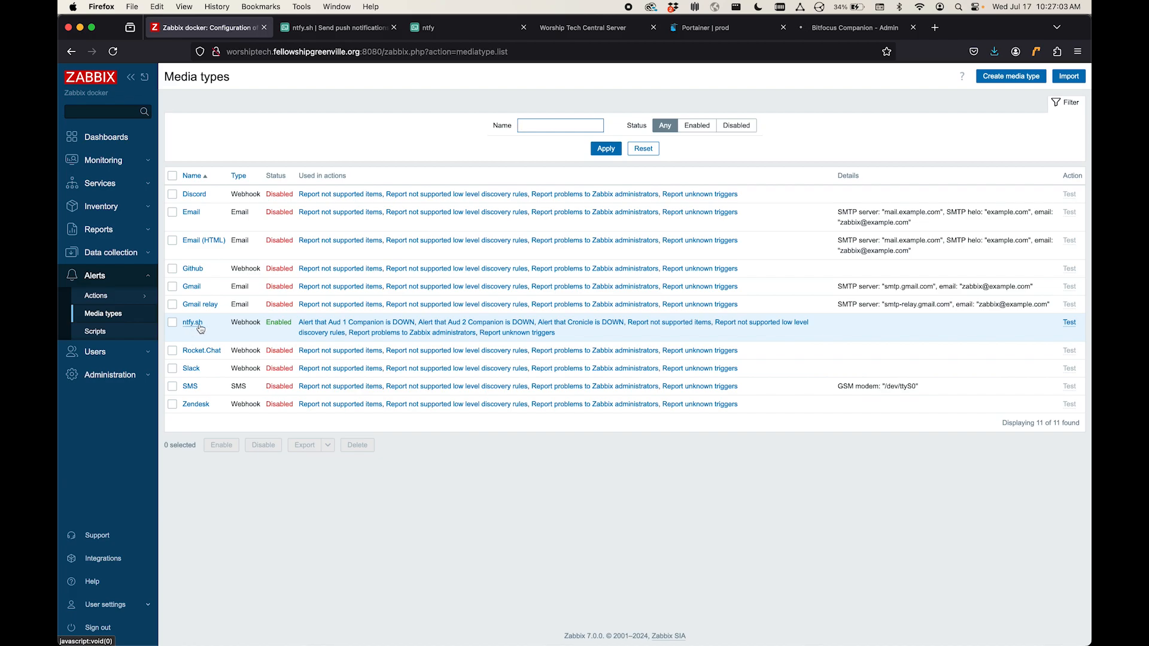
mouse_move(231, 329)
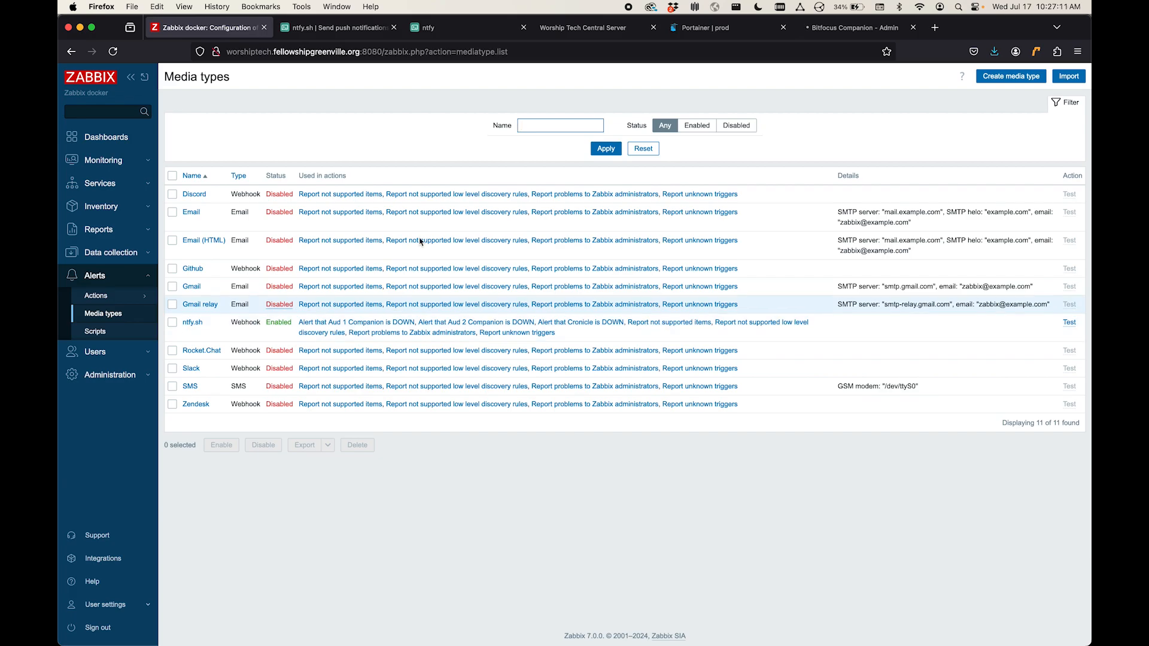
mouse_move(356, 368)
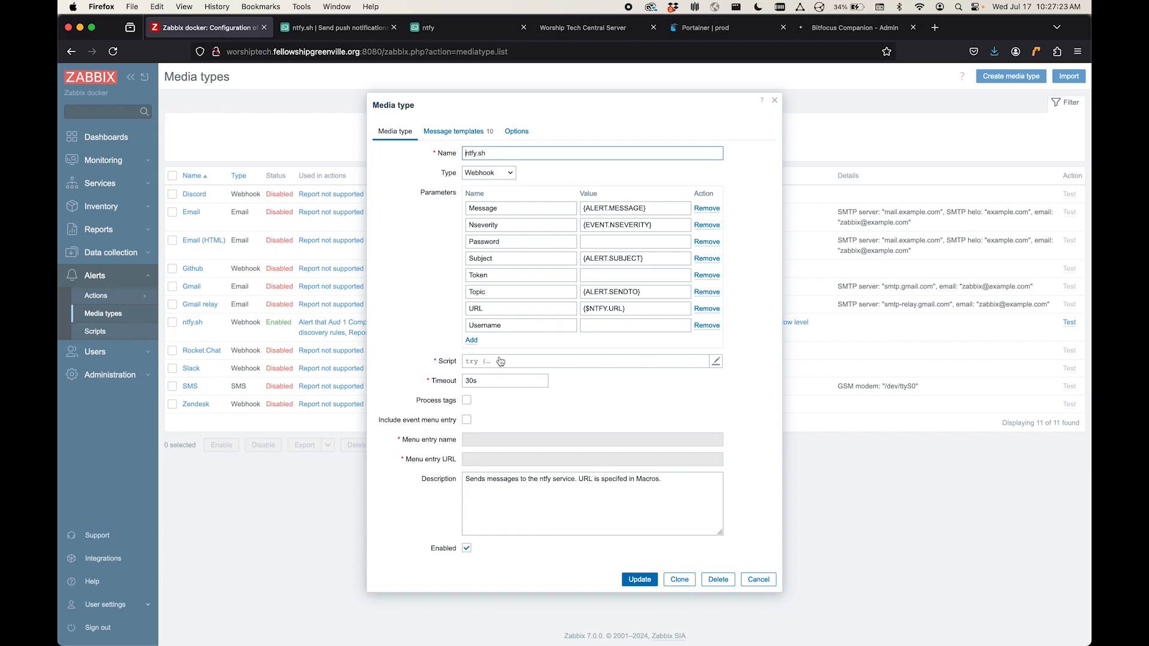
mouse_move(425, 234)
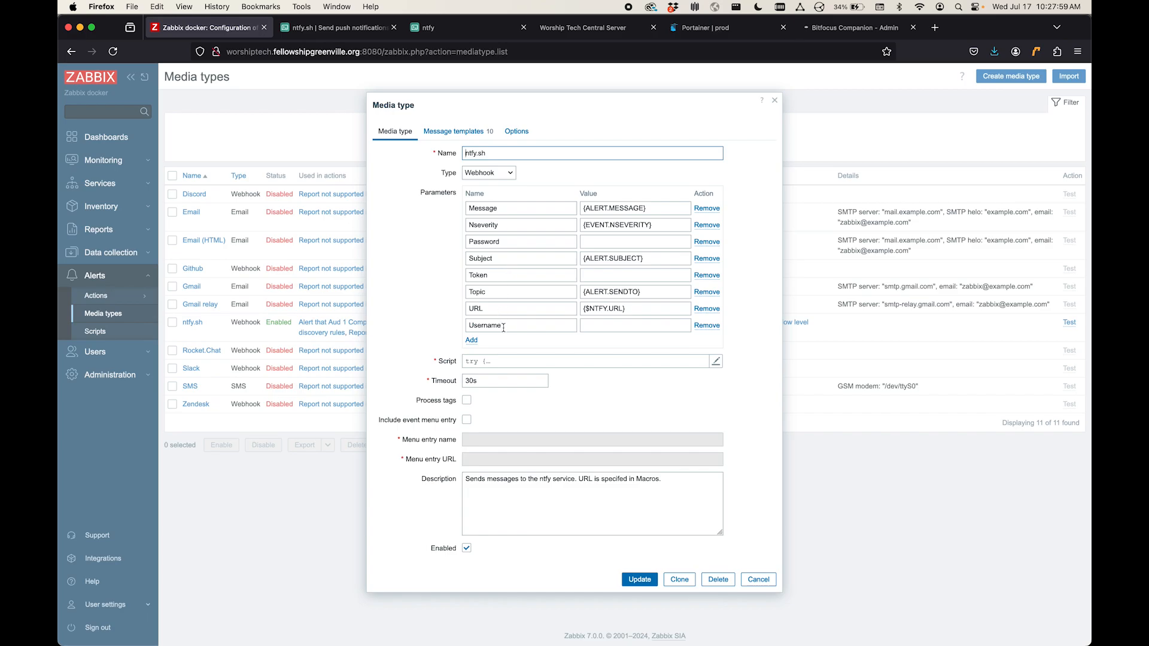
mouse_move(495, 276)
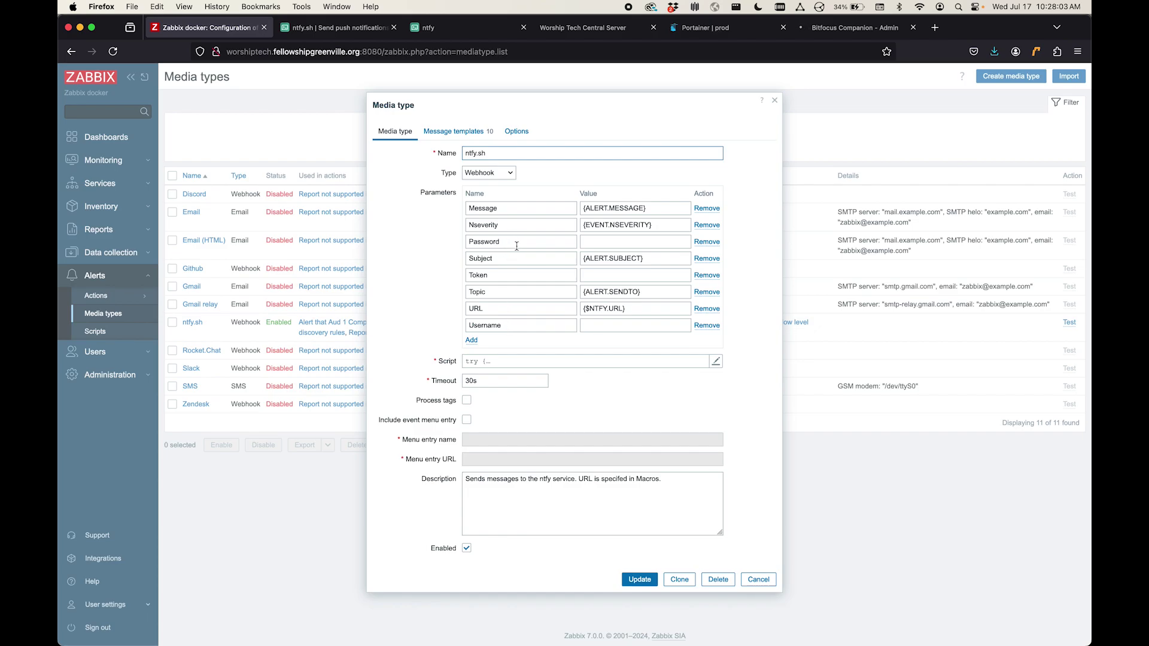
mouse_move(539, 351)
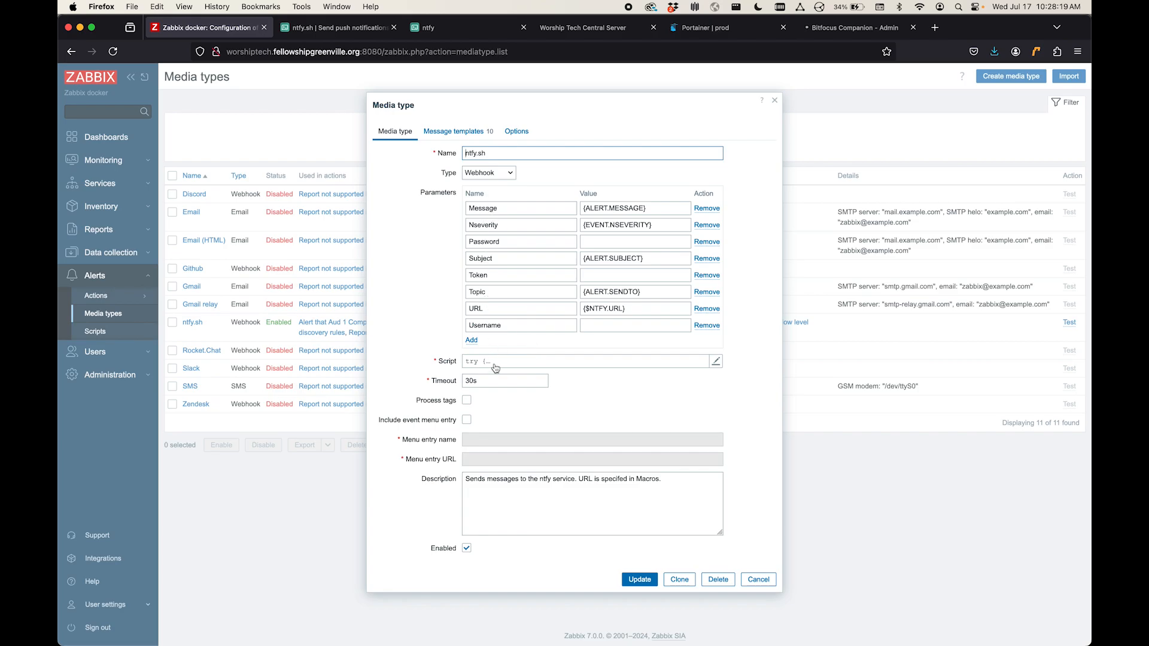
Step: View the JavaScript script of the ntfy.sh webhook media type
left_click(715, 360)
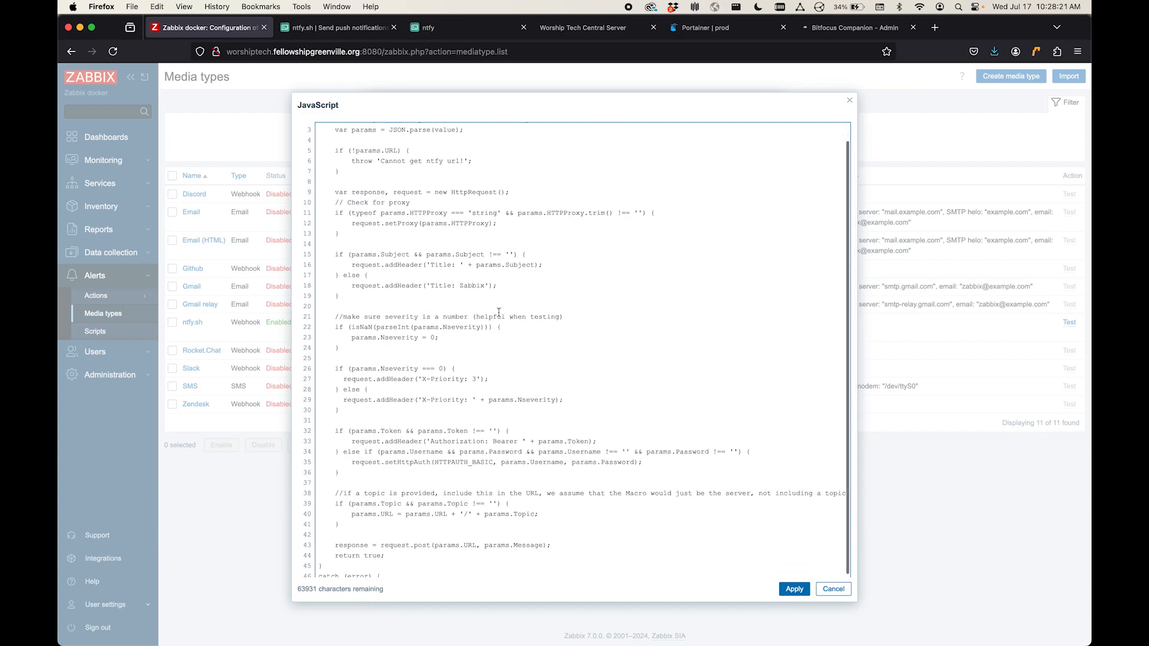
Step: Scroll up and down through the ntfy webhook JavaScript to review the code
scroll("up", 3)
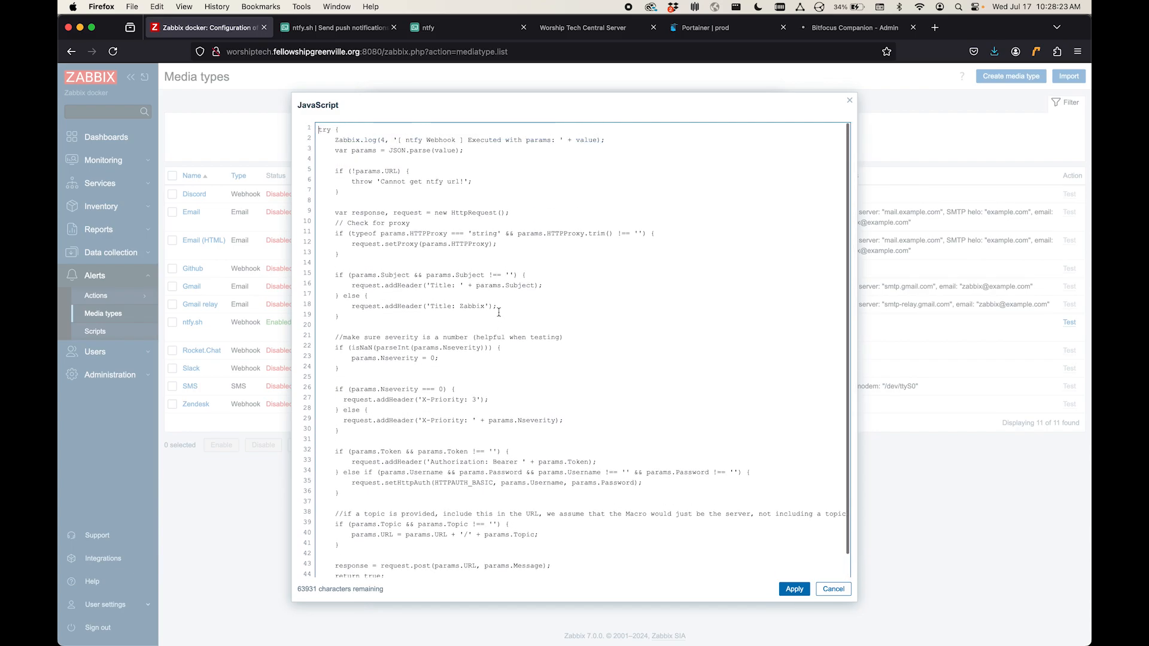
scroll("down", 3)
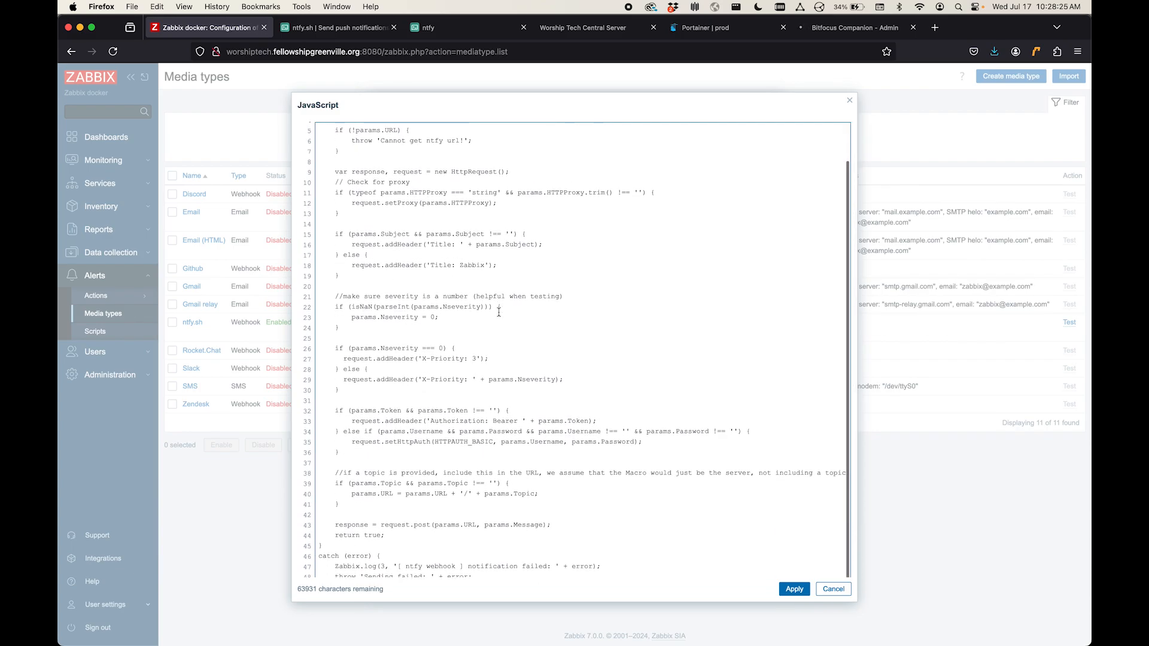
scroll("up", 3)
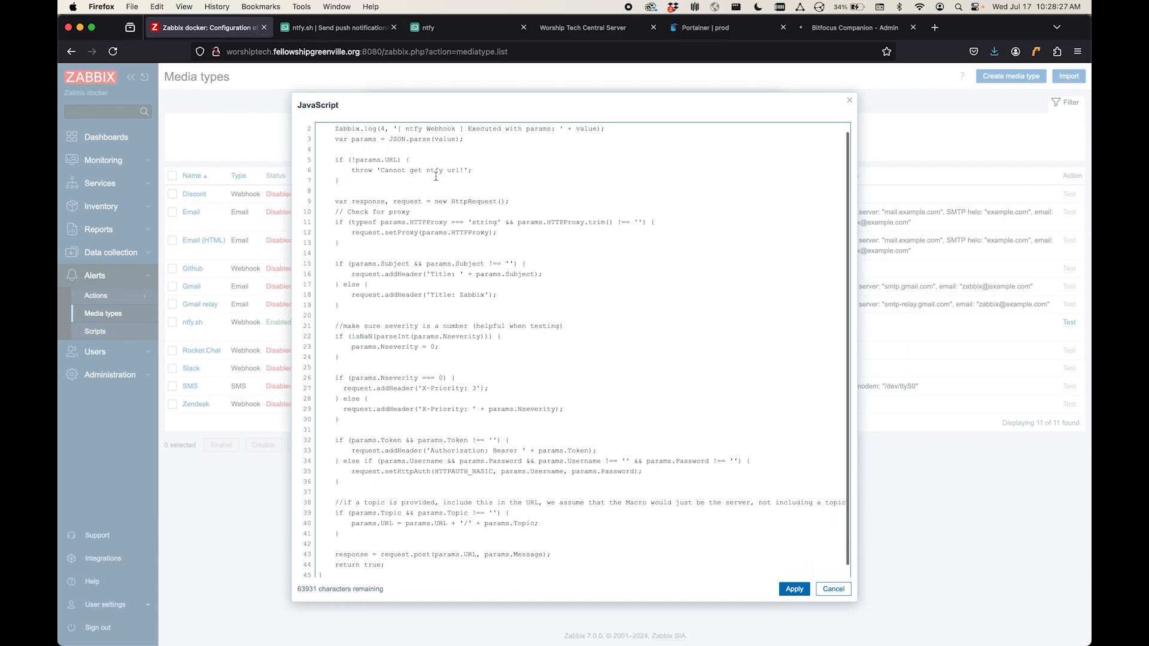
scroll("down", 3)
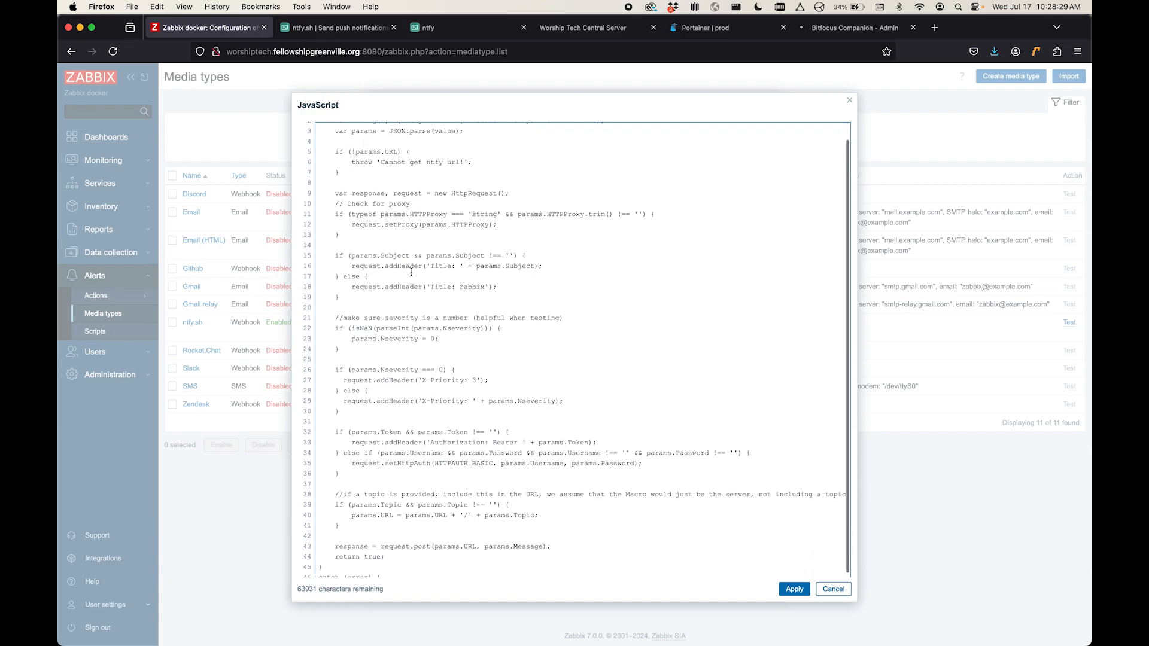
scroll("down", 3)
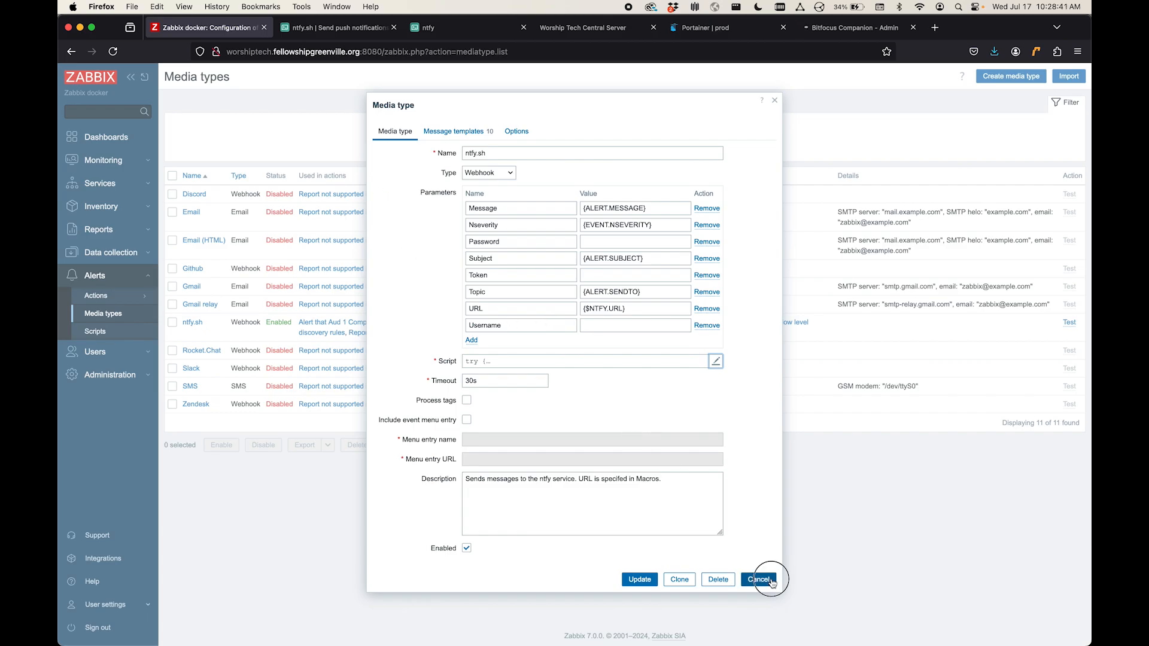
left_click(758, 579)
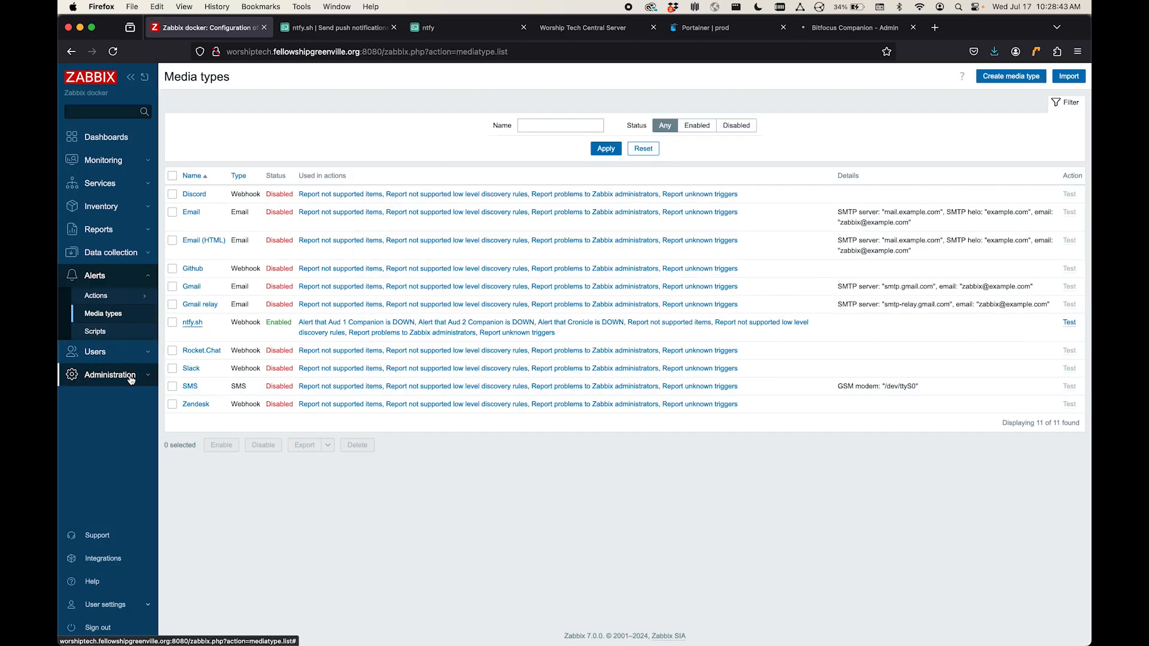
left_click(113, 375)
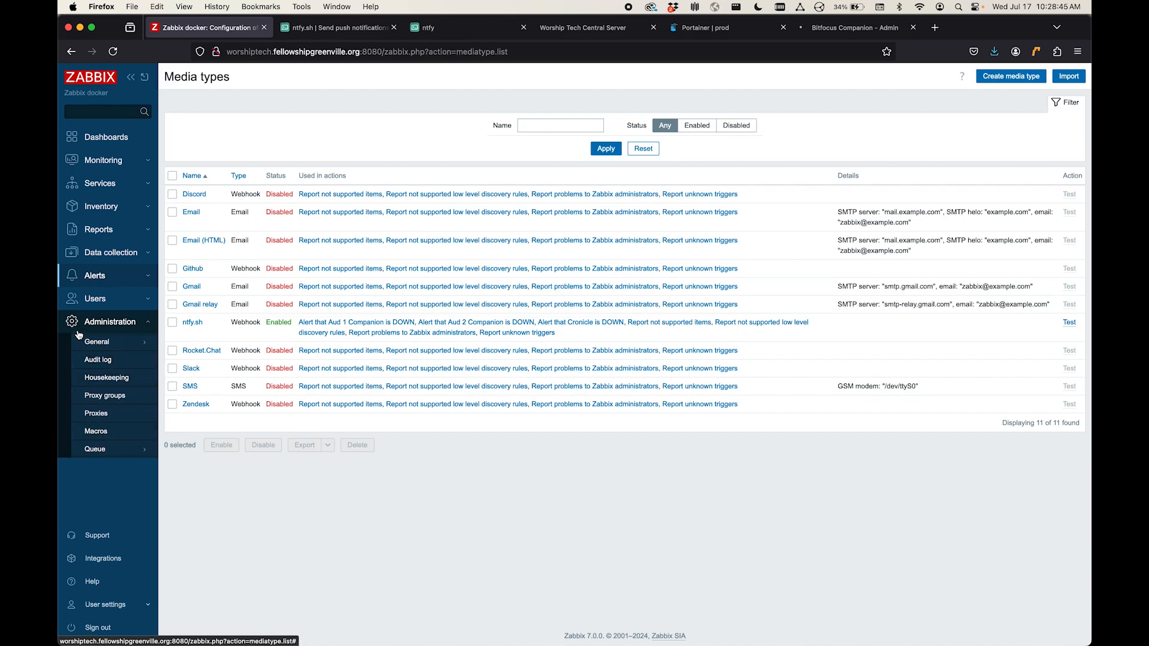
left_click(95, 431)
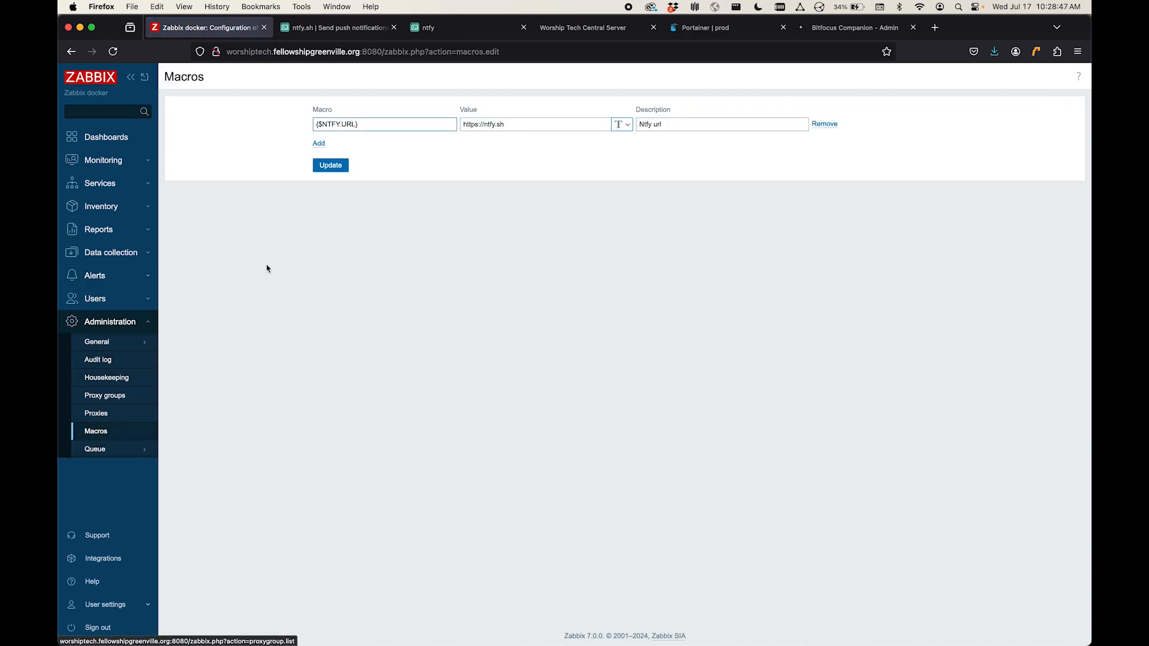
left_click(380, 123)
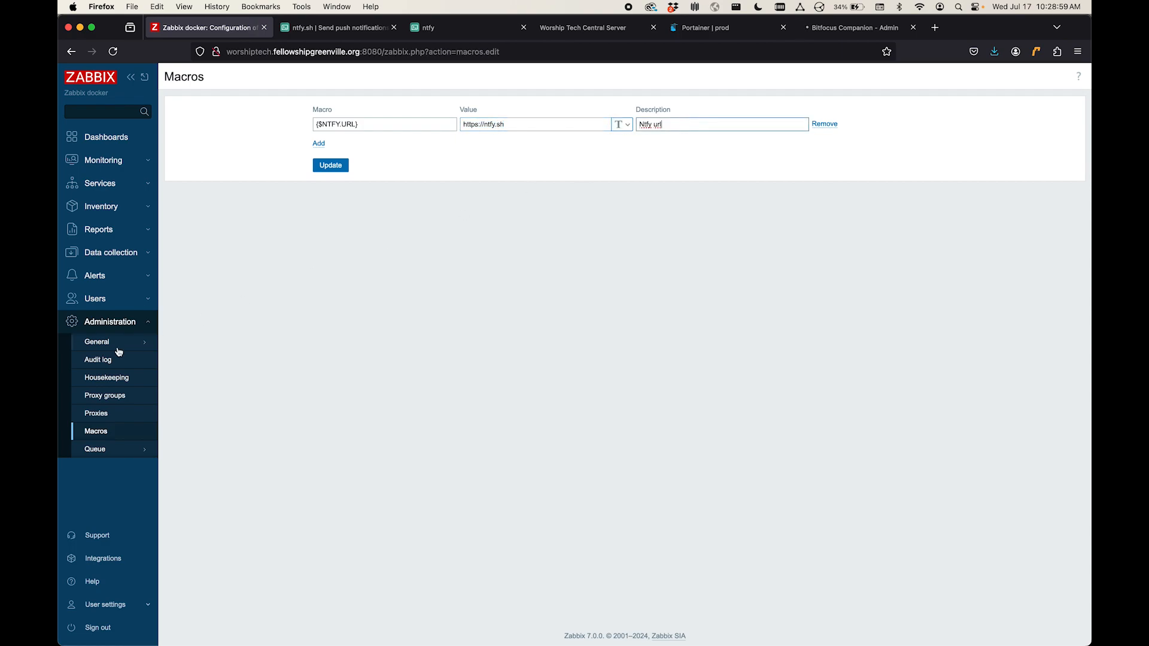
mouse_move(96, 297)
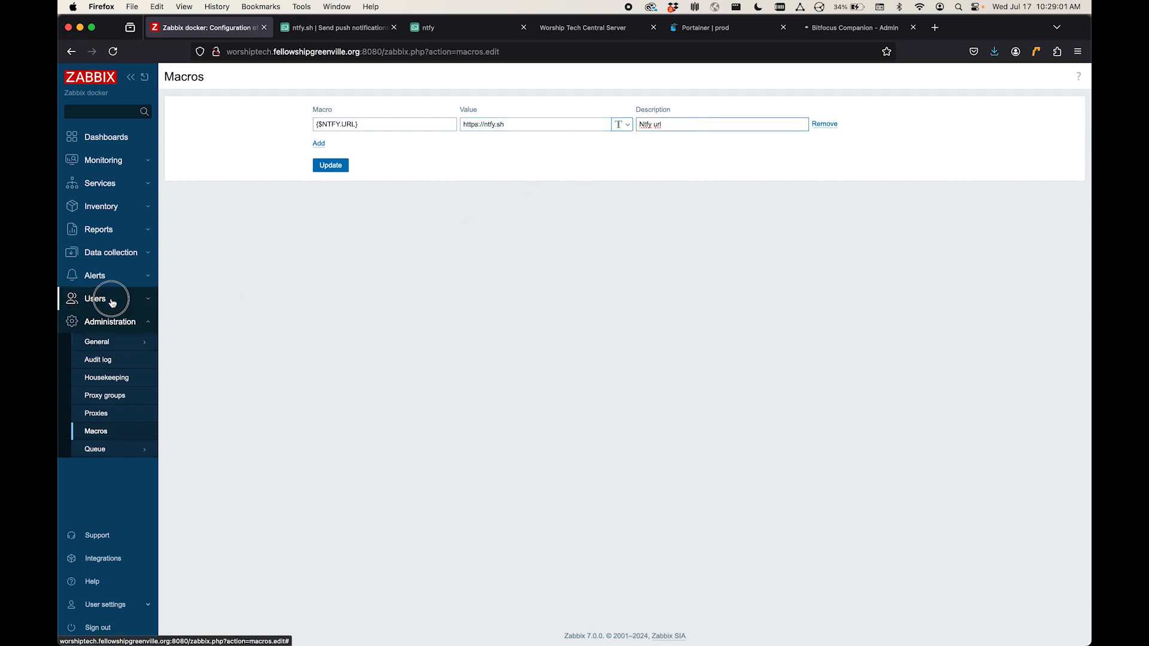
left_click(94, 298)
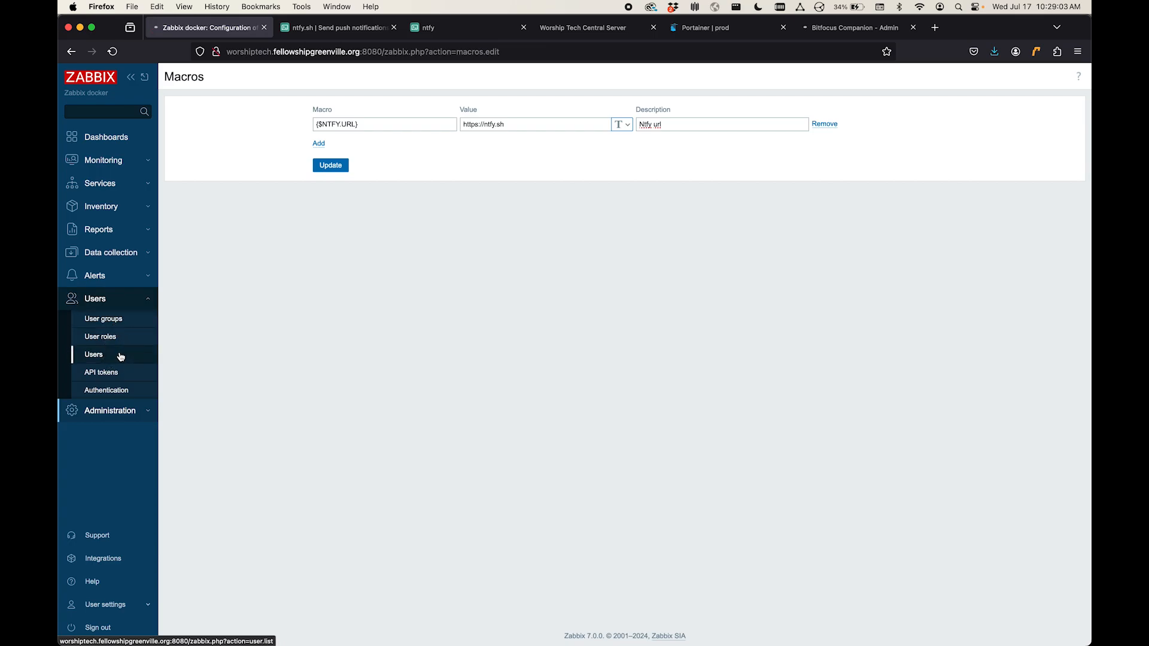
Step: Show the Admin user's media: enabled ntfy.sh entry sending to fg-zabbix for all severities
left_click(93, 354)
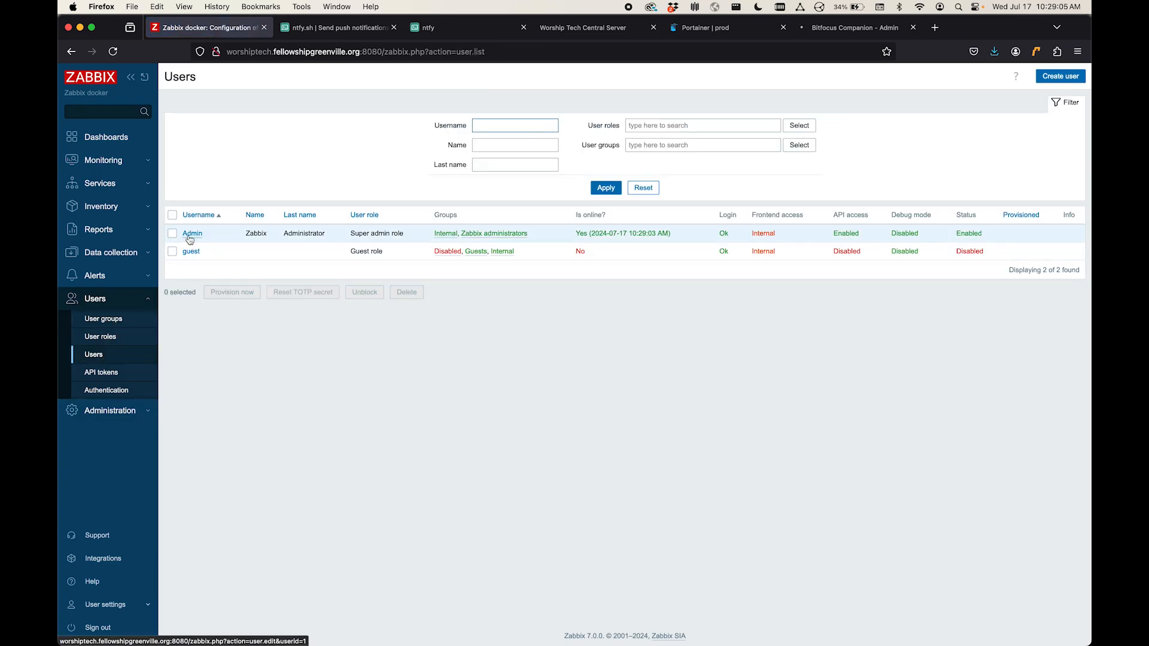
left_click(191, 233)
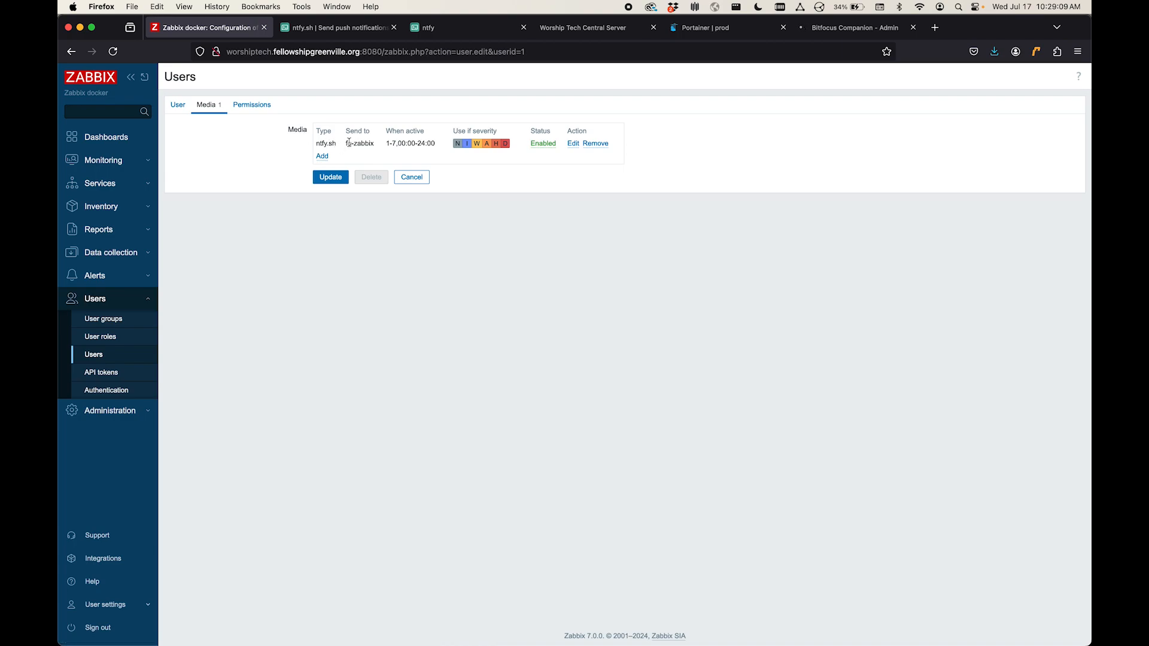
double_click(359, 143)
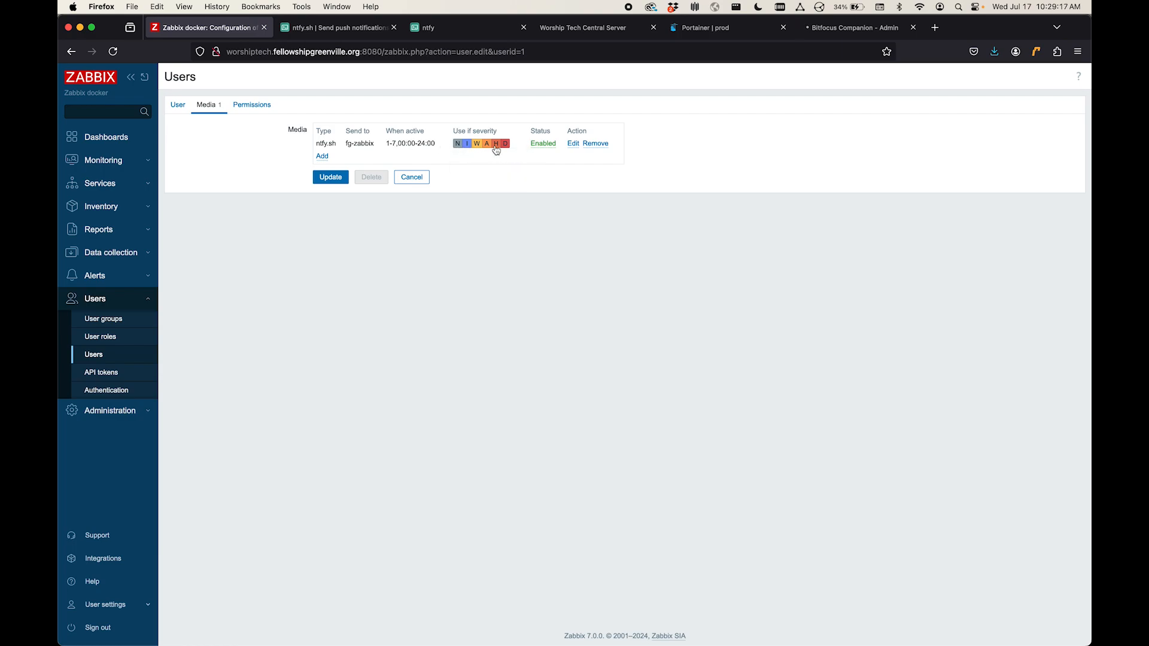
mouse_move(344, 147)
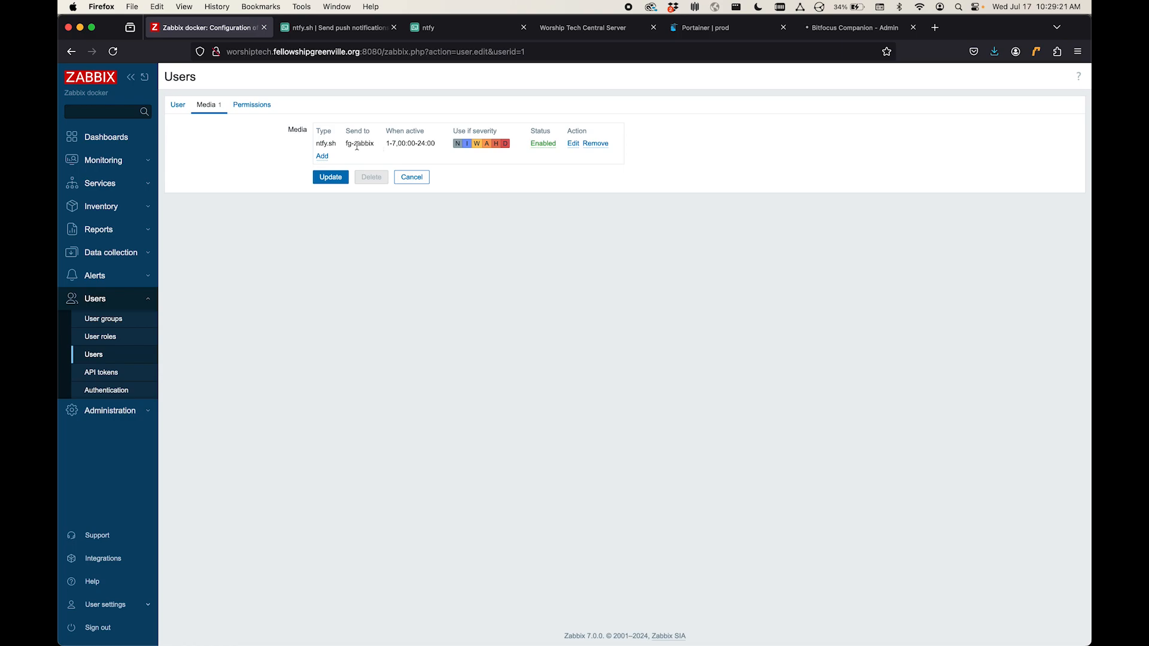
mouse_move(370, 152)
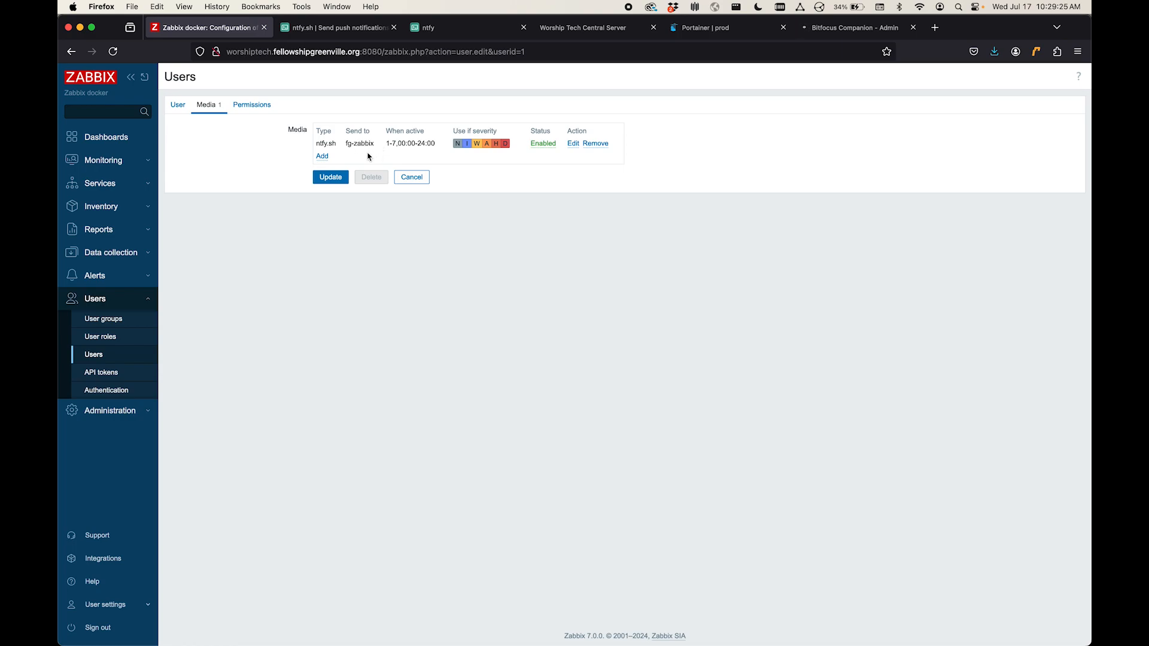
mouse_move(102, 318)
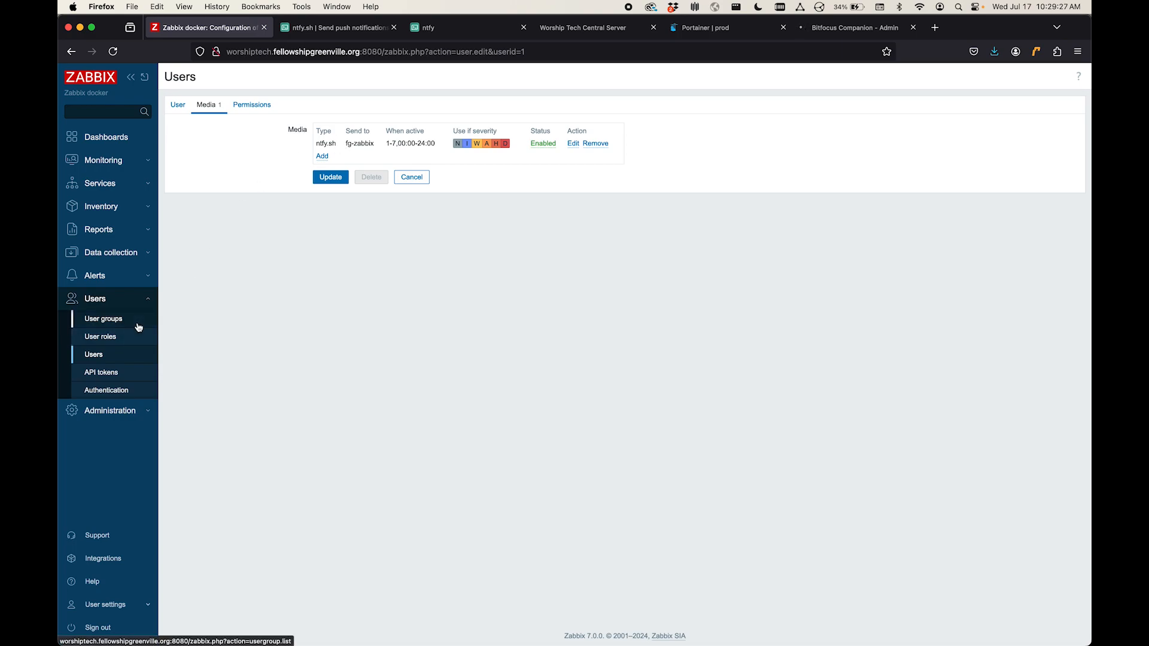
left_click(93, 275)
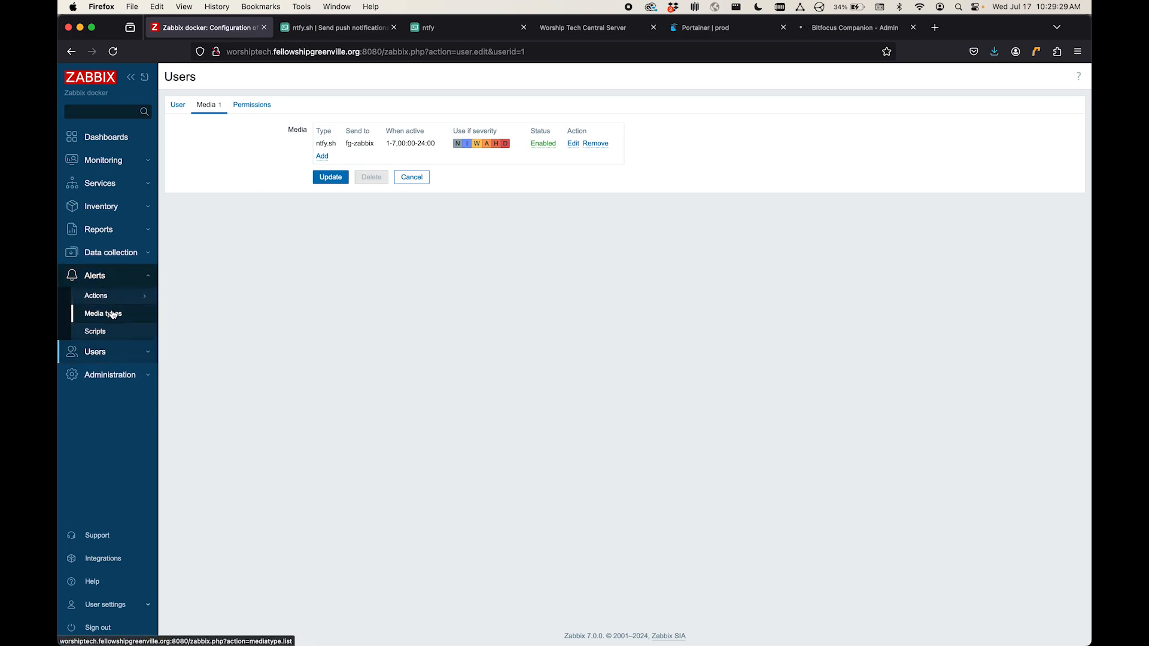
Step: Create a new trigger action named 'Alert that Central Companion is DOWN'
left_click(96, 295)
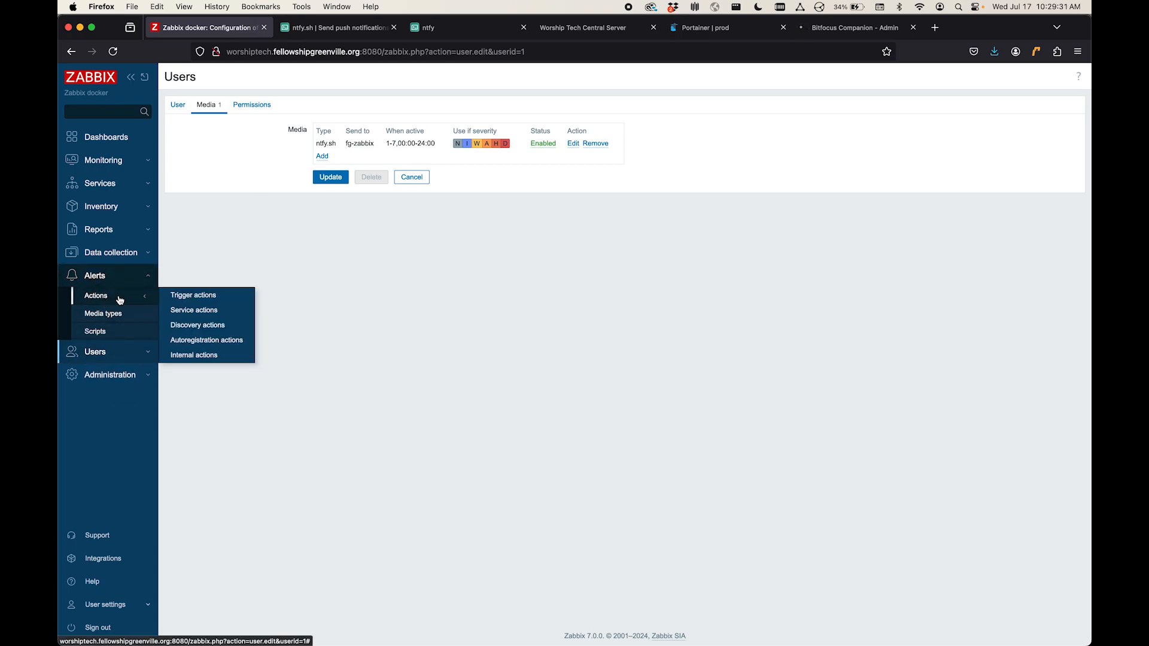
left_click(194, 295)
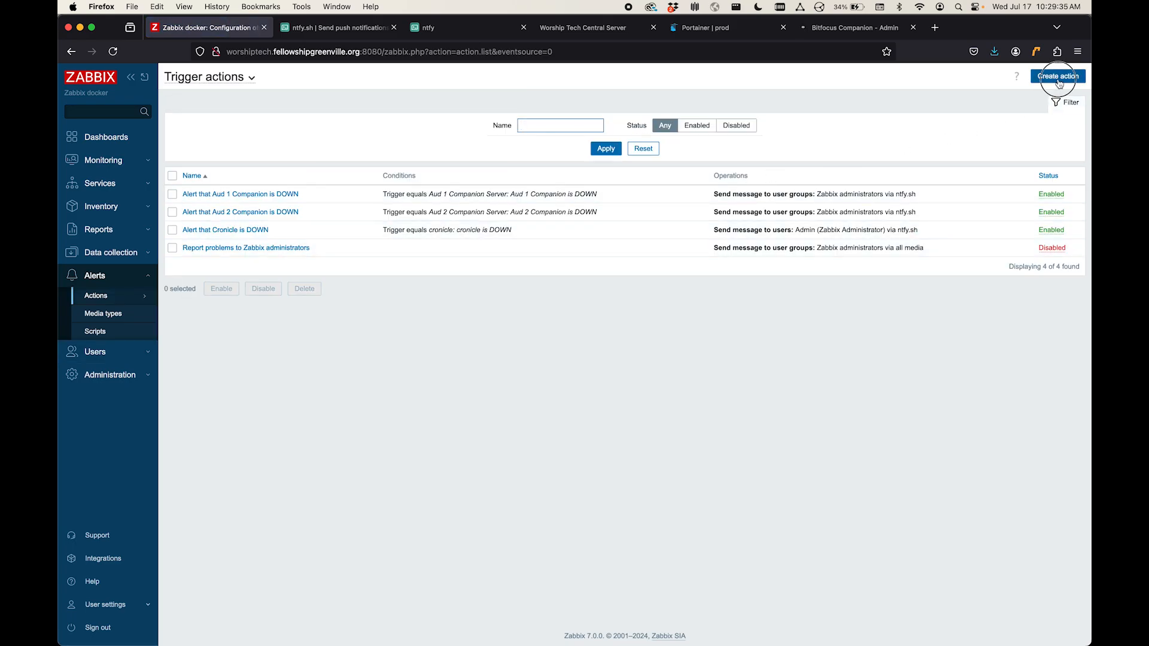
left_click(1056, 76)
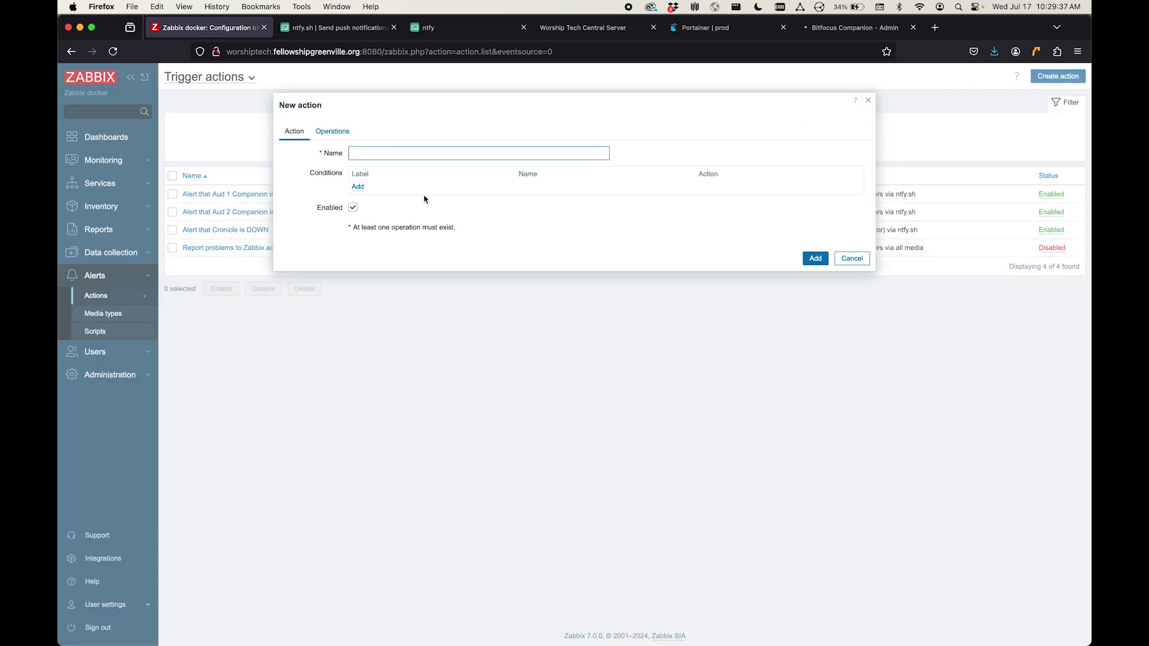
type("Alert that Cent")
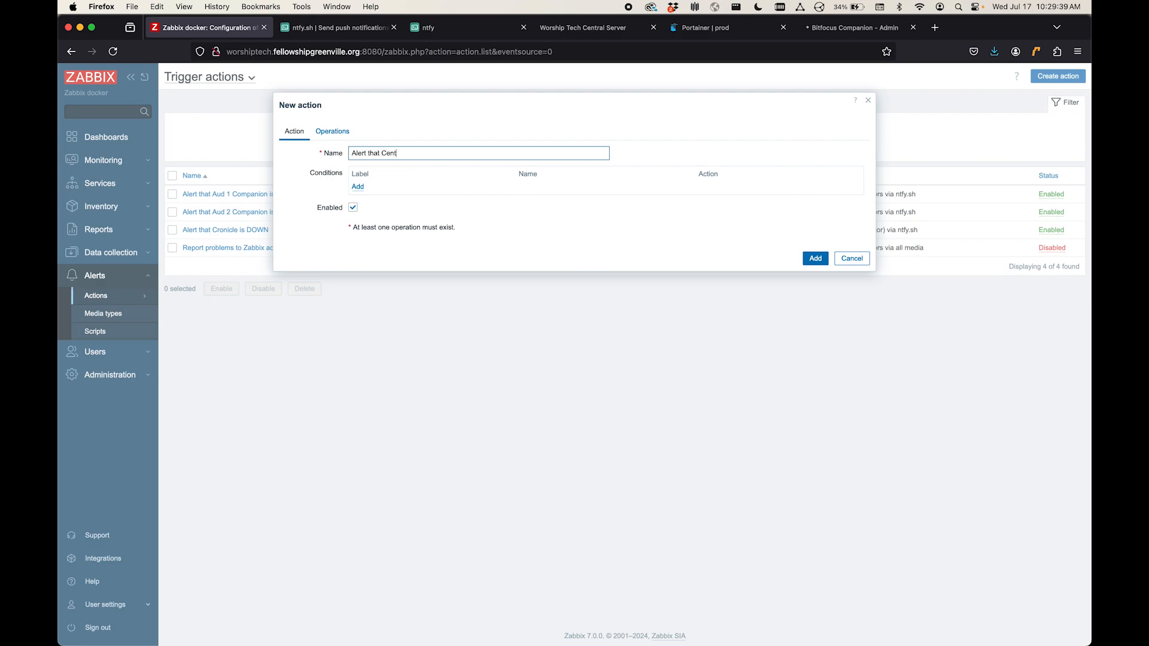
type("ral Companion is DOWN")
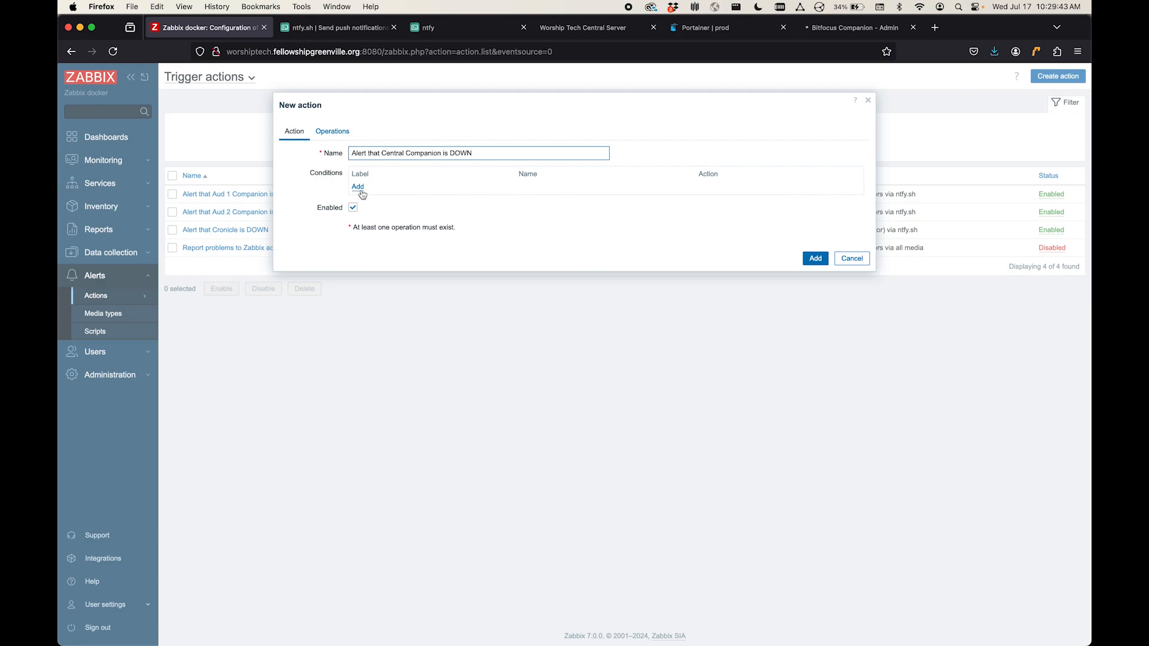
Step: Add a condition on the 'Central Companion is DOWN' trigger, found by searching 'central'
left_click(358, 187)
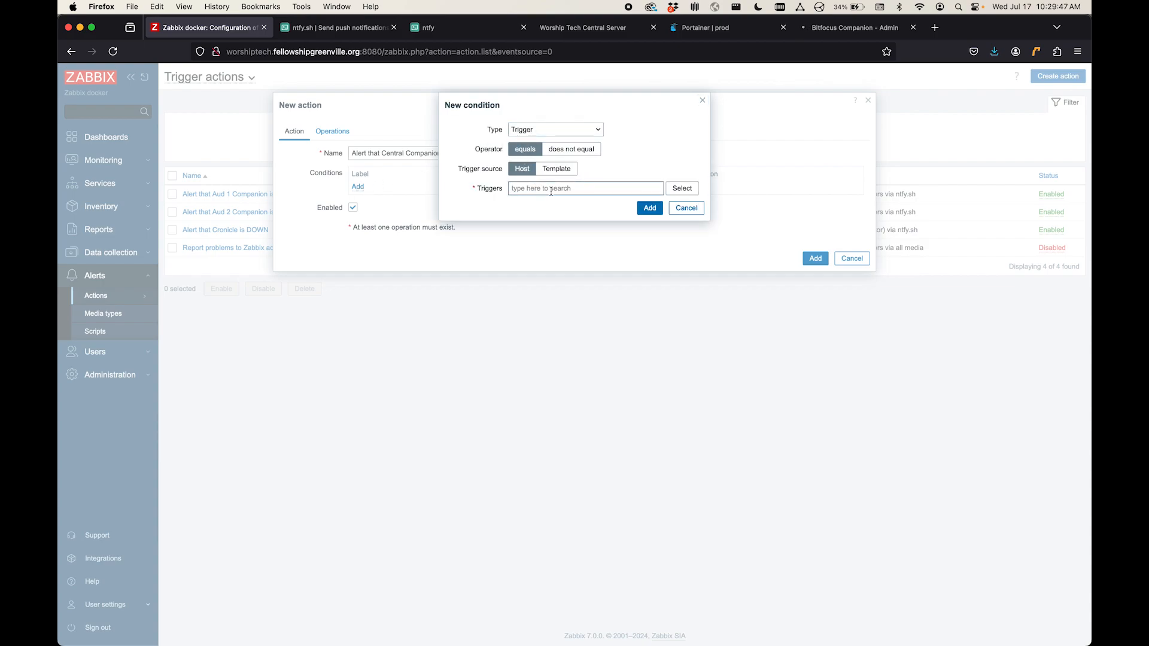
type("central")
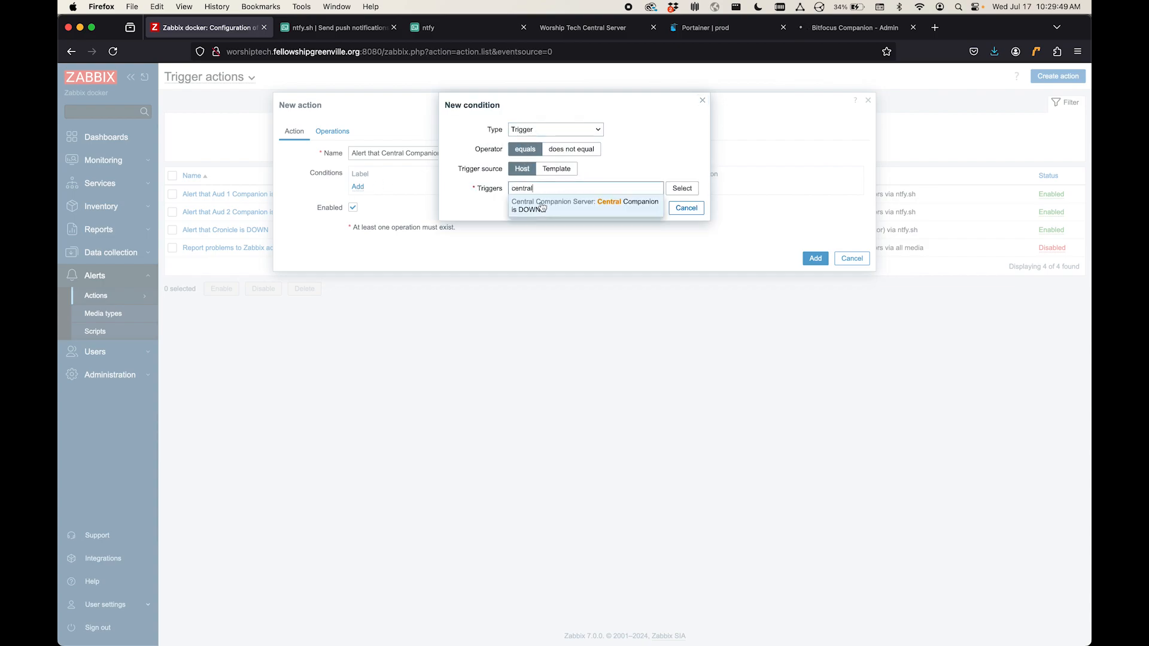
left_click(584, 203)
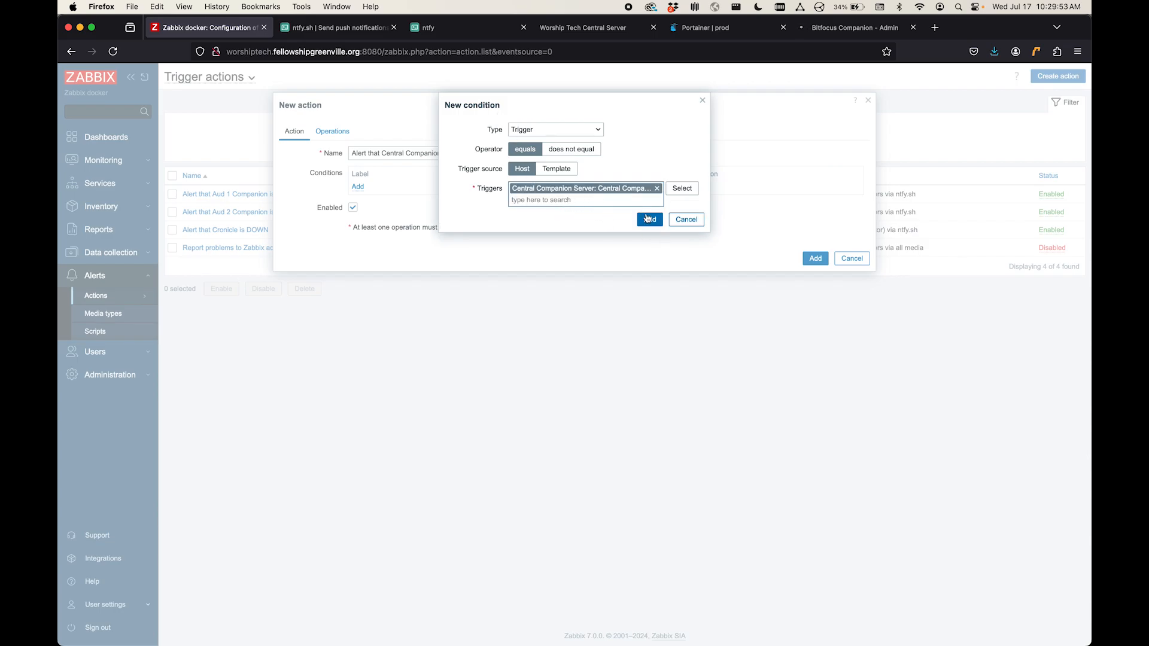
left_click(648, 219)
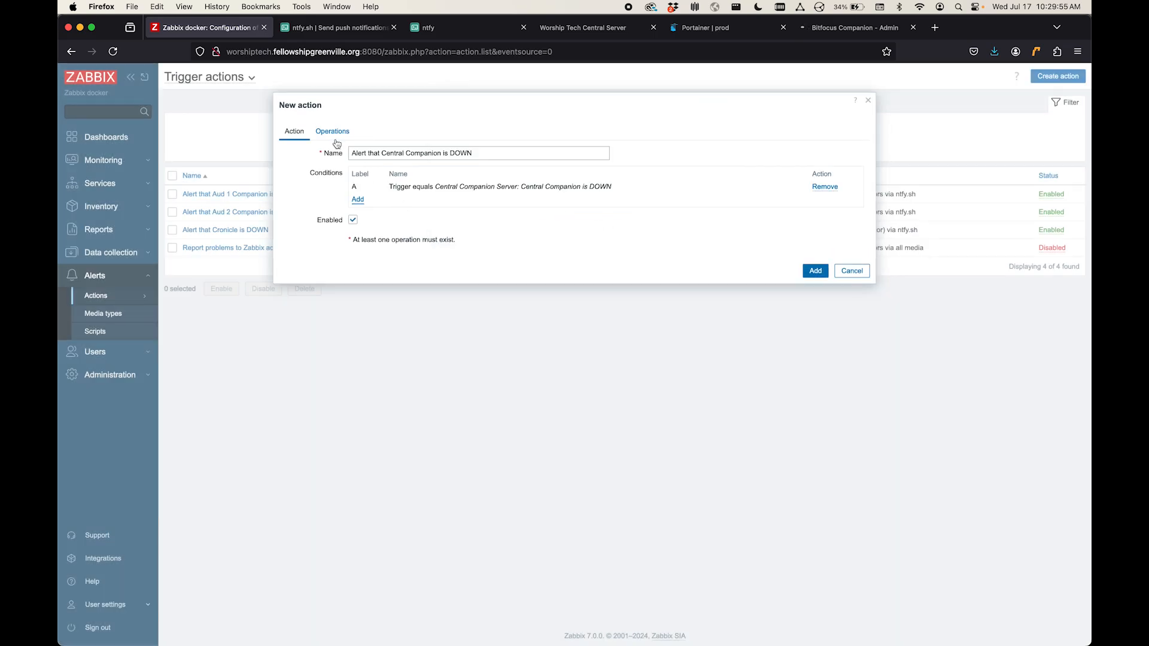
left_click(331, 131)
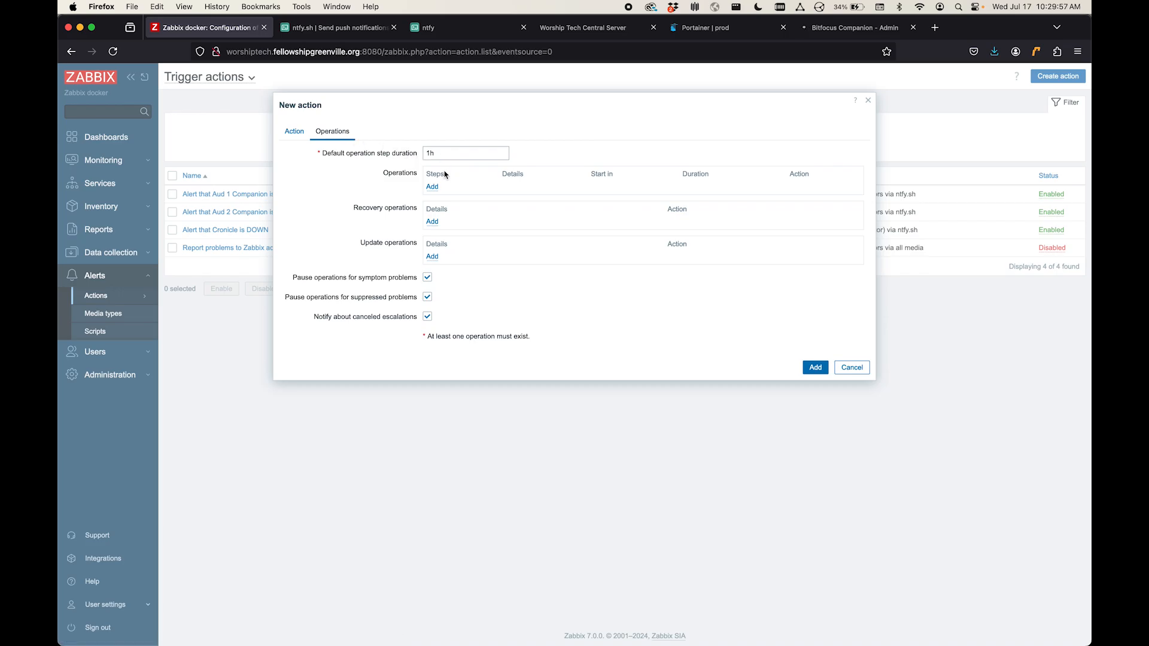
Step: Start a problem operation notifying the Zabbix administrators group via ntfy.sh only
left_click(432, 186)
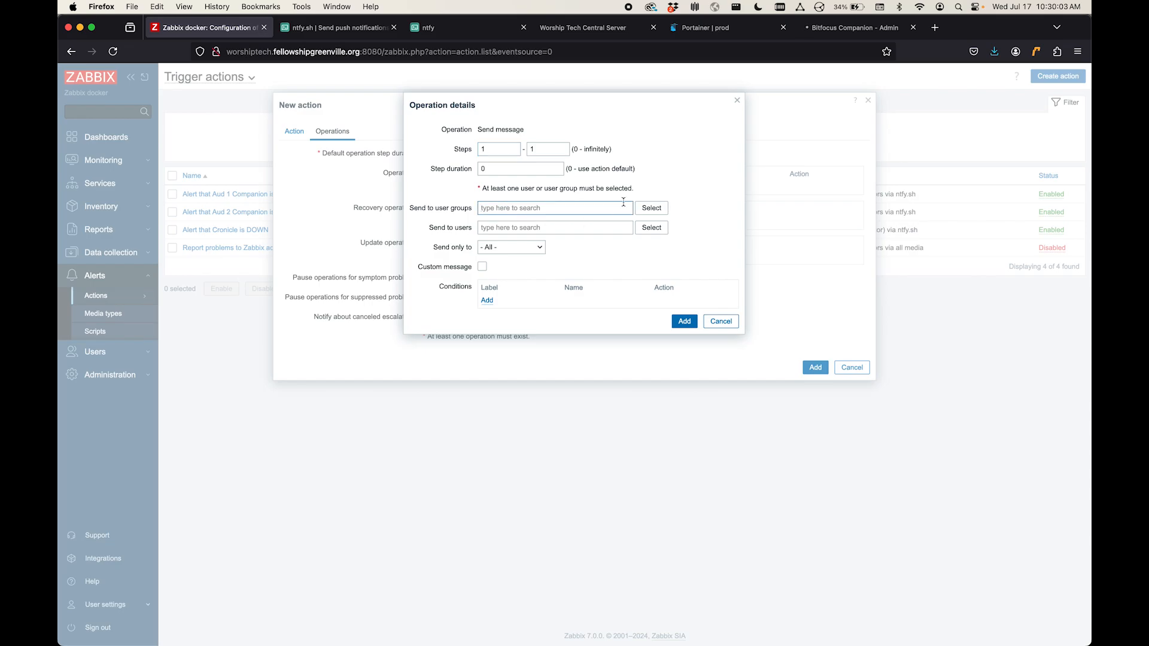
left_click(650, 207)
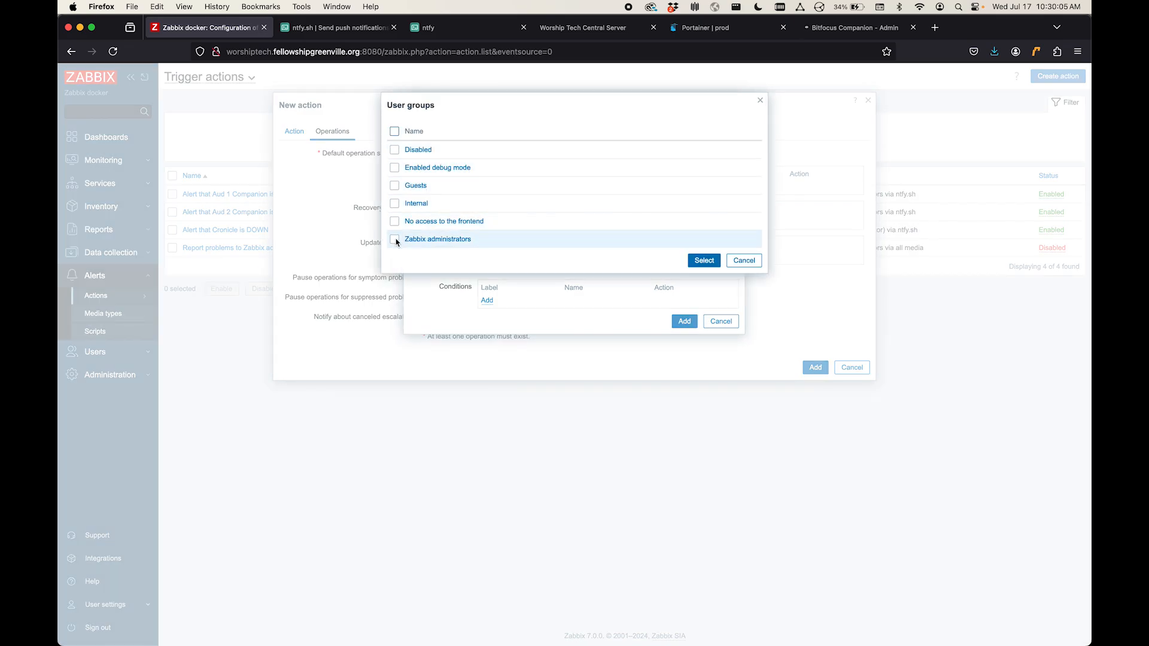
left_click(702, 260)
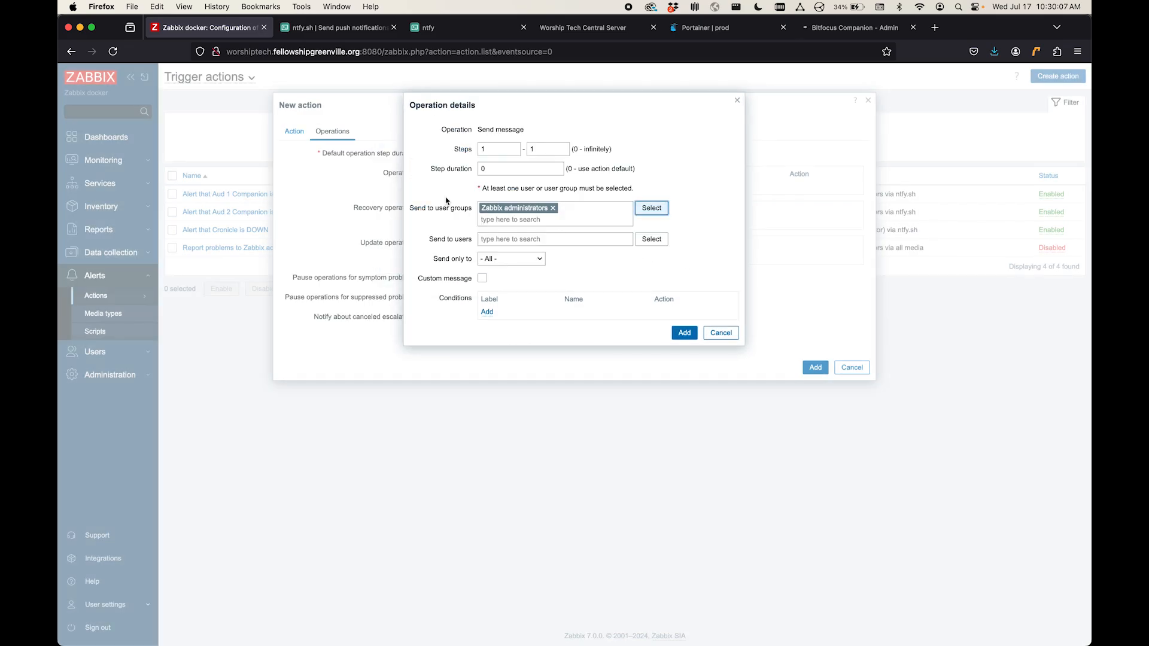
left_click(511, 258)
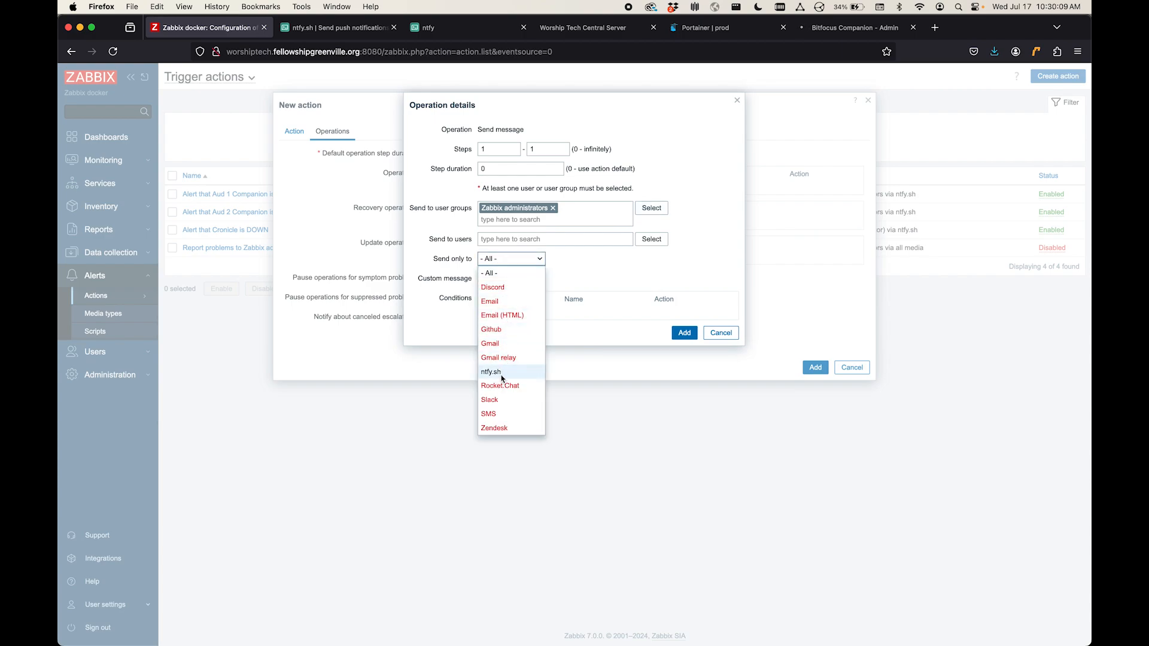
left_click(491, 370)
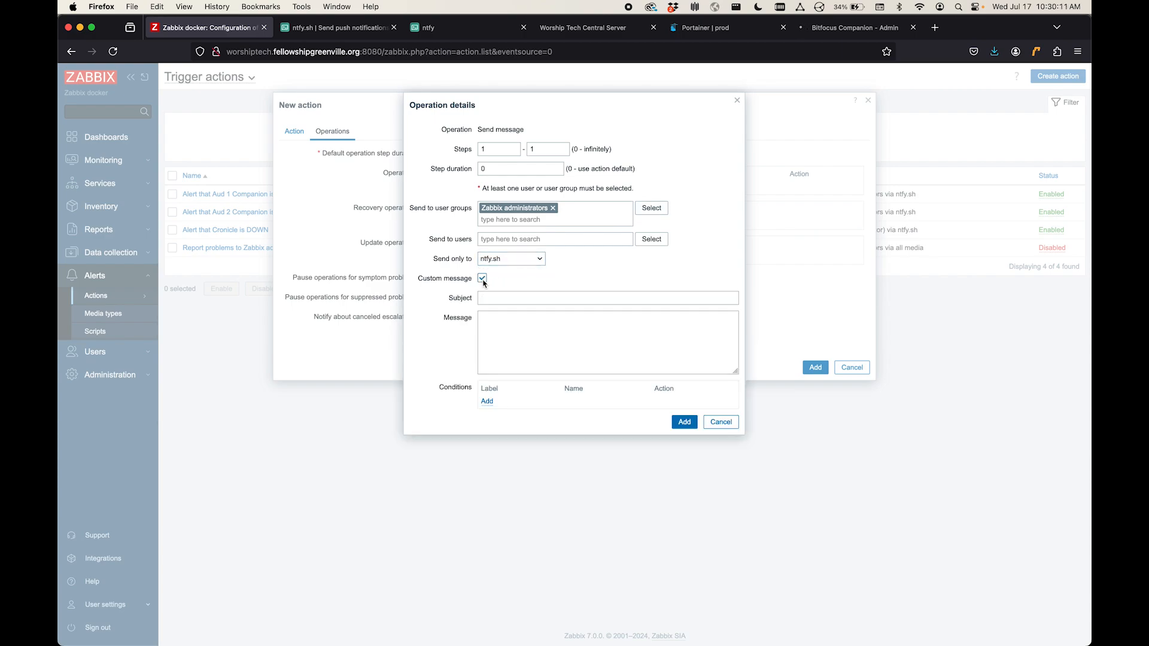
Step: Set custom subject 'Central Companion Server is DOWN' with a 'service has stopped, please restore' message and add it
type("Central Co")
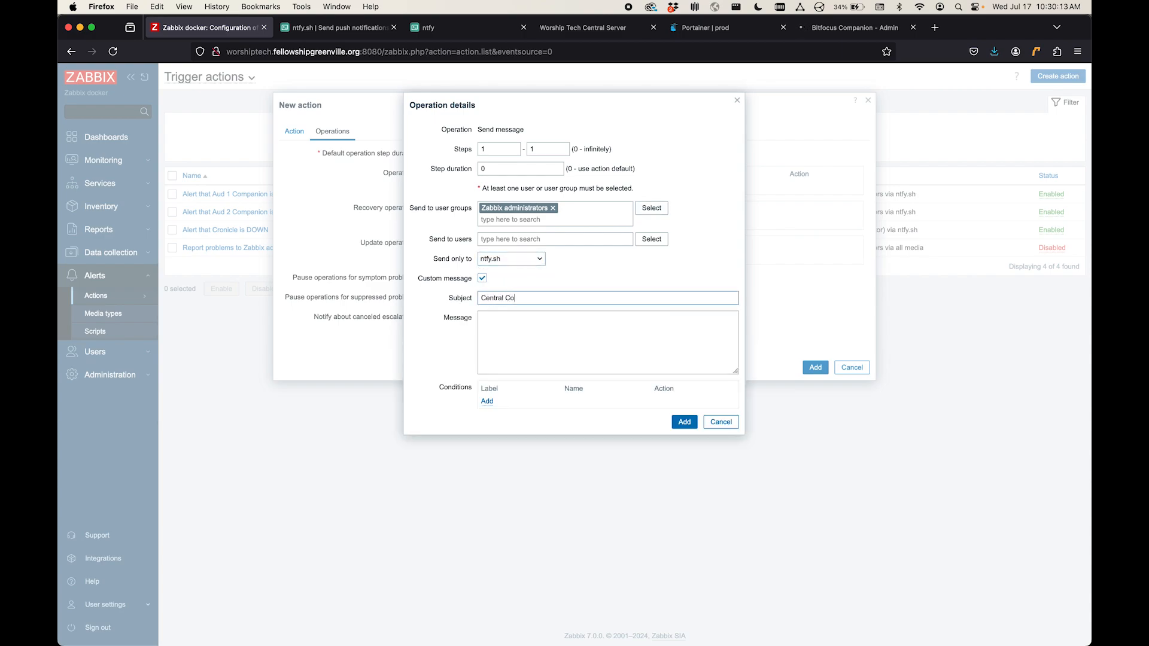
type("mpanion Server is")
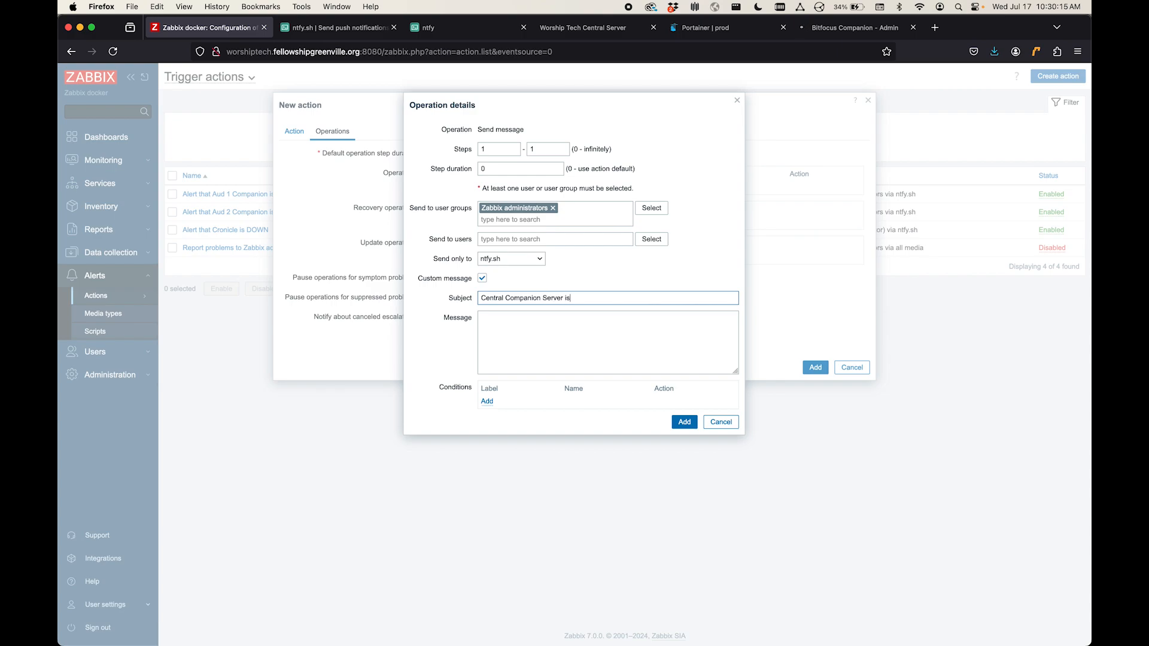
type("DOWN")
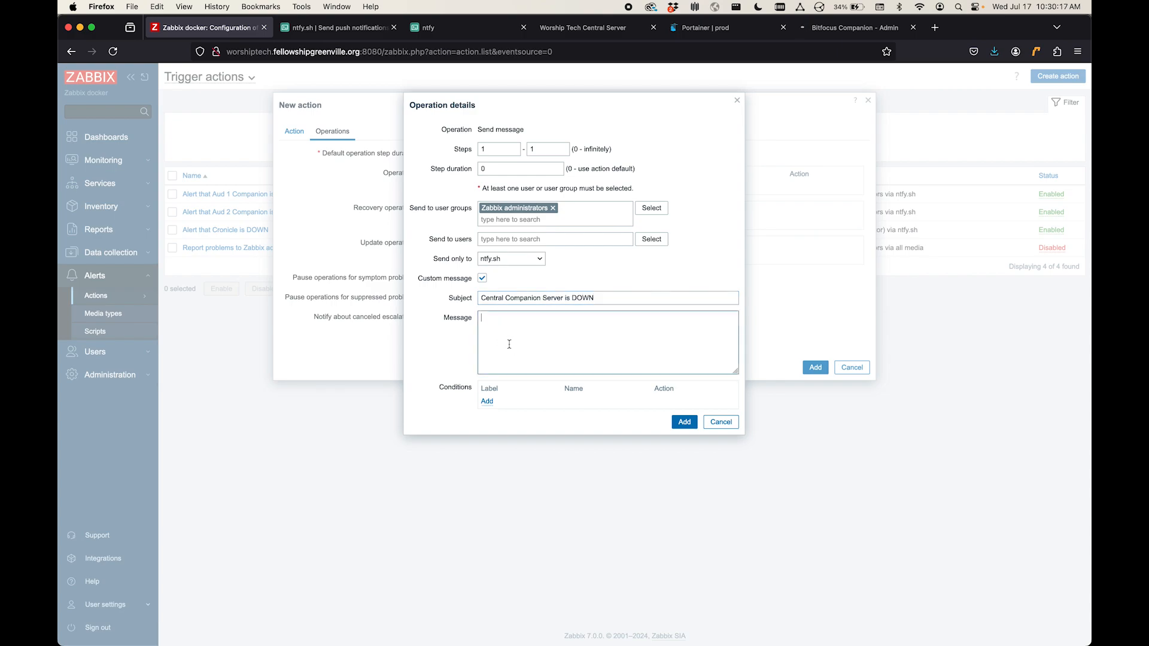
type("The central companion")
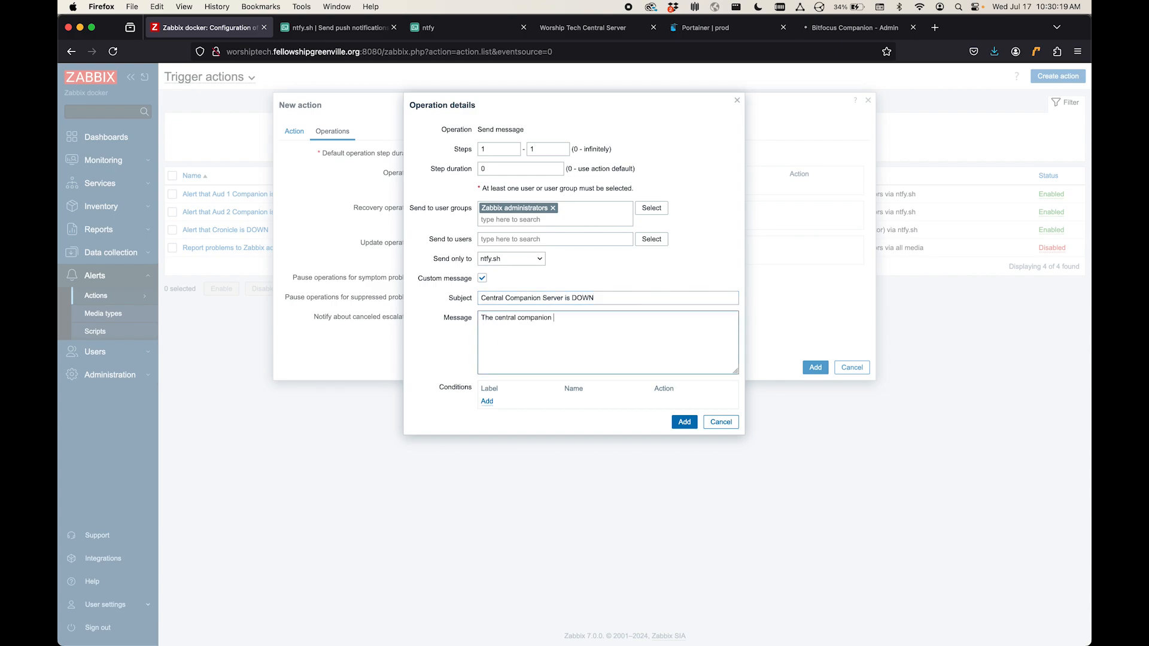
type("service has stoppe")
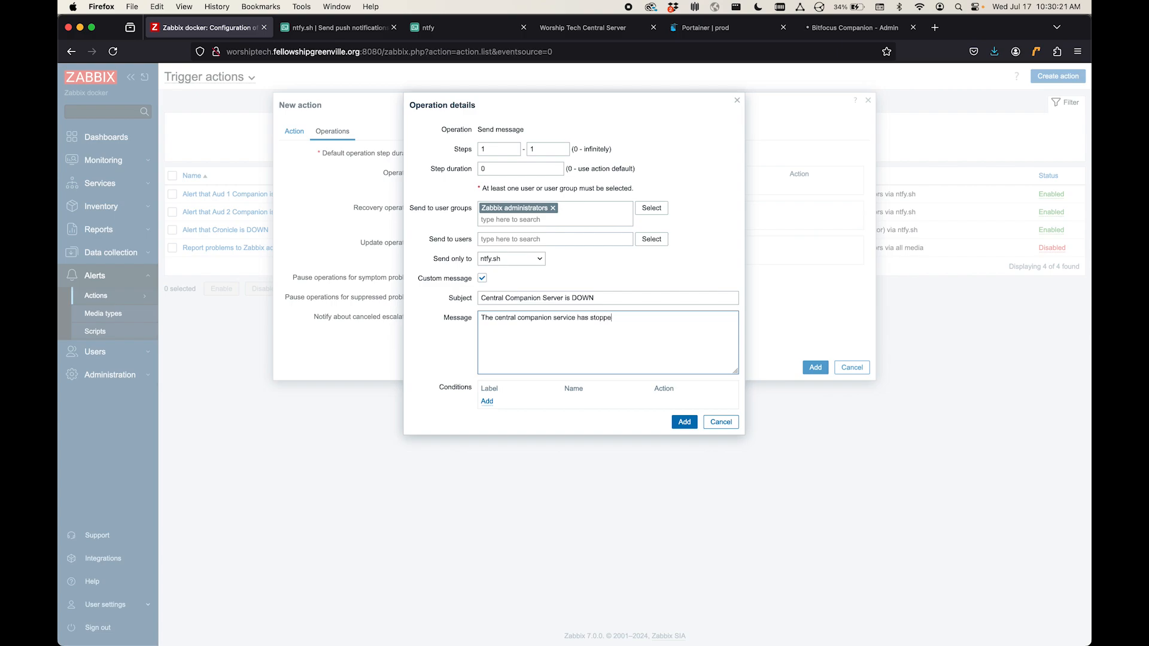
type("d. Please restore it immediately.")
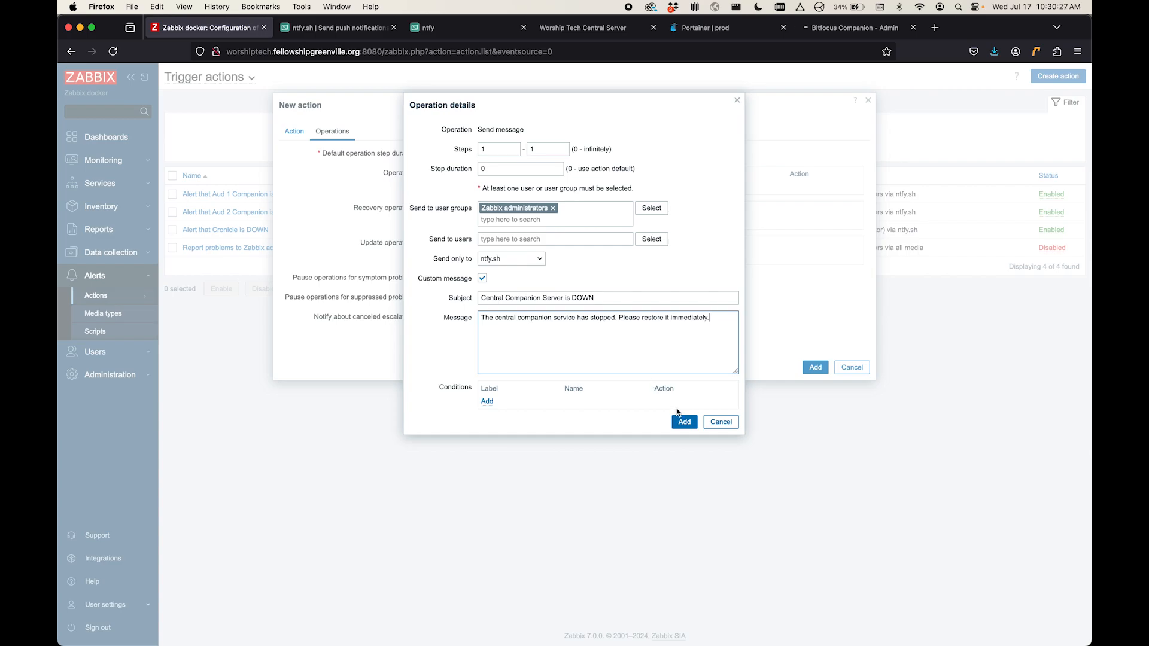
left_click(683, 421)
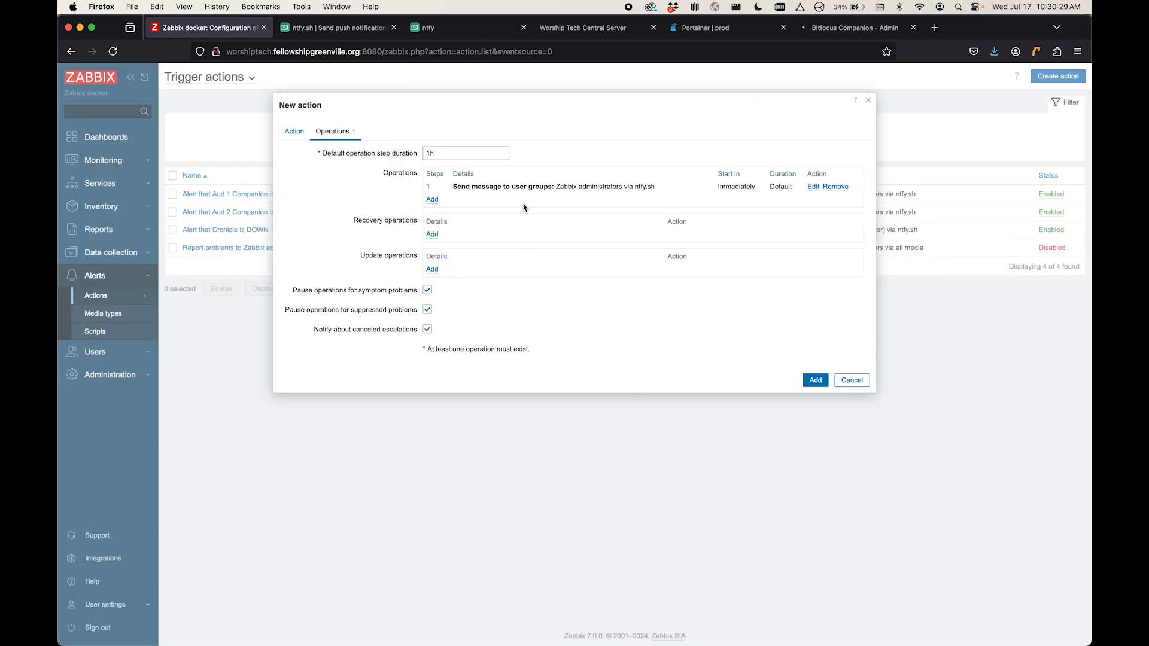
mouse_move(426, 233)
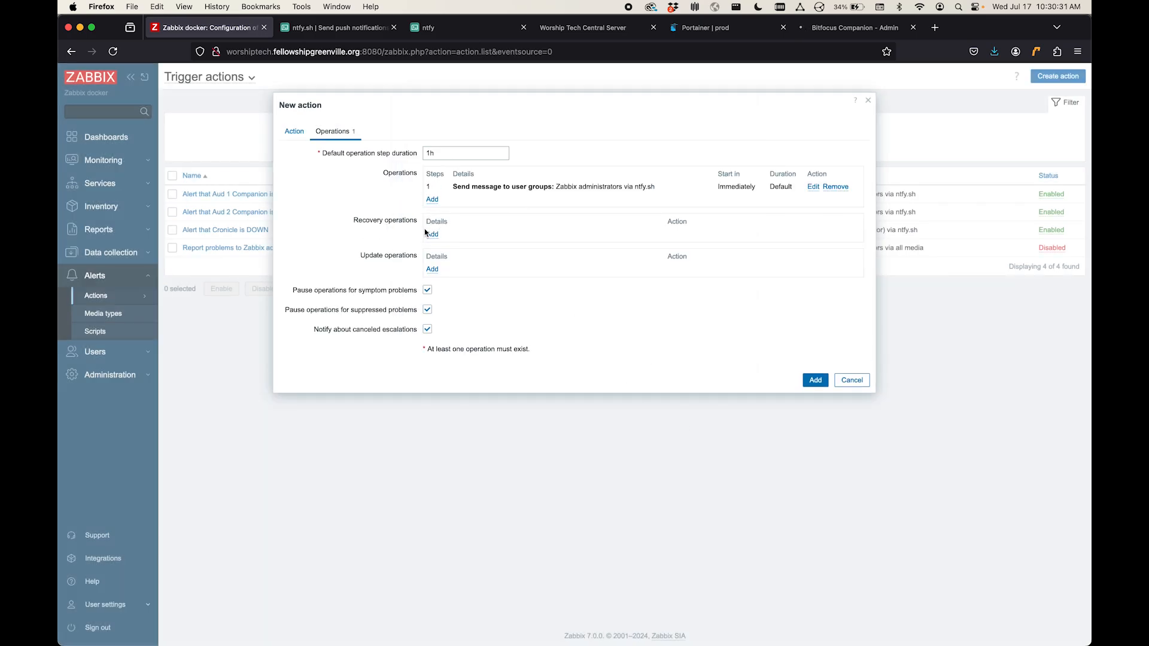
Step: Add a recovery operation to administrators via ntfy.sh with custom subject 'Central Companion is back UP' and 'Yay! ... online again' message
left_click(432, 234)
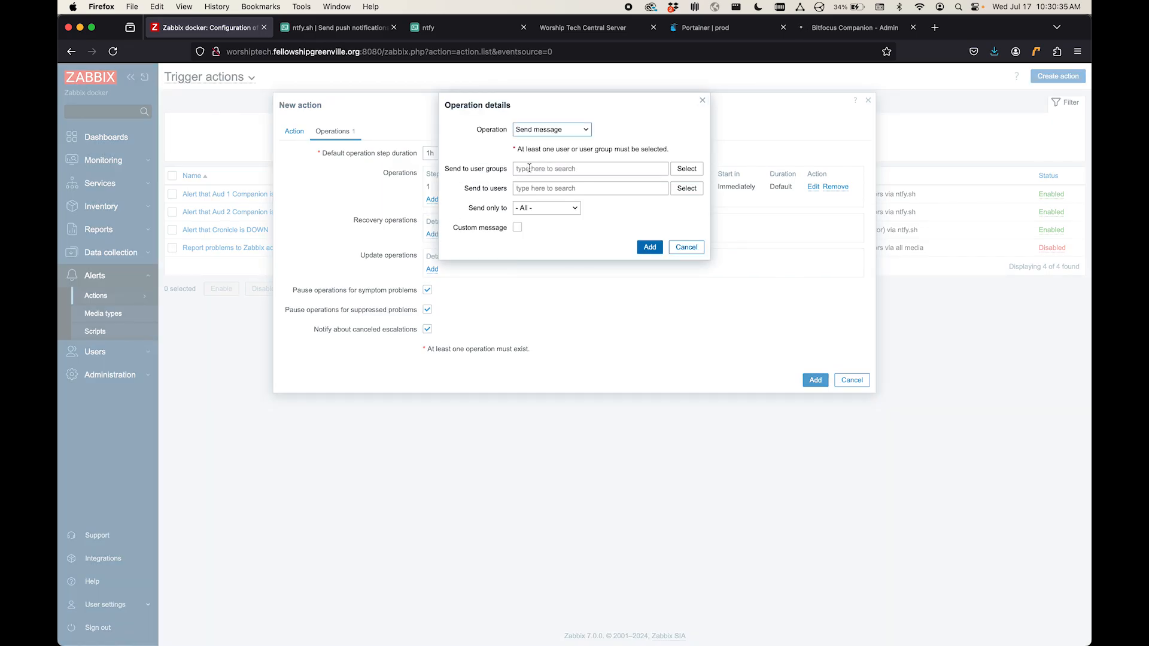
type("administrators")
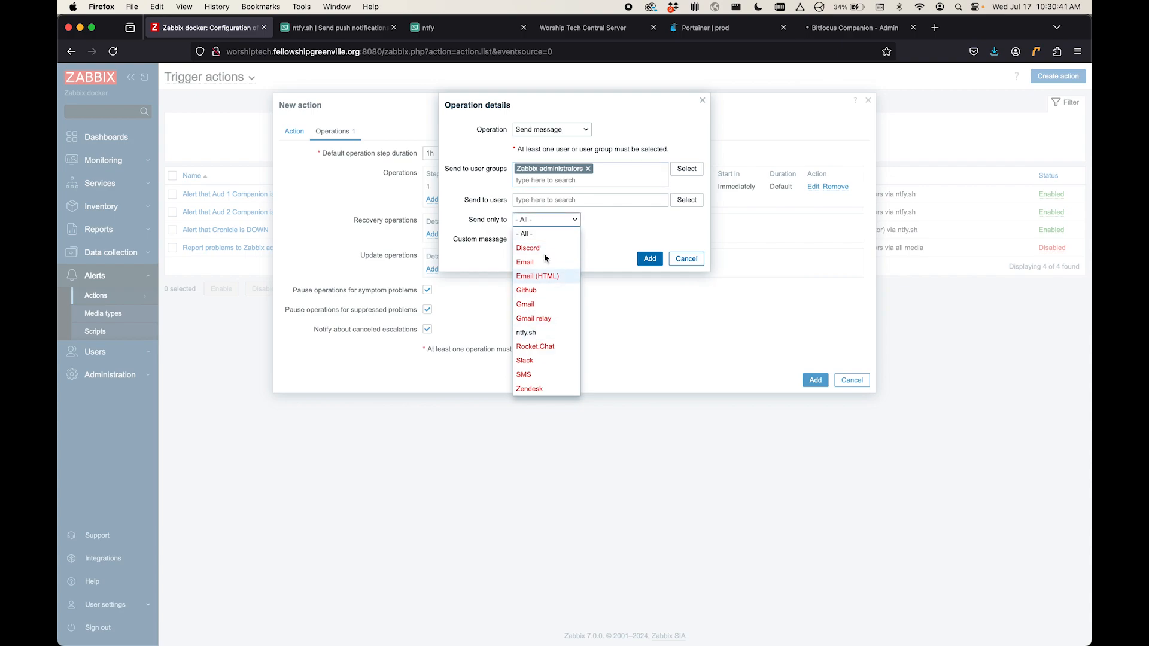
left_click(525, 332)
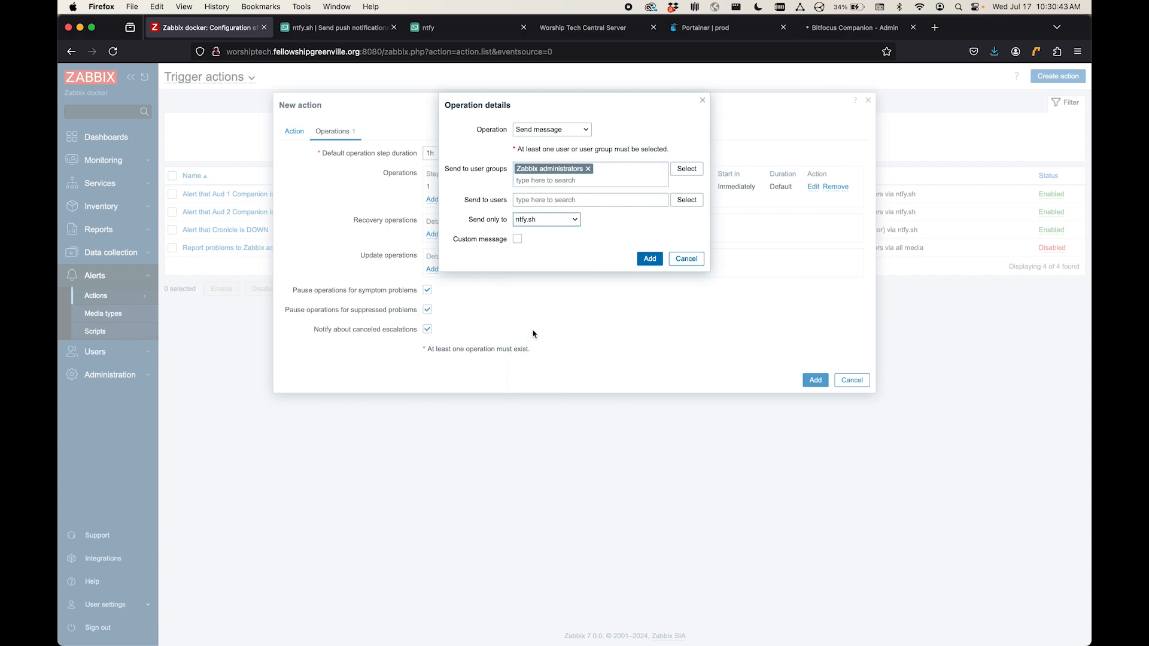
left_click(517, 239)
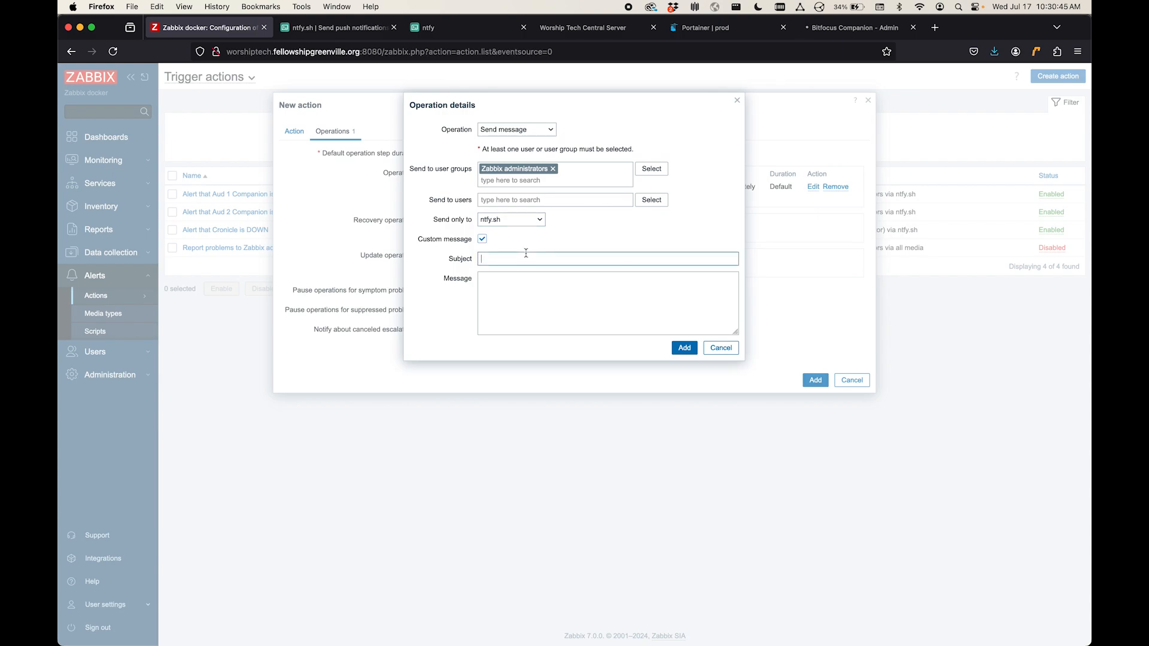
type("Central Compa")
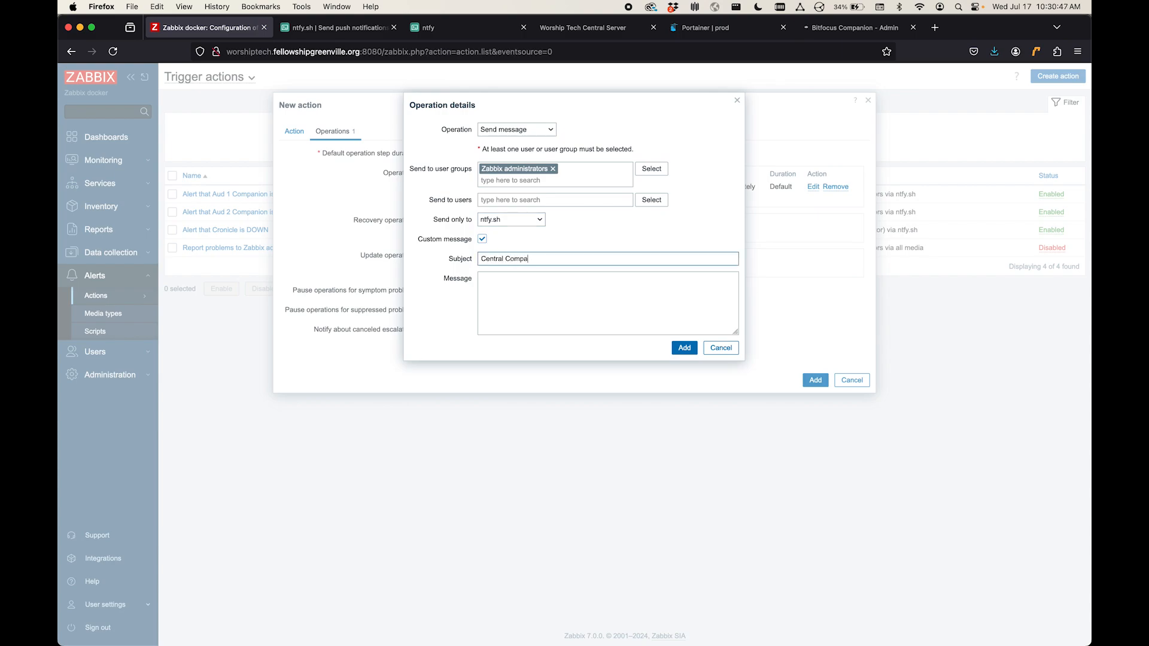
type("nion is back UP")
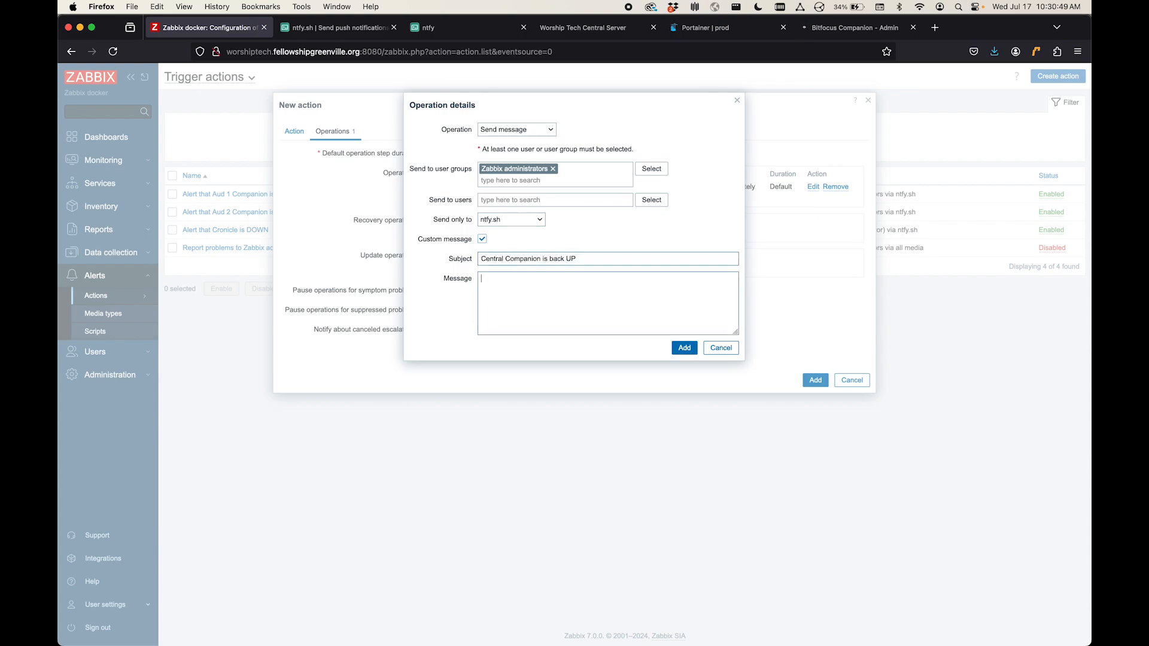
type("Yay! Central C")
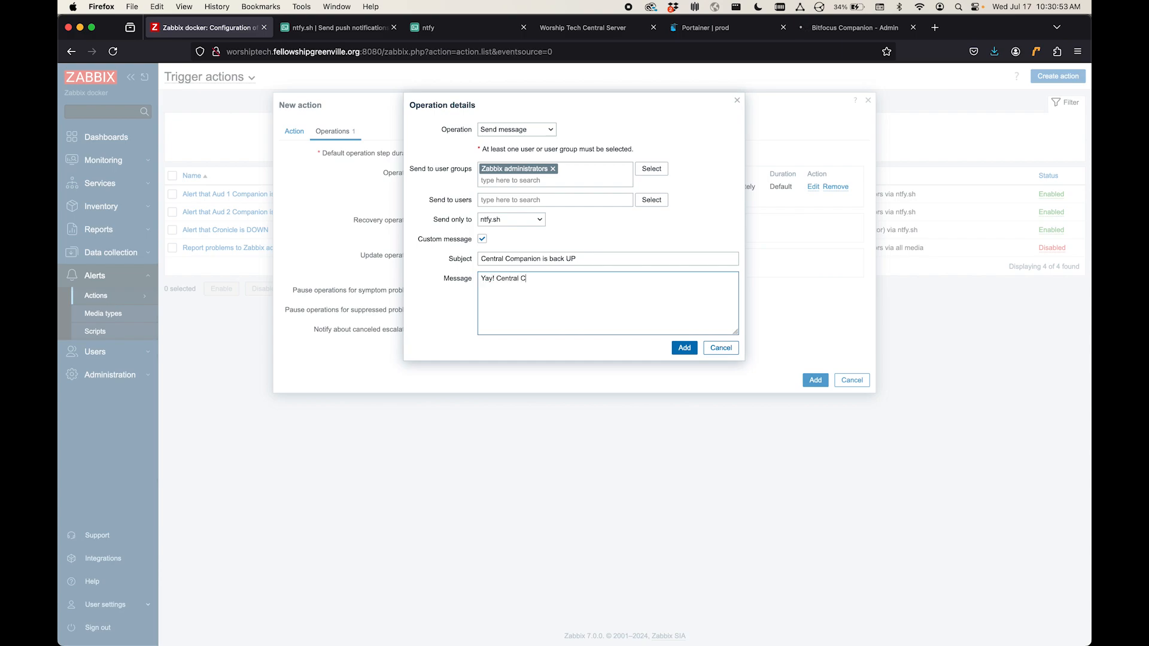
type("ompanion is online again.")
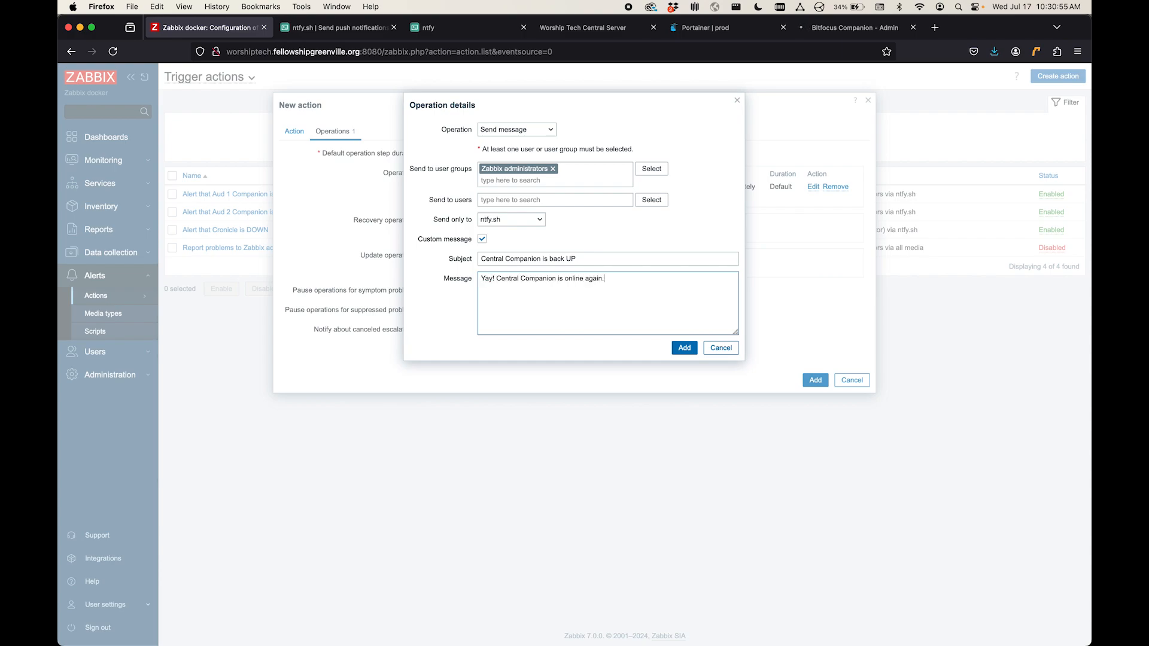
left_click(683, 347)
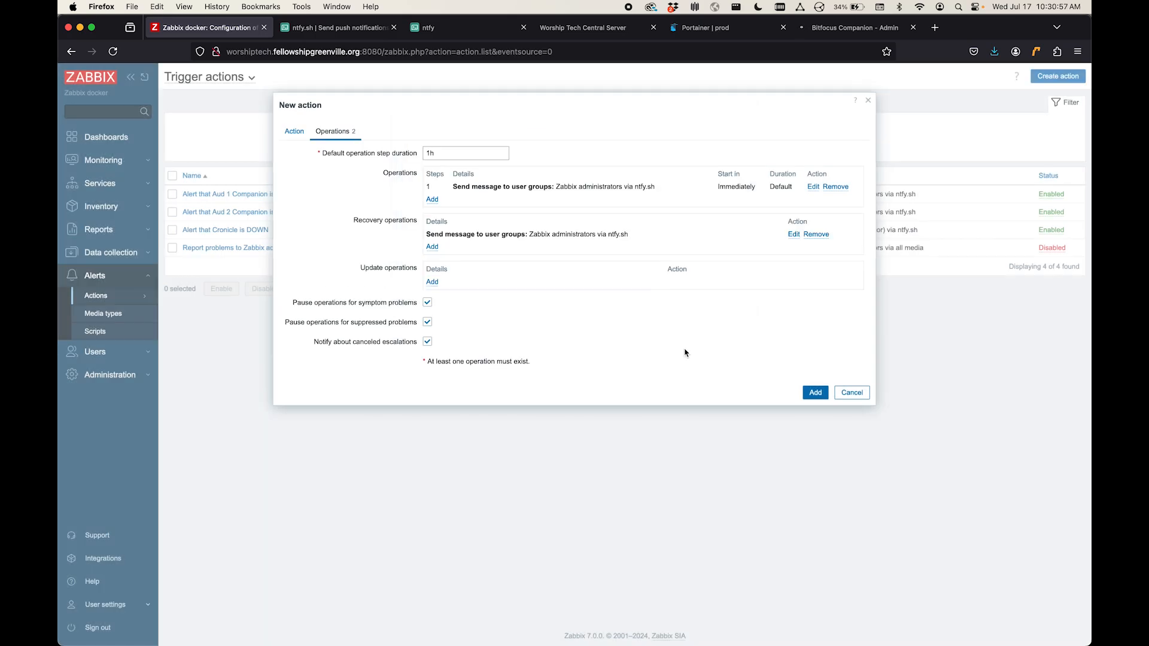
mouse_move(468, 200)
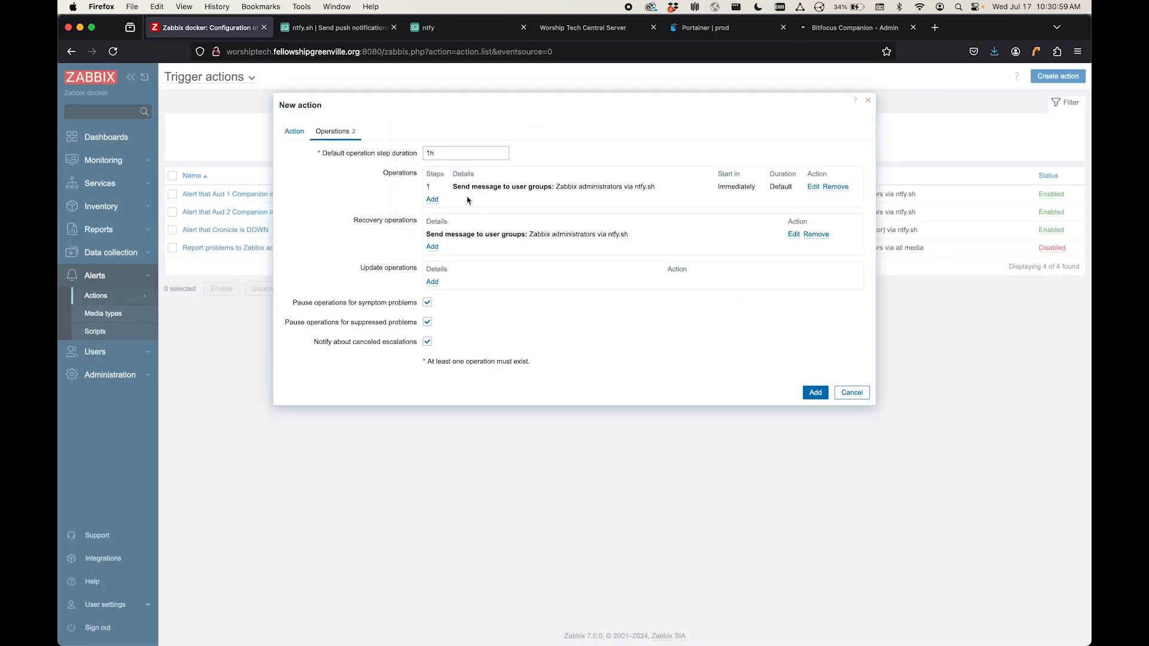
mouse_move(438, 244)
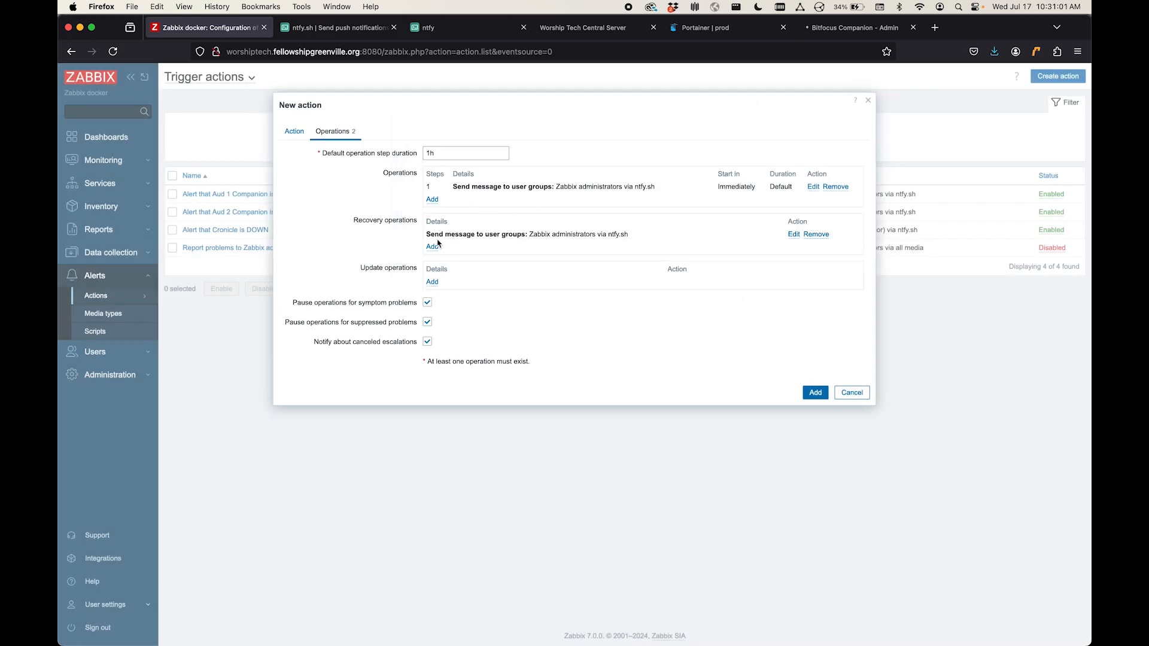
mouse_move(586, 273)
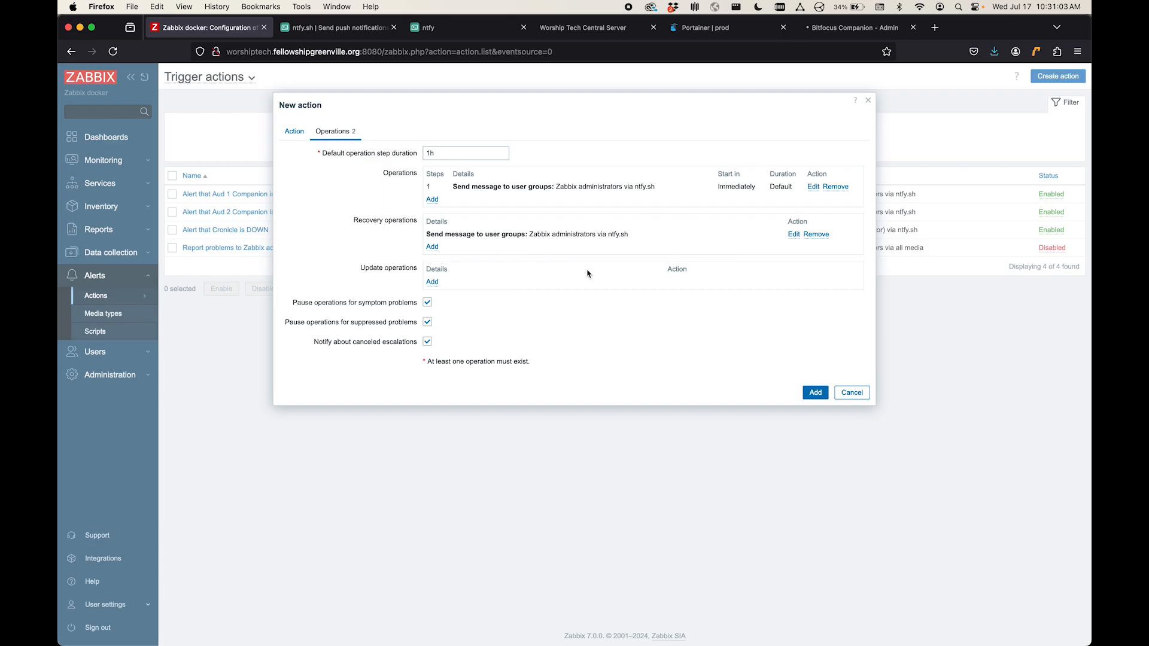
Step: Save the new trigger action, select the paused companion container in Portainer, and show the ntfy fg-zabbix topic
left_click(295, 132)
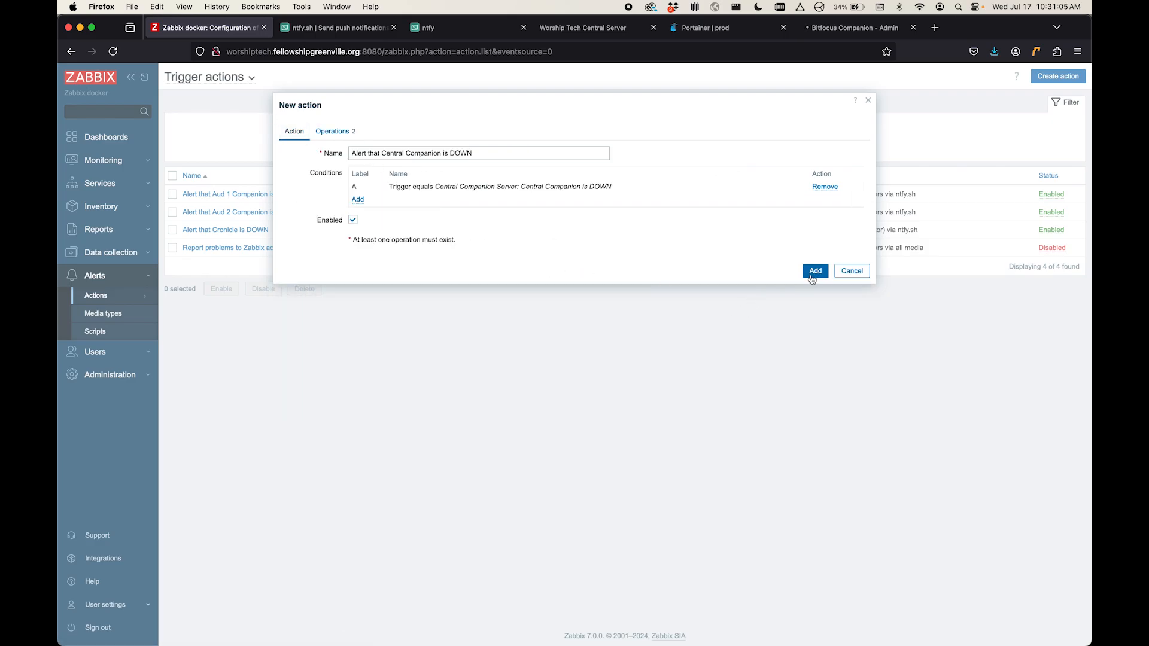
left_click(814, 270)
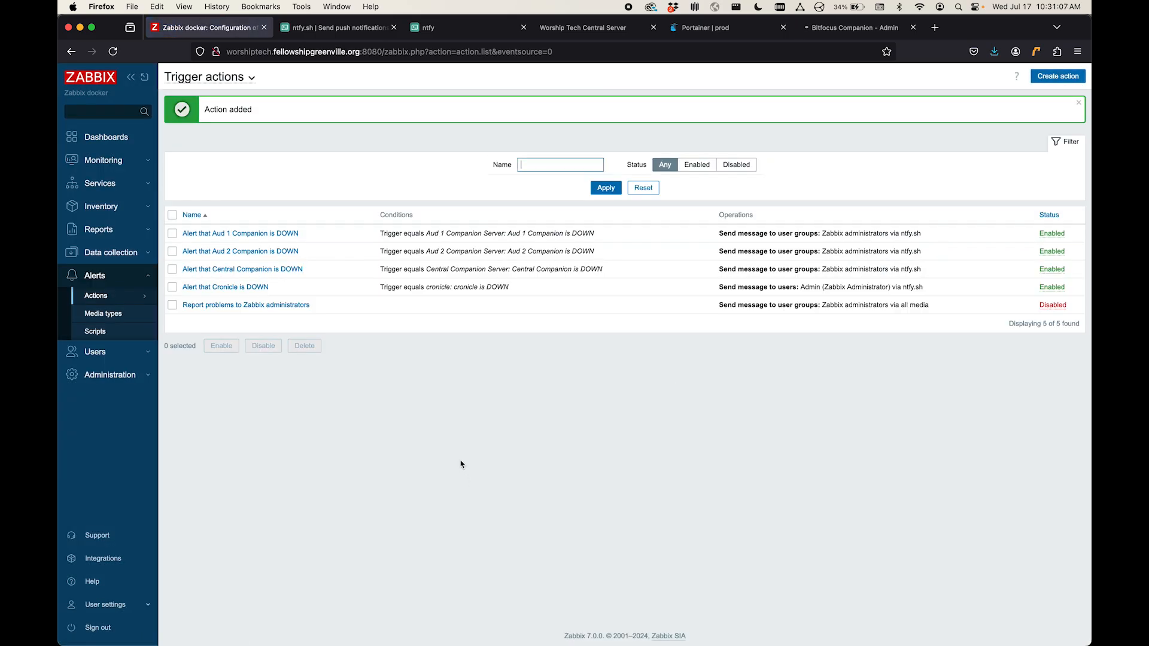
mouse_move(432, 215)
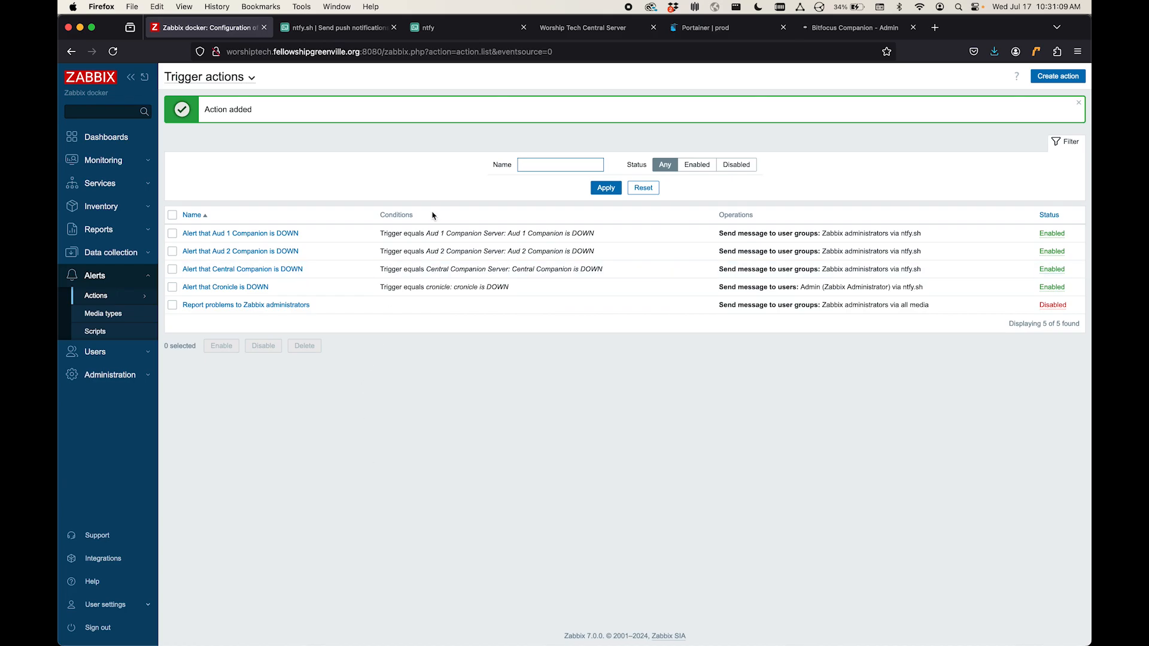
left_click(427, 28)
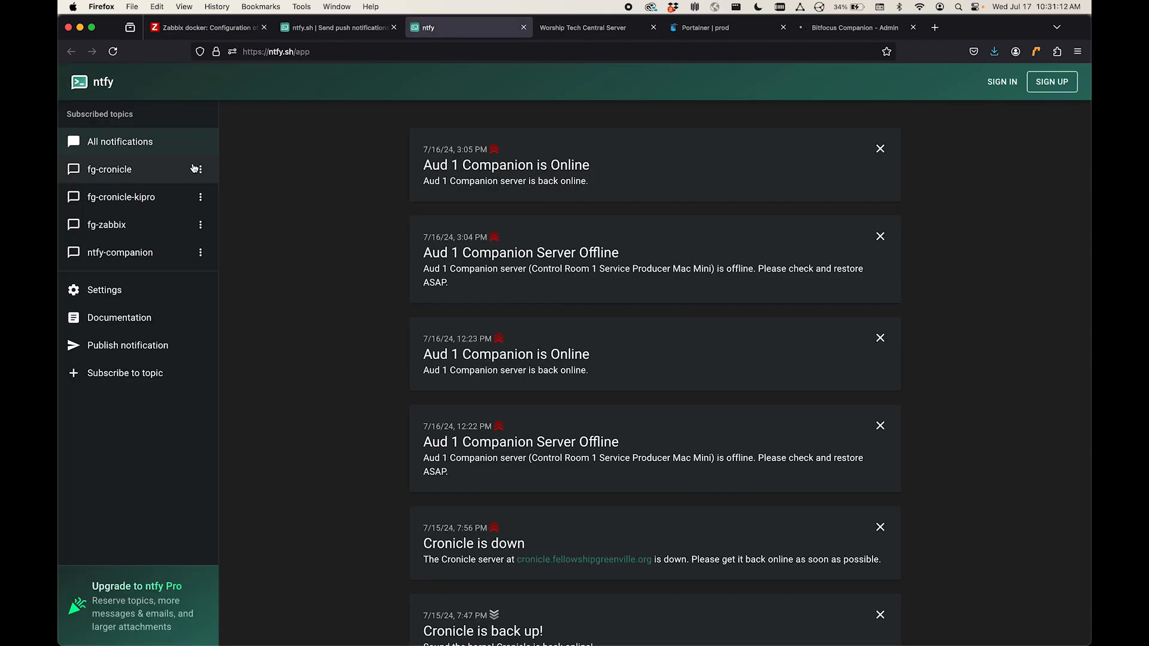
left_click(106, 224)
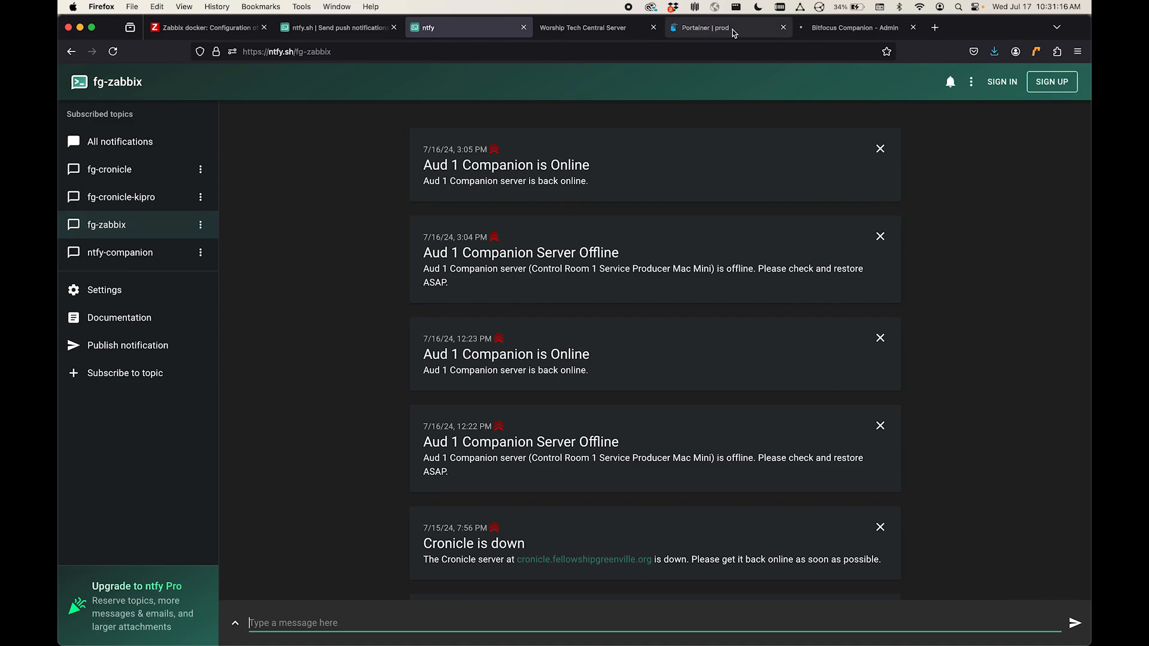
left_click(707, 28)
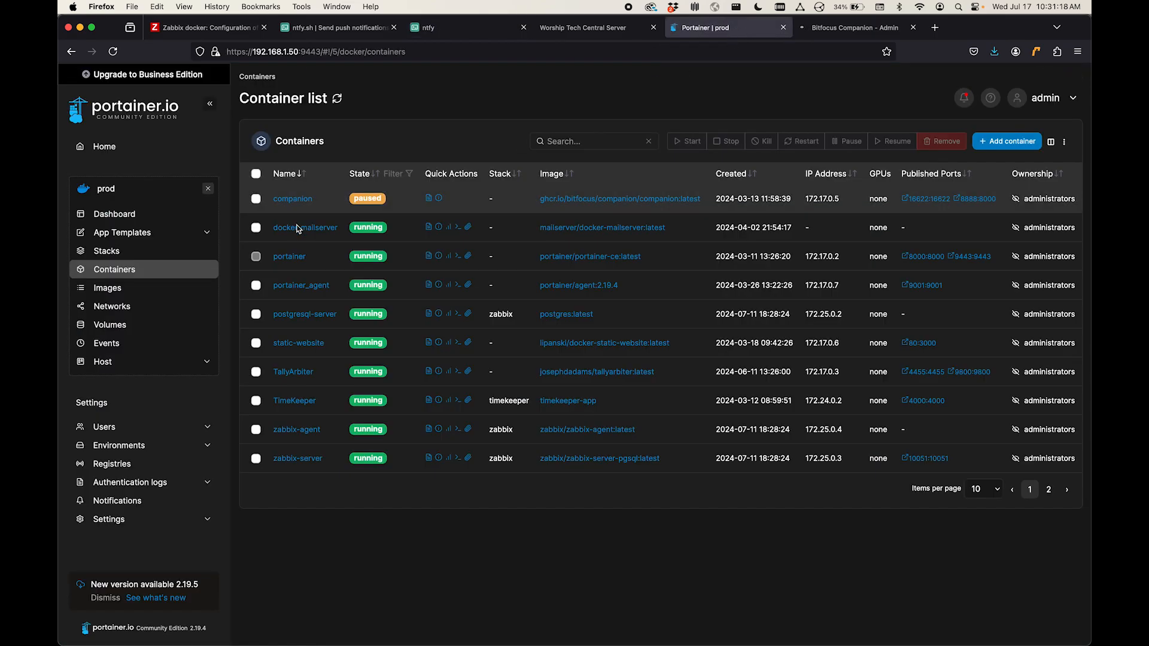
left_click(256, 198)
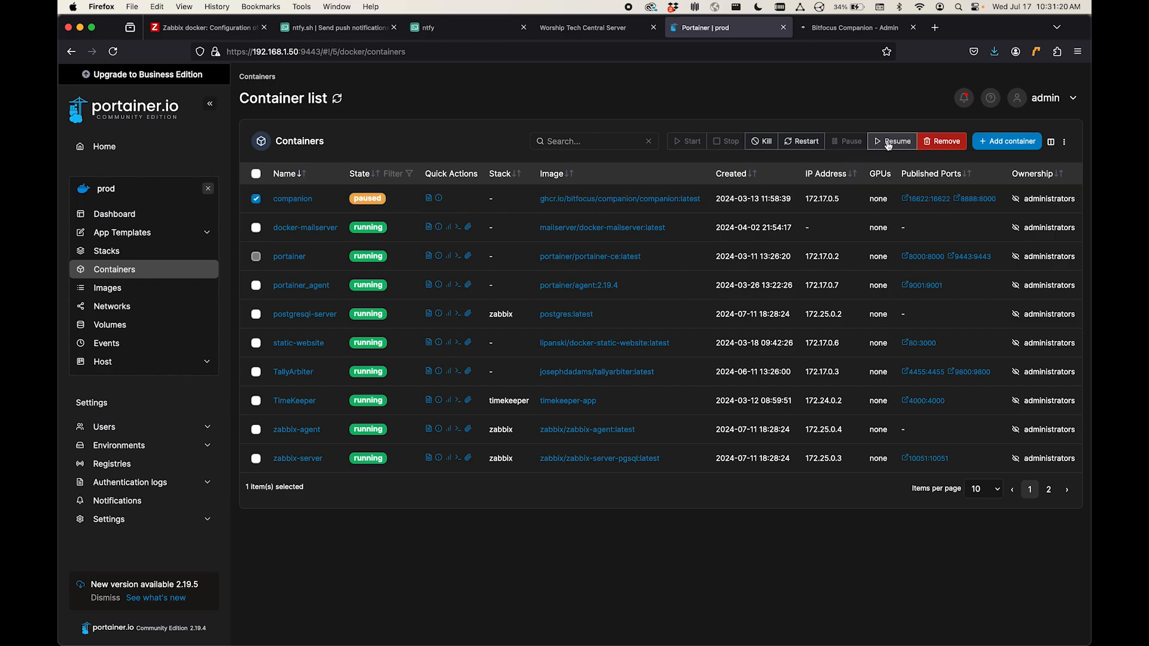
left_click(891, 141)
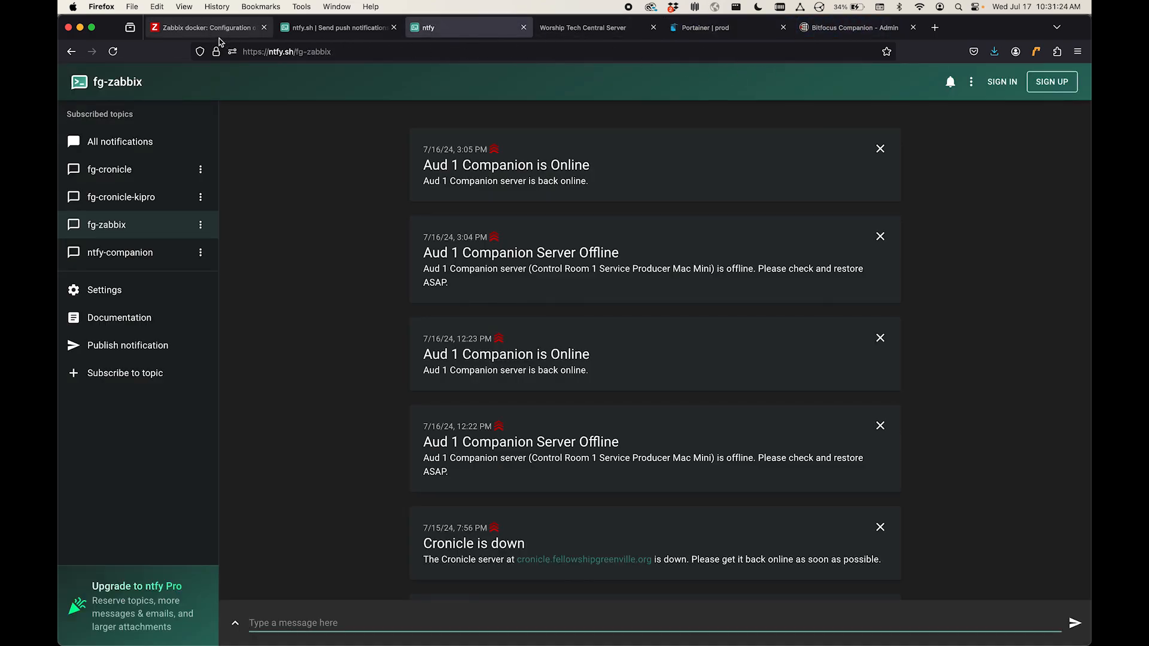
Step: Switch to Zabbix Problems showing the Disaster-level Central Companion is DOWN entry
left_click(205, 28)
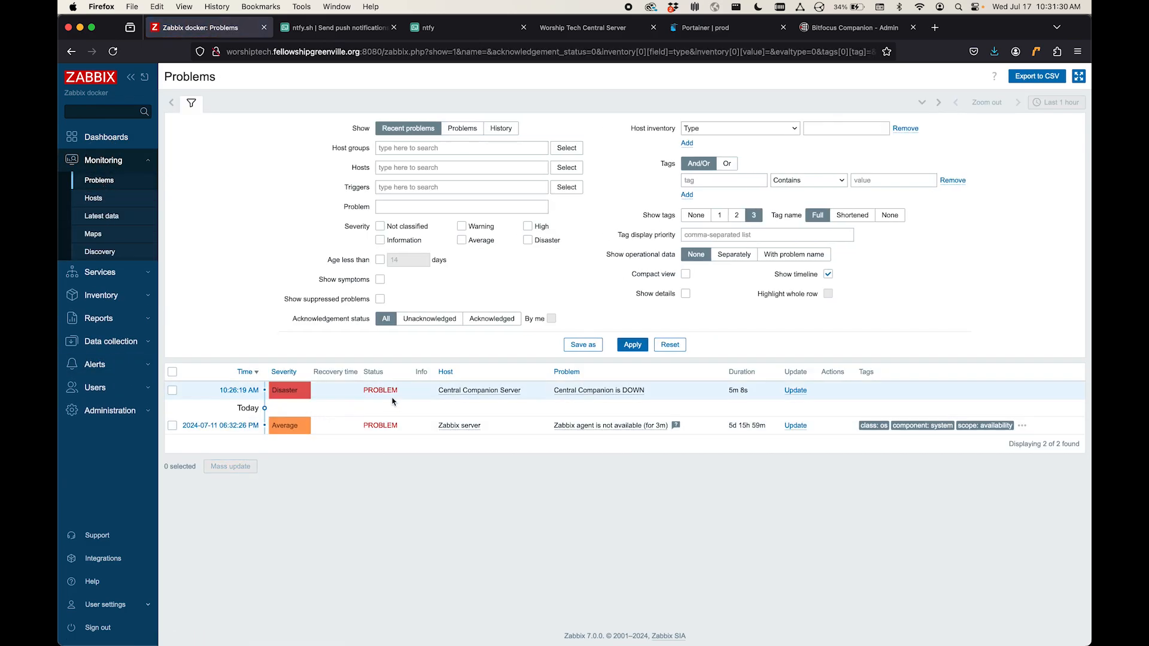
mouse_move(322, 392)
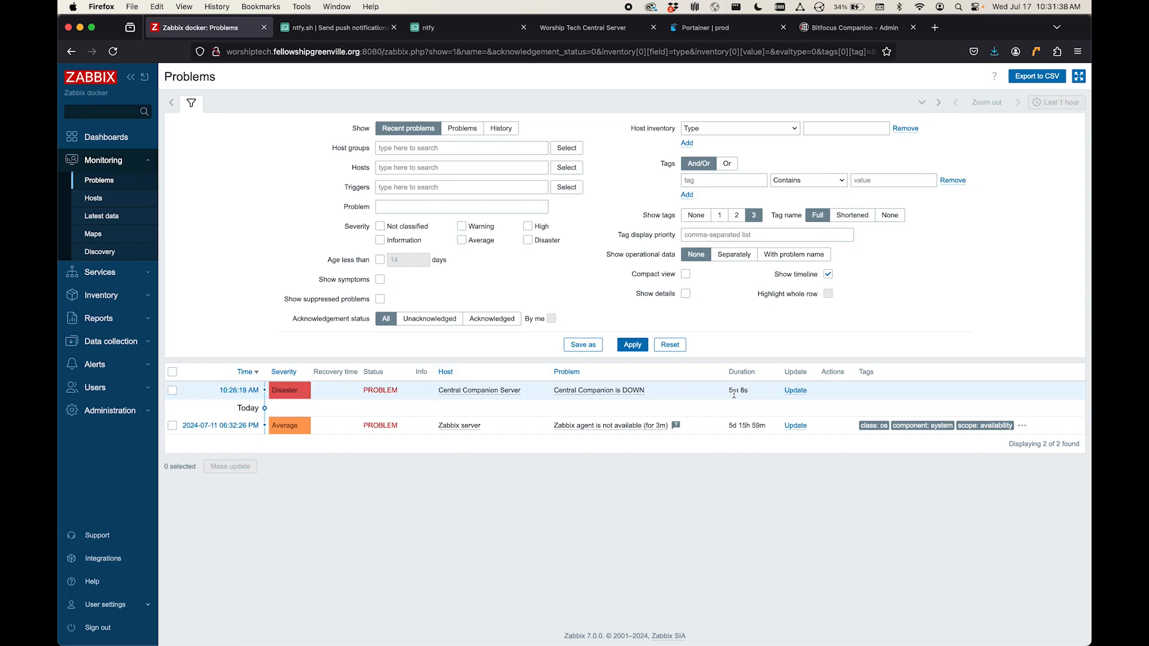
mouse_move(728, 396)
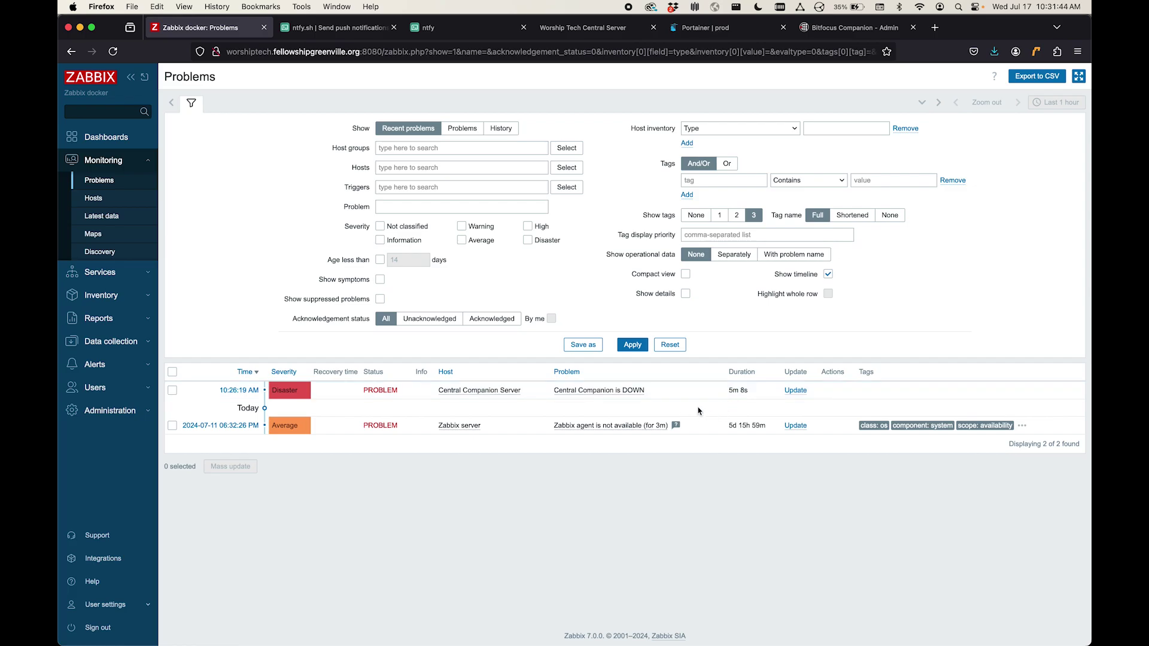
mouse_move(393, 407)
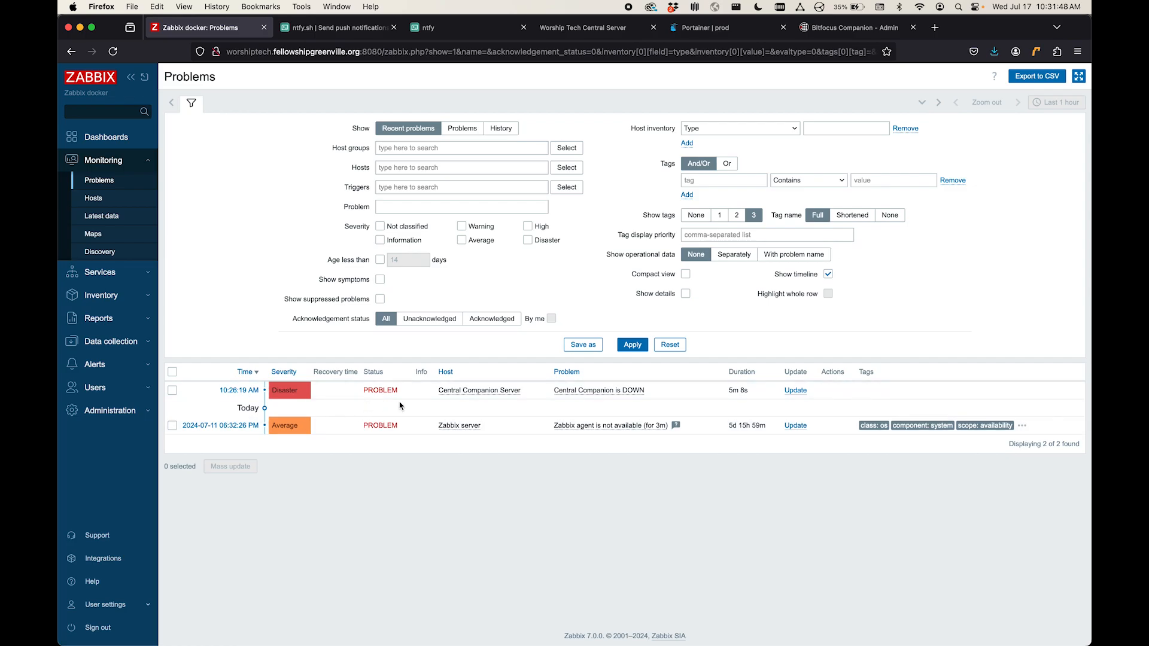
mouse_move(819, 79)
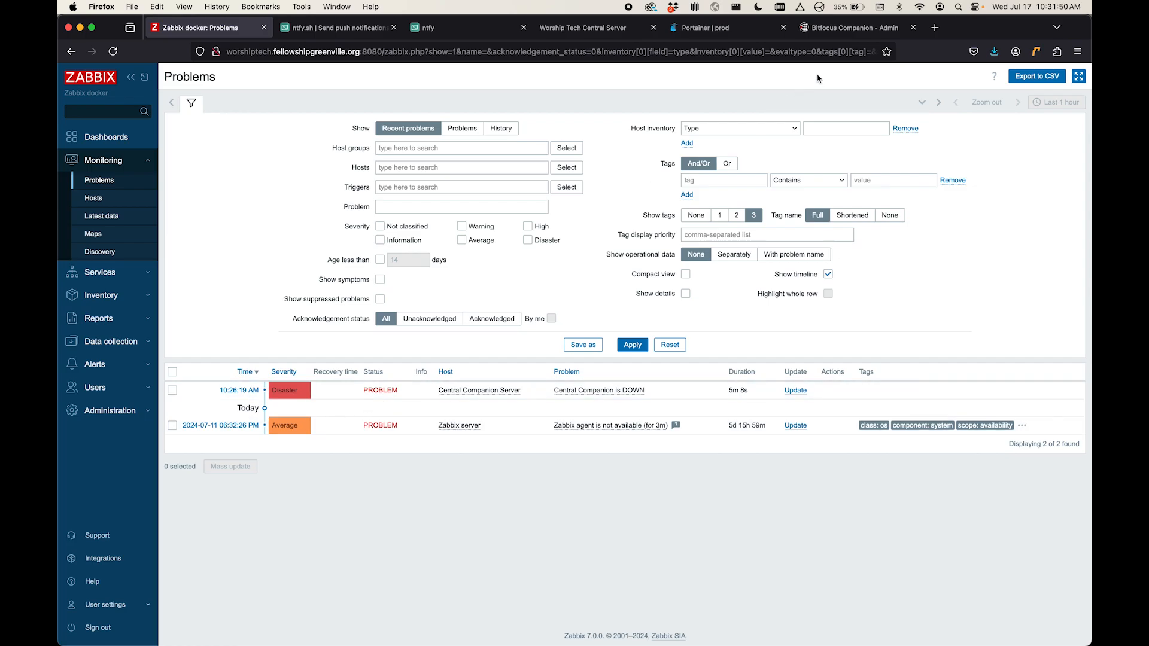
Step: Reload the Bitfocus Companion admin page, then return to the Zabbix problems list showing the recovery time
left_click(849, 27)
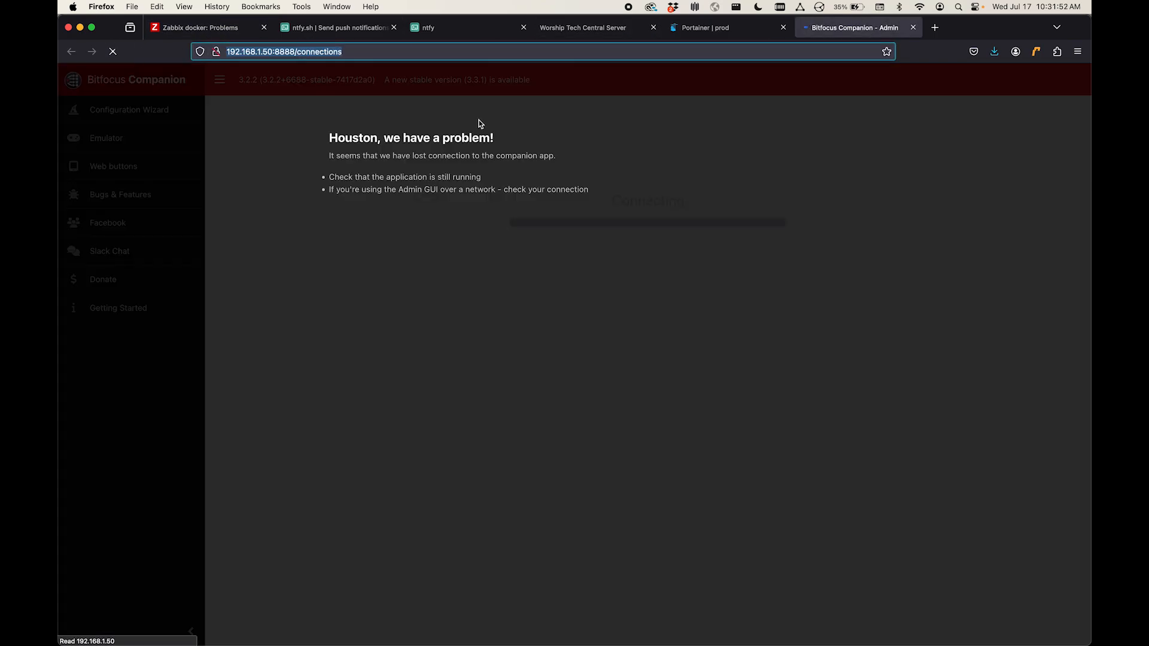
left_click(112, 52)
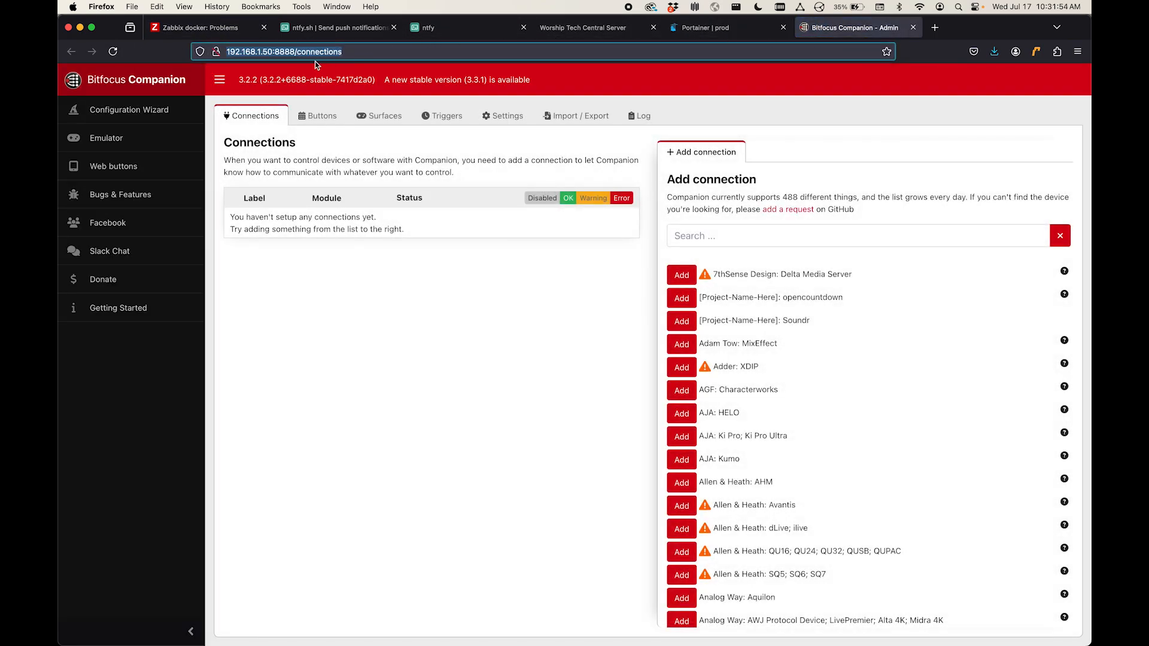
left_click(197, 27)
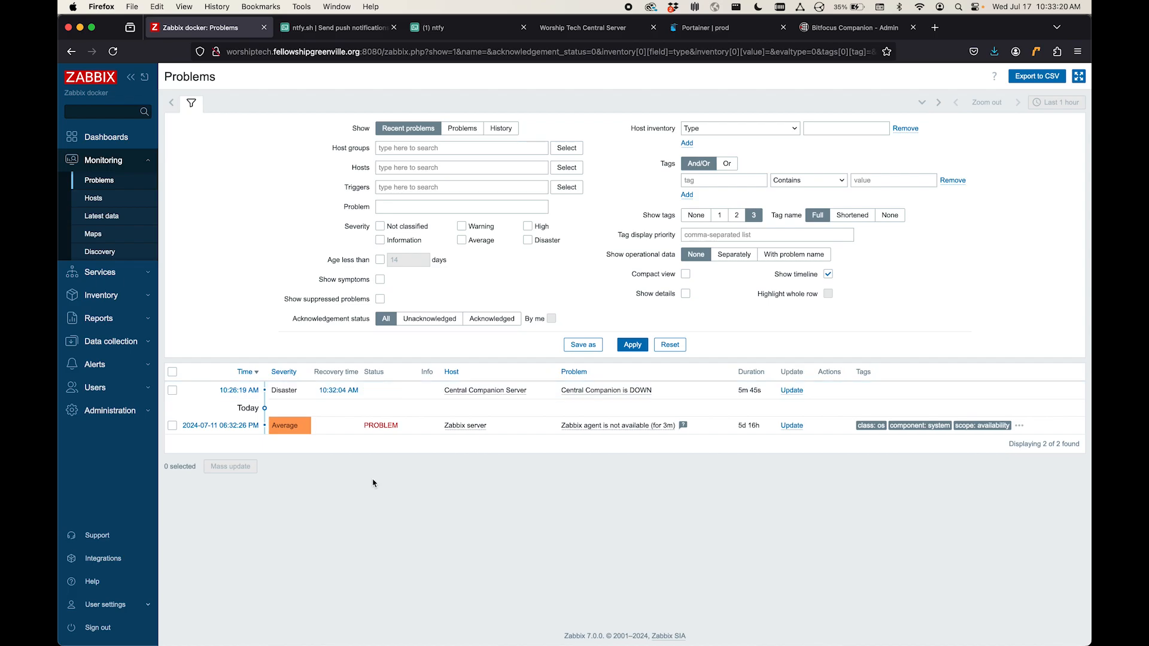
Step: Show the ntfy fg-zabbix topic with the new Central Companion Server is DOWN alert
left_click(436, 28)
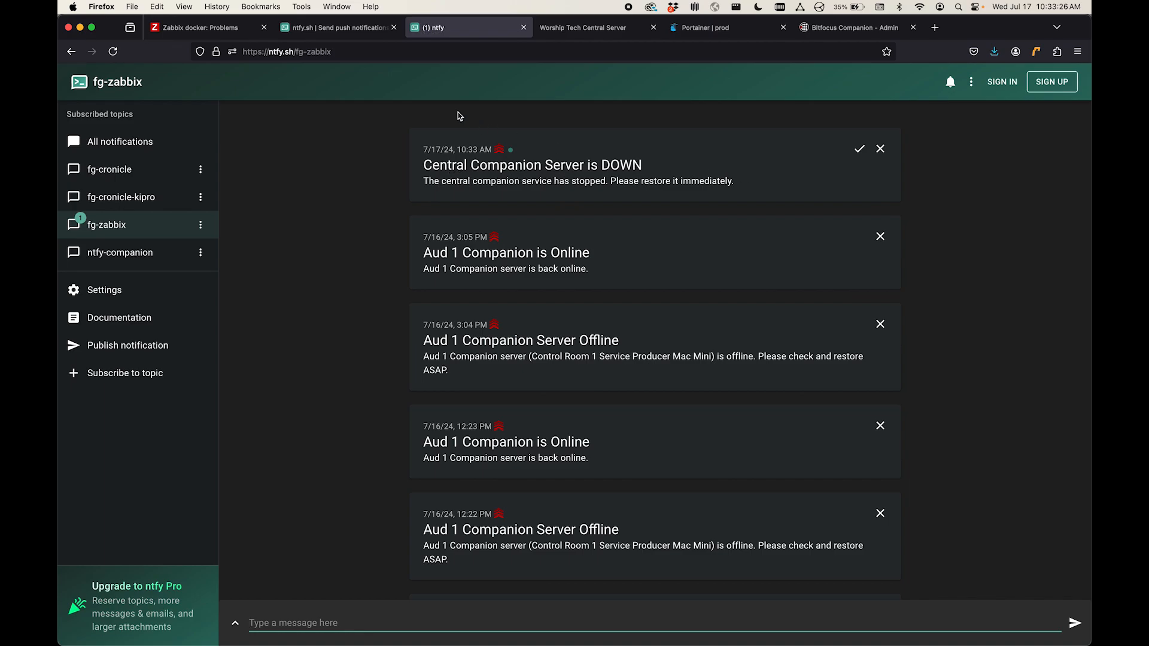
mouse_move(524, 181)
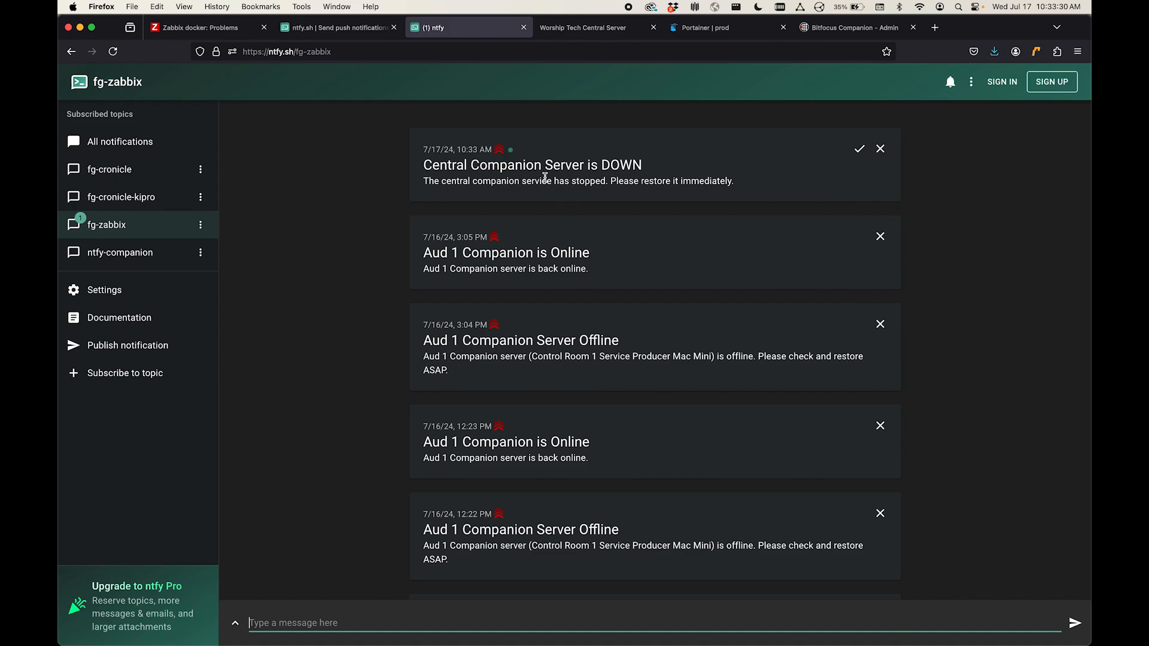
mouse_move(490, 86)
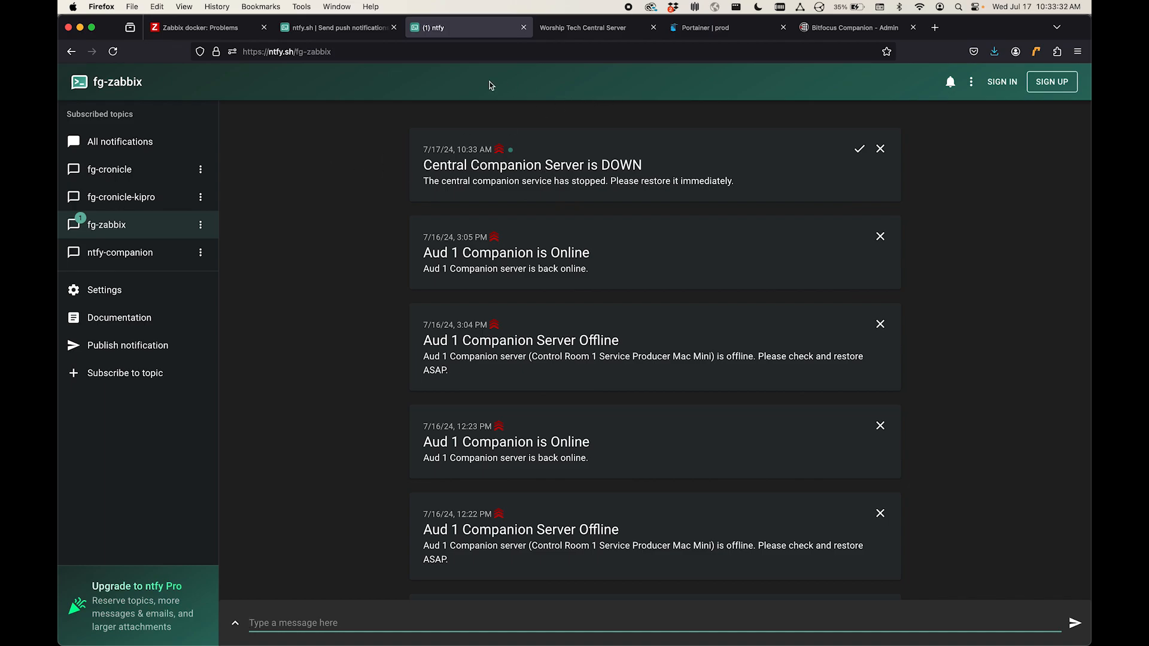
Step: Resume the paused companion container in Portainer so the Central Companion is back UP alert arrives
left_click(706, 27)
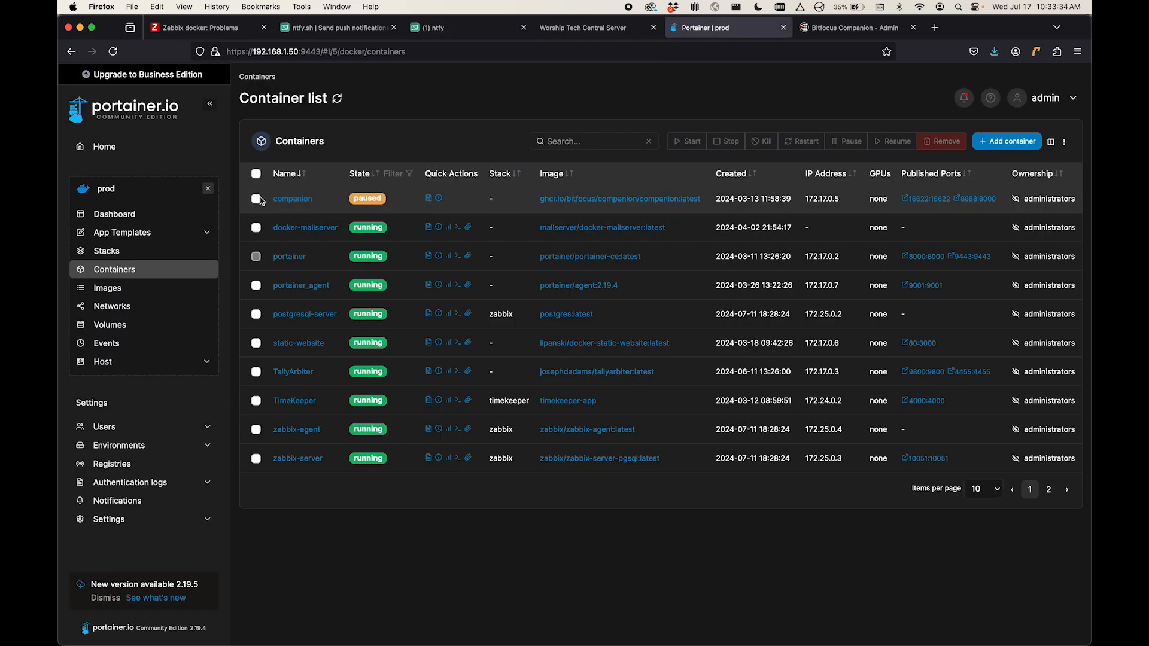
left_click(256, 198)
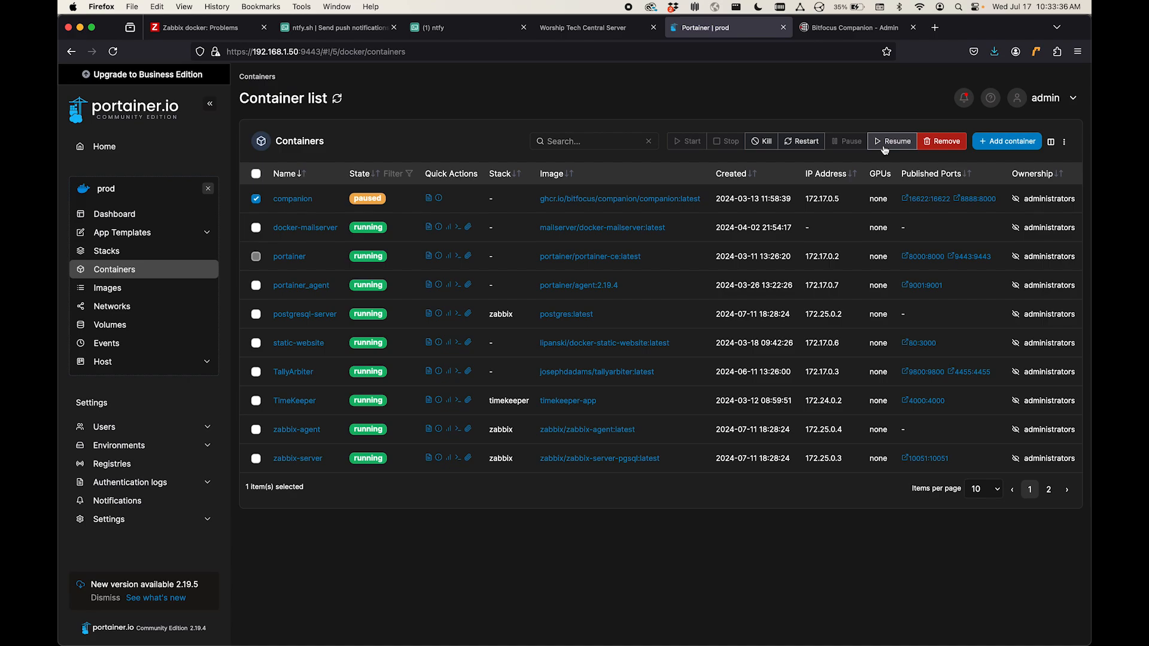
left_click(891, 141)
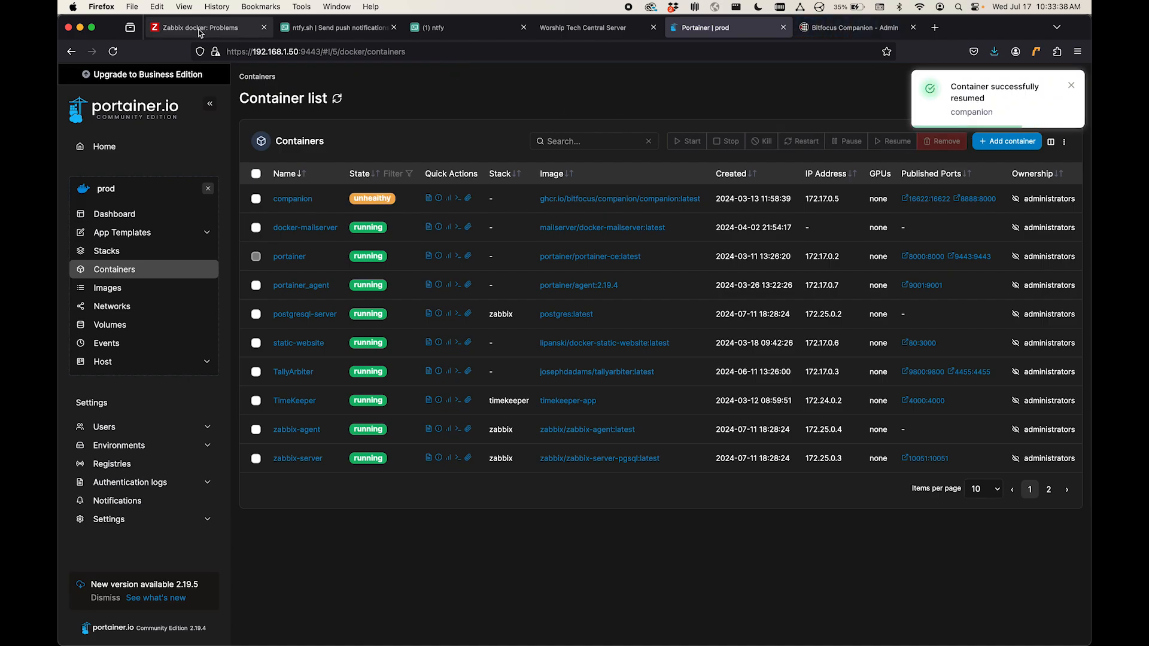
left_click(207, 27)
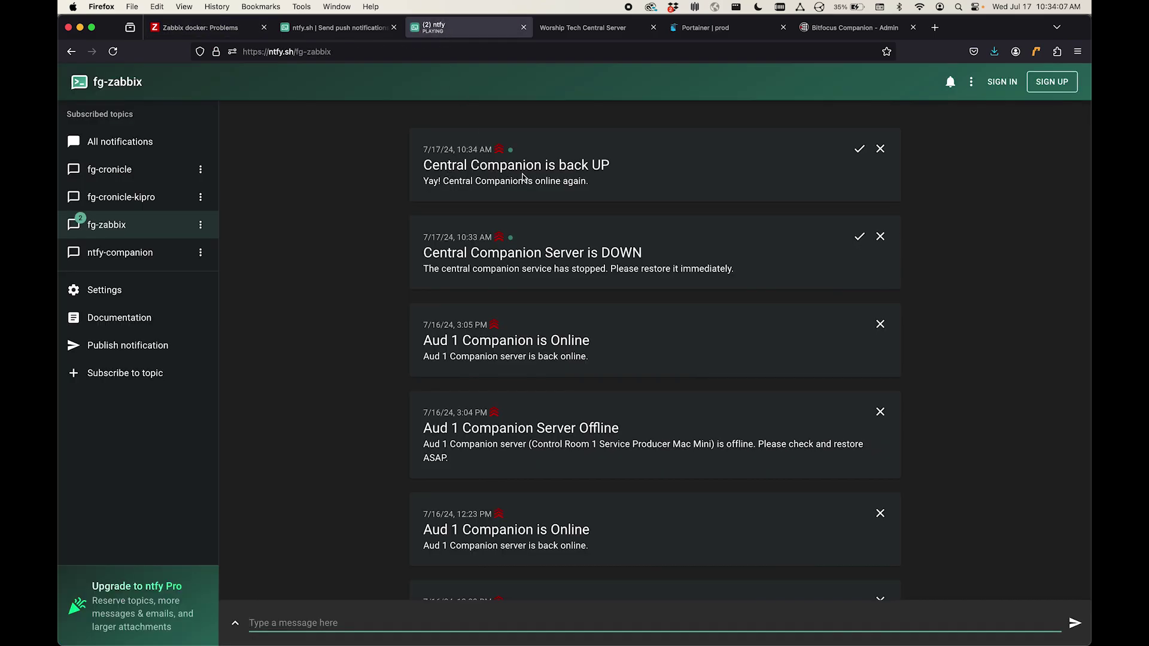
mouse_move(234, 48)
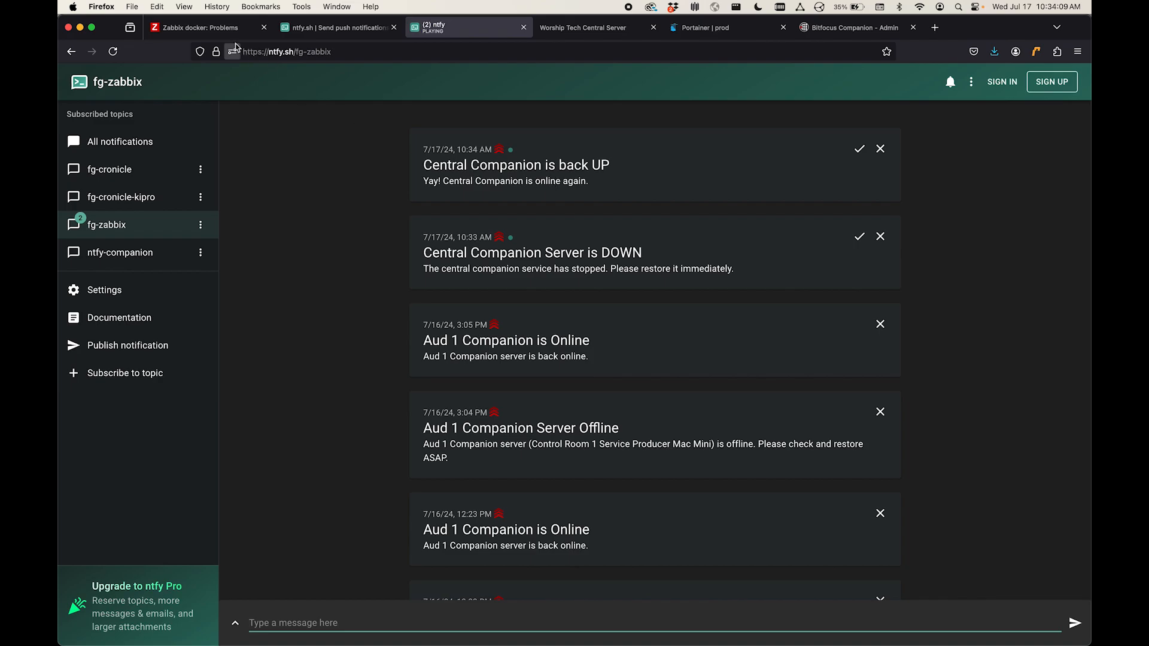
Step: Review the Problems list showing the Central Companion is DOWN disaster now resolved at 10:34:04 AM
left_click(205, 27)
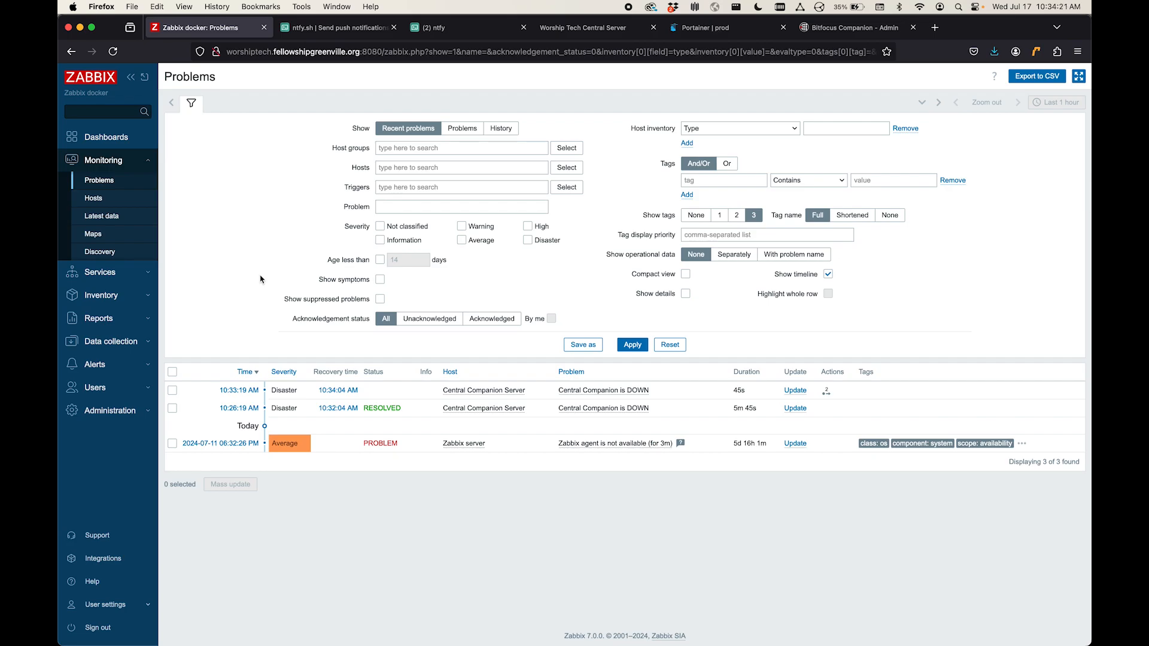
mouse_move(330, 82)
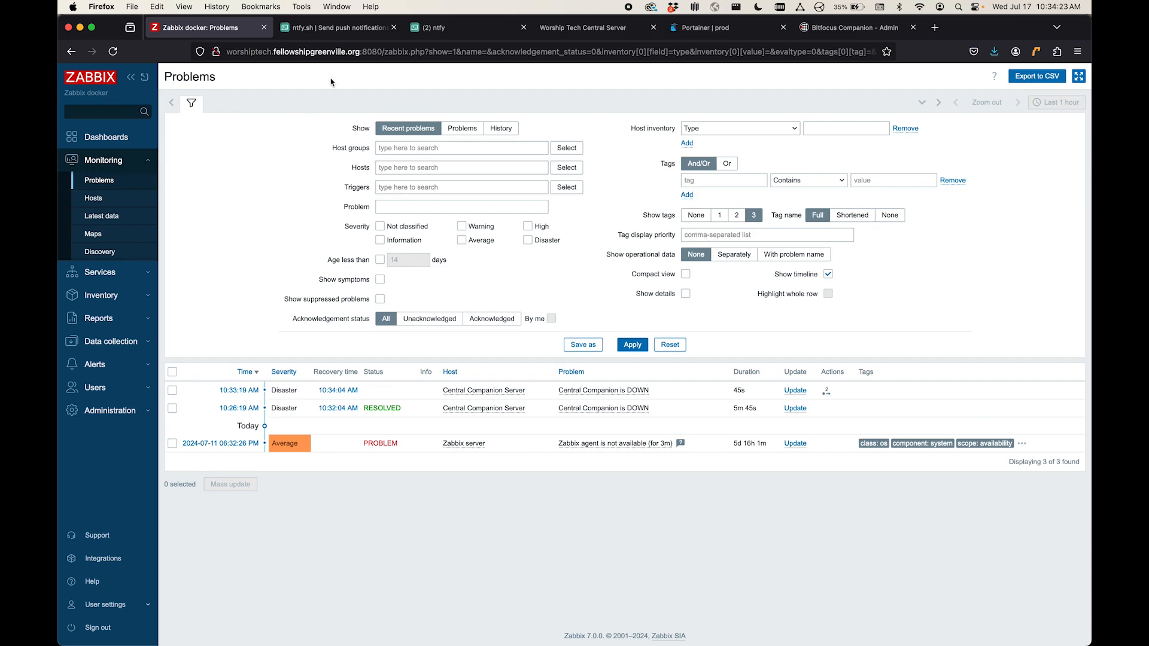
Step: Switch to the ntfy.sh home page describing its push notification service
left_click(338, 28)
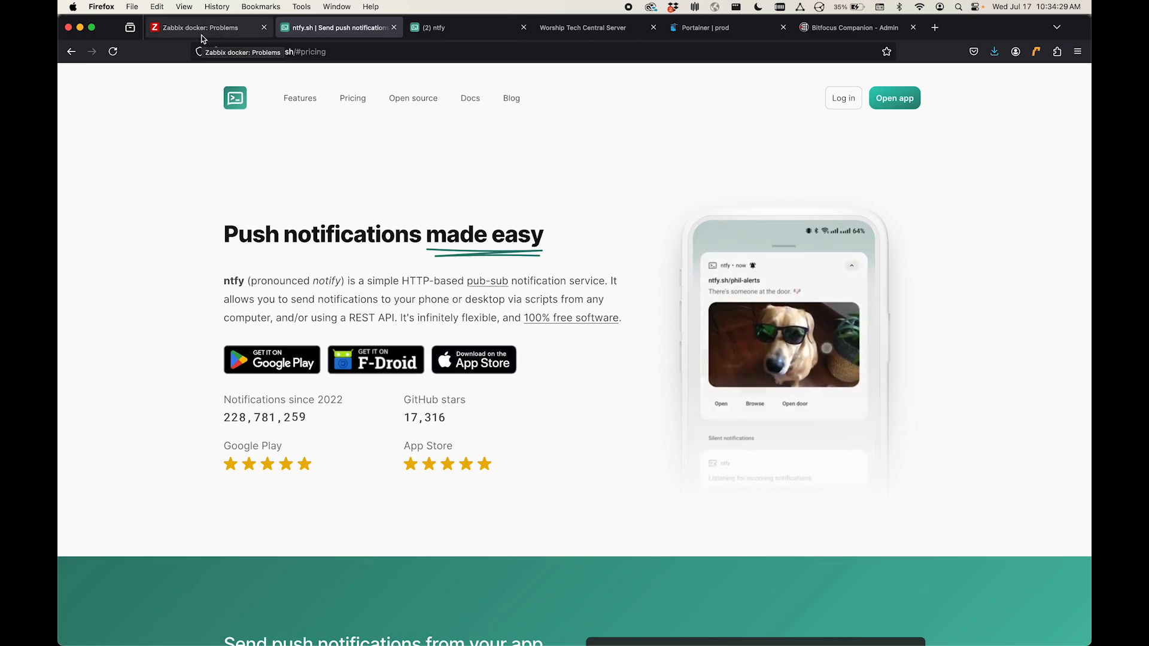
Step: Return to the Zabbix Problems list with the resolved Central Companion outage and its recovery time
left_click(205, 28)
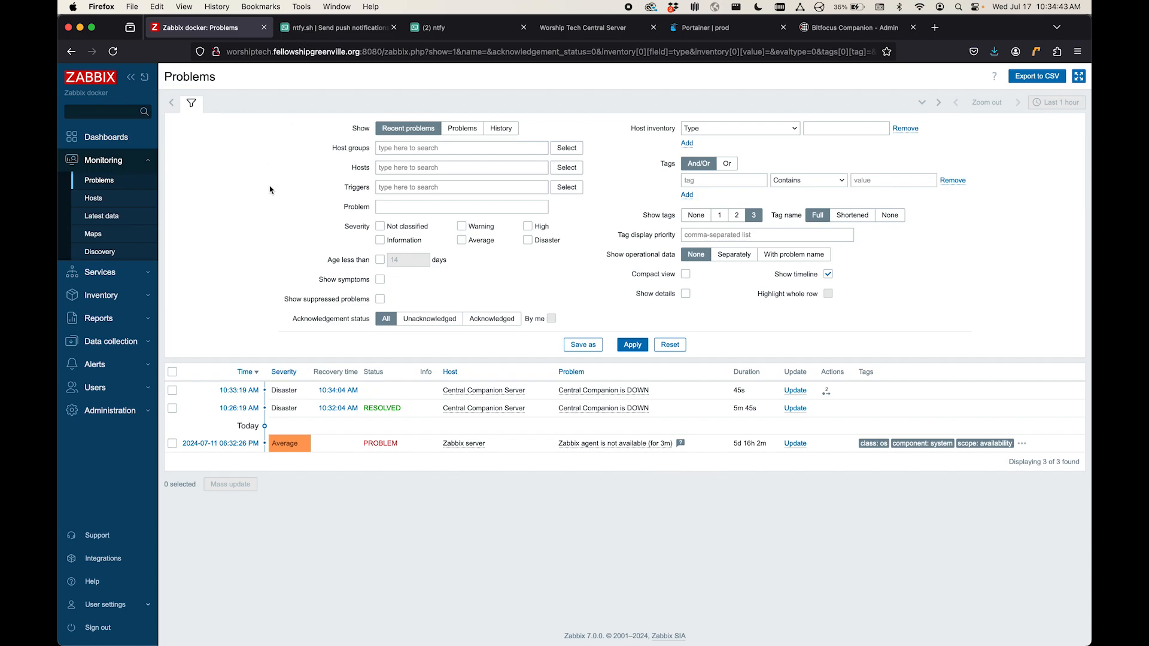
mouse_move(628, 71)
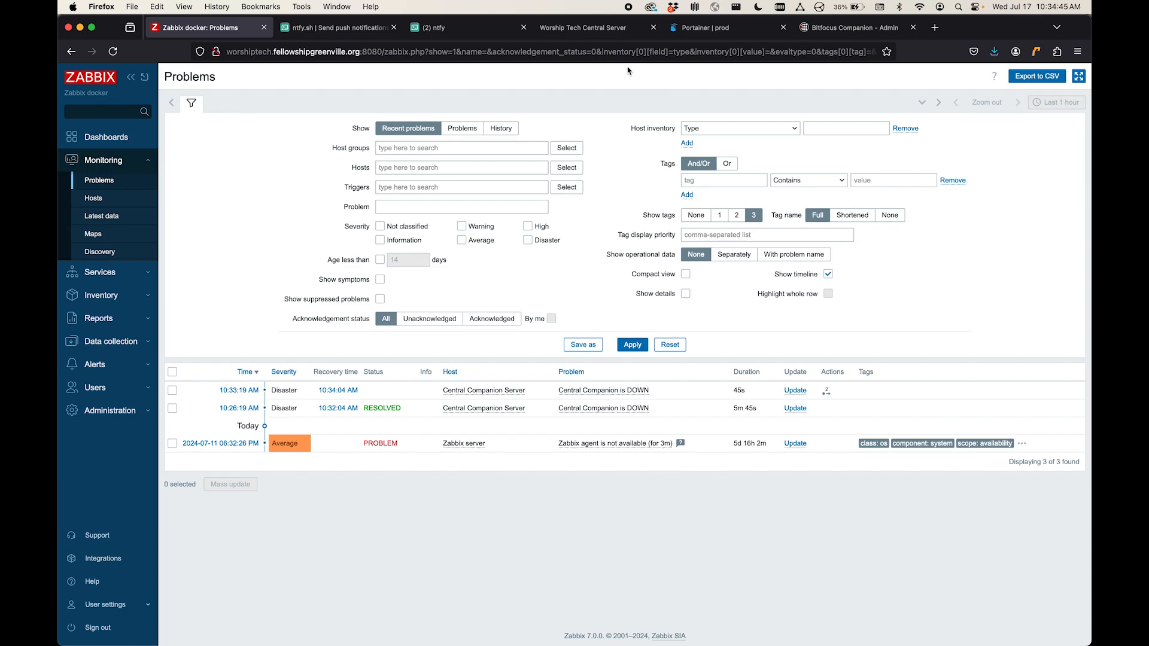